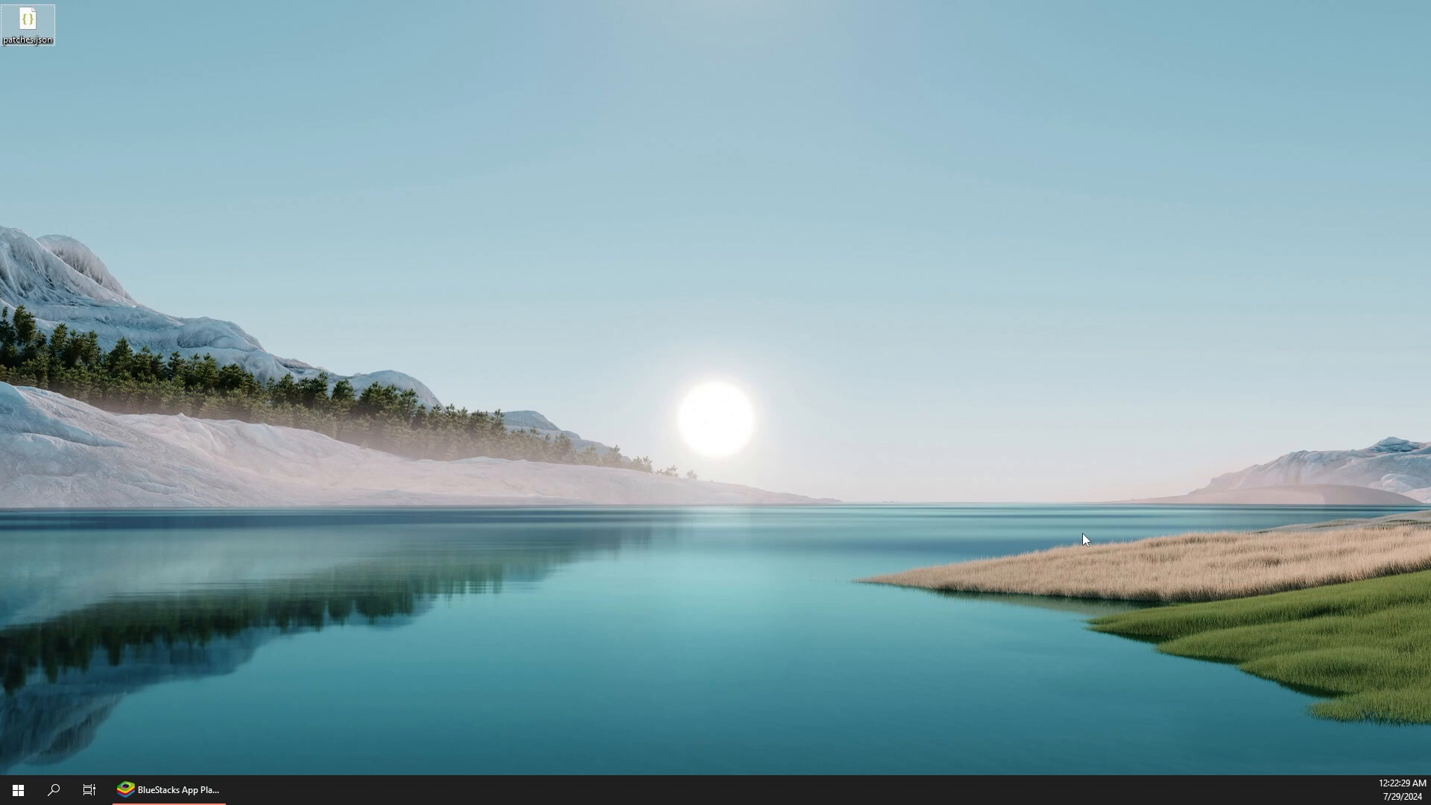
mouse_move(645, 279)
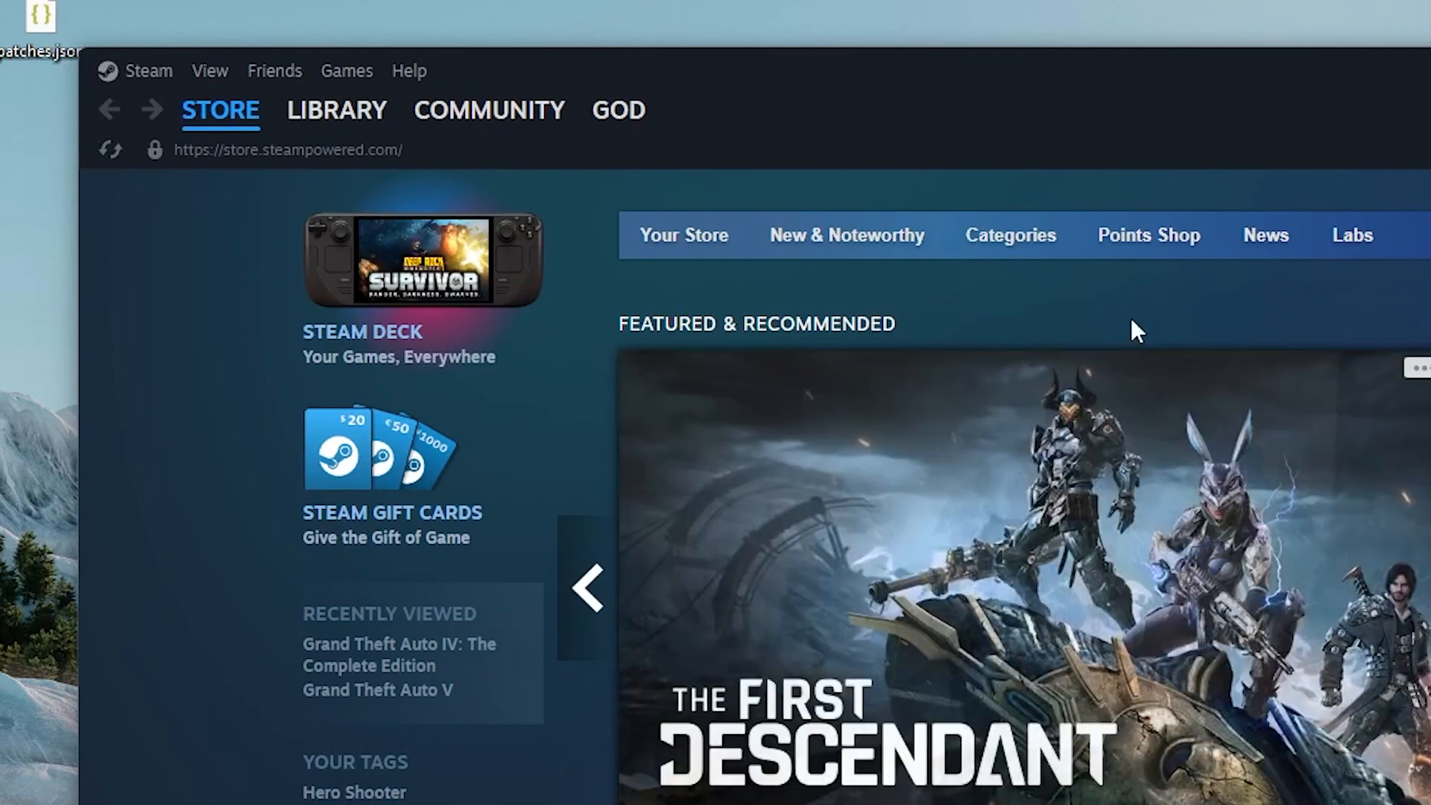
Step: Browse the local files of The Coffin of Andy and Leyley via Manage in the Steam library
click(336, 109)
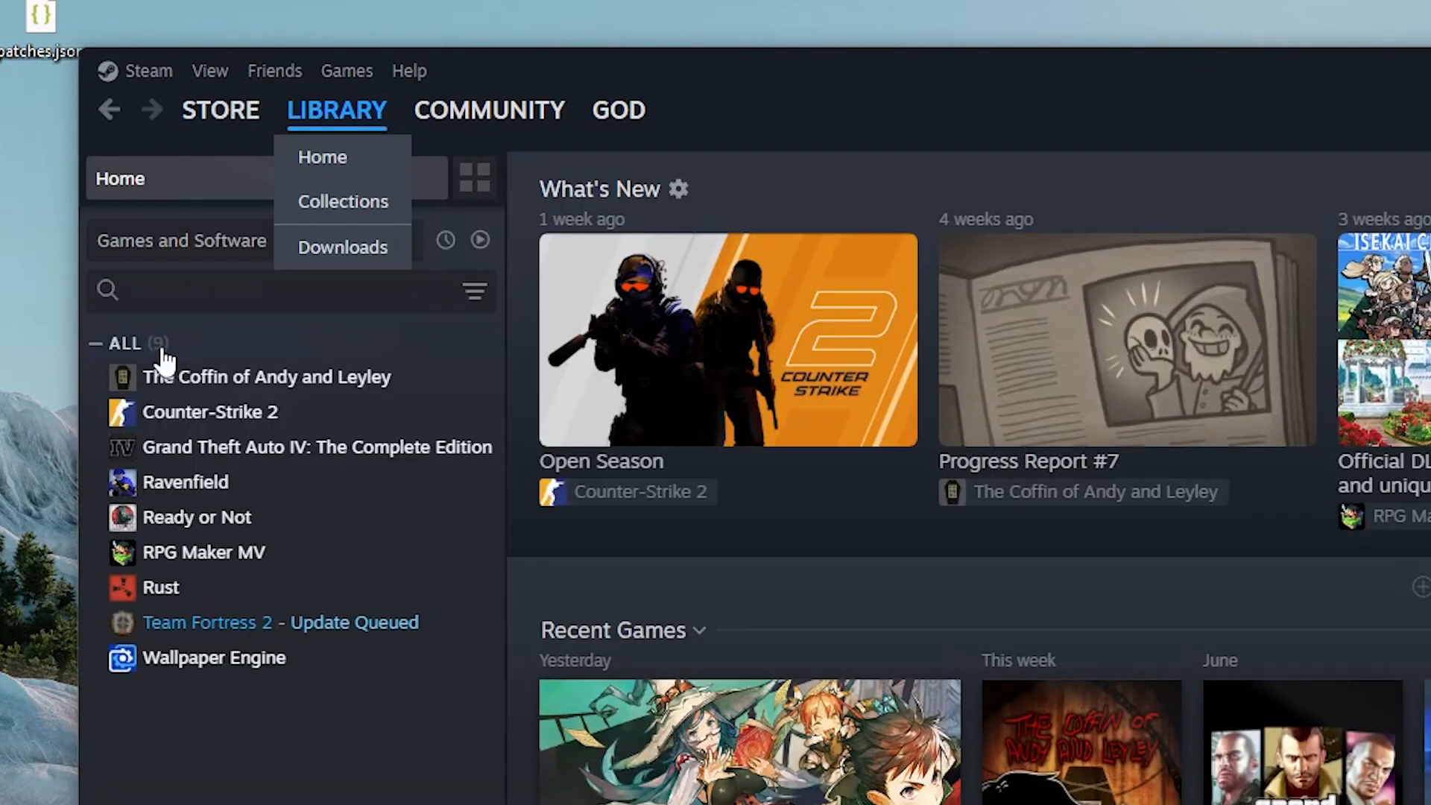
click(267, 378)
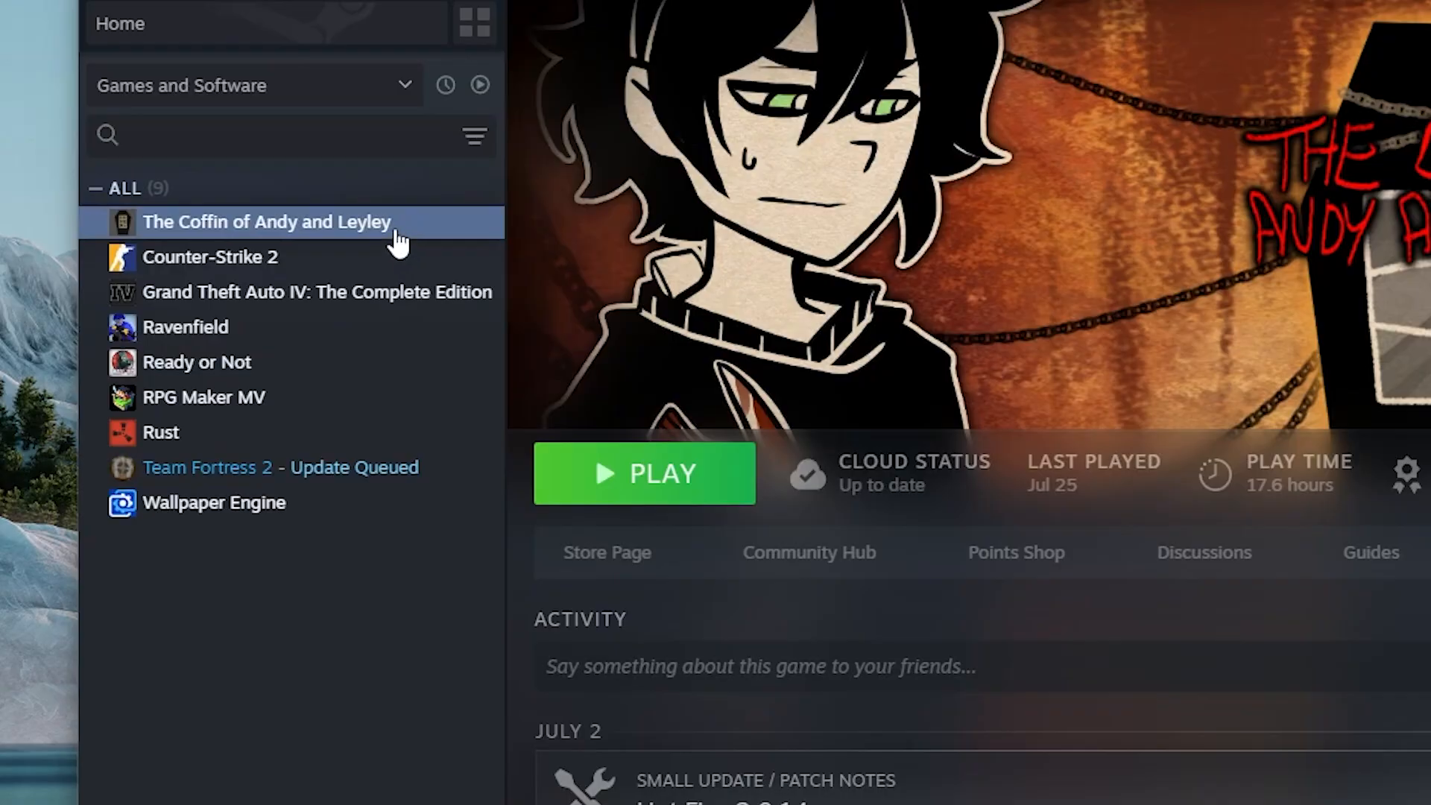
right_click(265, 220)
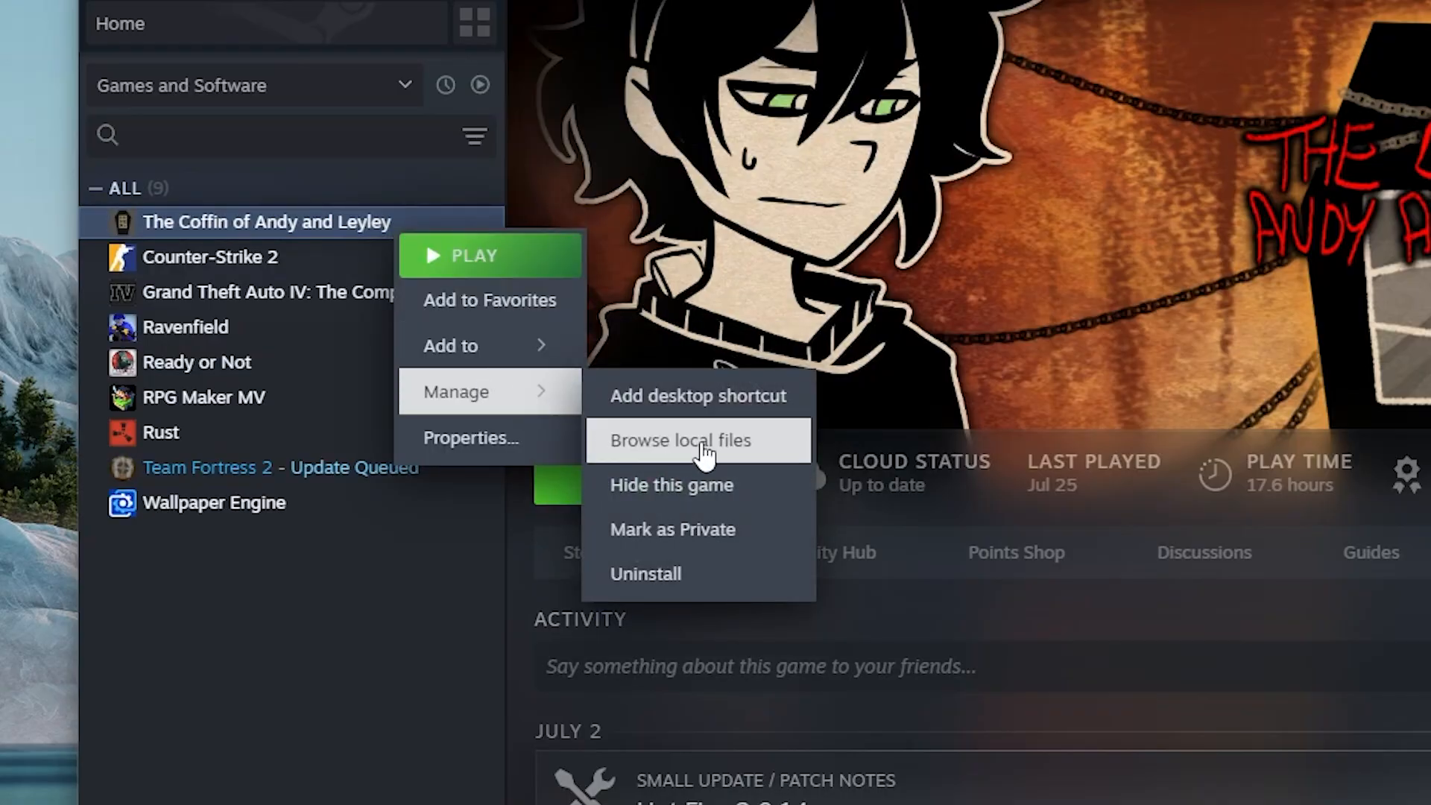
click(680, 442)
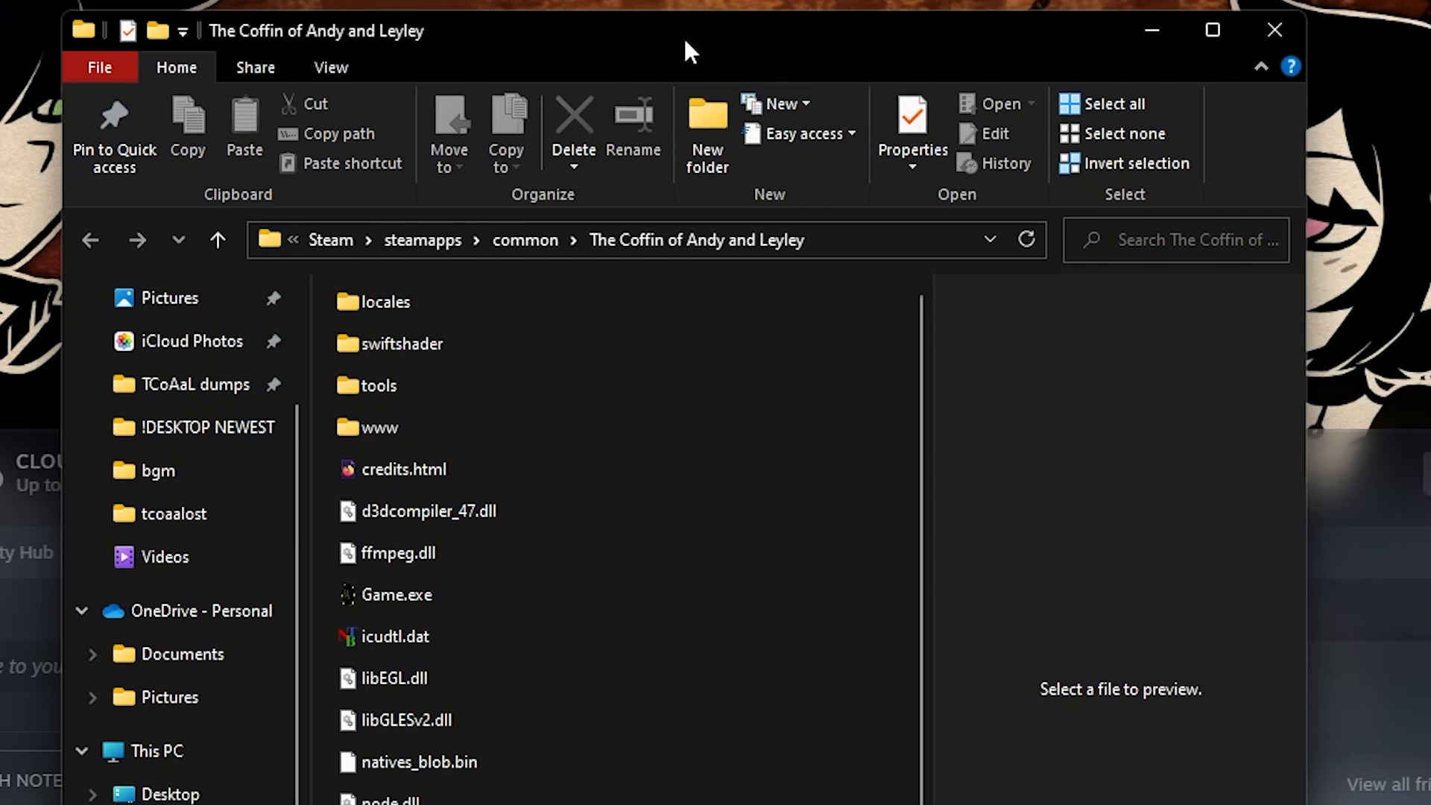
mouse_move(640, 510)
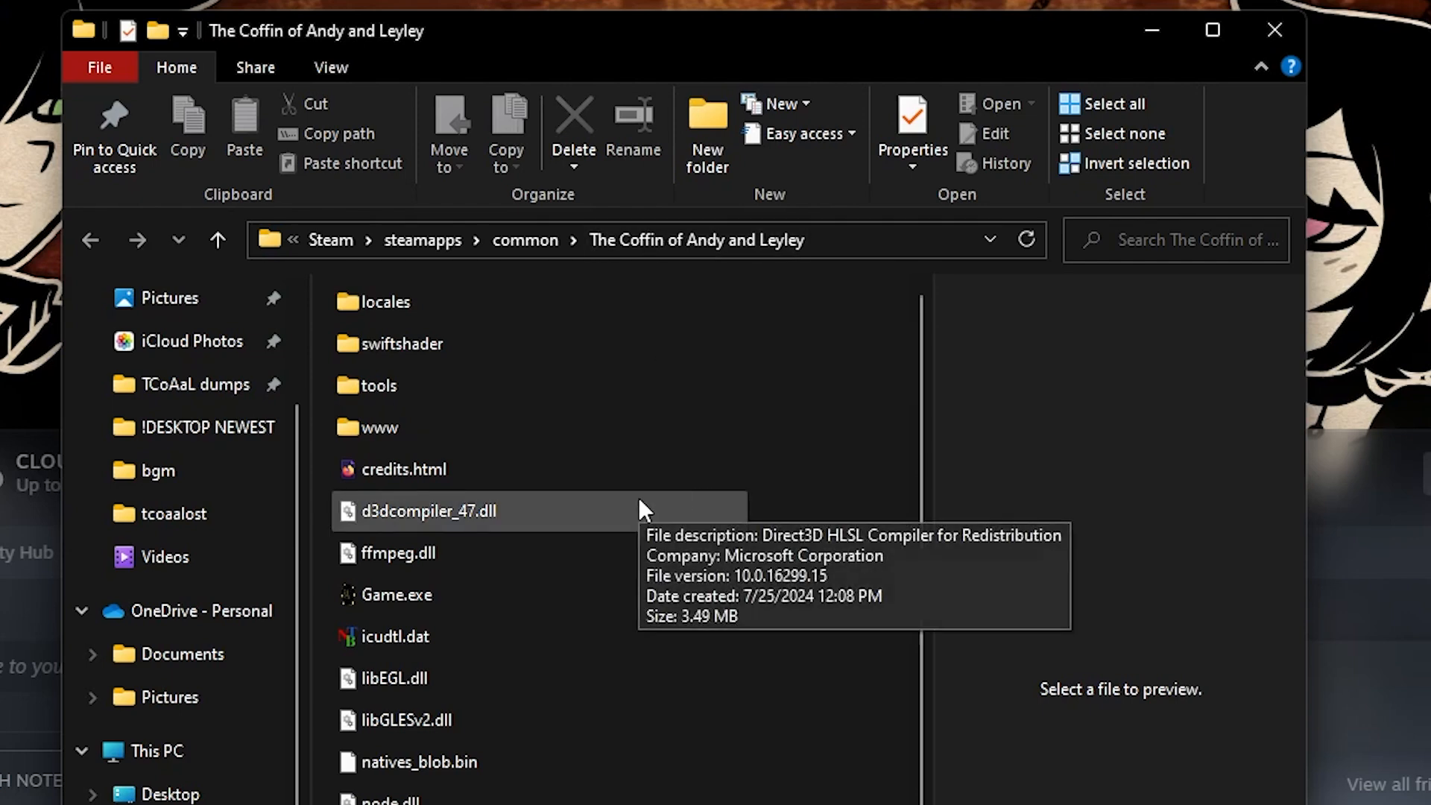
mouse_move(893, 475)
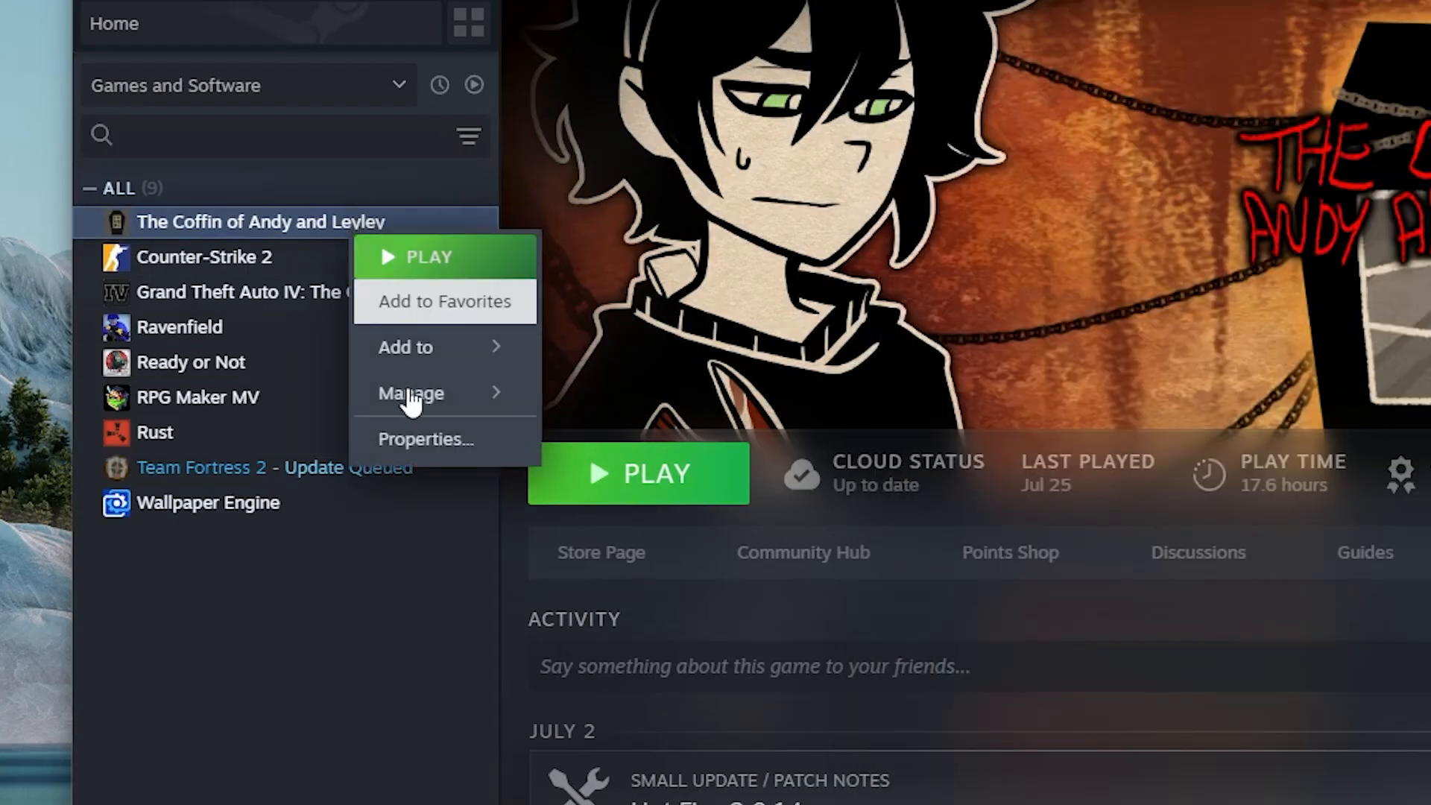
mouse_move(411, 392)
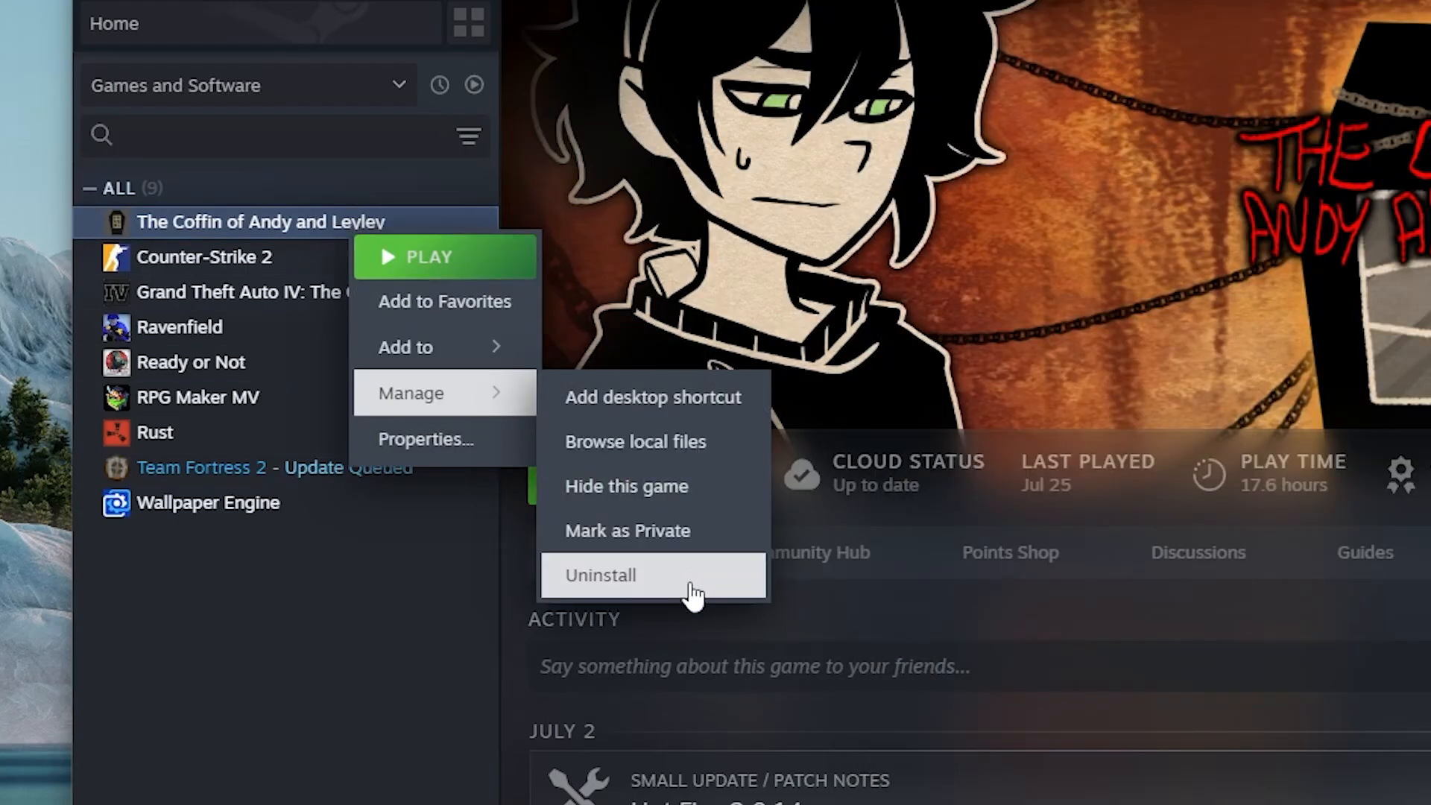
Step: Uninstall The Coffin of Andy and Leyley, then reinstall it on the Windows (C:) drive
click(635, 442)
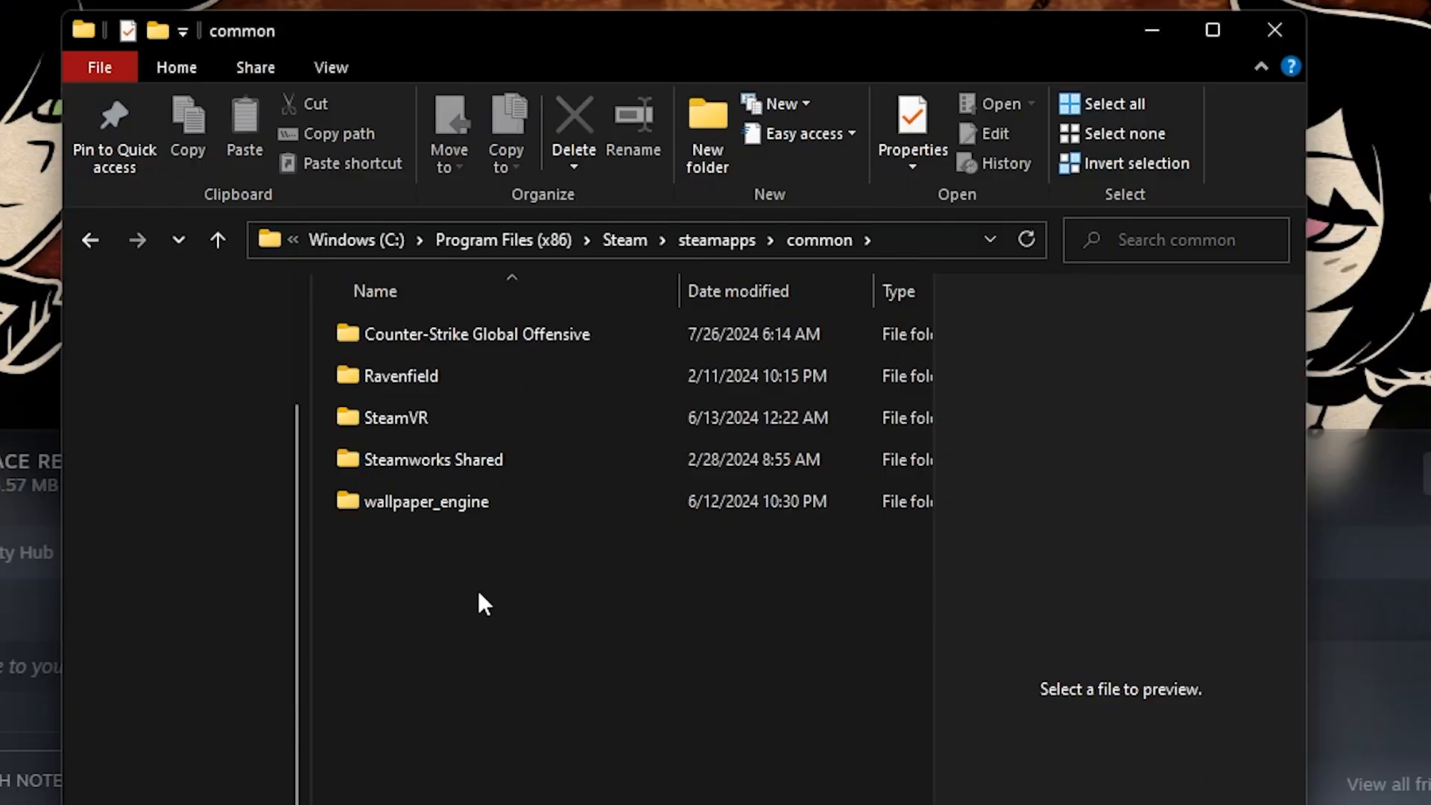
mouse_move(544, 595)
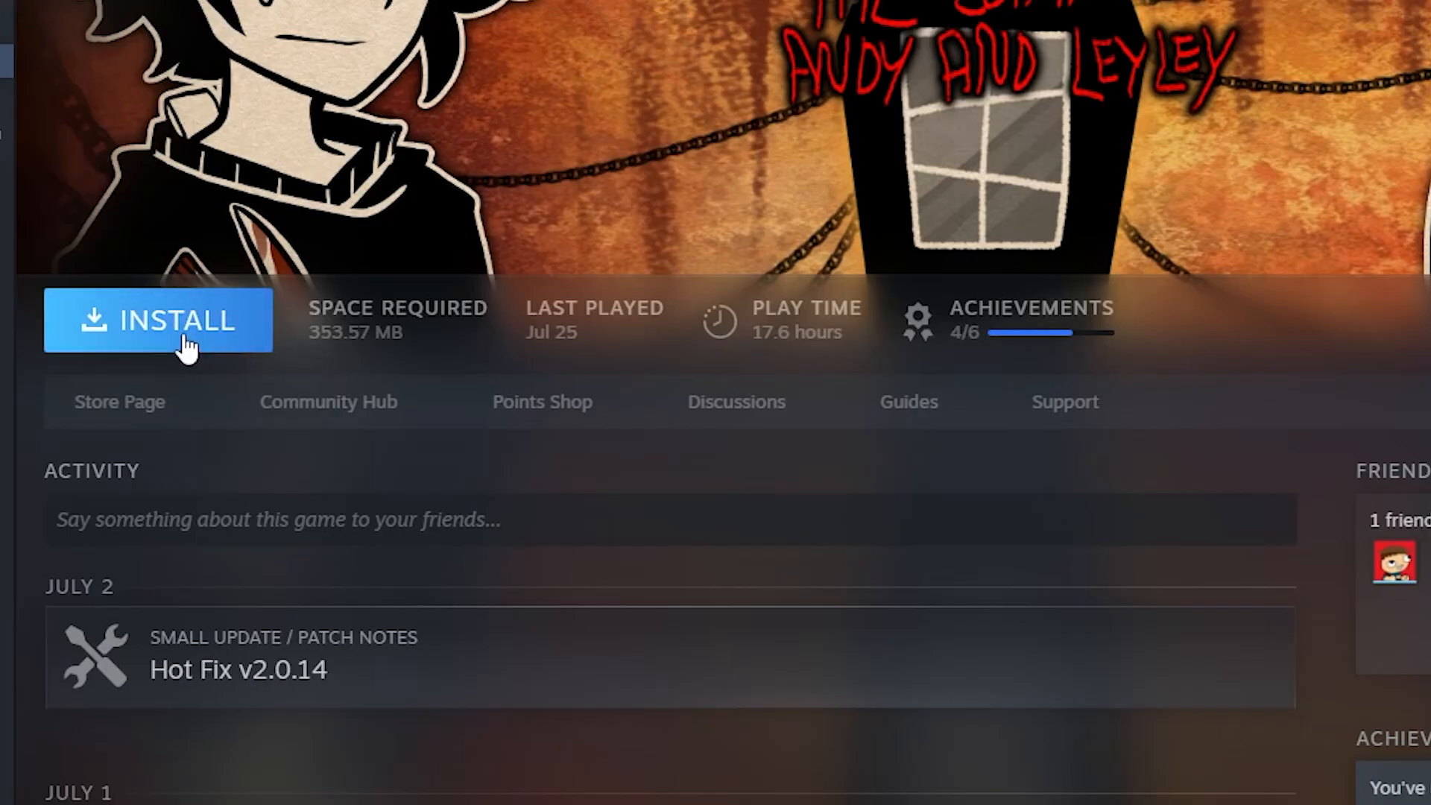
click(158, 321)
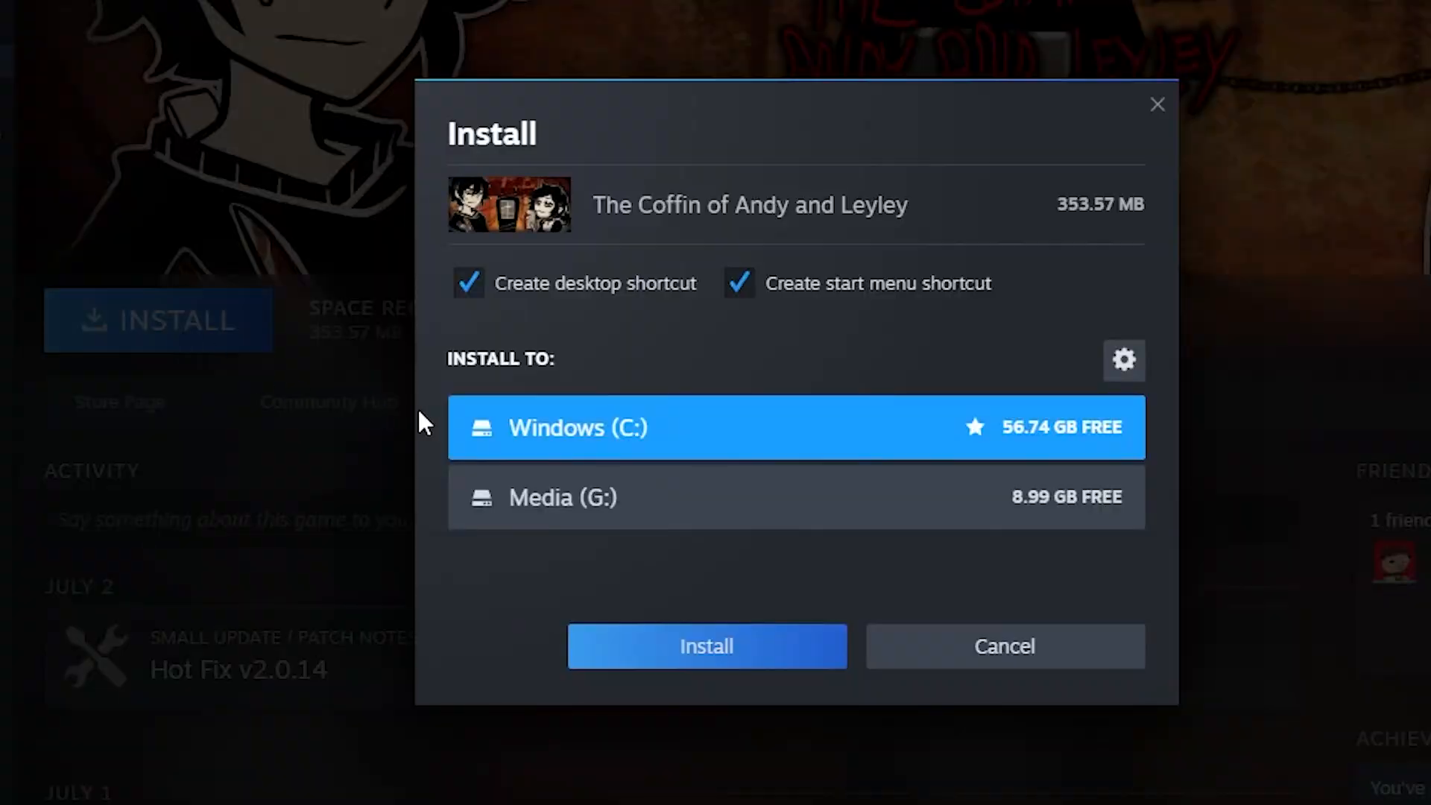
mouse_move(707, 646)
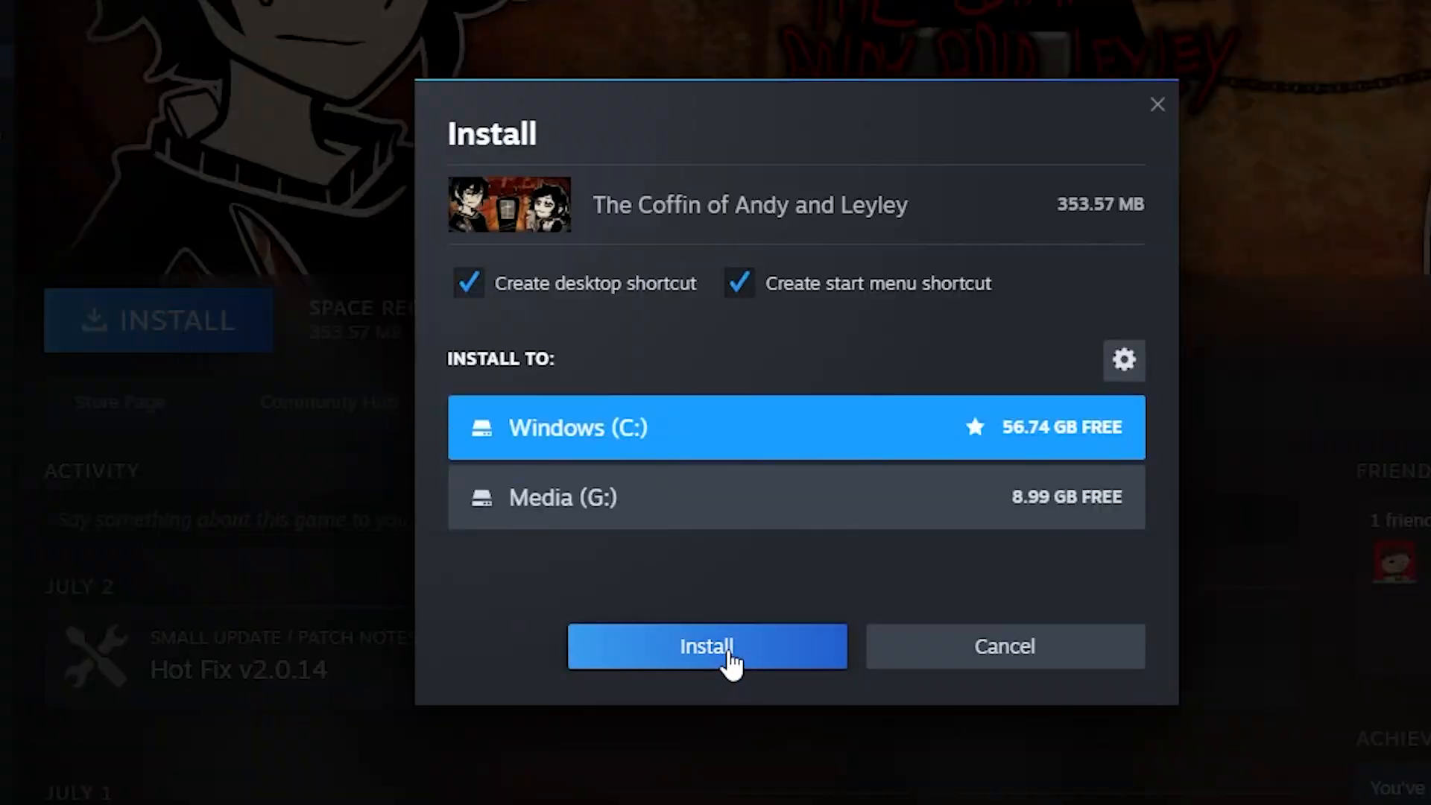
click(705, 646)
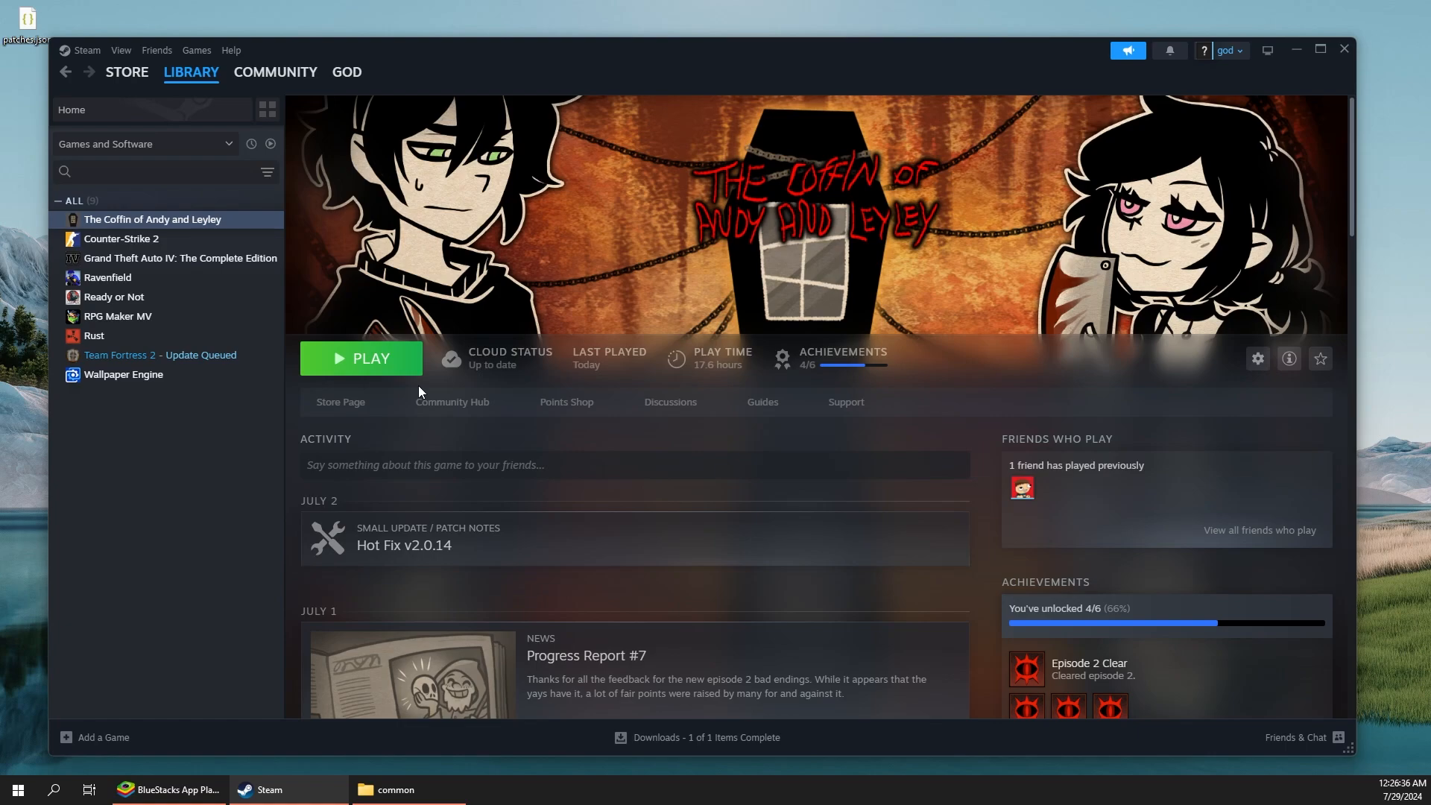
Step: Open the reinstalled The Coffin of Andy and Leyley folder from the common Explorer window
click(396, 790)
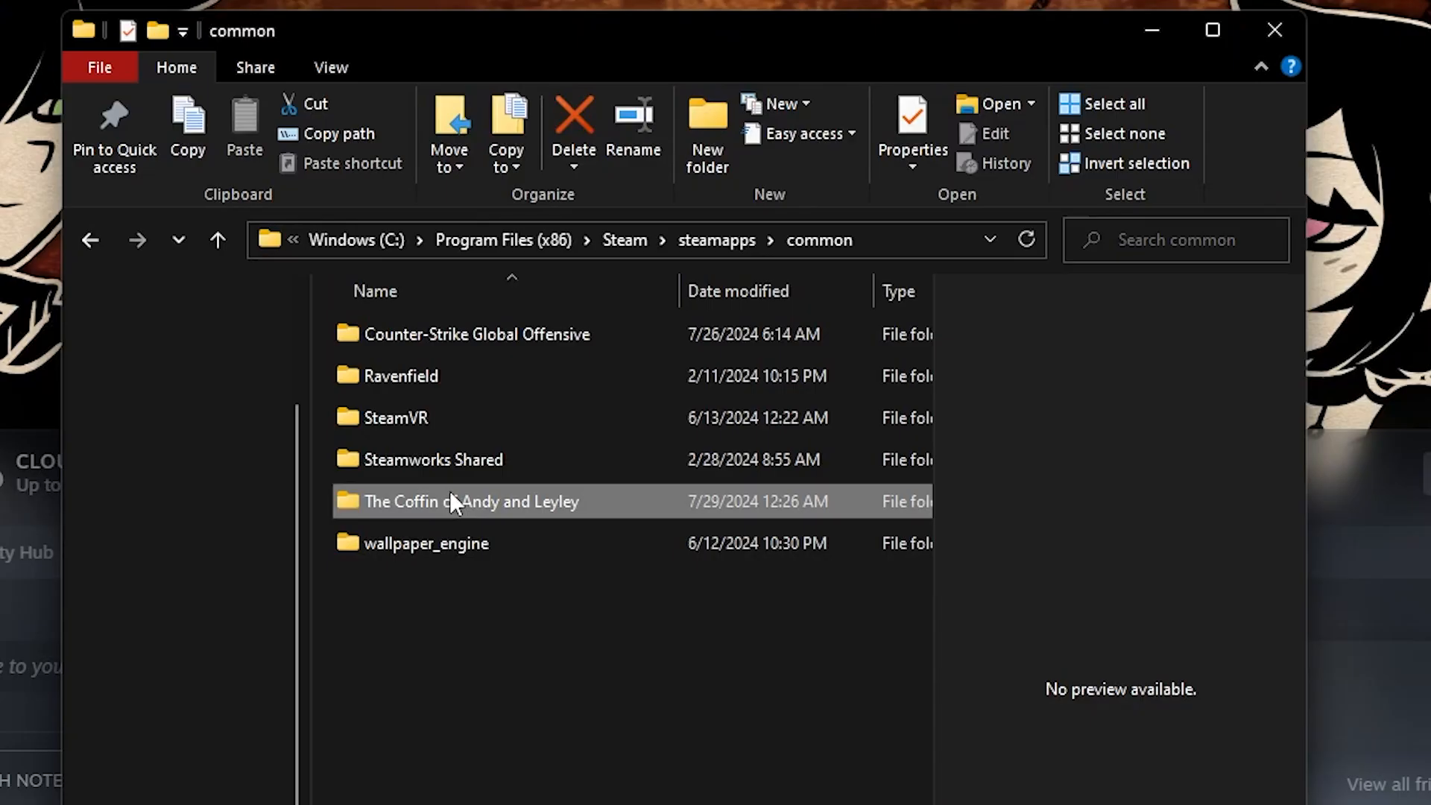
mouse_move(468, 501)
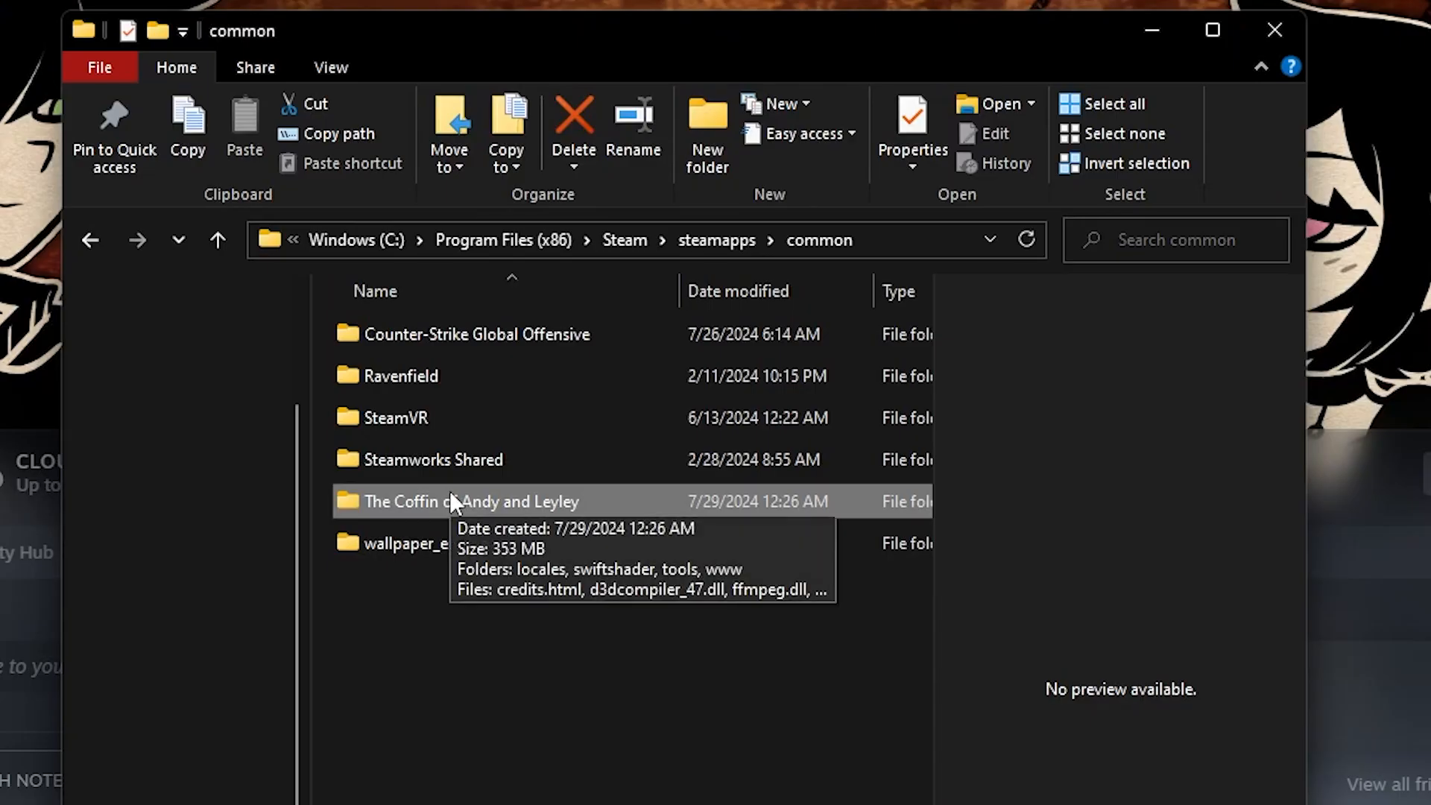
double_click(471, 501)
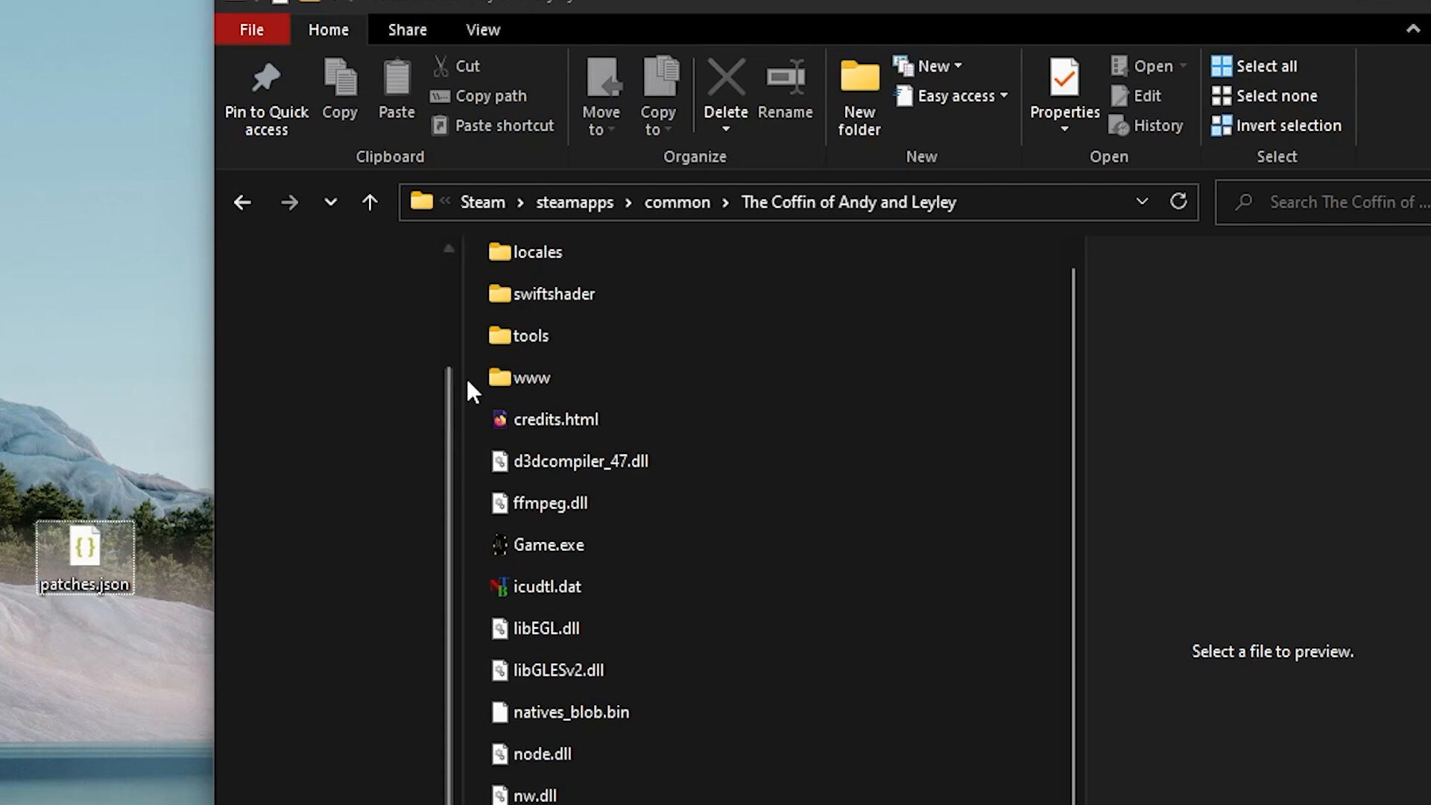
Step: Peek into the www folder, go up to common and reopen the game folder
click(529, 378)
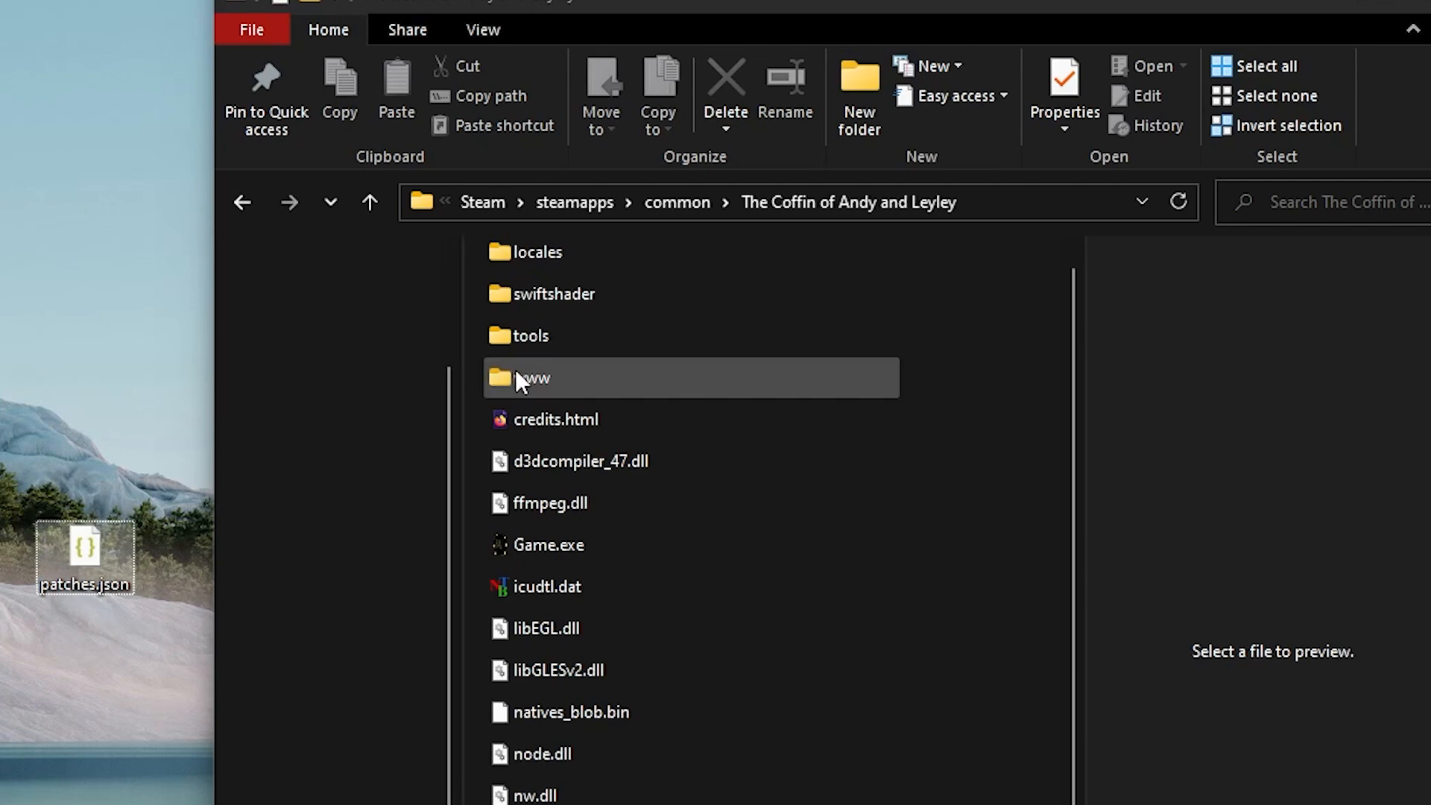
double_click(530, 378)
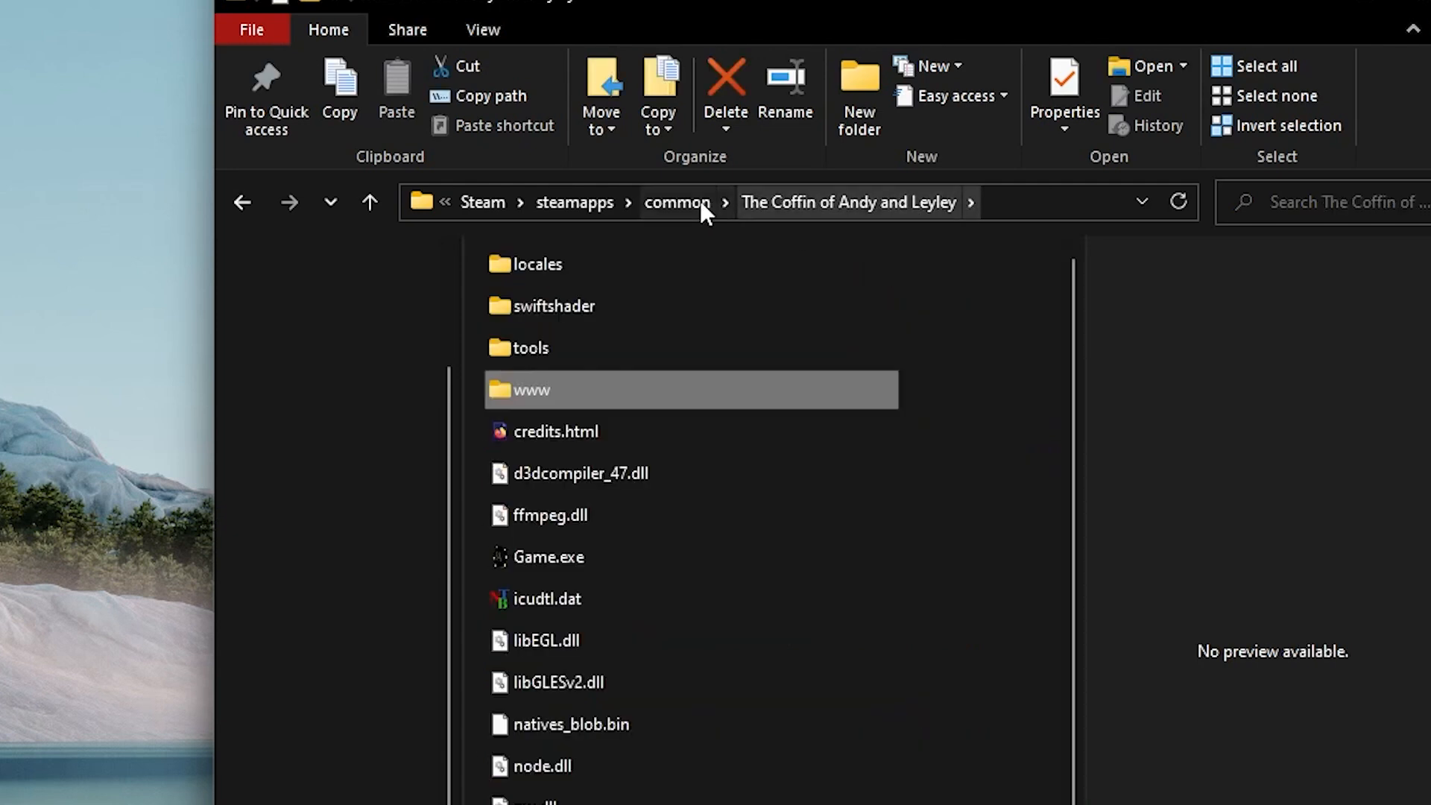
click(676, 201)
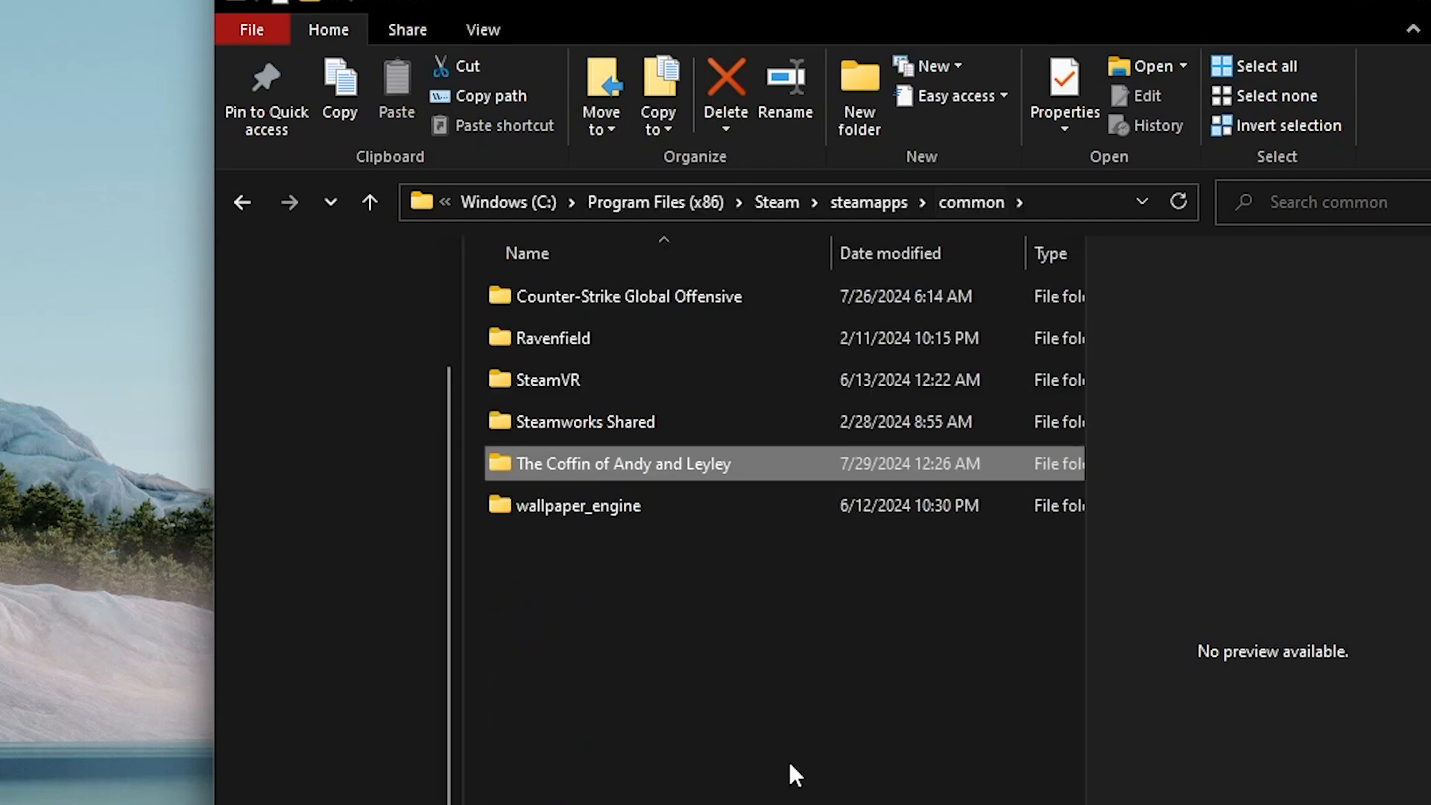
mouse_move(747, 598)
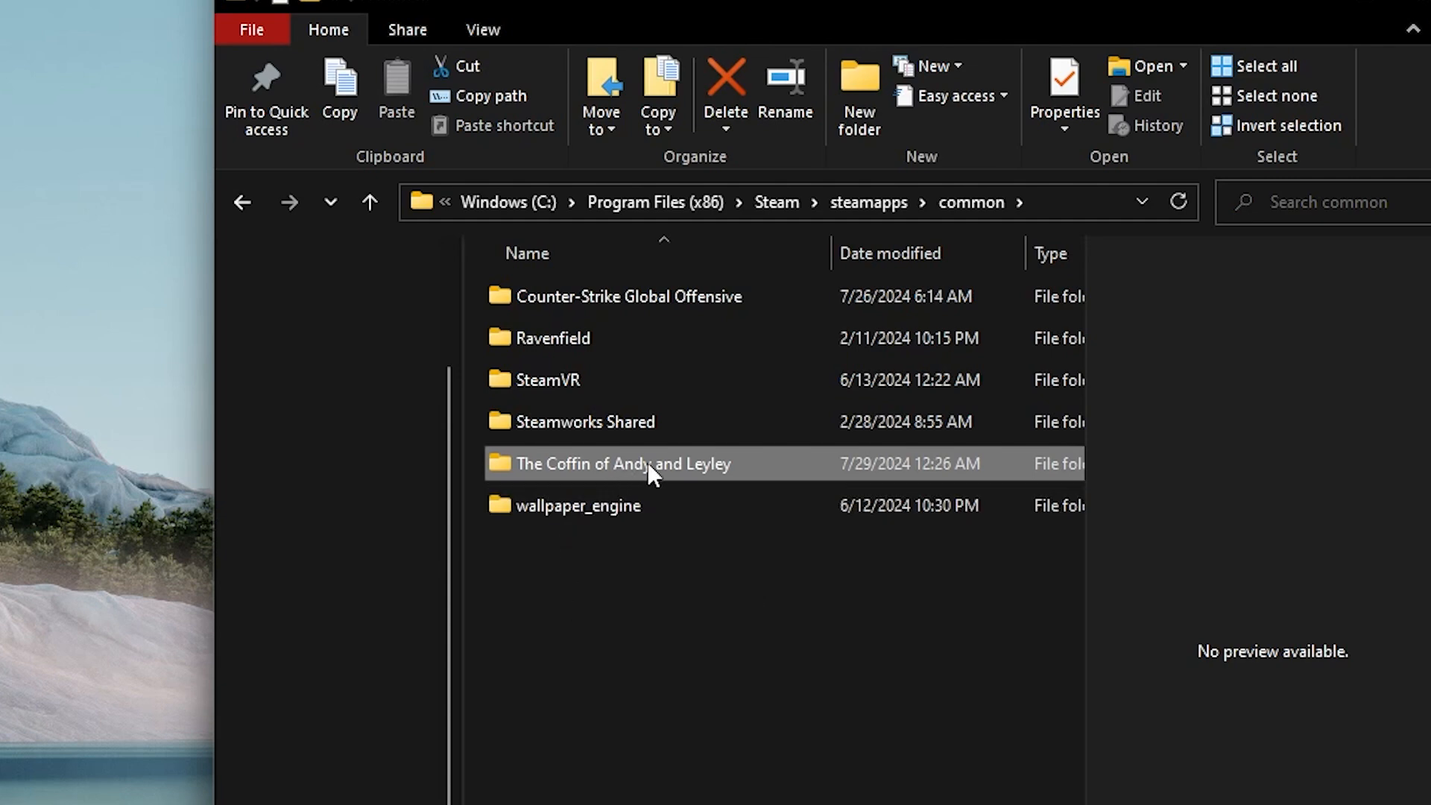
double_click(623, 464)
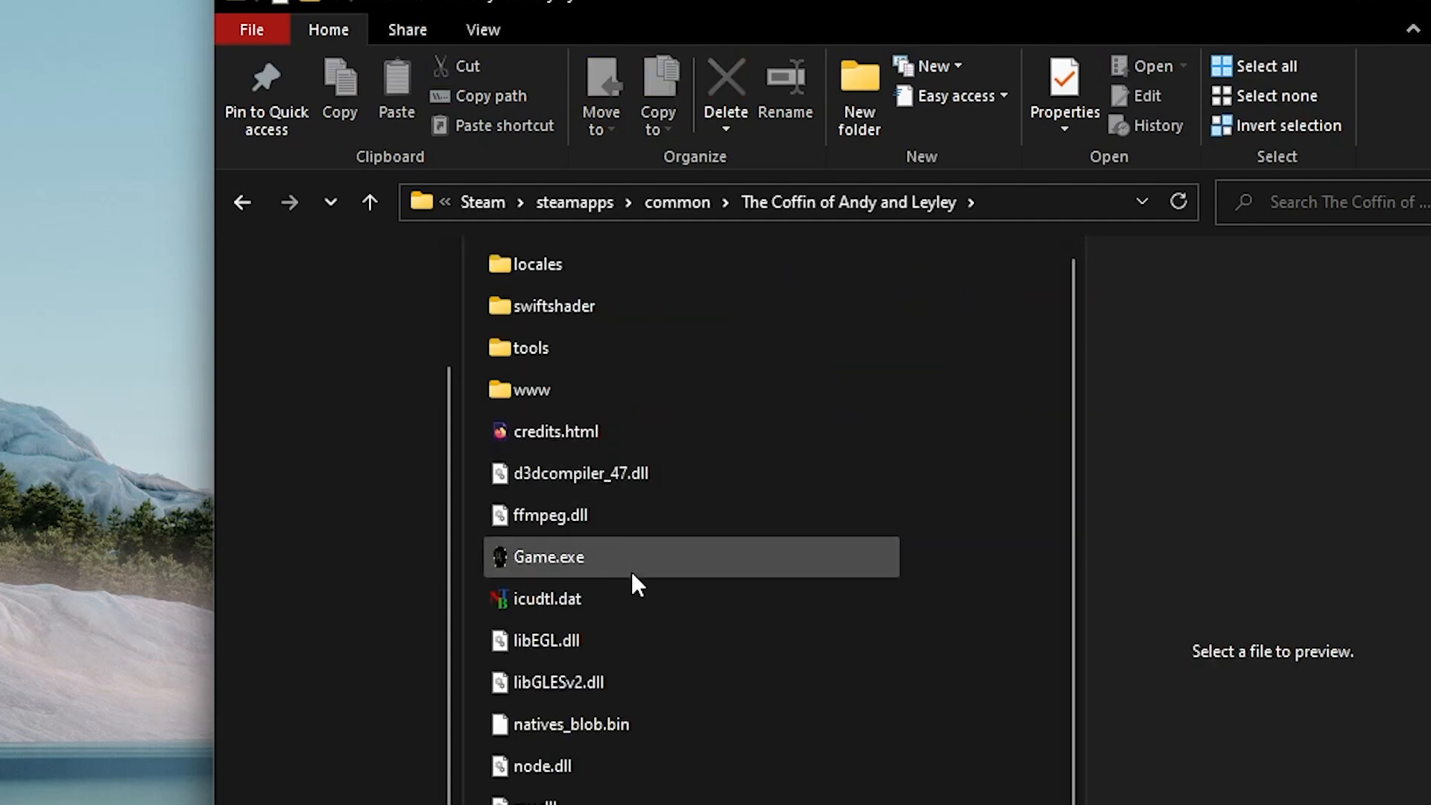
mouse_move(692, 306)
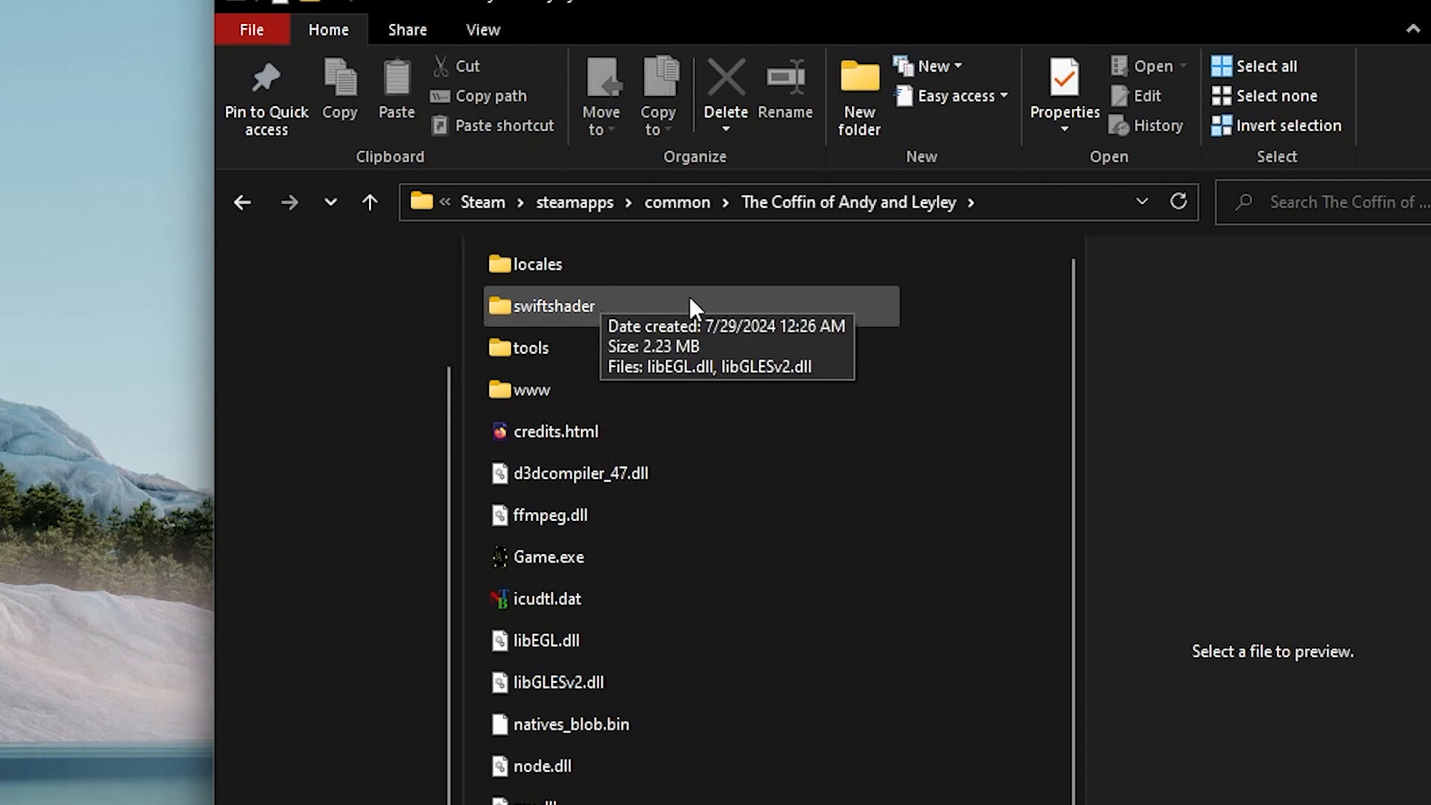
mouse_move(980, 265)
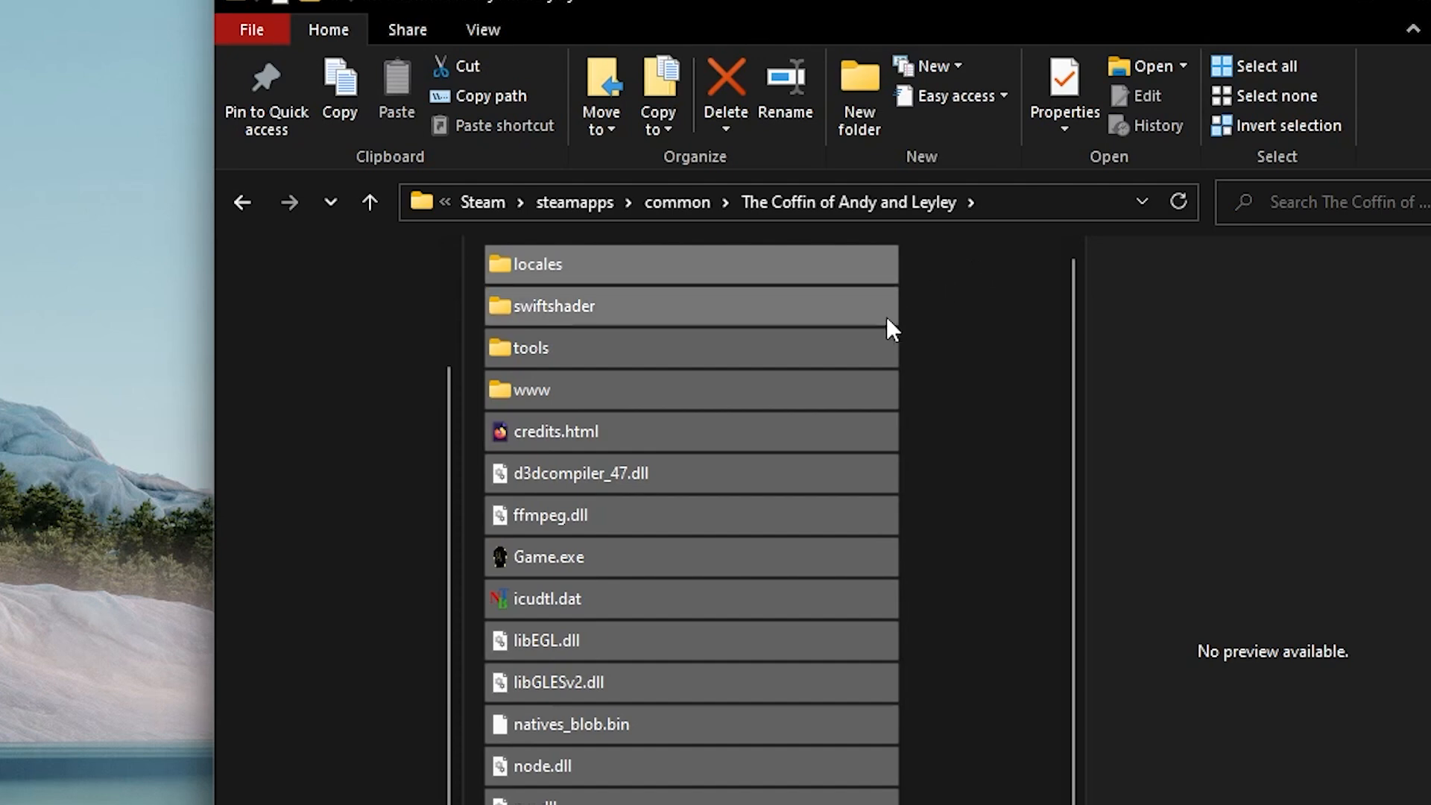
Step: Add all game files to a WinRAR archive in ZIP format as The Coffin of Andy and Leyley.zip
right_click(552, 305)
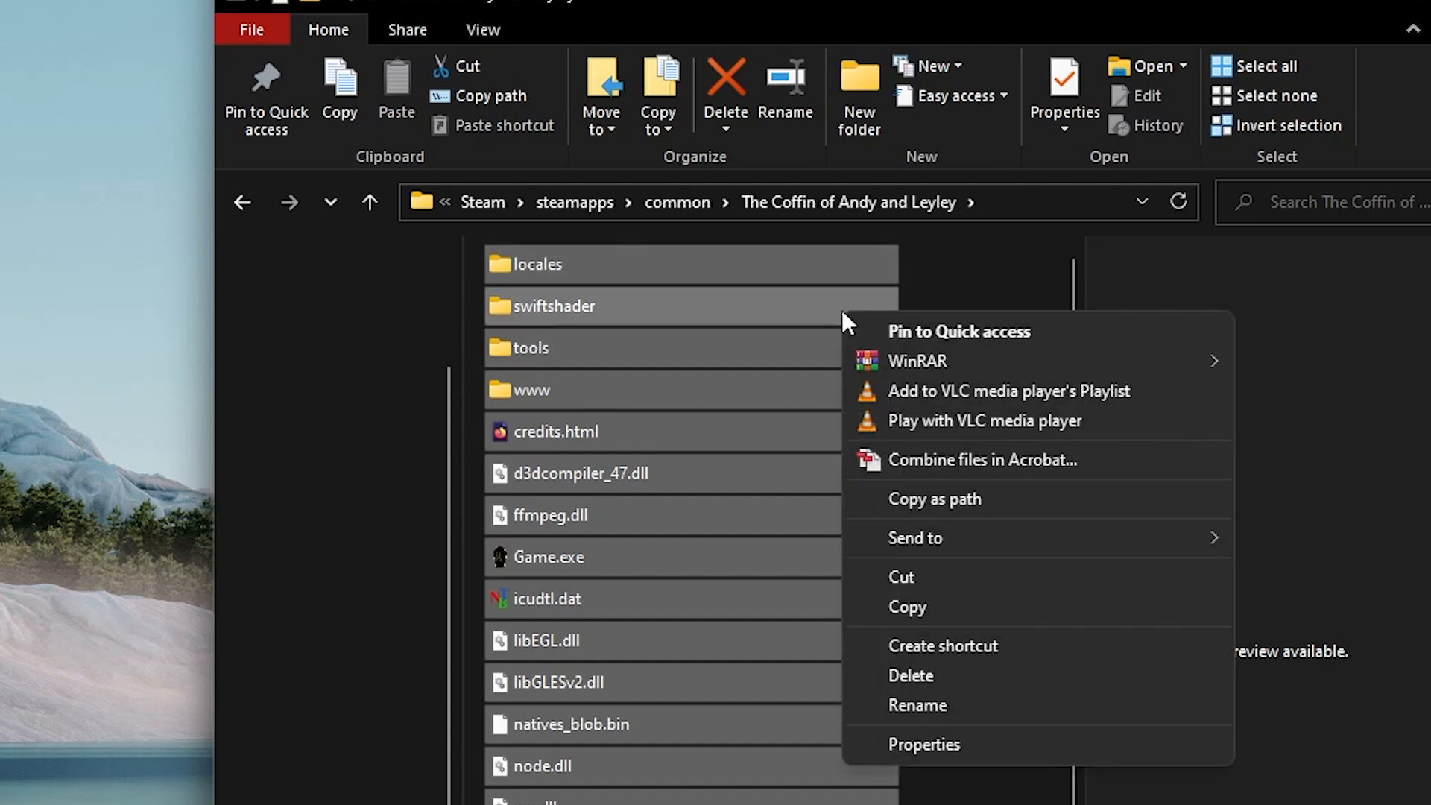
mouse_move(842, 323)
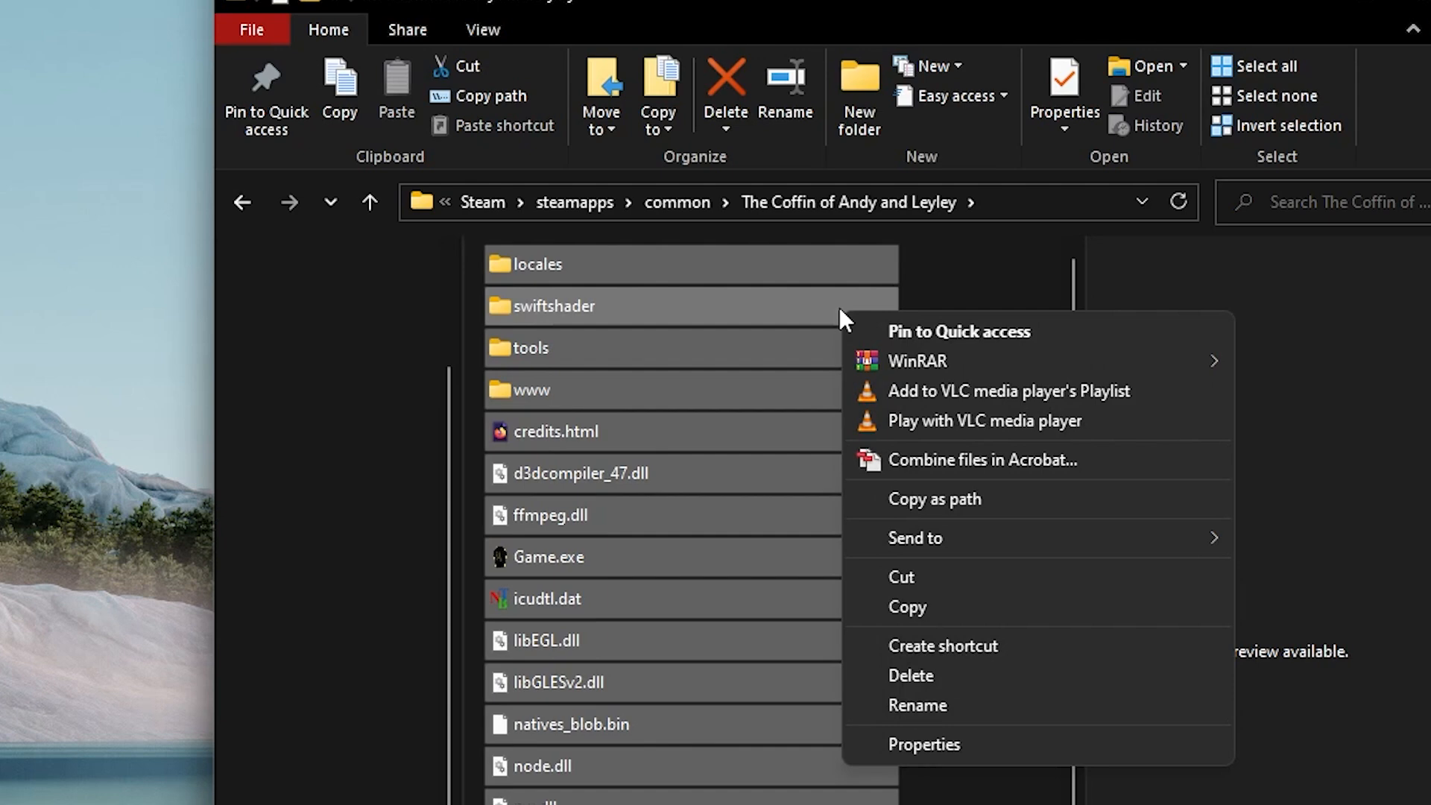
mouse_move(916, 360)
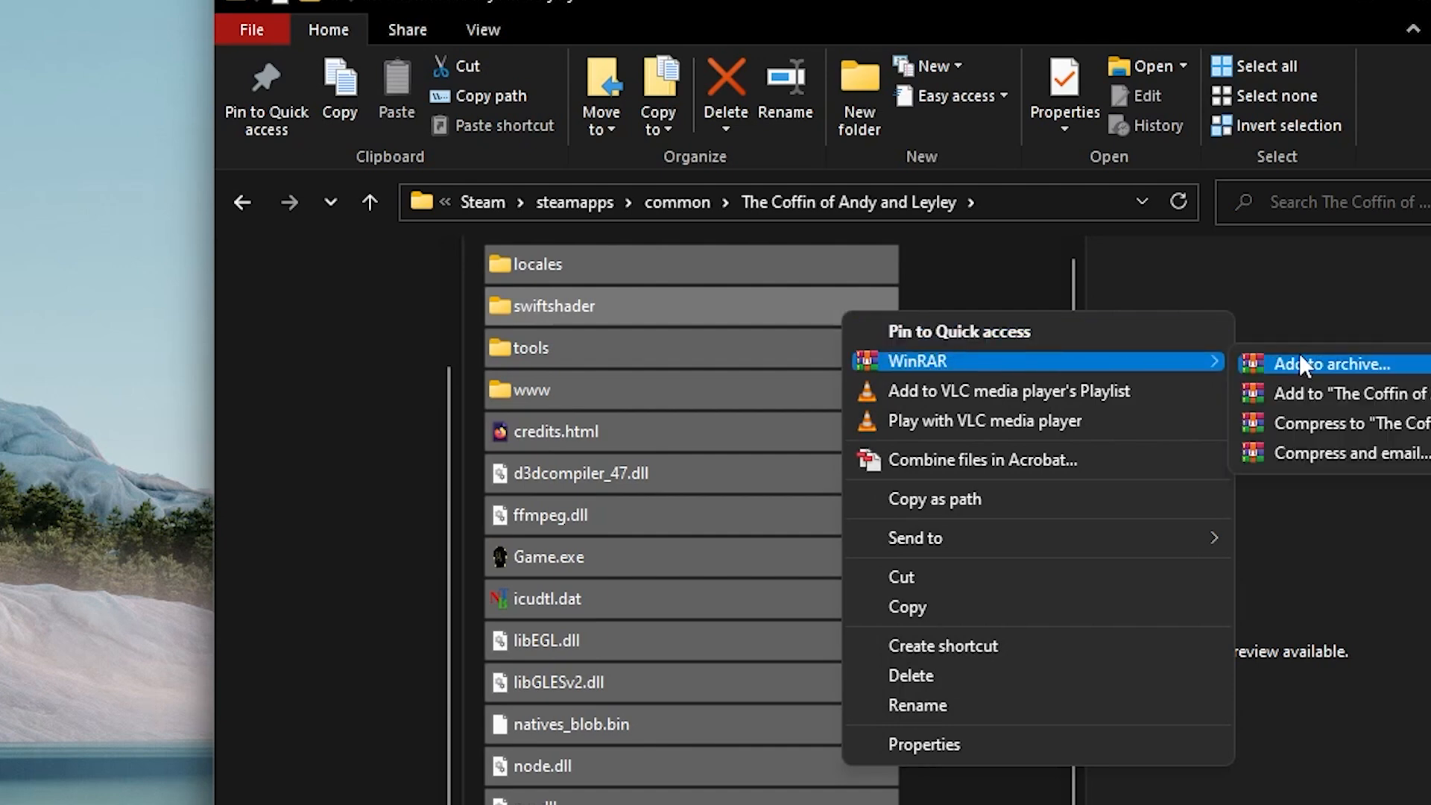
click(1327, 364)
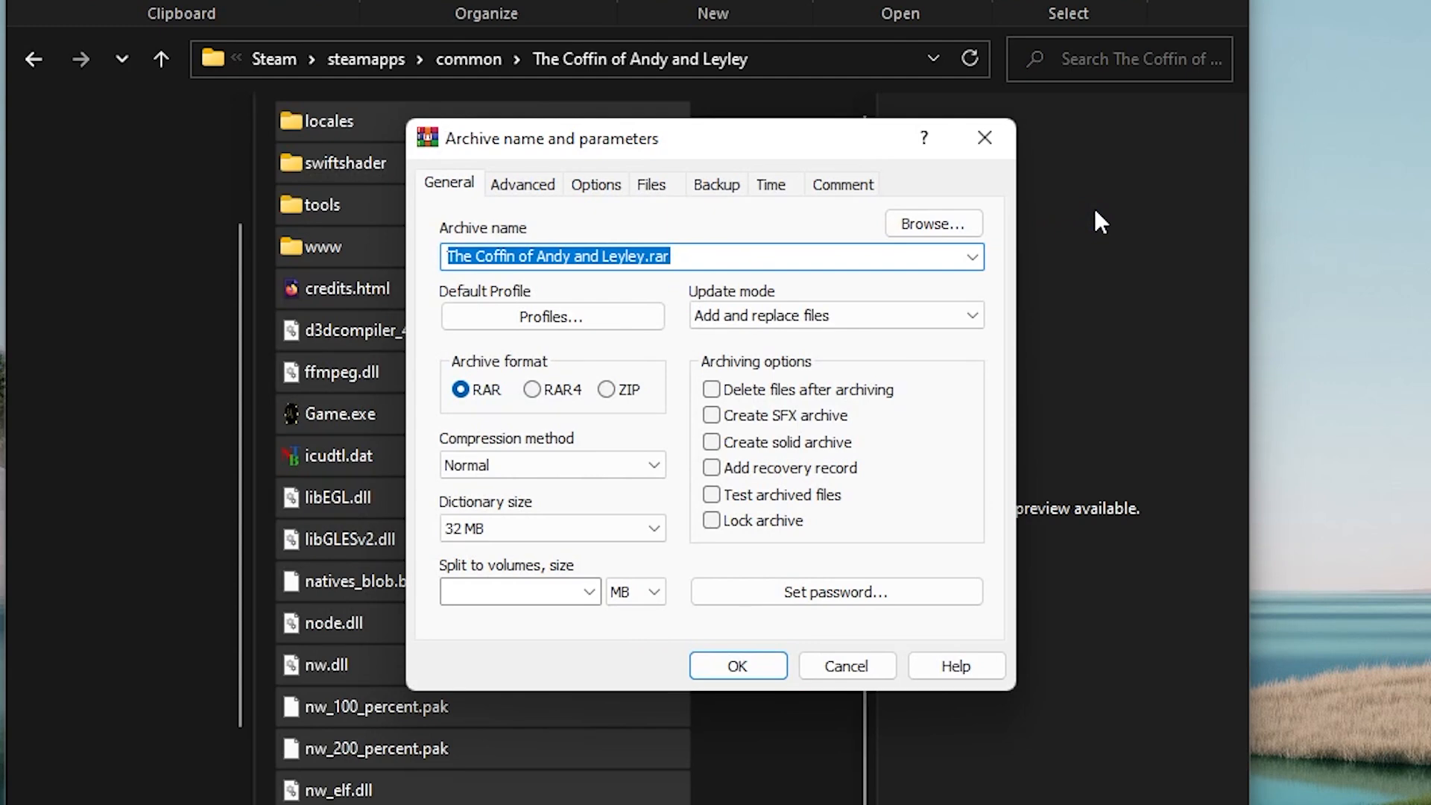
mouse_move(1087, 219)
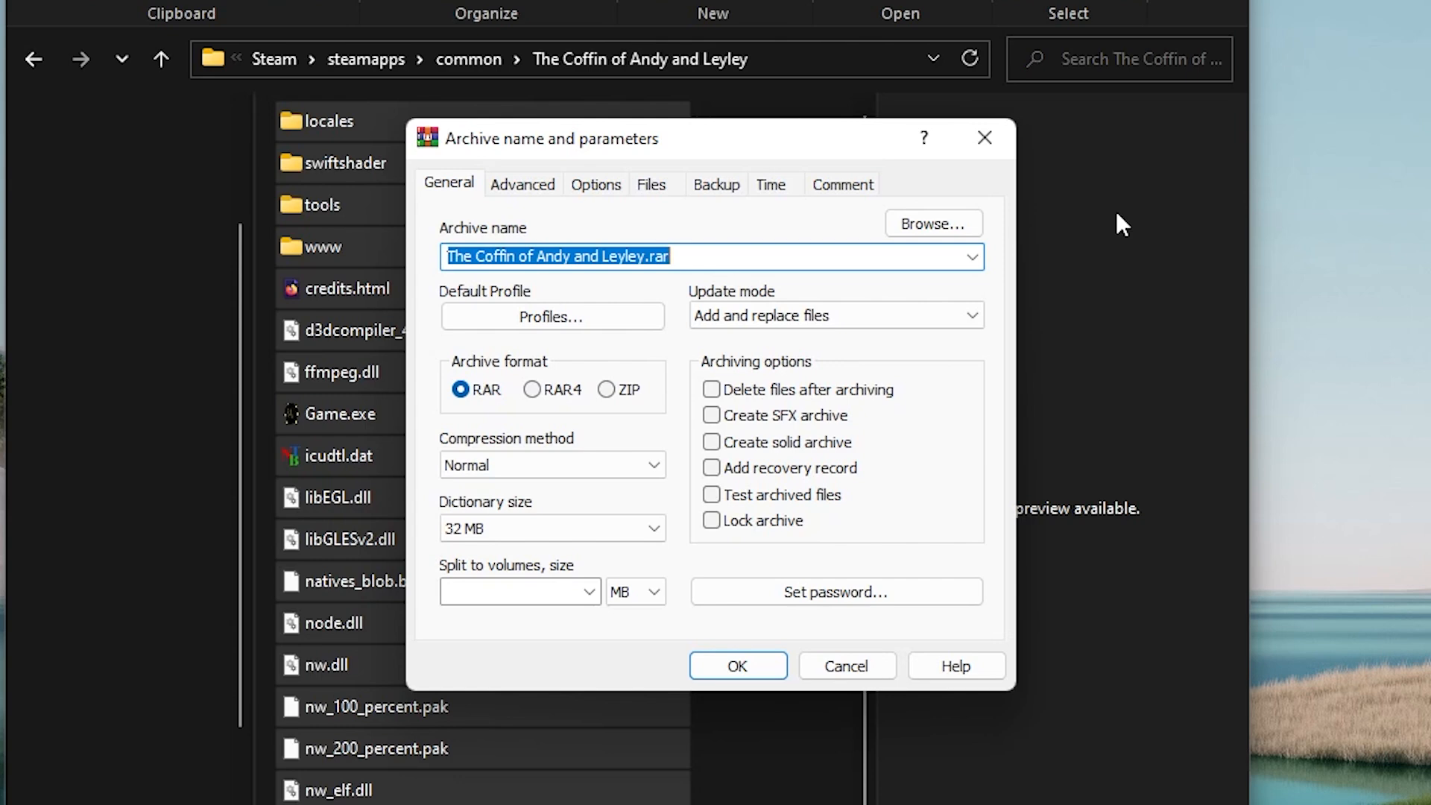
click(607, 389)
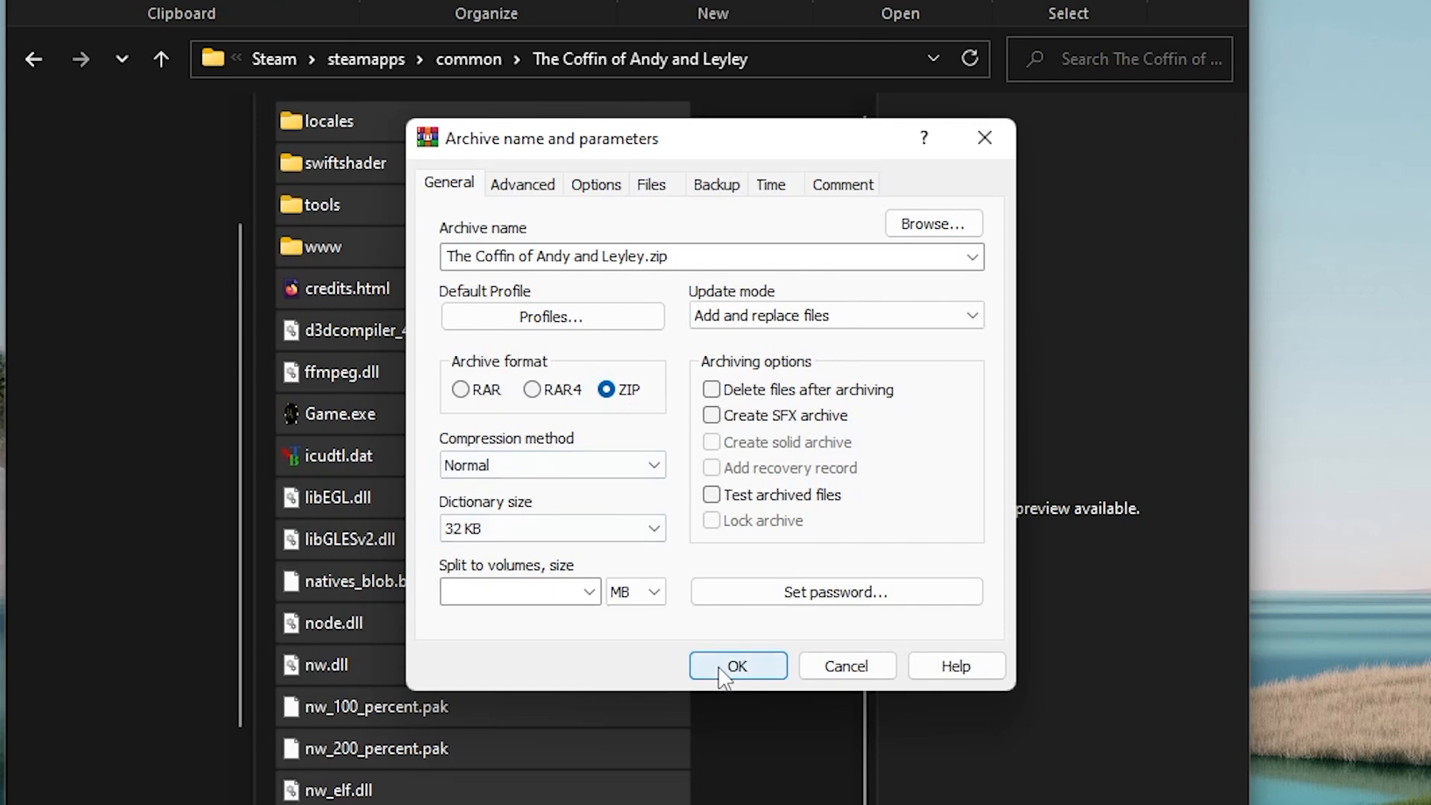
click(736, 665)
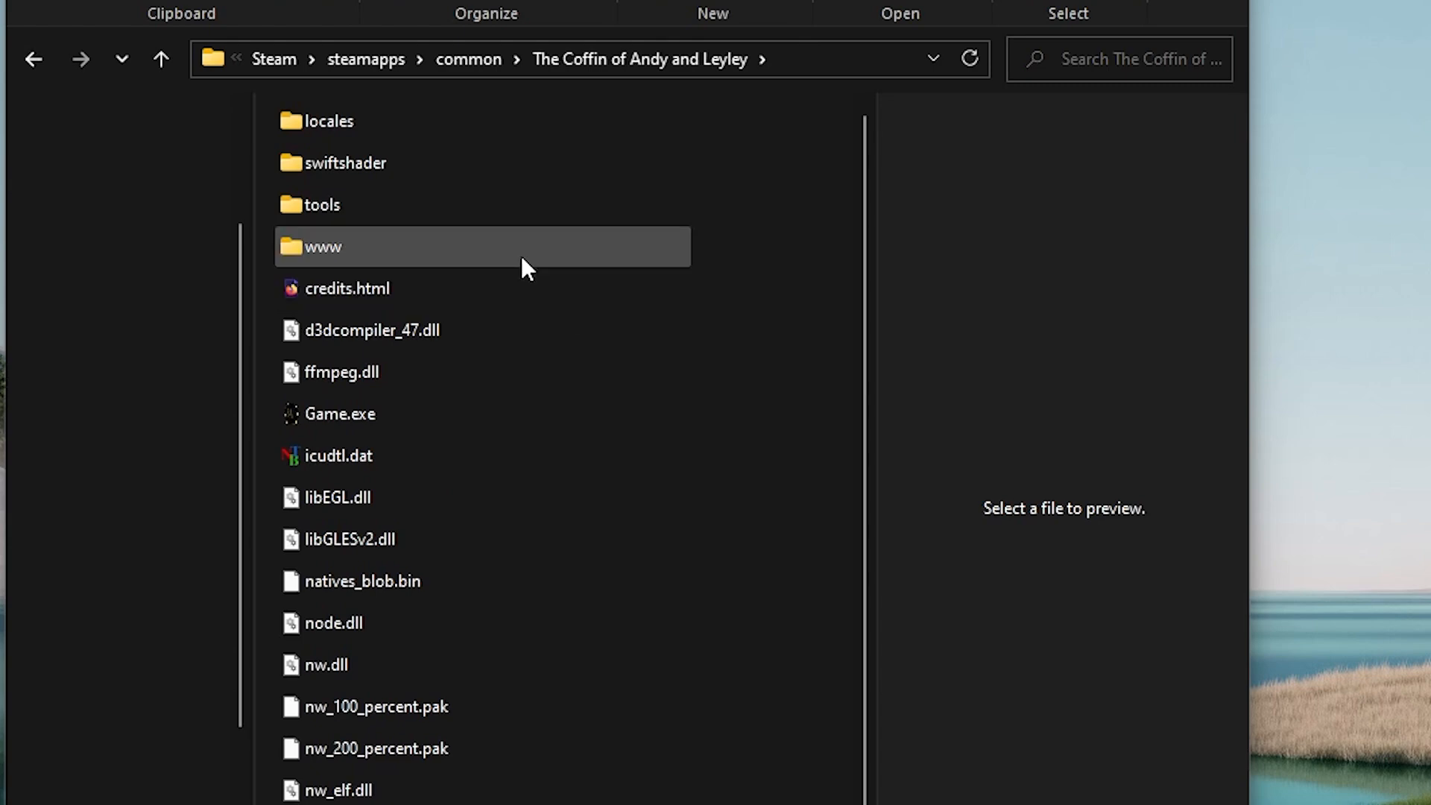
Step: Delete patches.json from the game's www folder
double_click(323, 246)
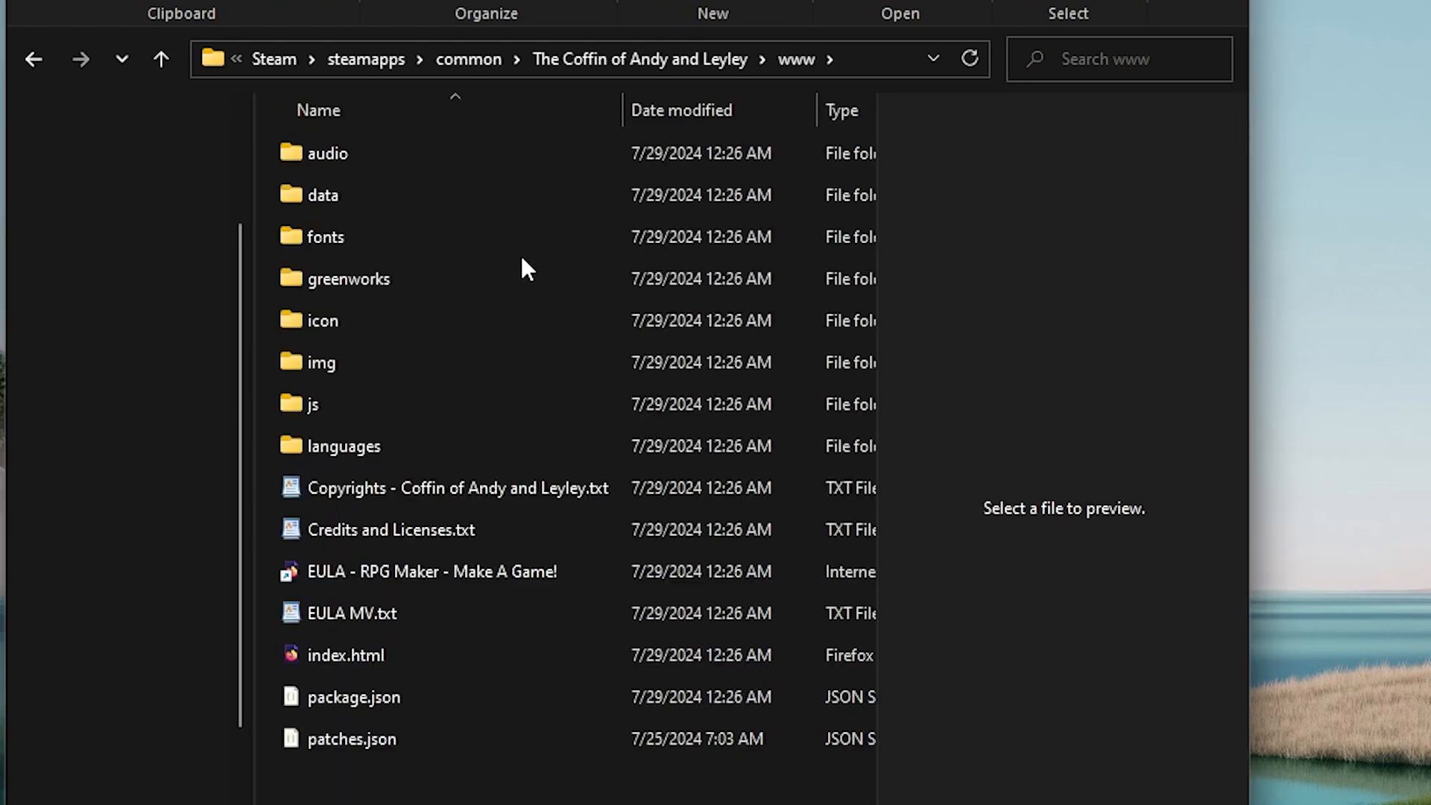
right_click(355, 738)
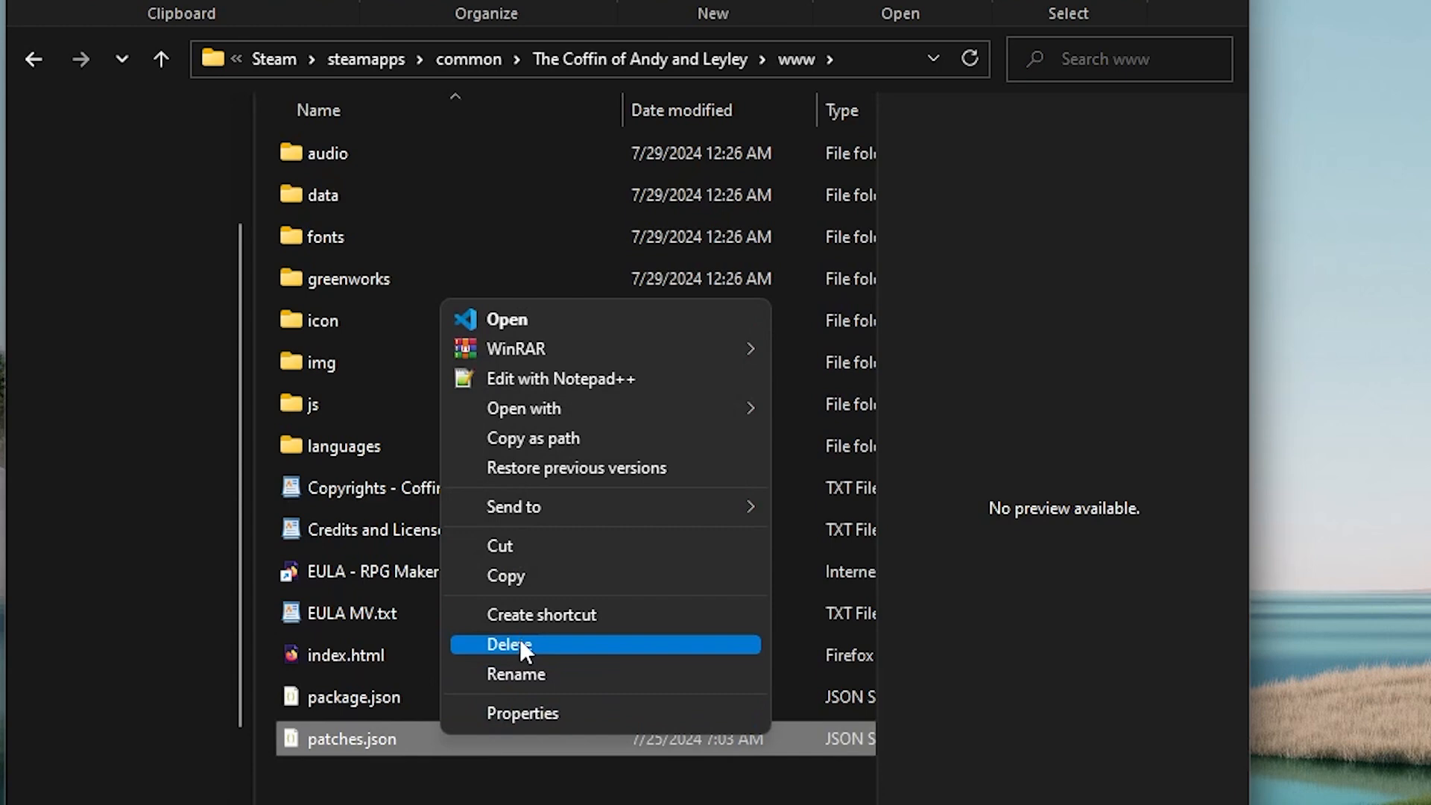
click(510, 644)
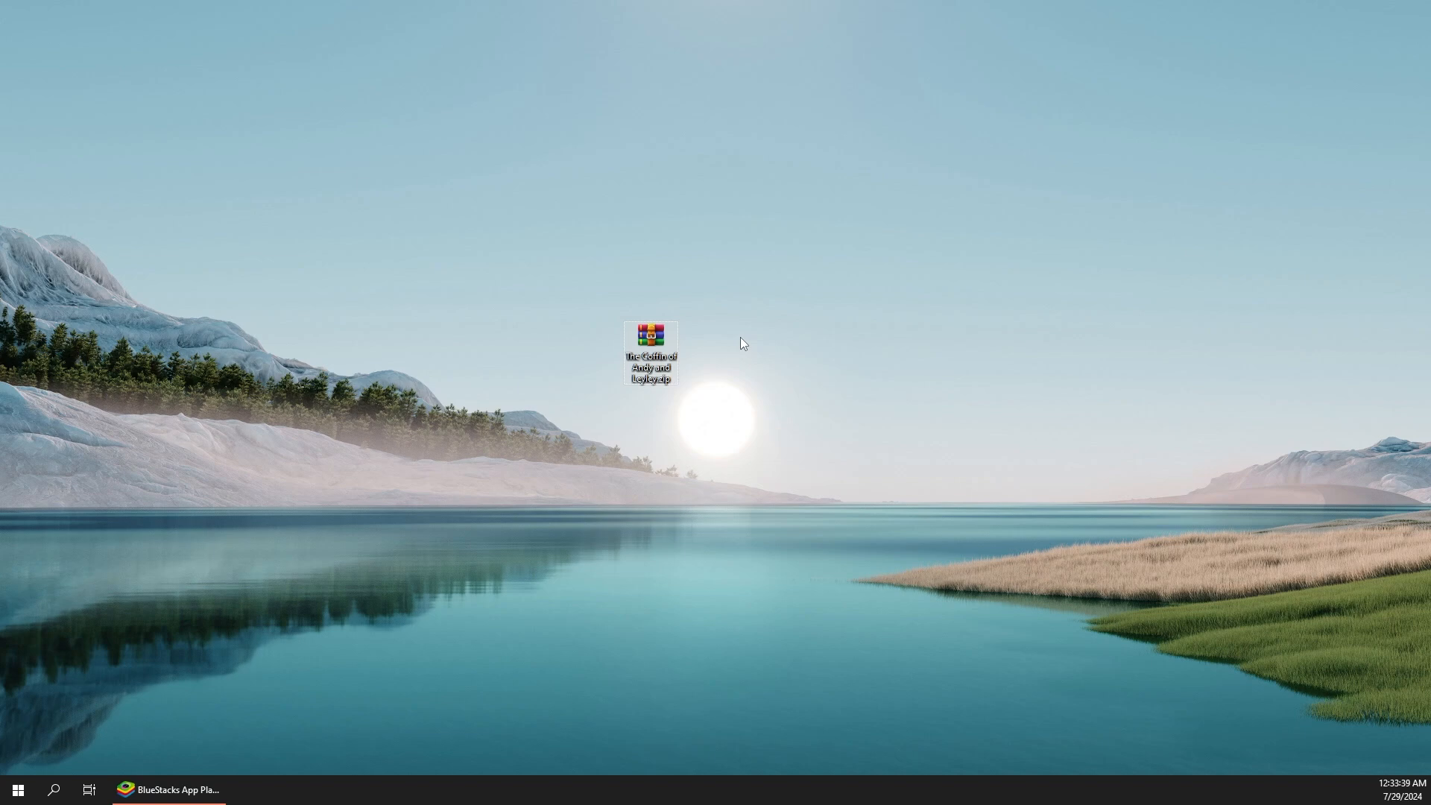
Step: Bring BlueStacks forward and open Media Manager from the System apps group
click(168, 790)
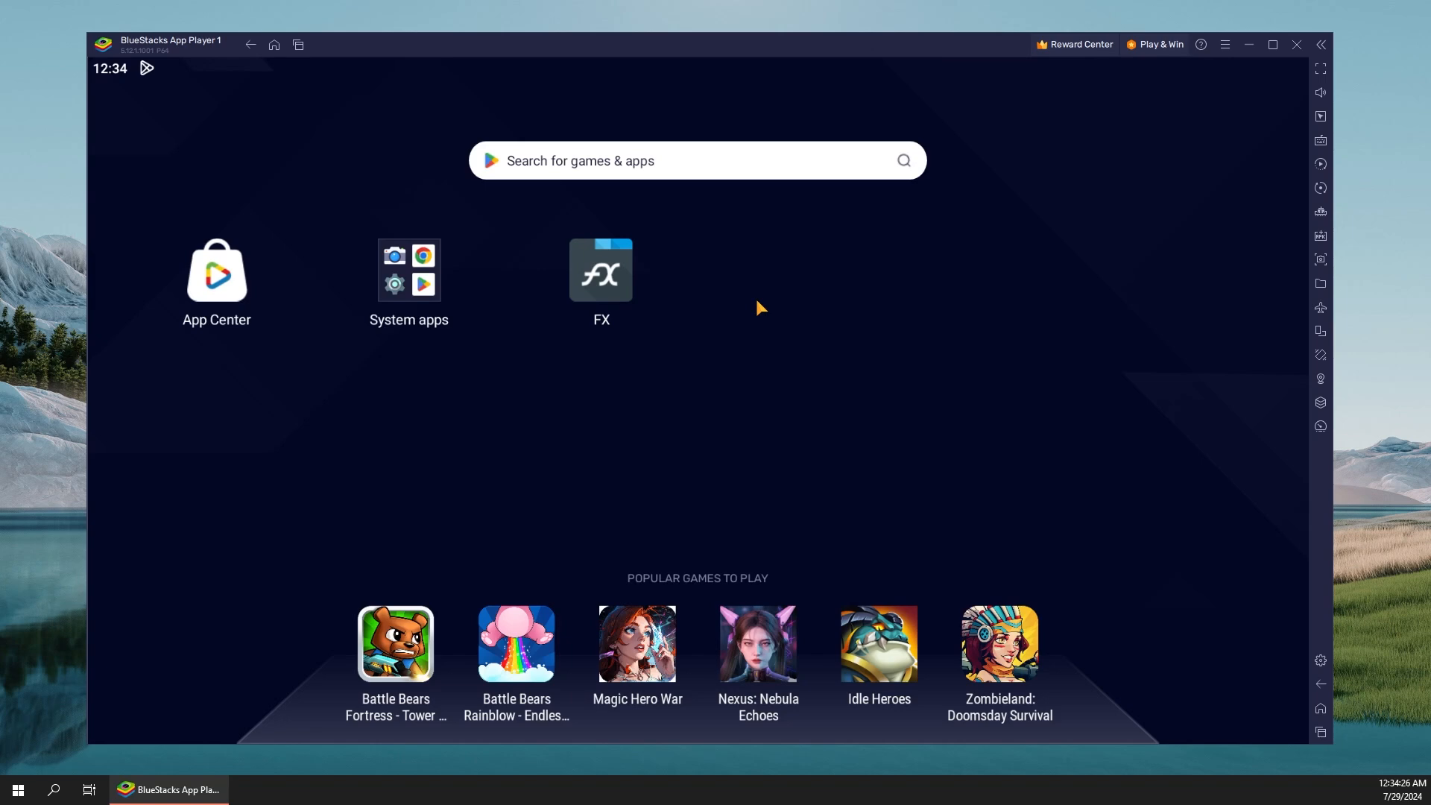
mouse_move(755, 305)
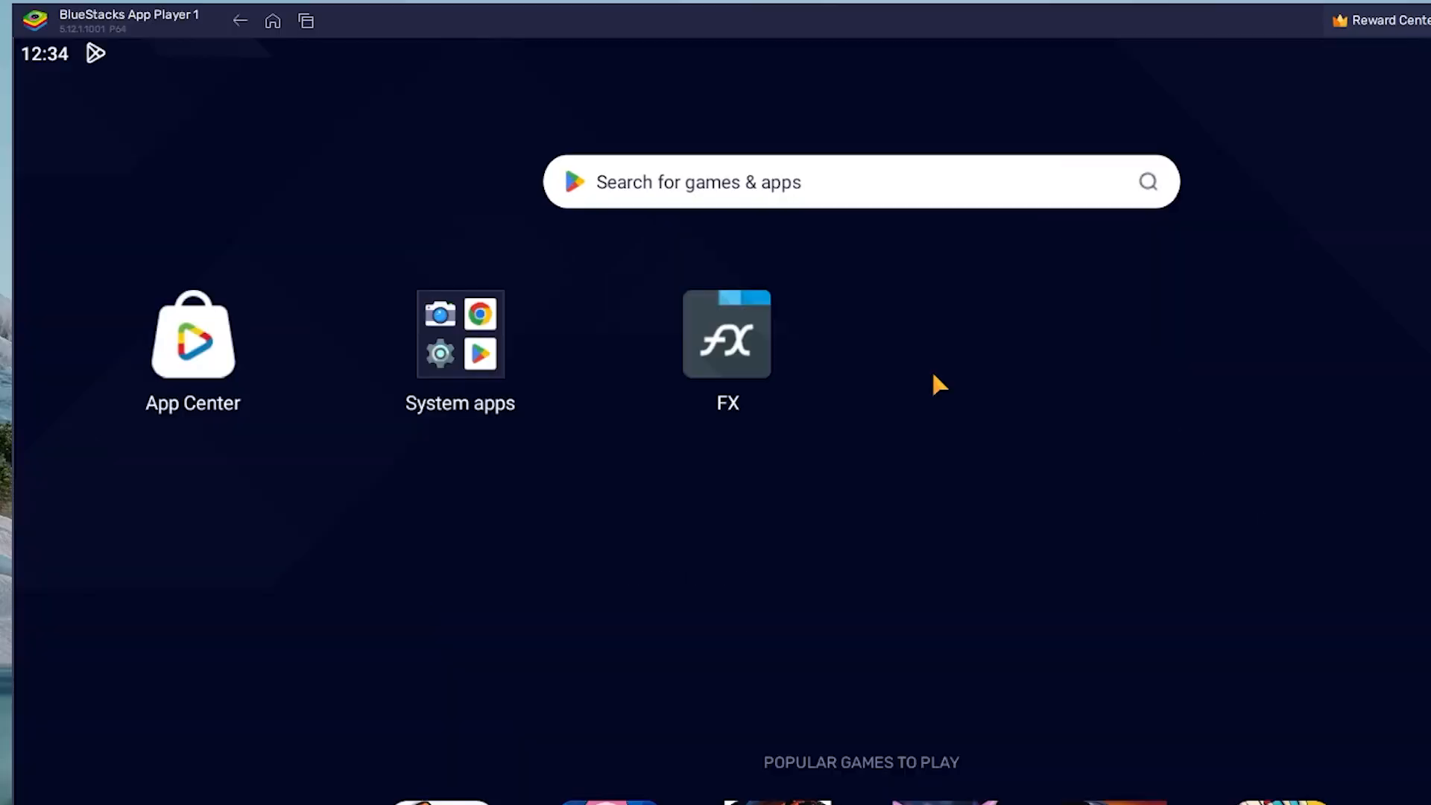
click(460, 334)
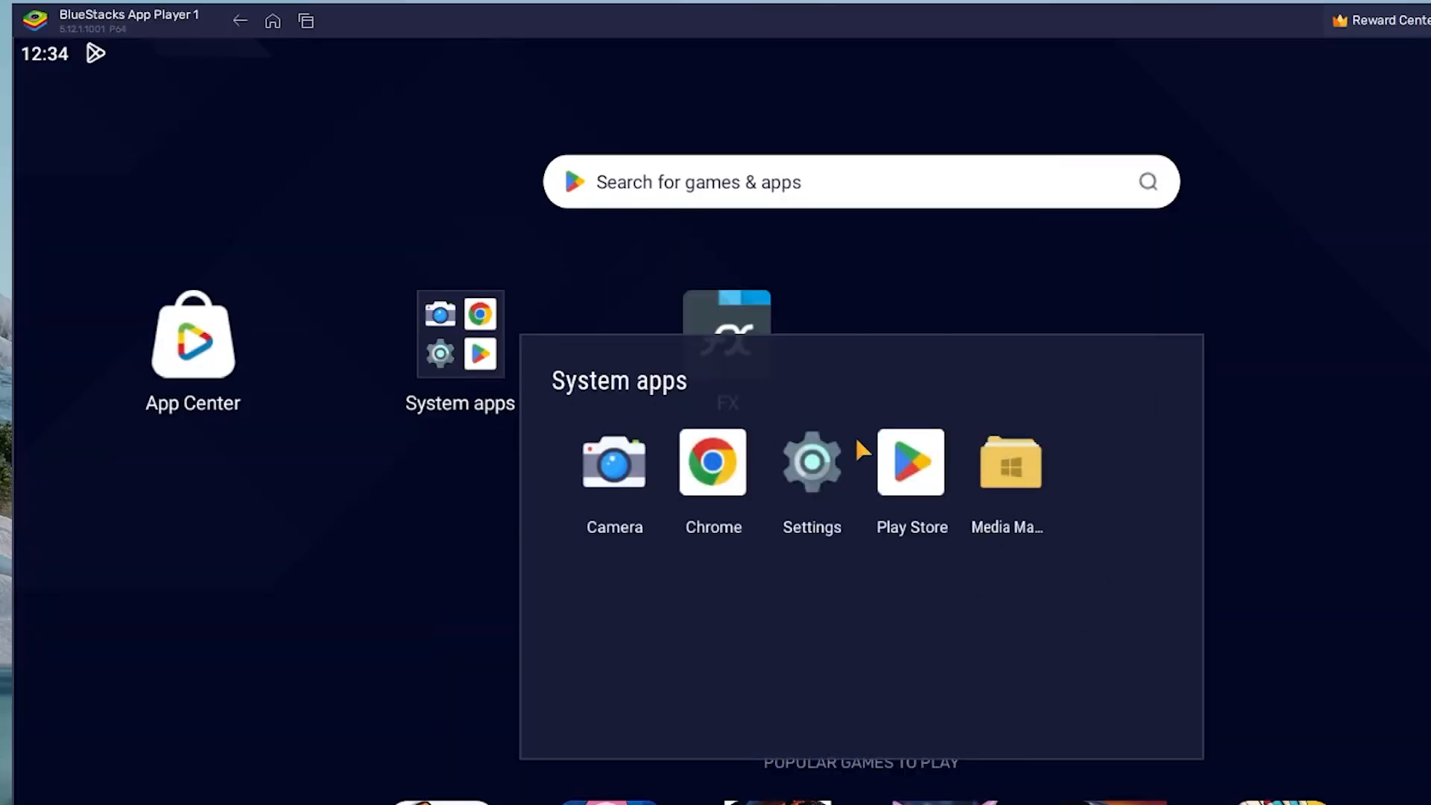
click(1008, 461)
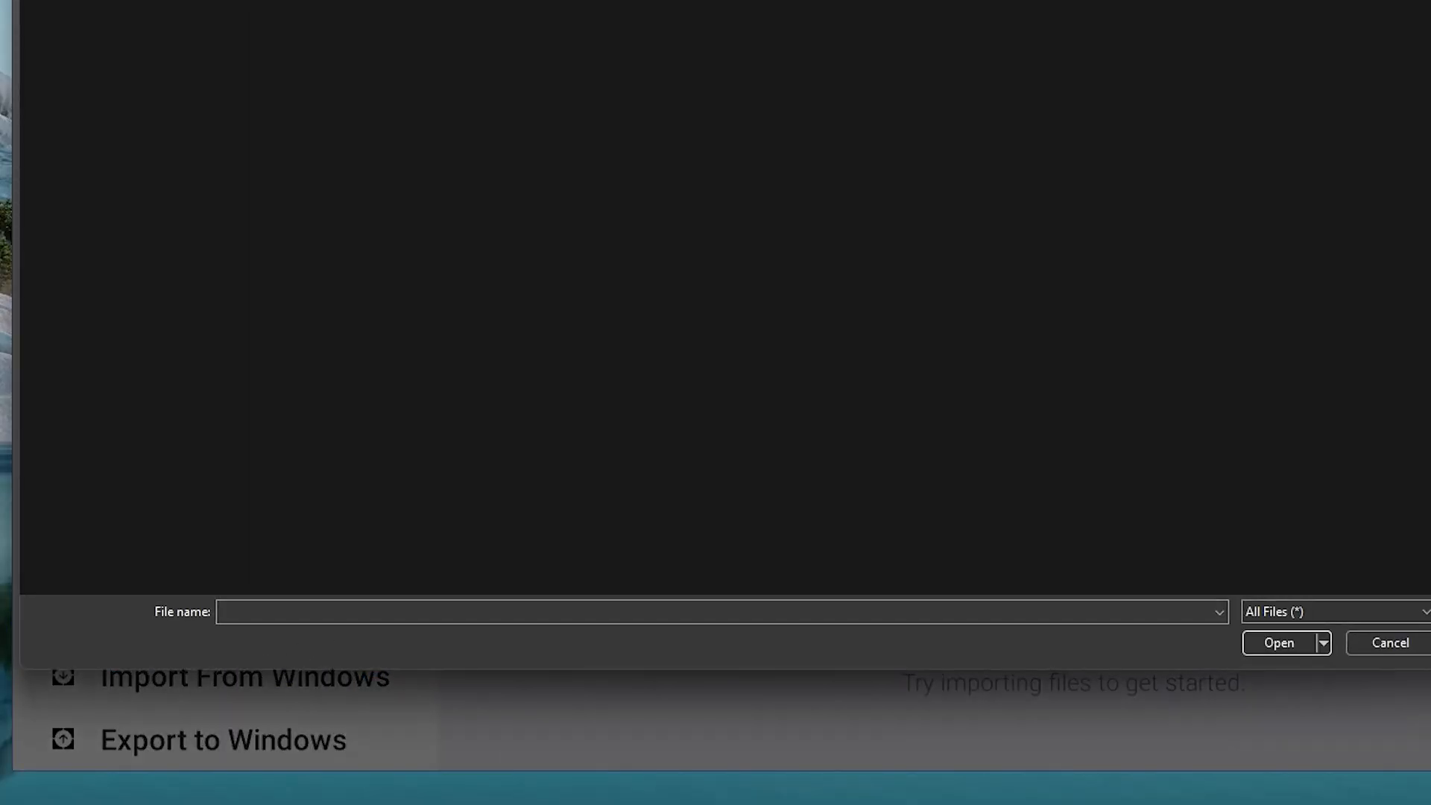
Step: Confirm importing the game ZIP into Media Manager and return to the BlueStacks home screen
click(1278, 642)
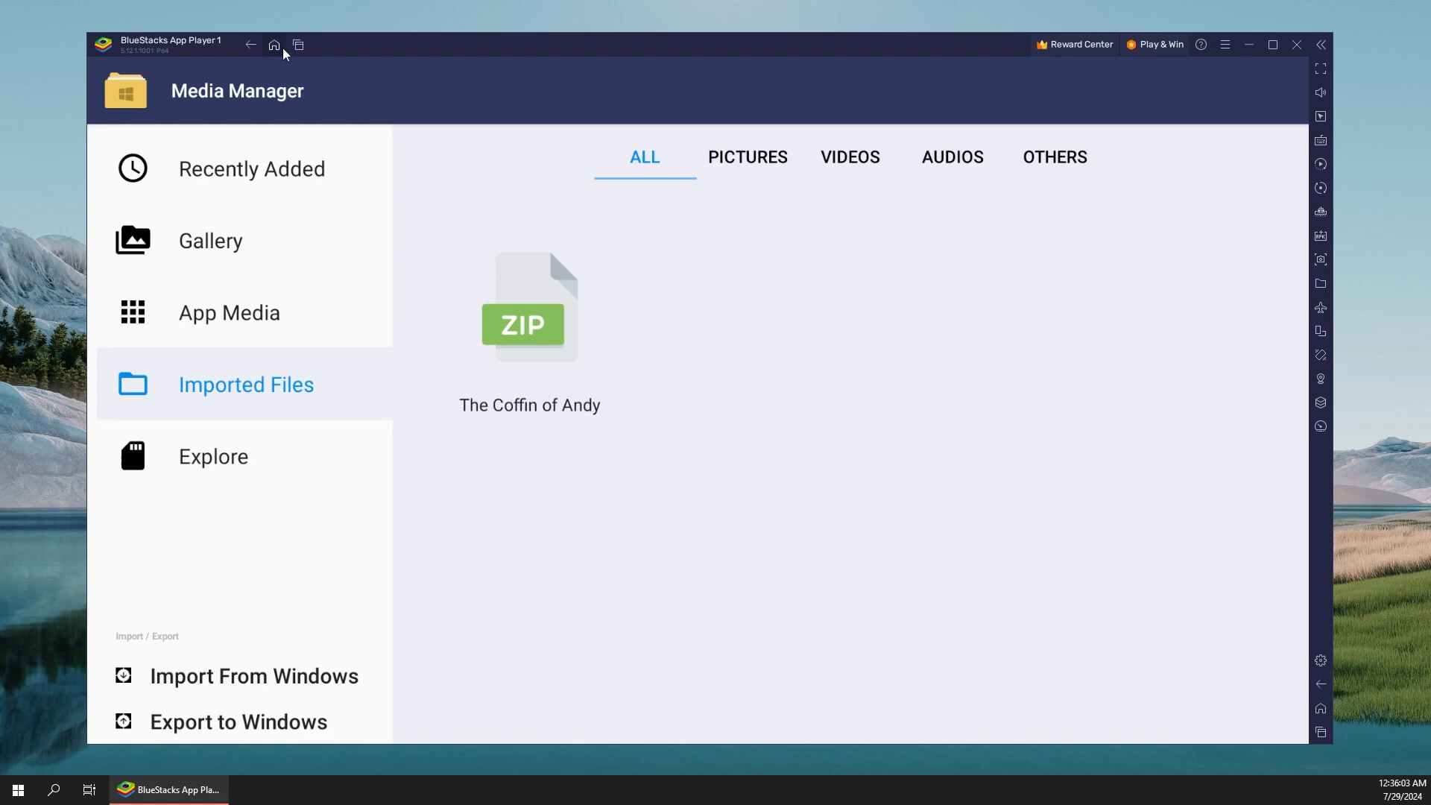
click(275, 43)
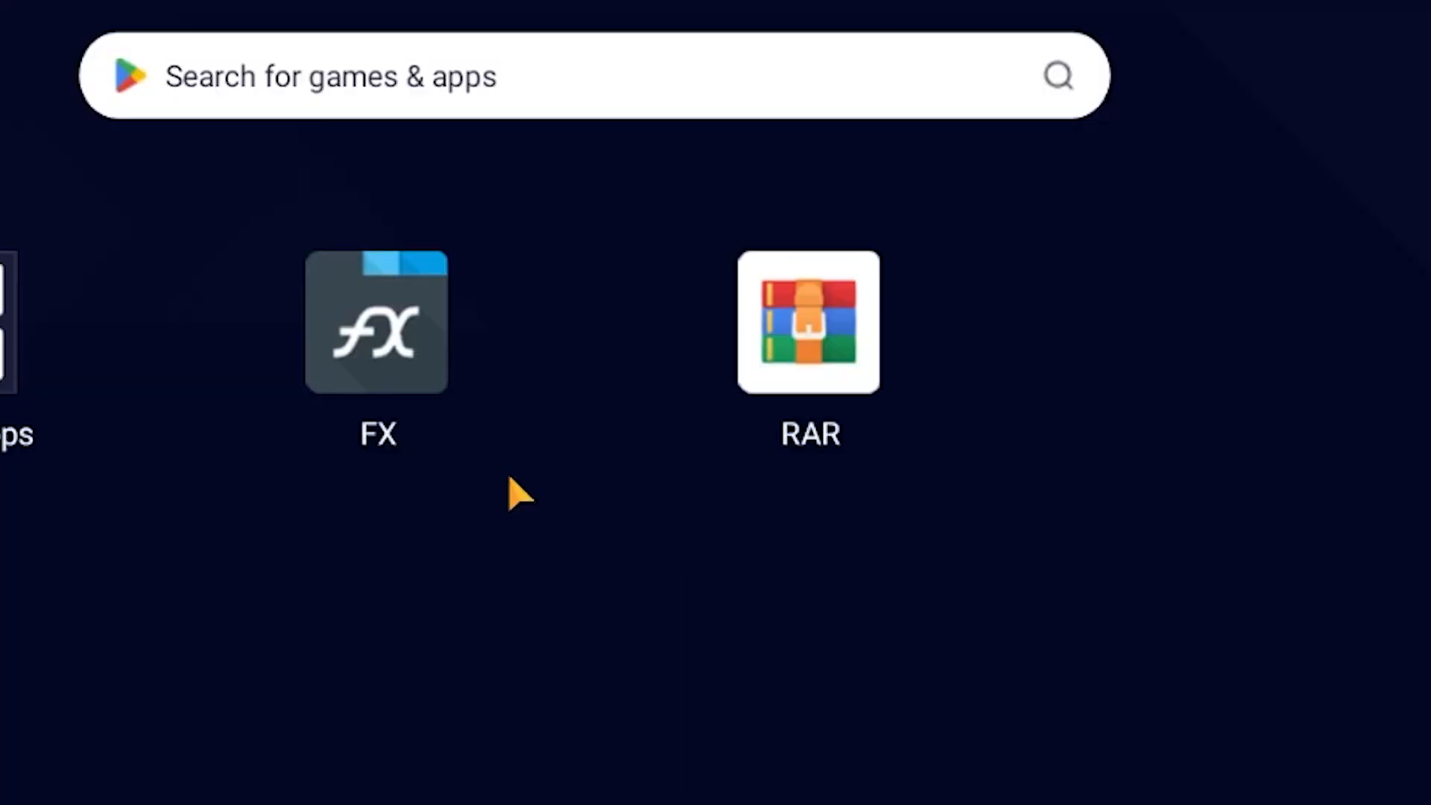
mouse_move(757, 420)
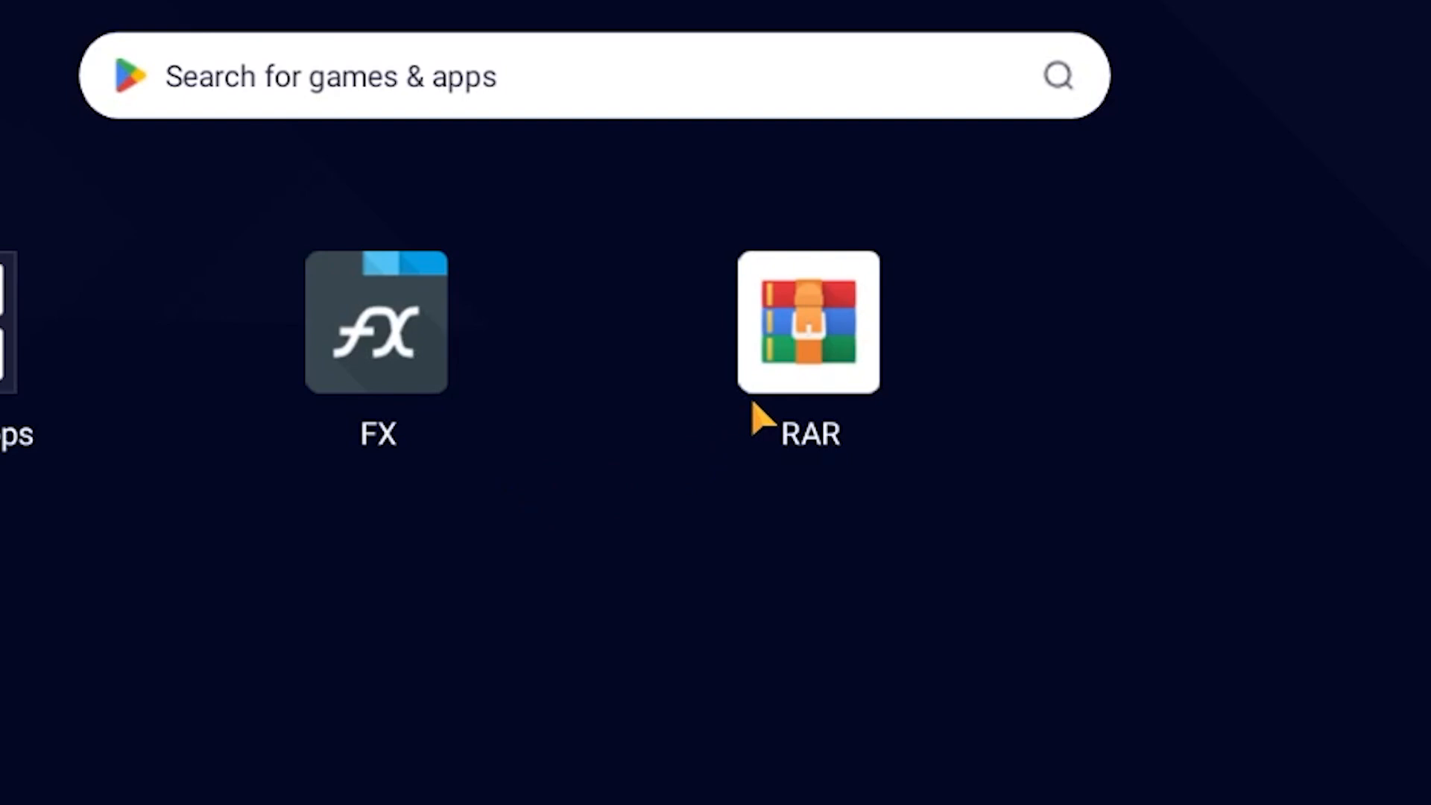
mouse_move(401, 406)
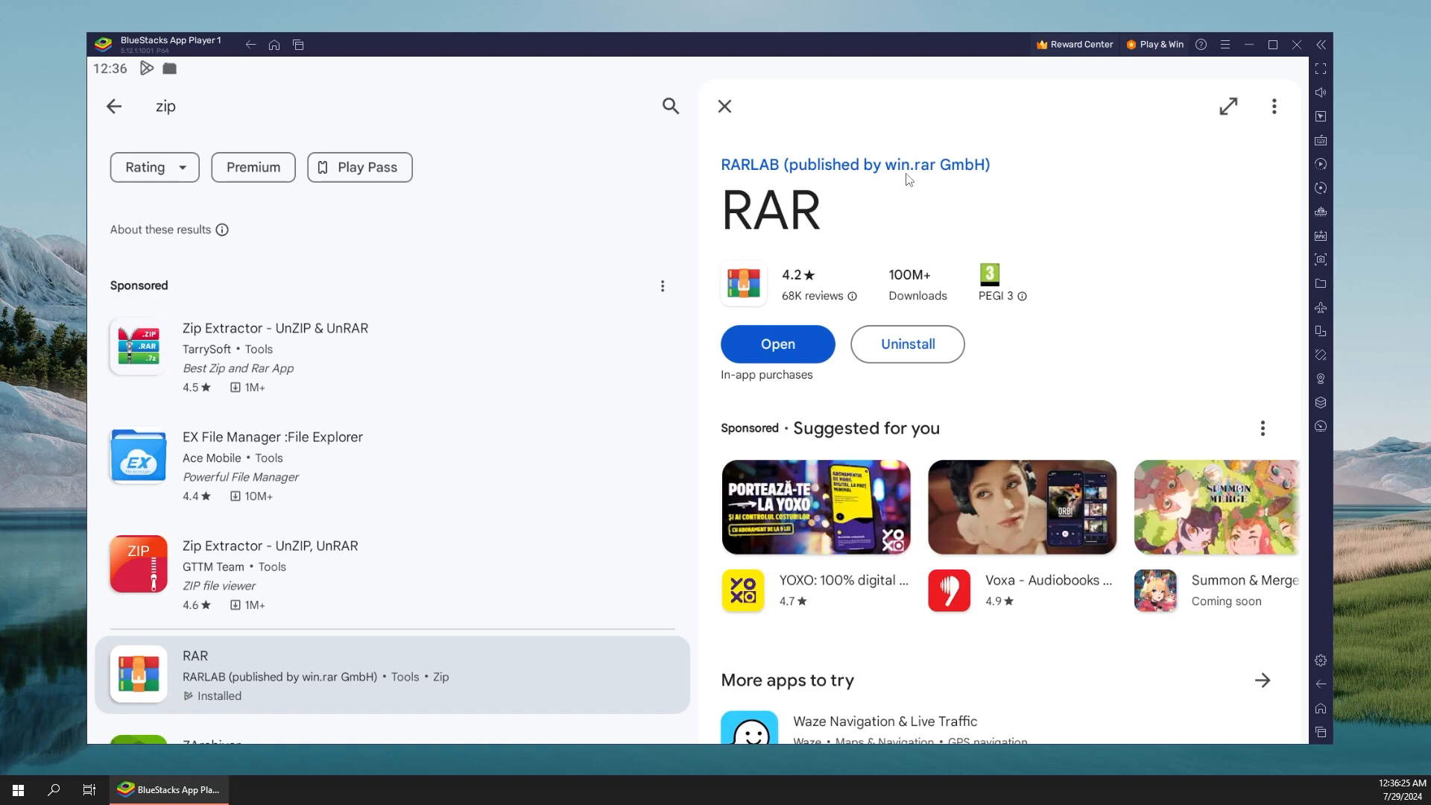
mouse_move(921, 178)
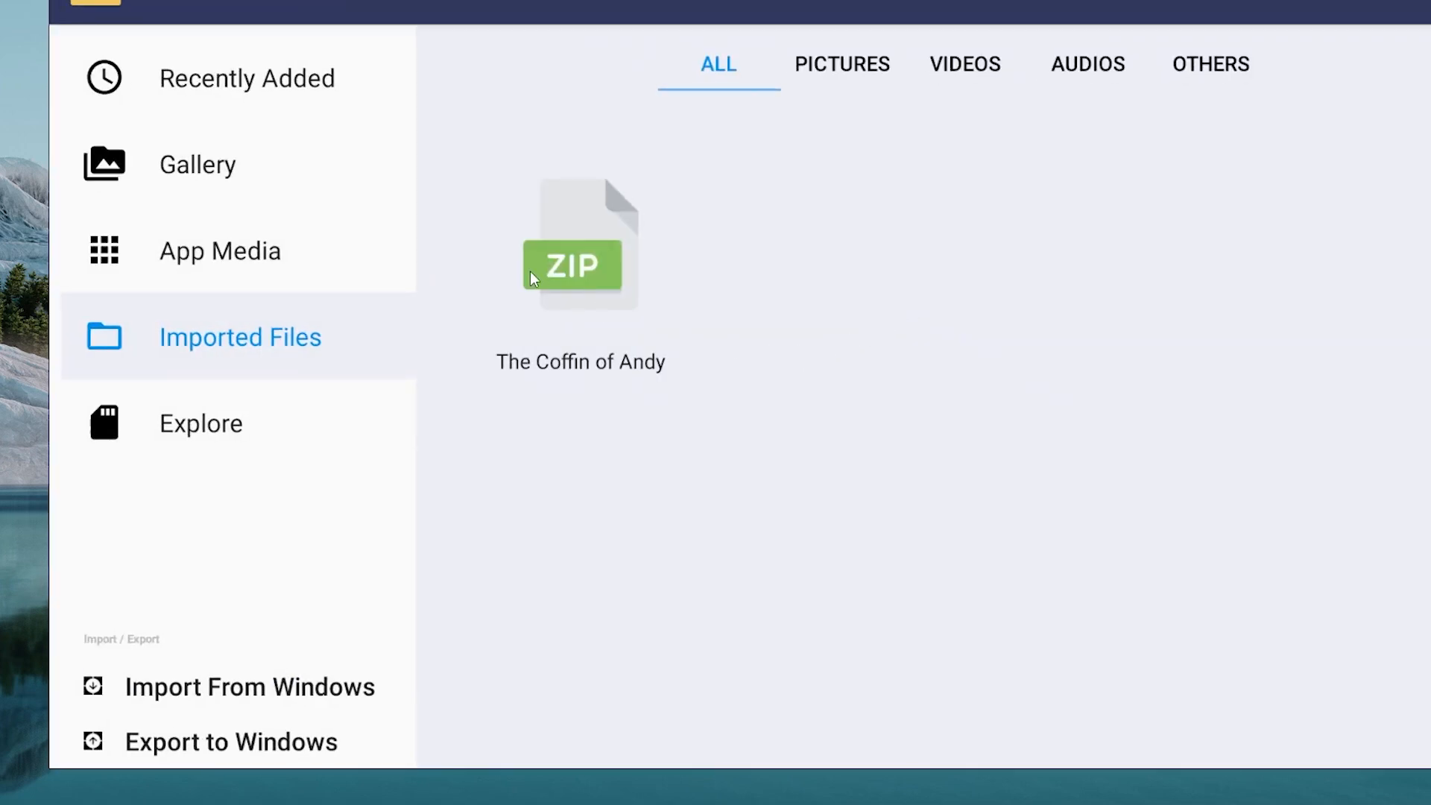
Step: Open the imported zip with RAR and extract it to The Coffin of Andy and Leyley/ folder
click(573, 243)
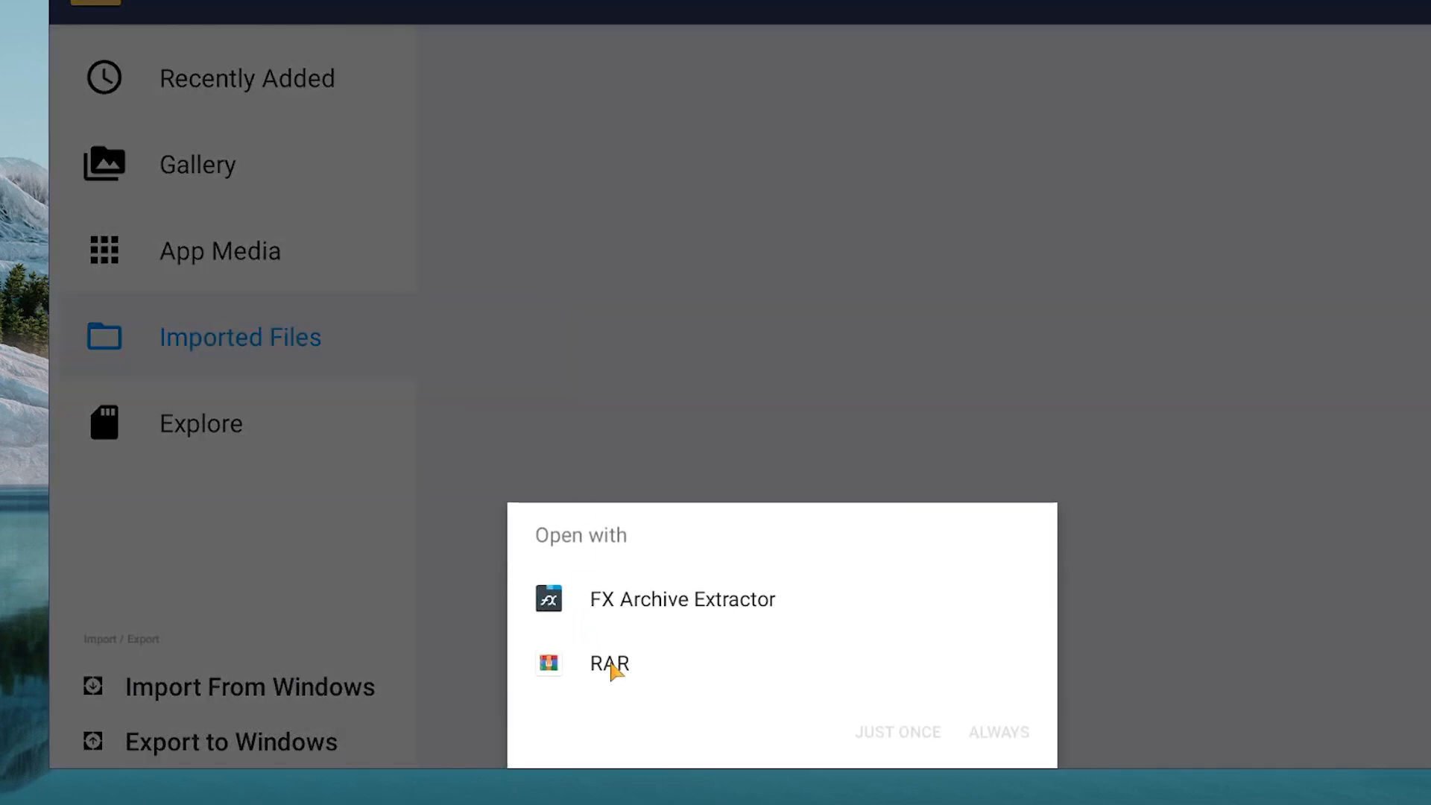
click(608, 663)
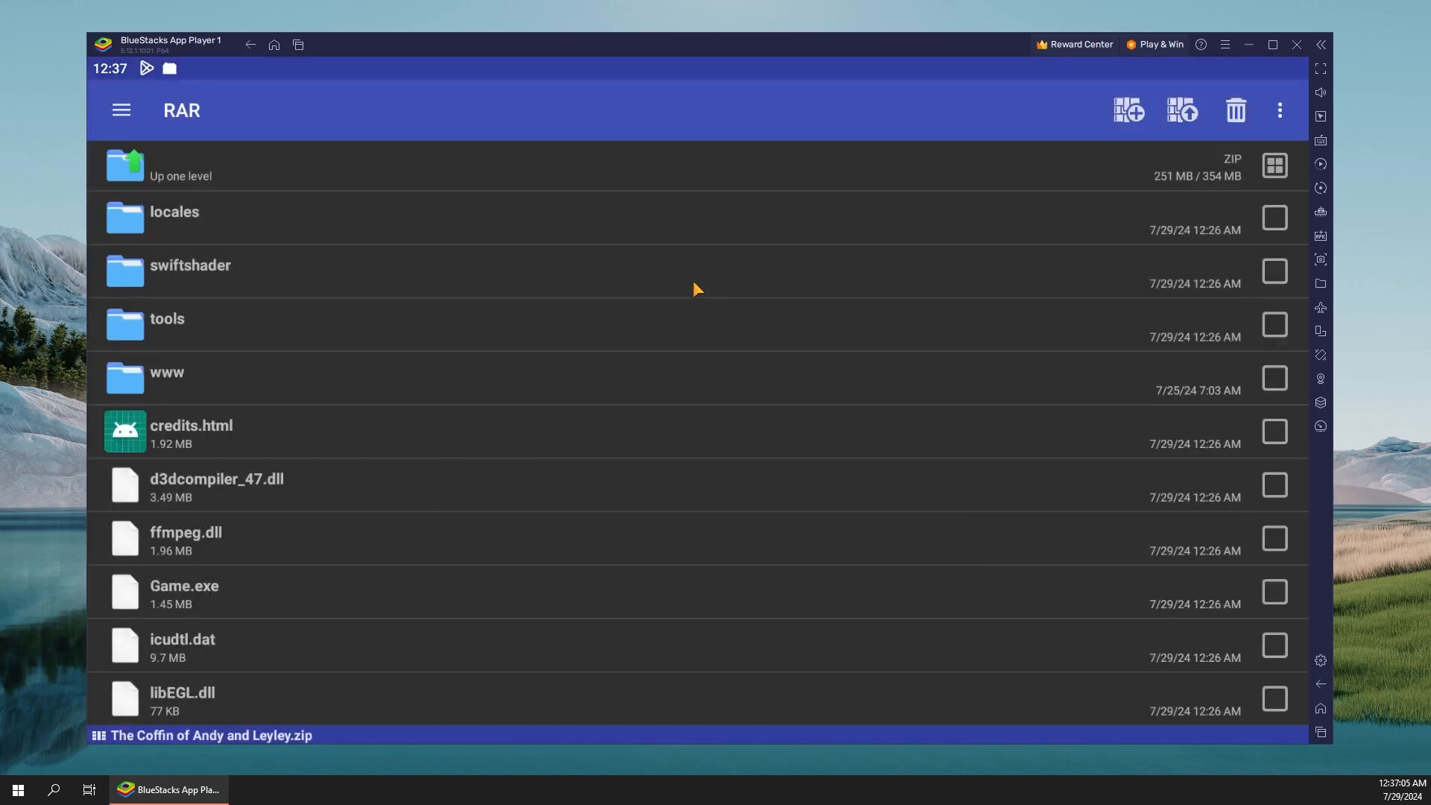
mouse_move(399, 173)
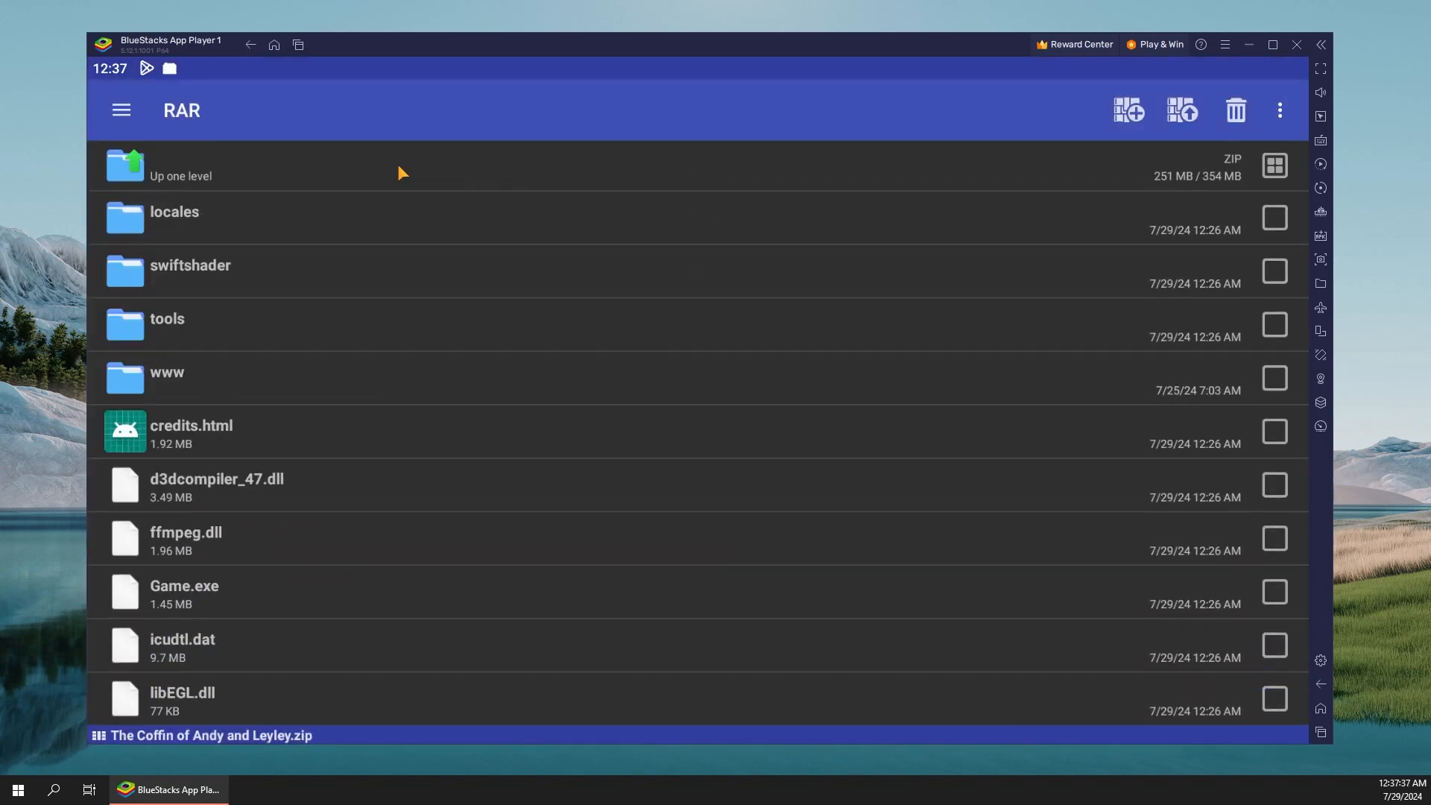
mouse_move(293, 226)
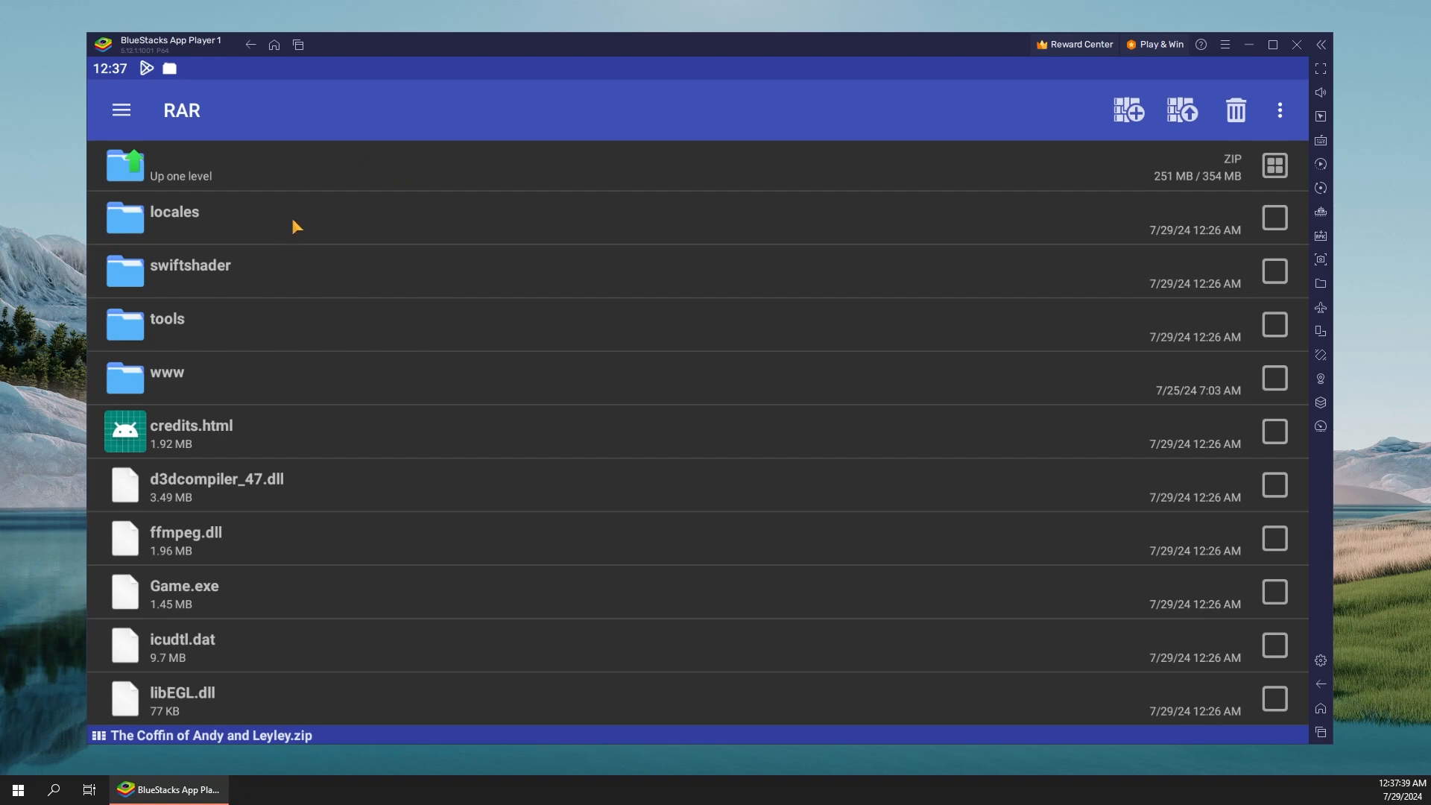
mouse_move(290, 170)
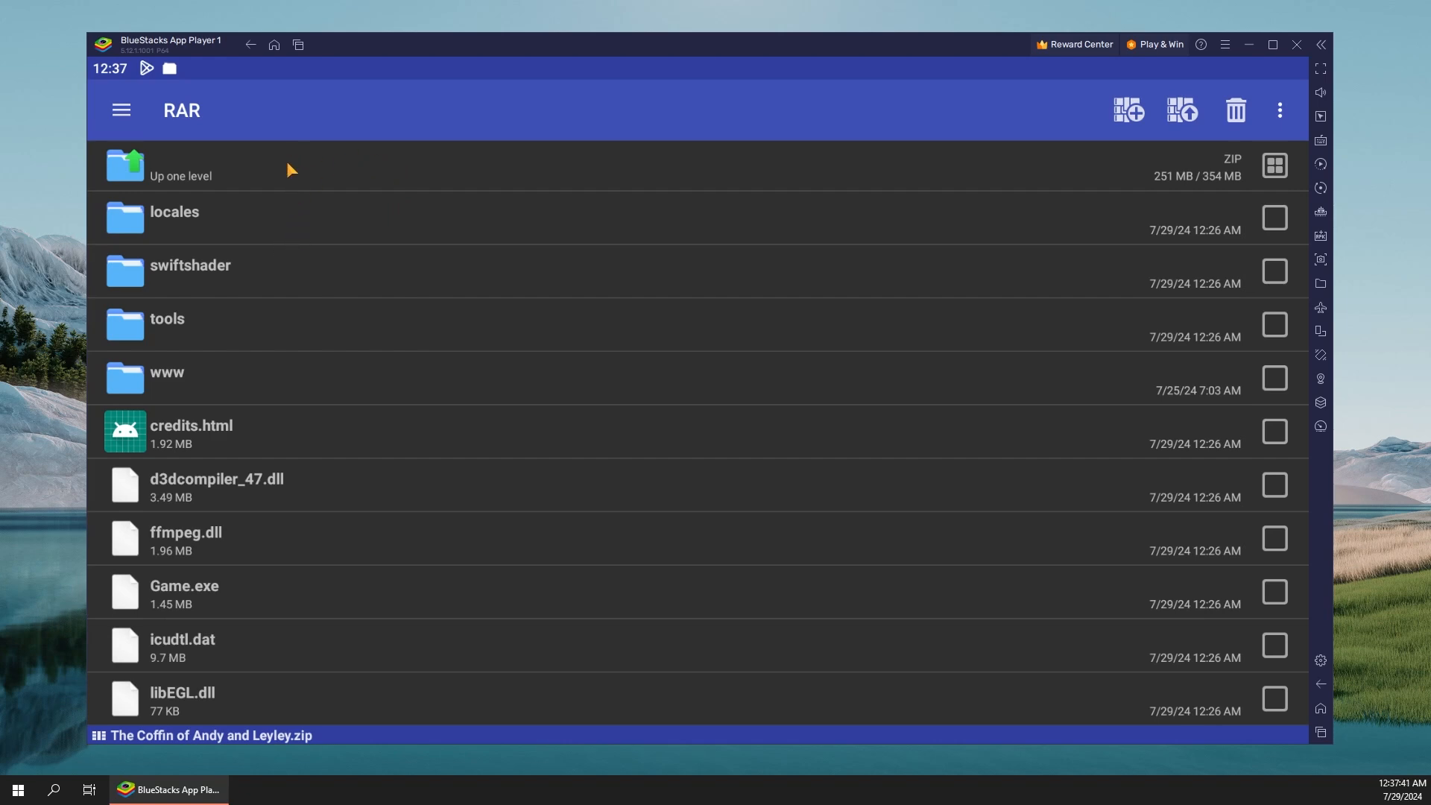
click(180, 167)
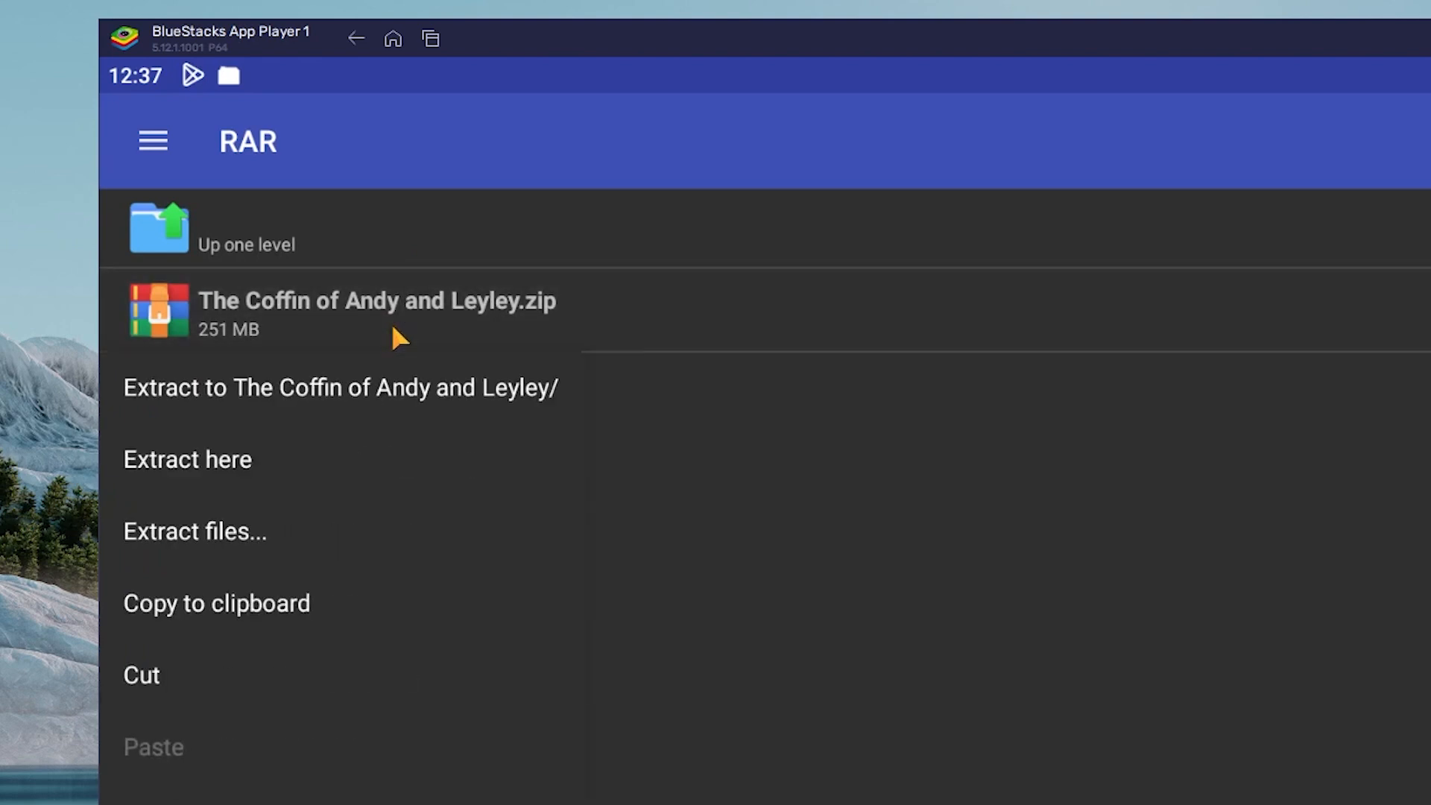
mouse_move(292, 404)
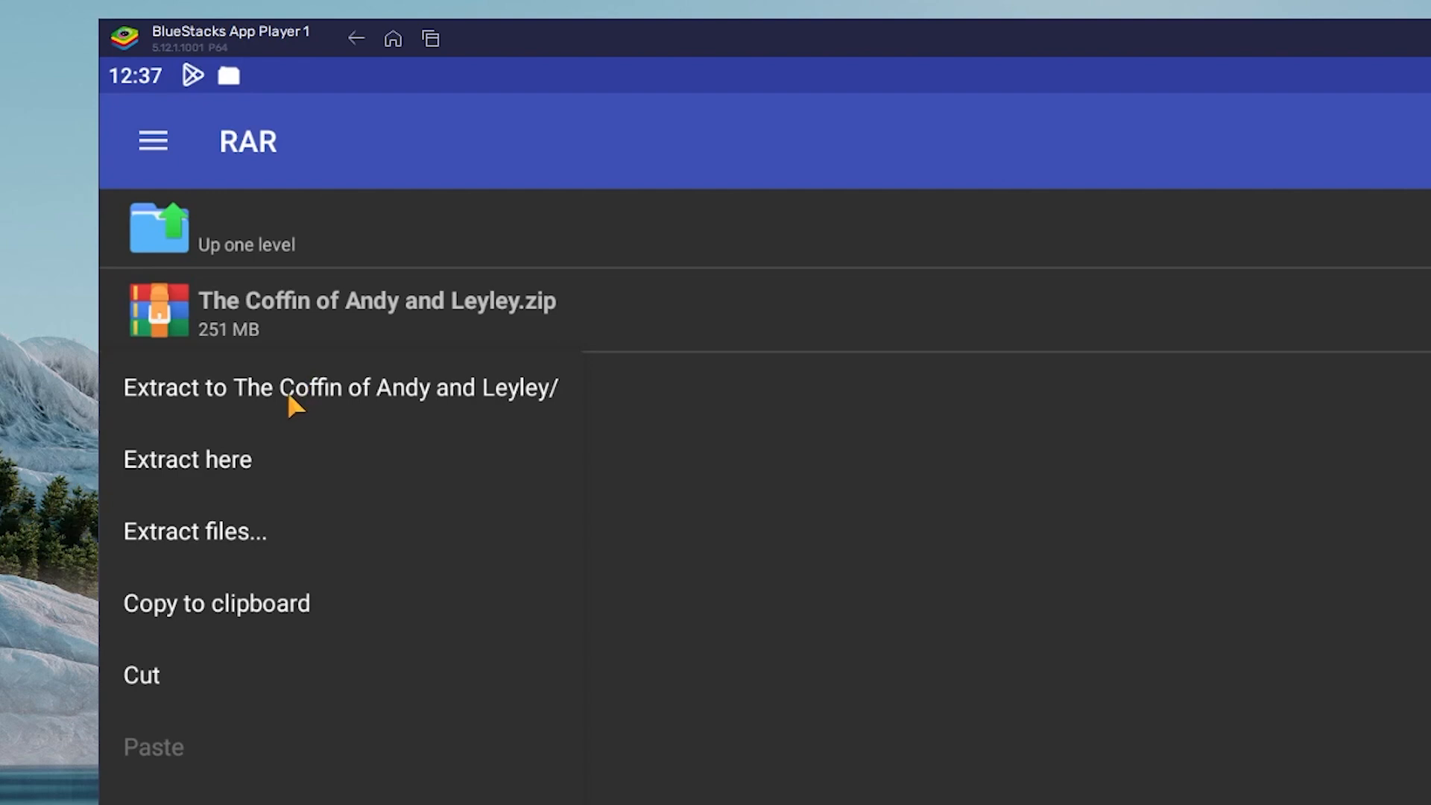
mouse_move(516, 411)
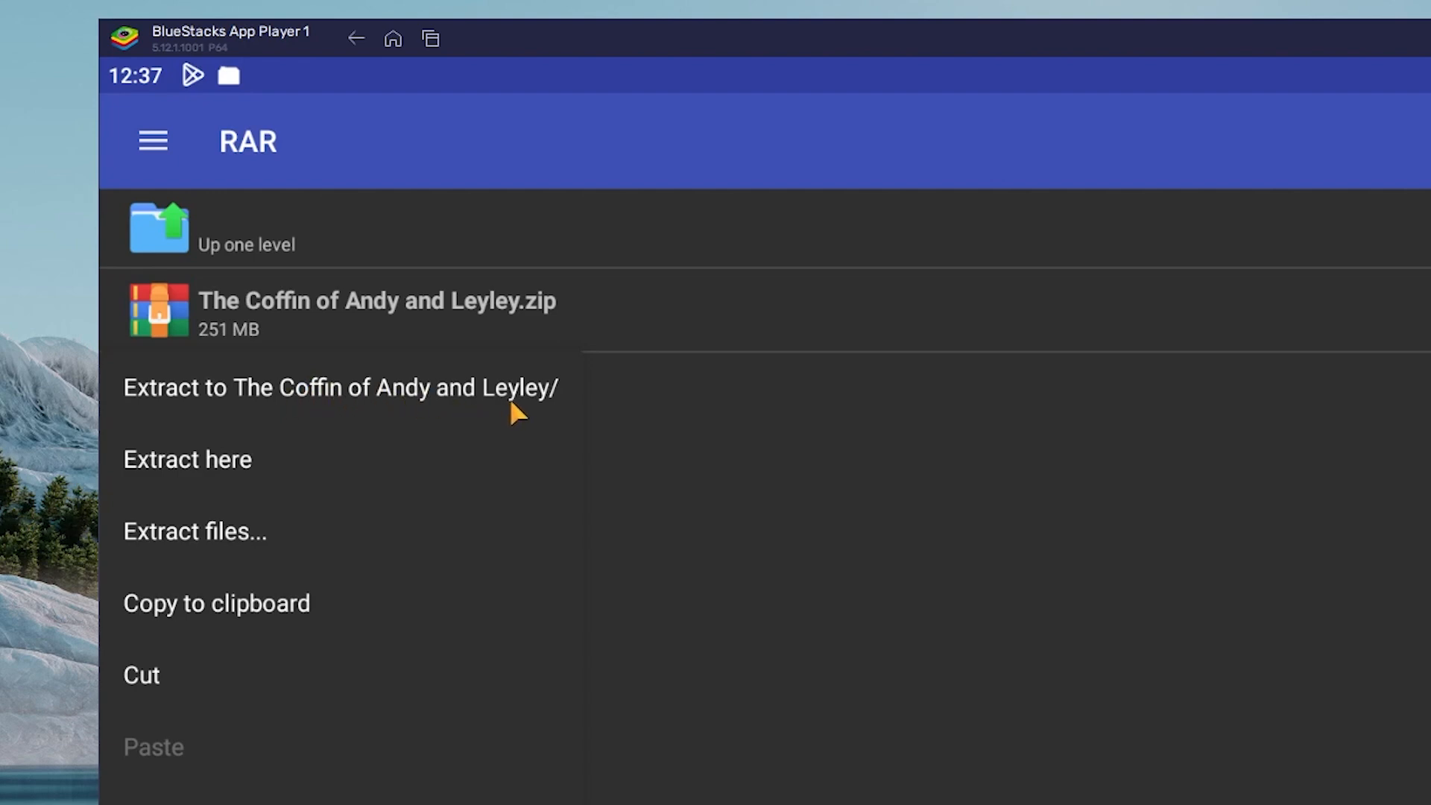
click(340, 388)
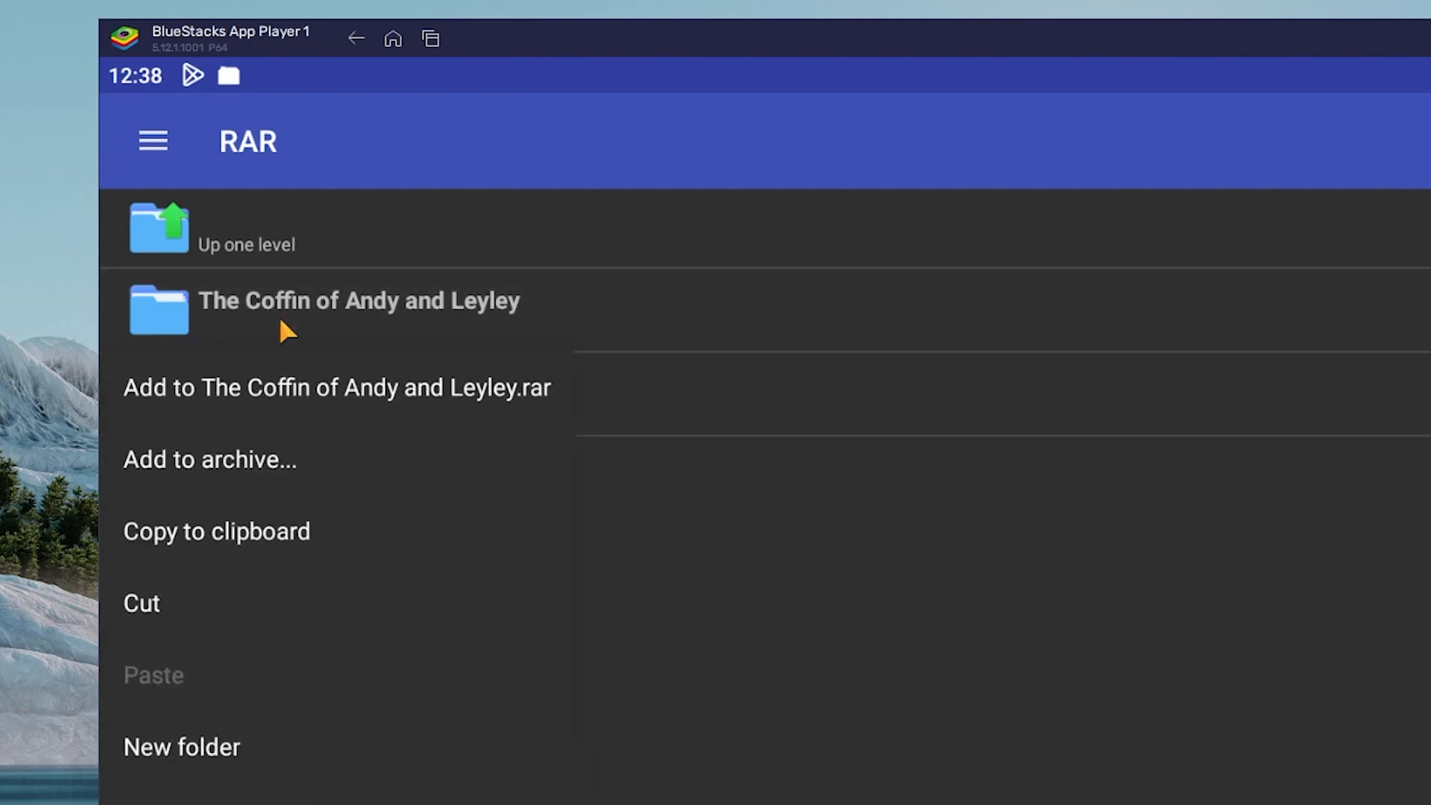
mouse_move(163, 628)
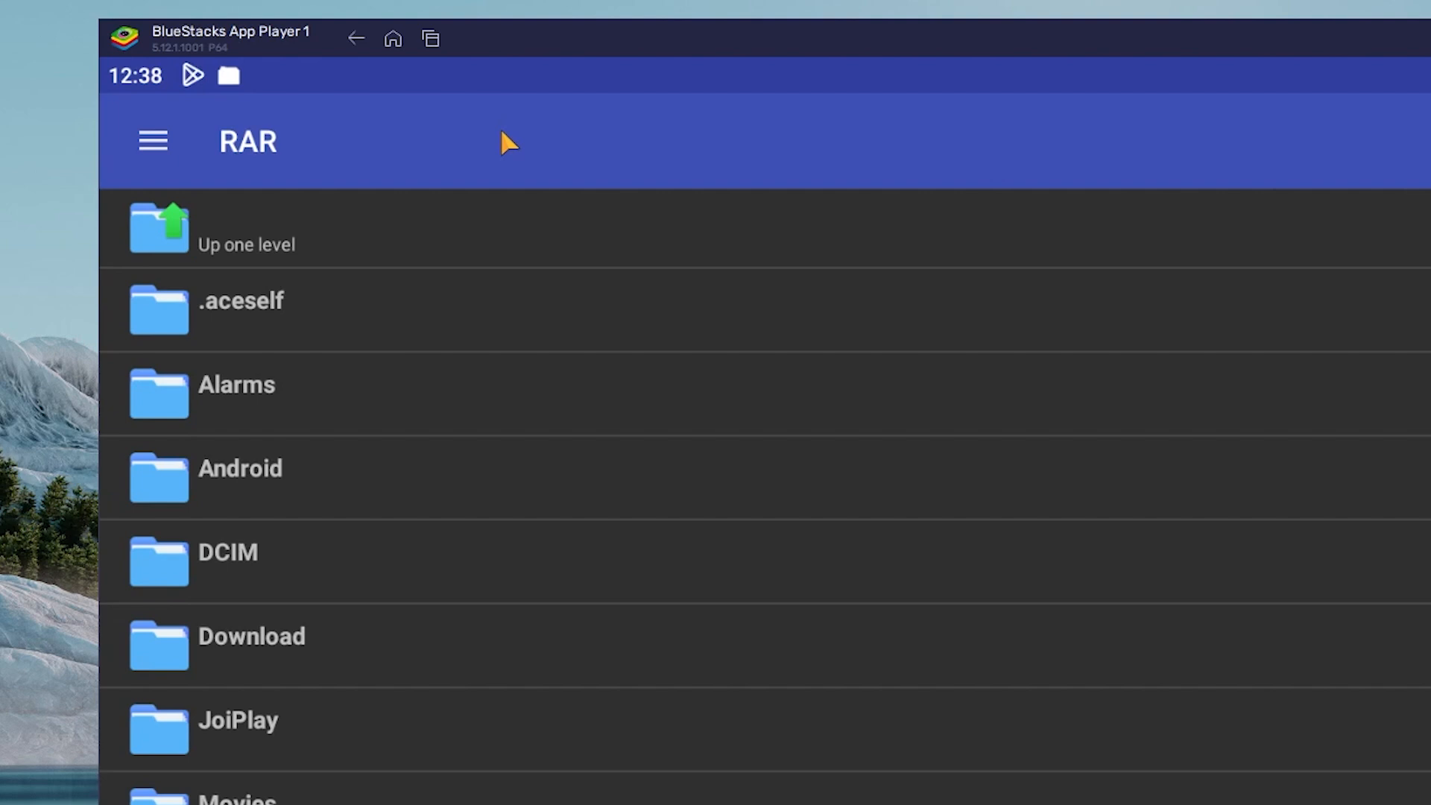
mouse_move(266, 143)
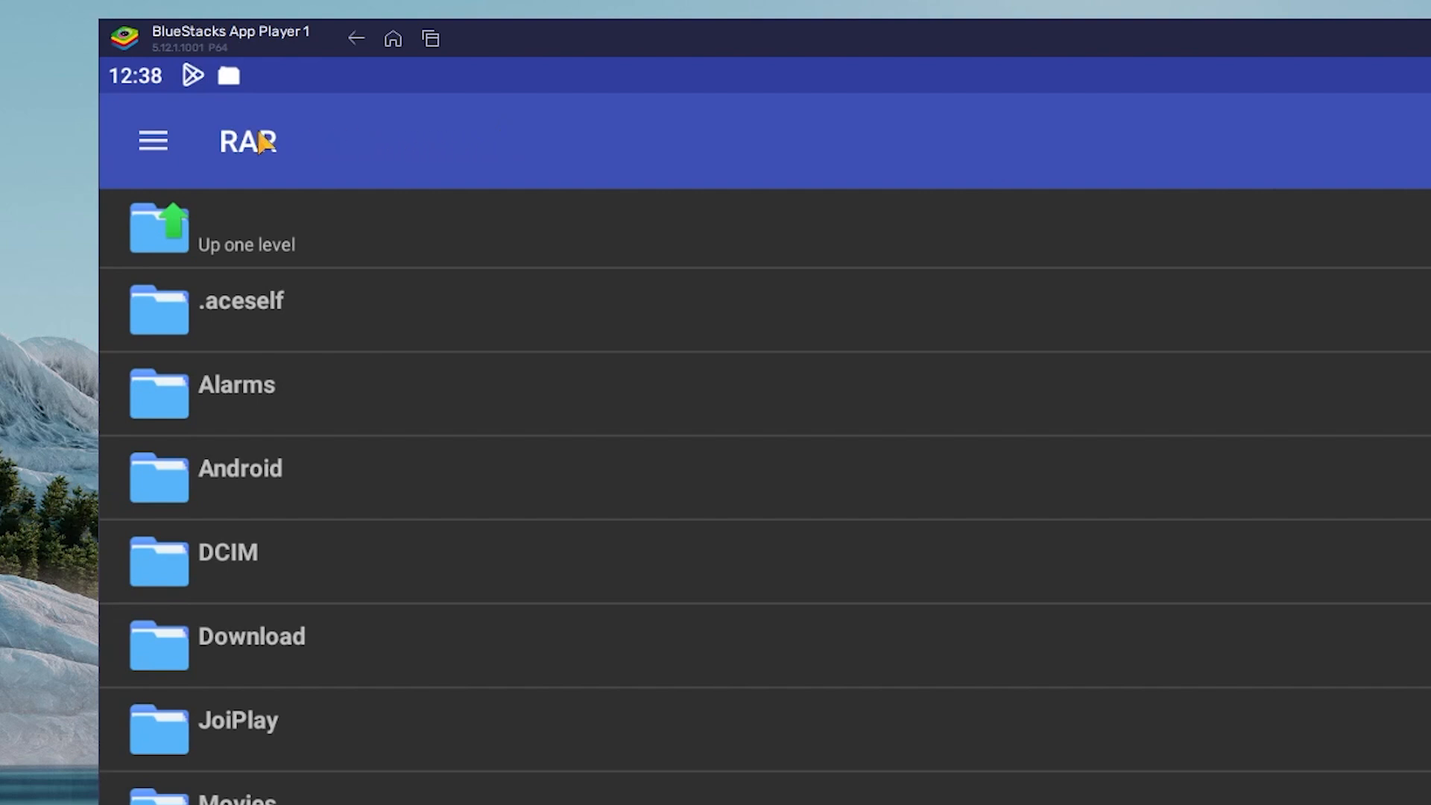
mouse_move(165, 143)
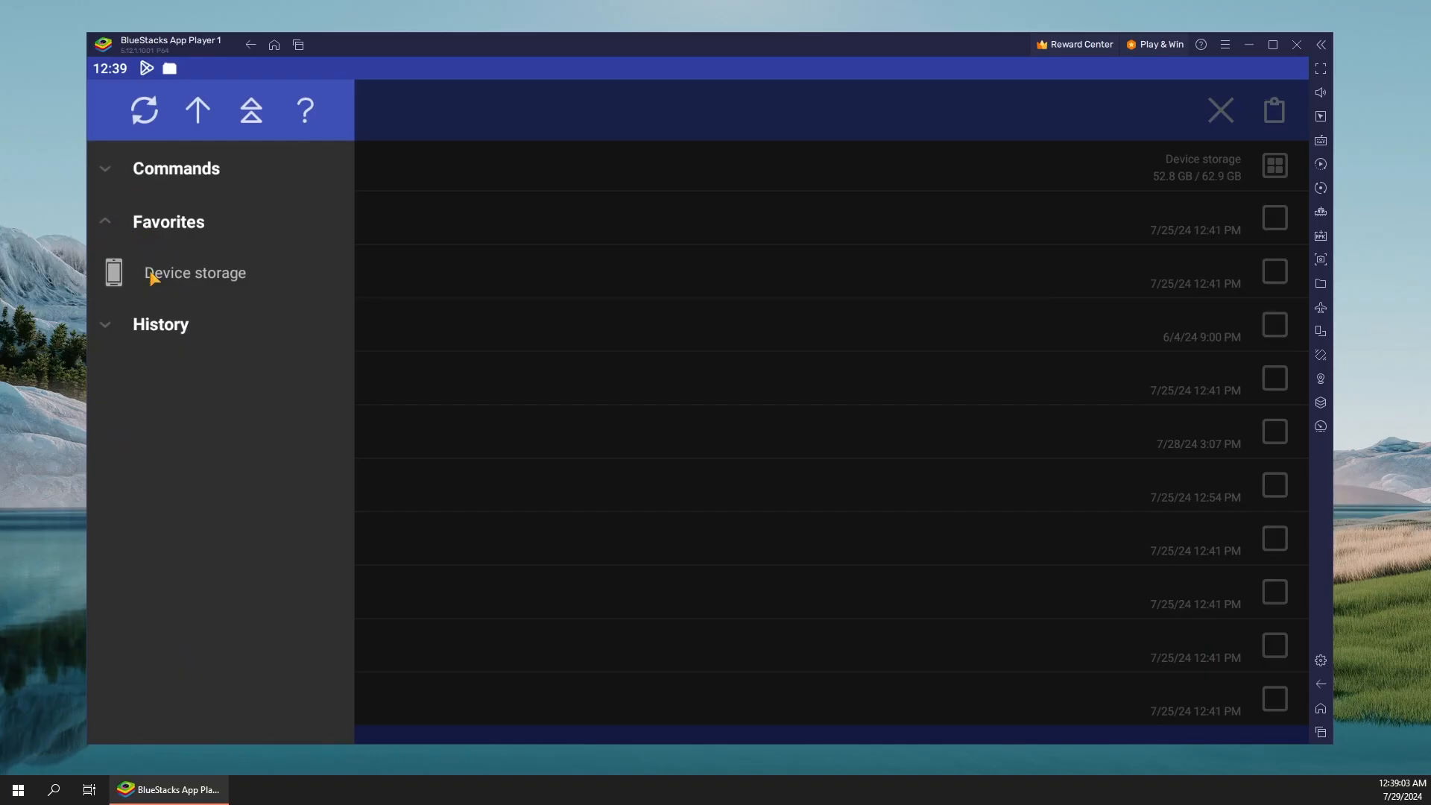
Step: Browse Download > The Coffin of Andy and Leyley in device storage to verify Game.exe and dll files
click(194, 273)
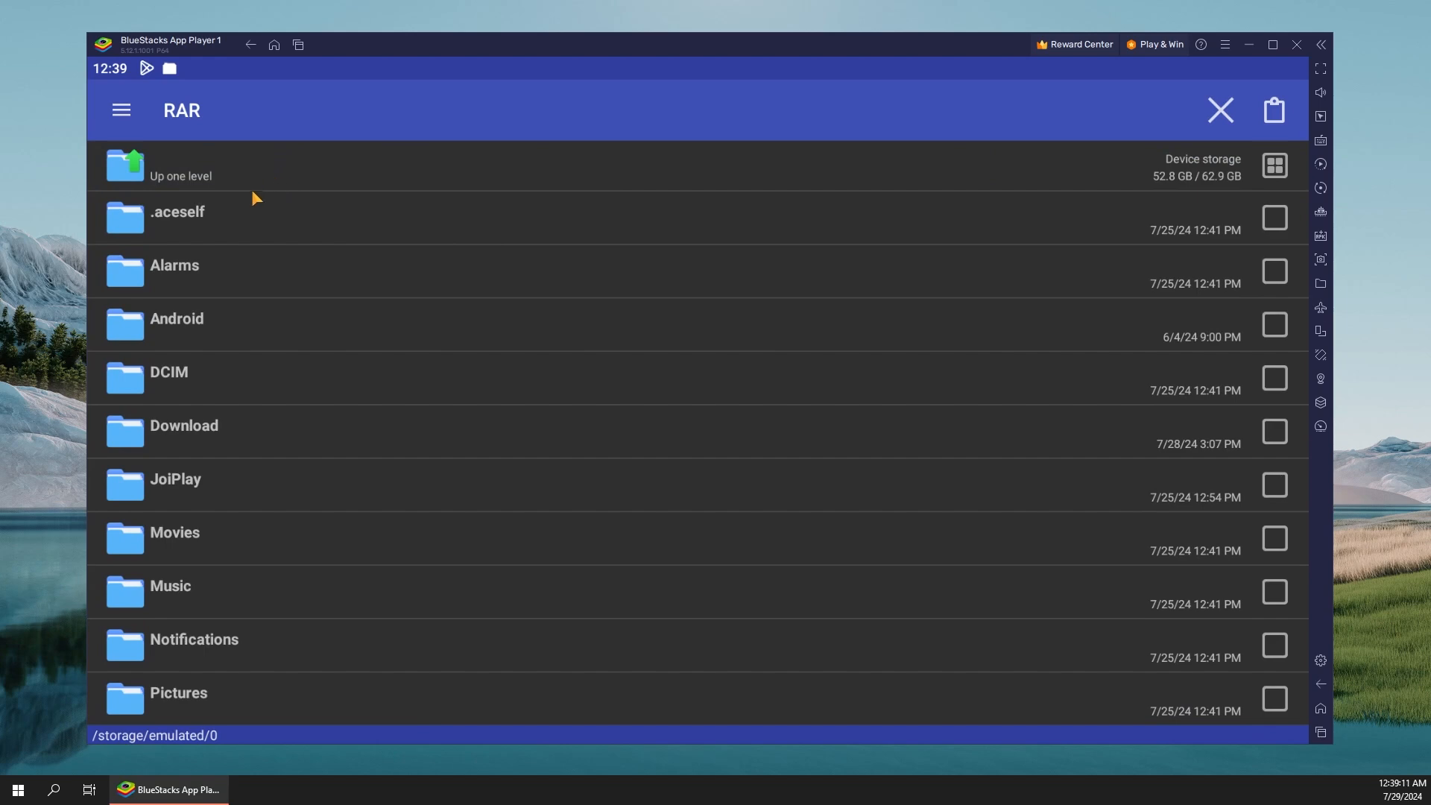
click(184, 424)
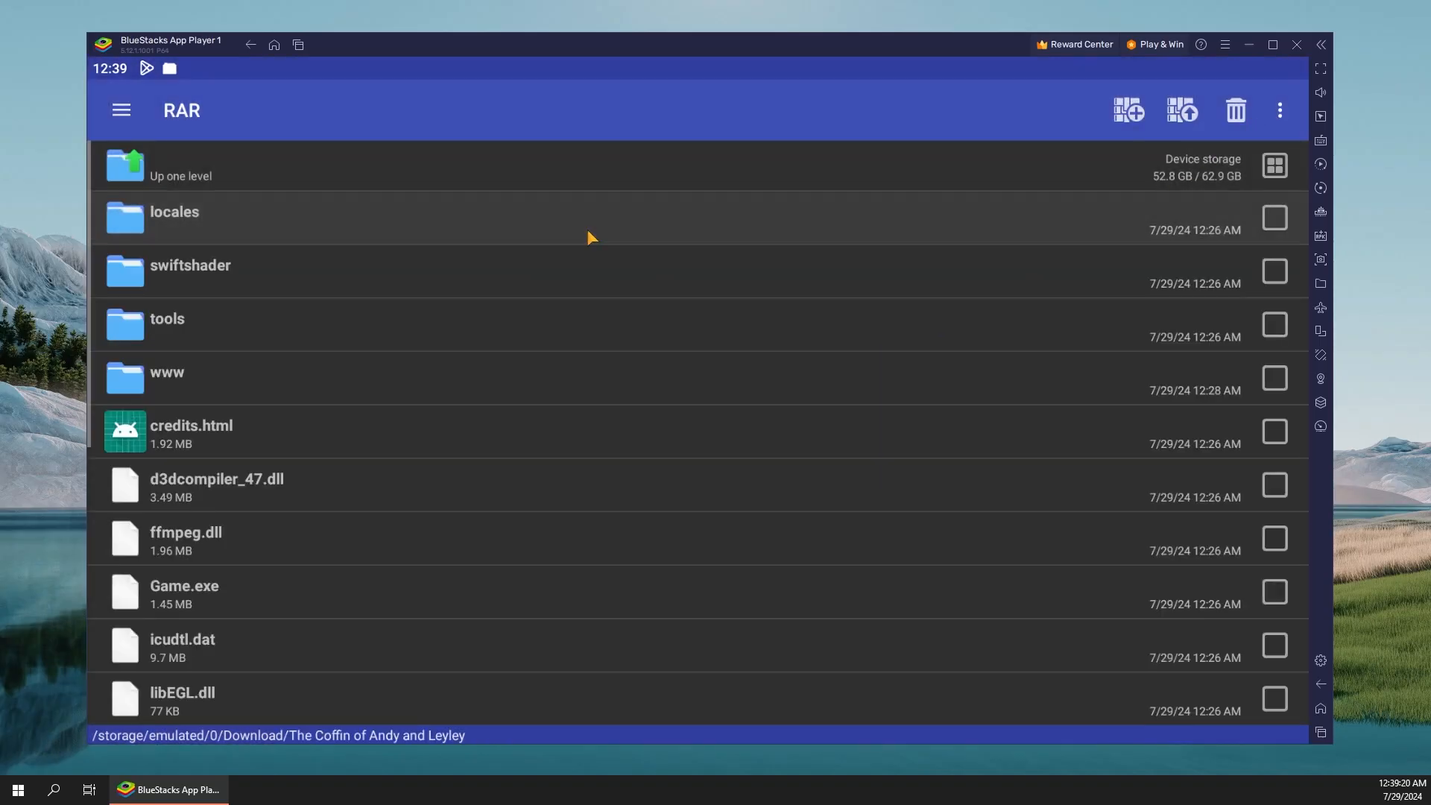
scroll(down, 3)
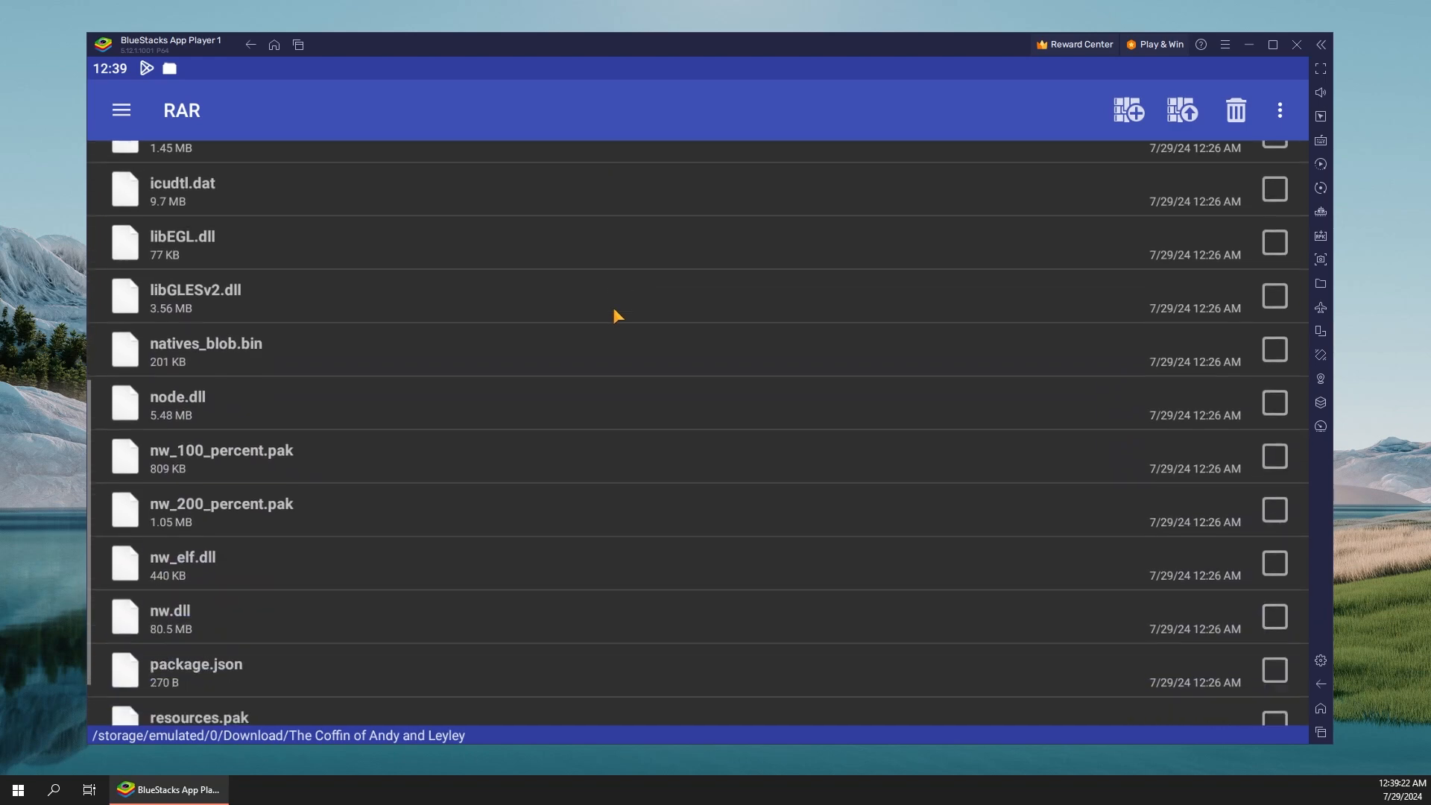
scroll(down, 3)
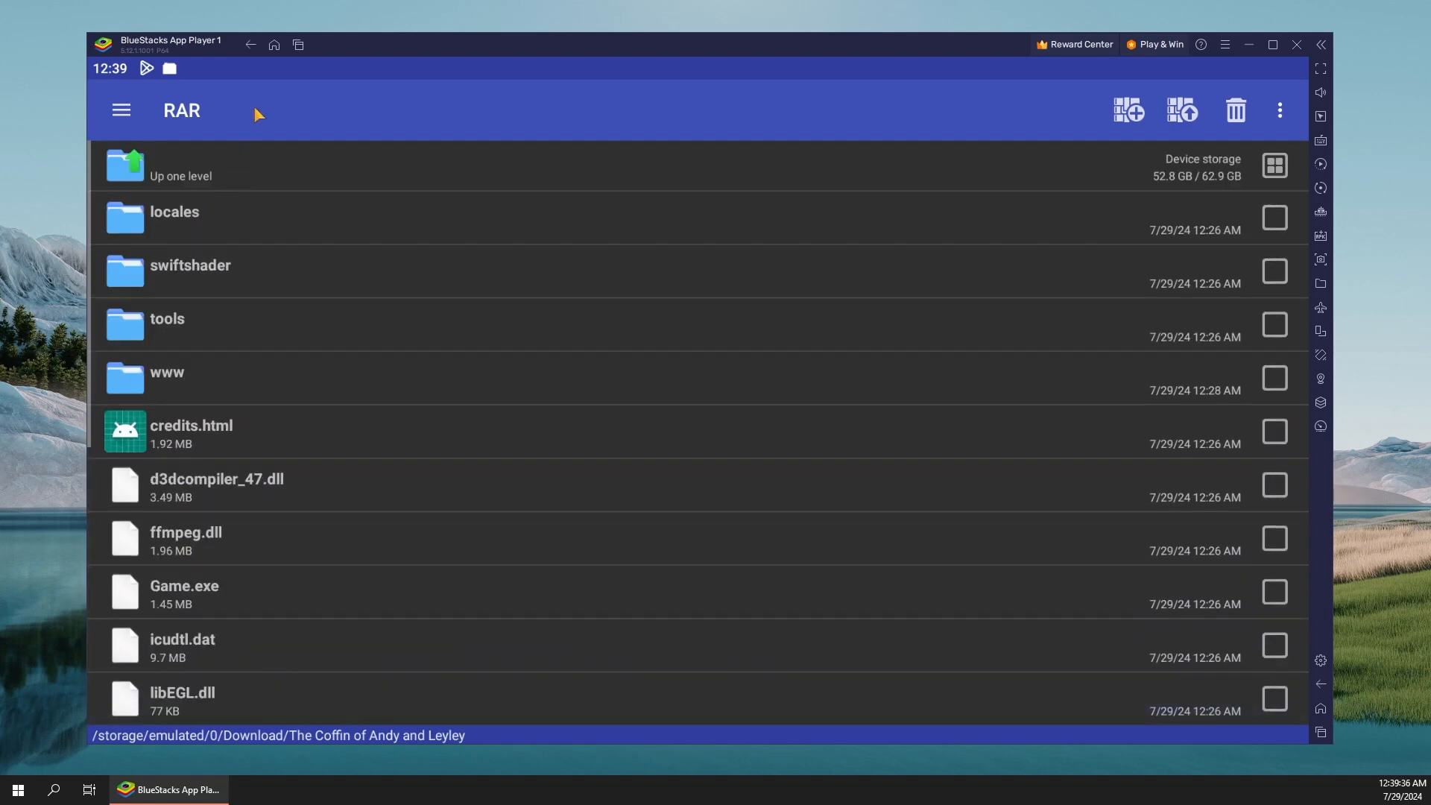
click(274, 43)
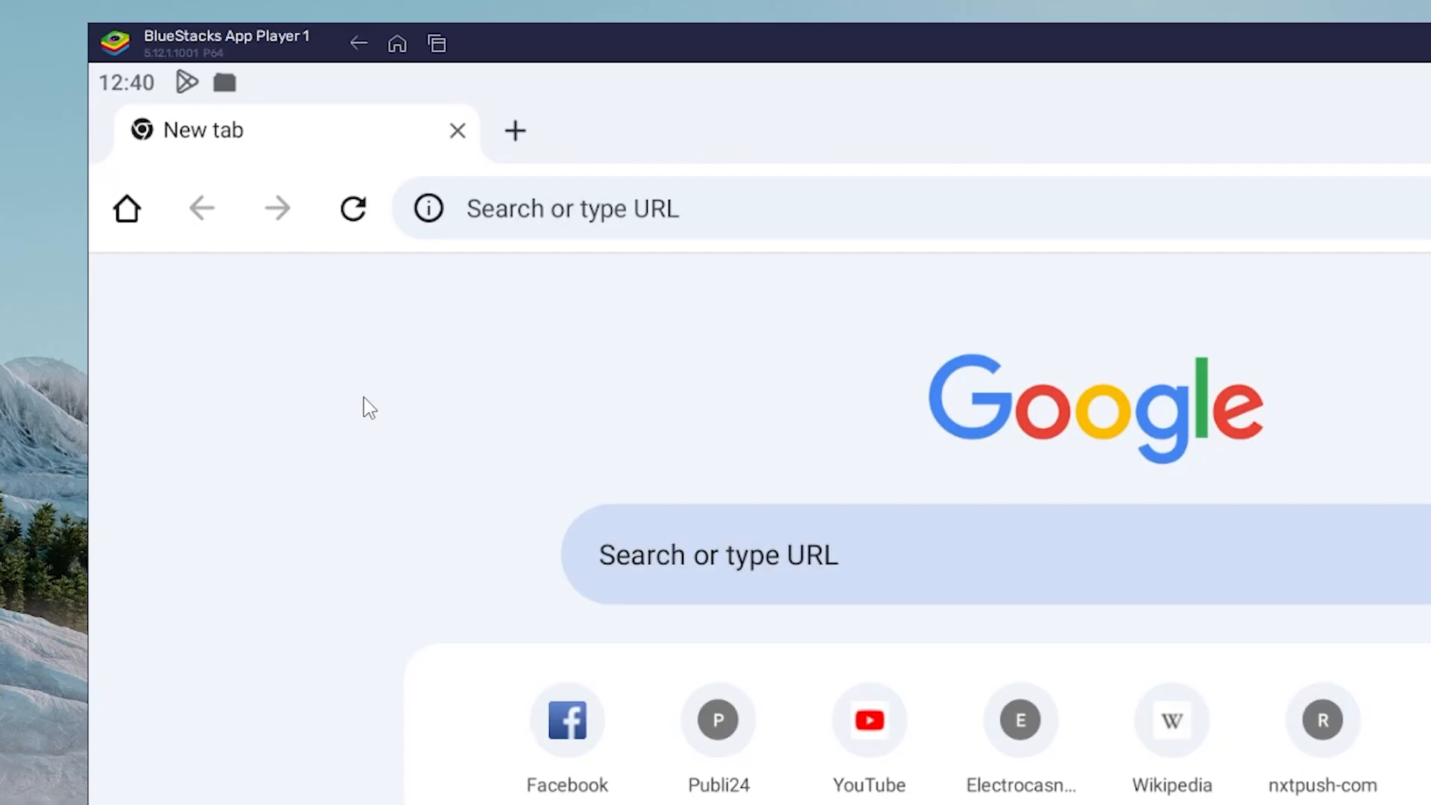
mouse_move(563, 240)
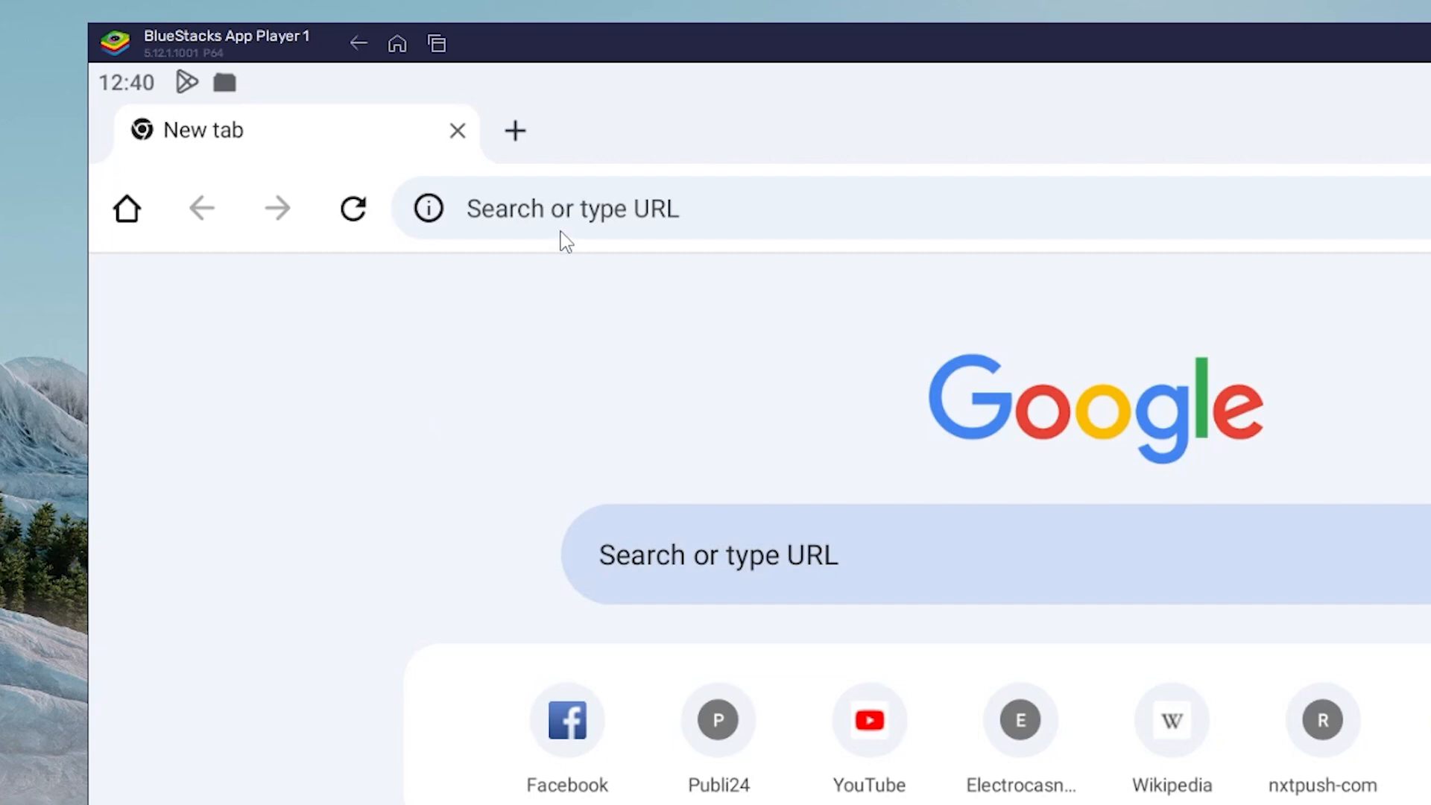
Step: Go to patreon.com/joiplay, open the JoiPlay 1.20.520 update post and follow its MEGA link
text(https://www.patreon.com/joiplay)
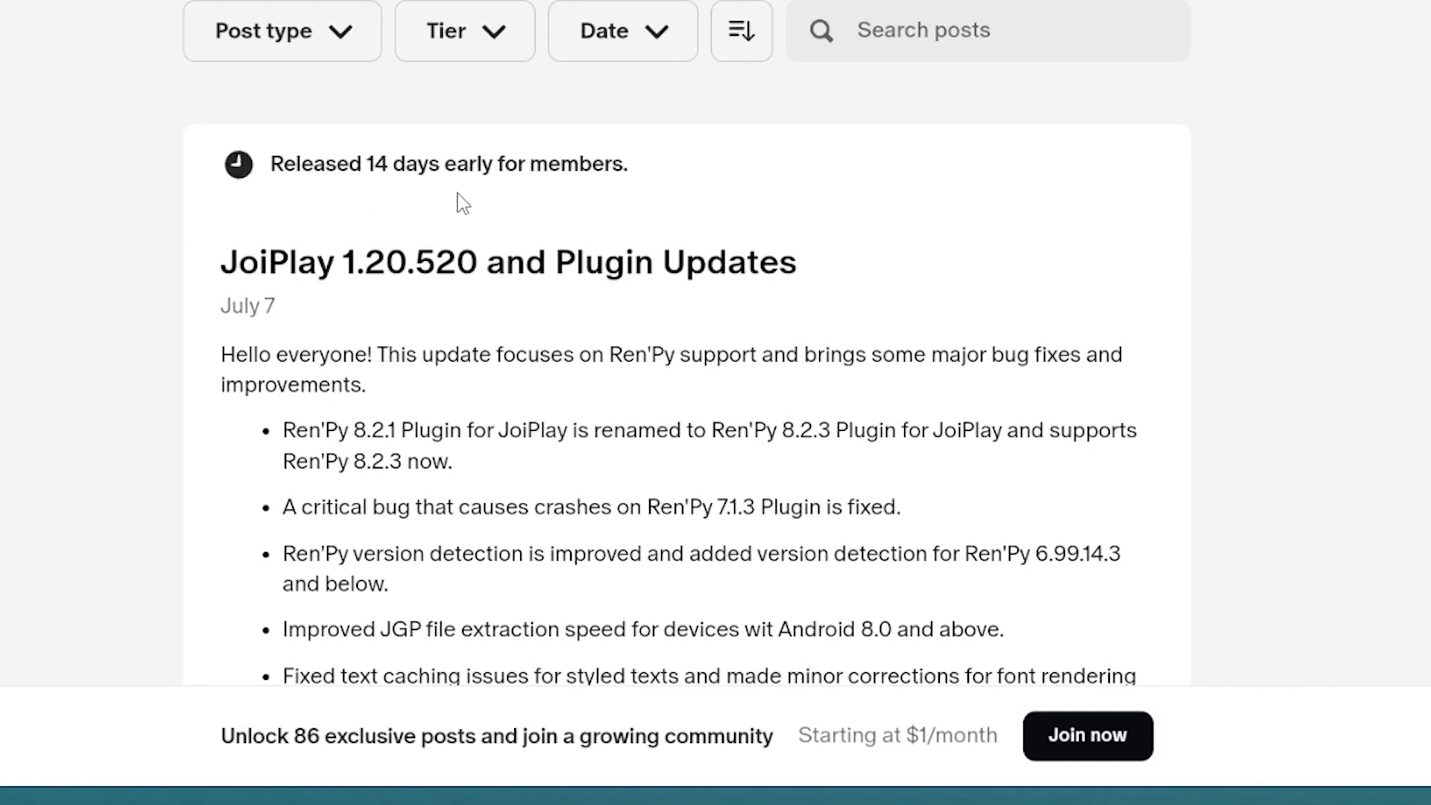
mouse_move(284, 258)
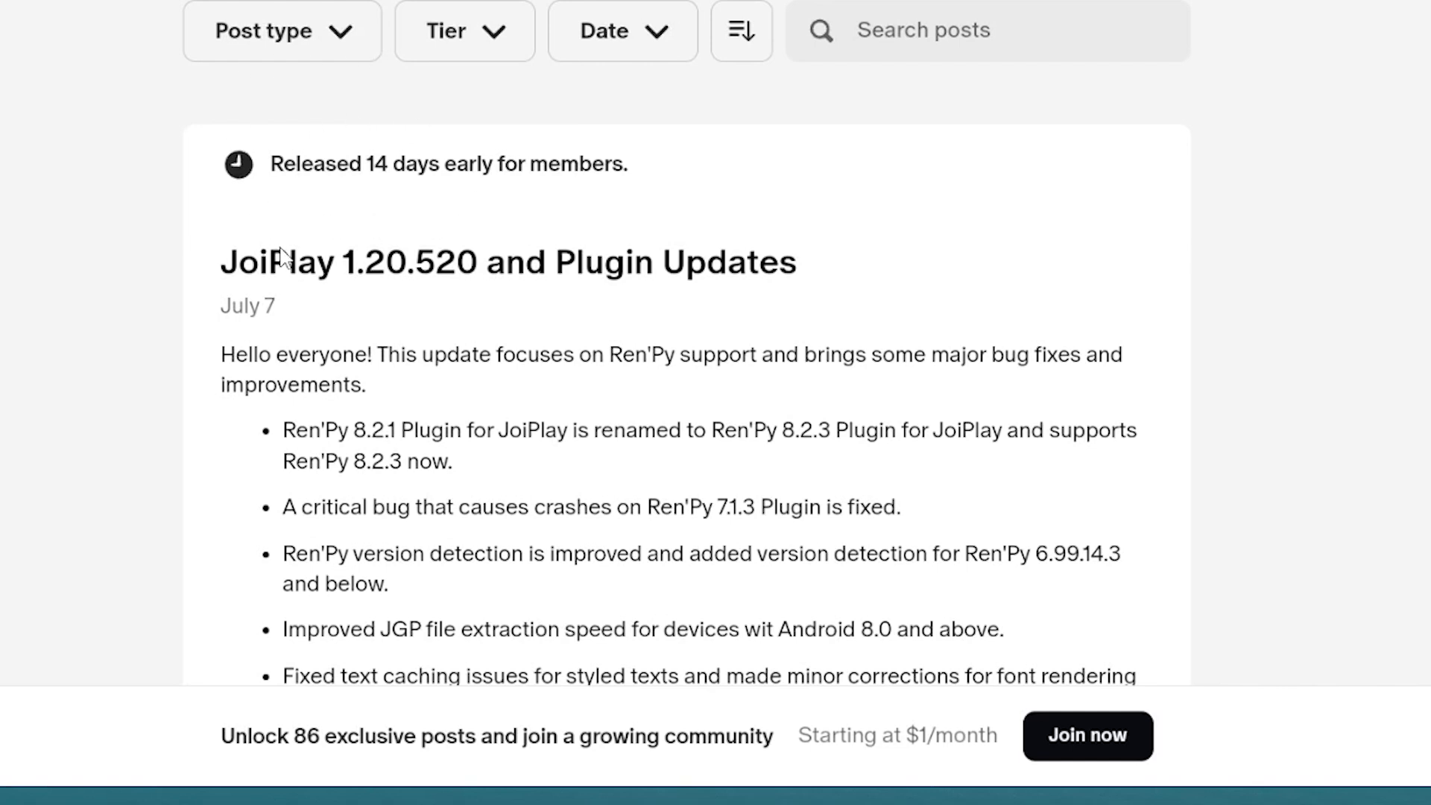
mouse_move(359, 267)
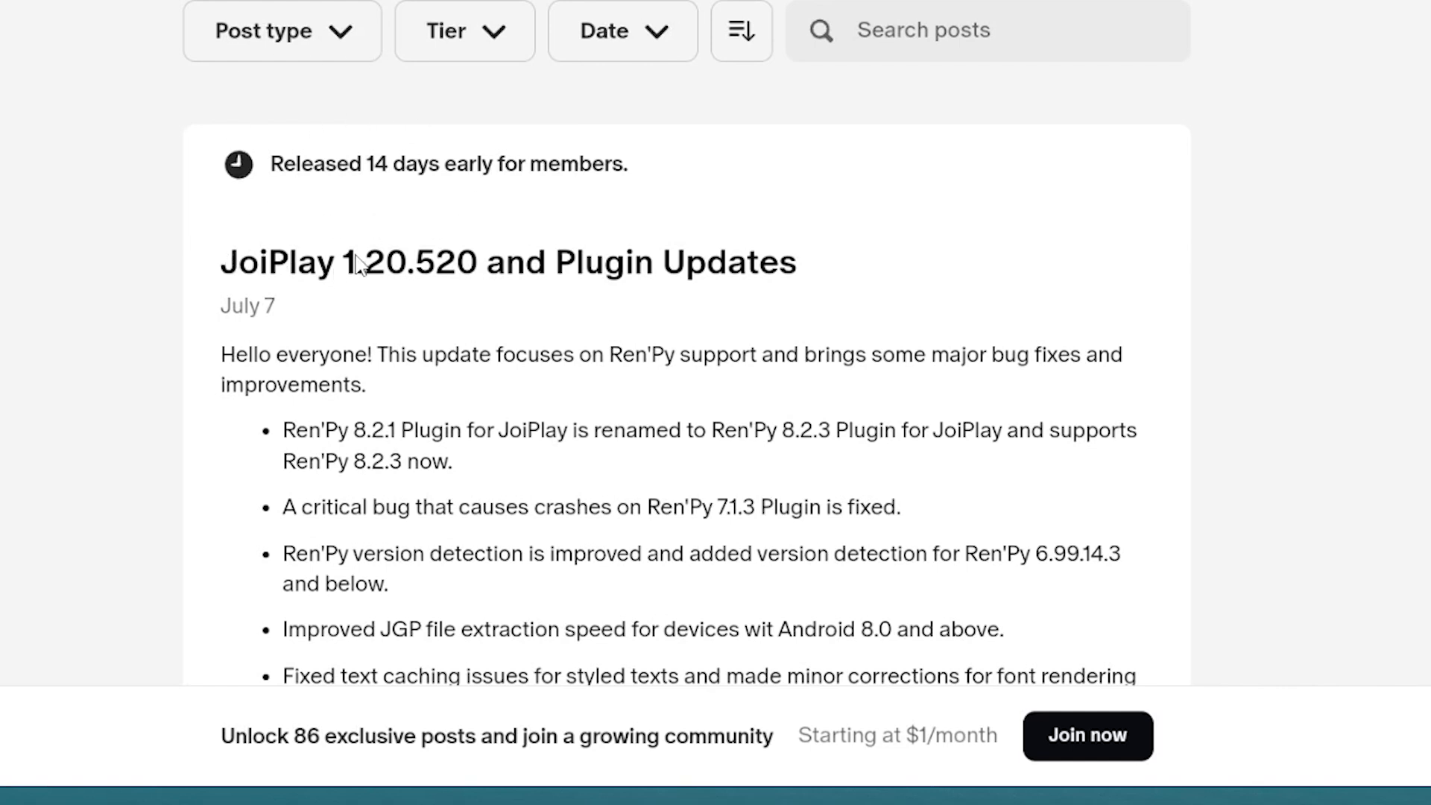
mouse_move(475, 278)
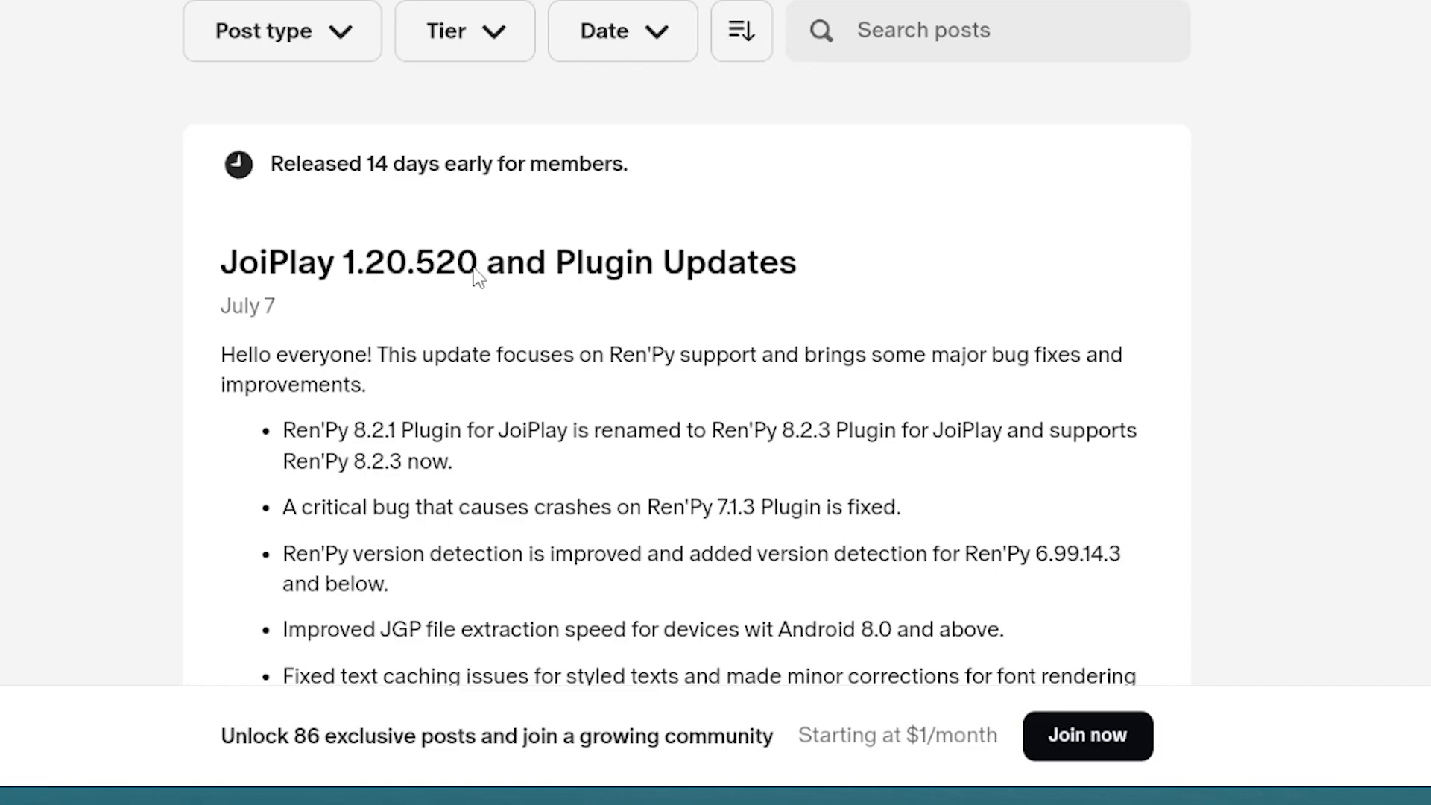
scroll(down, 3)
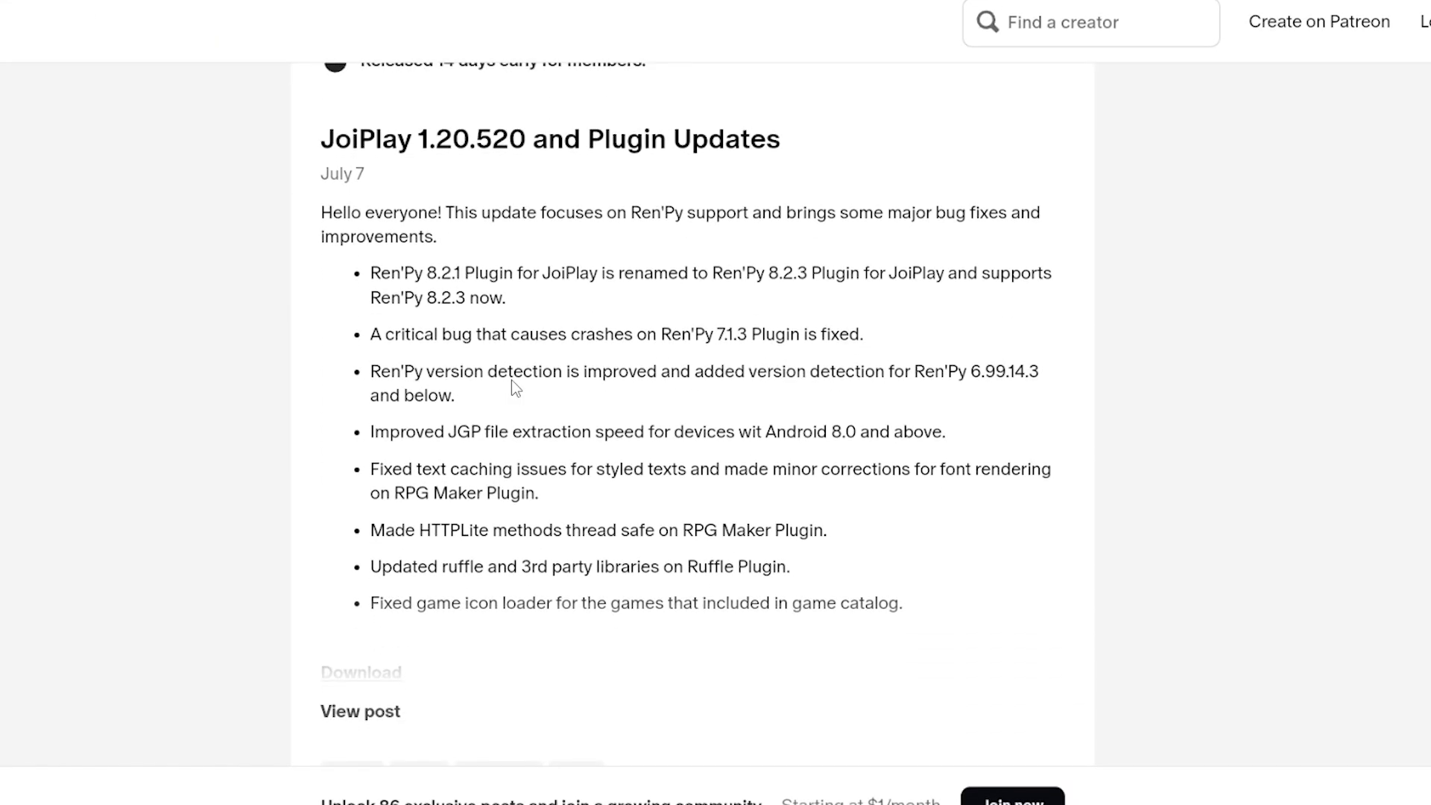
mouse_move(712, 559)
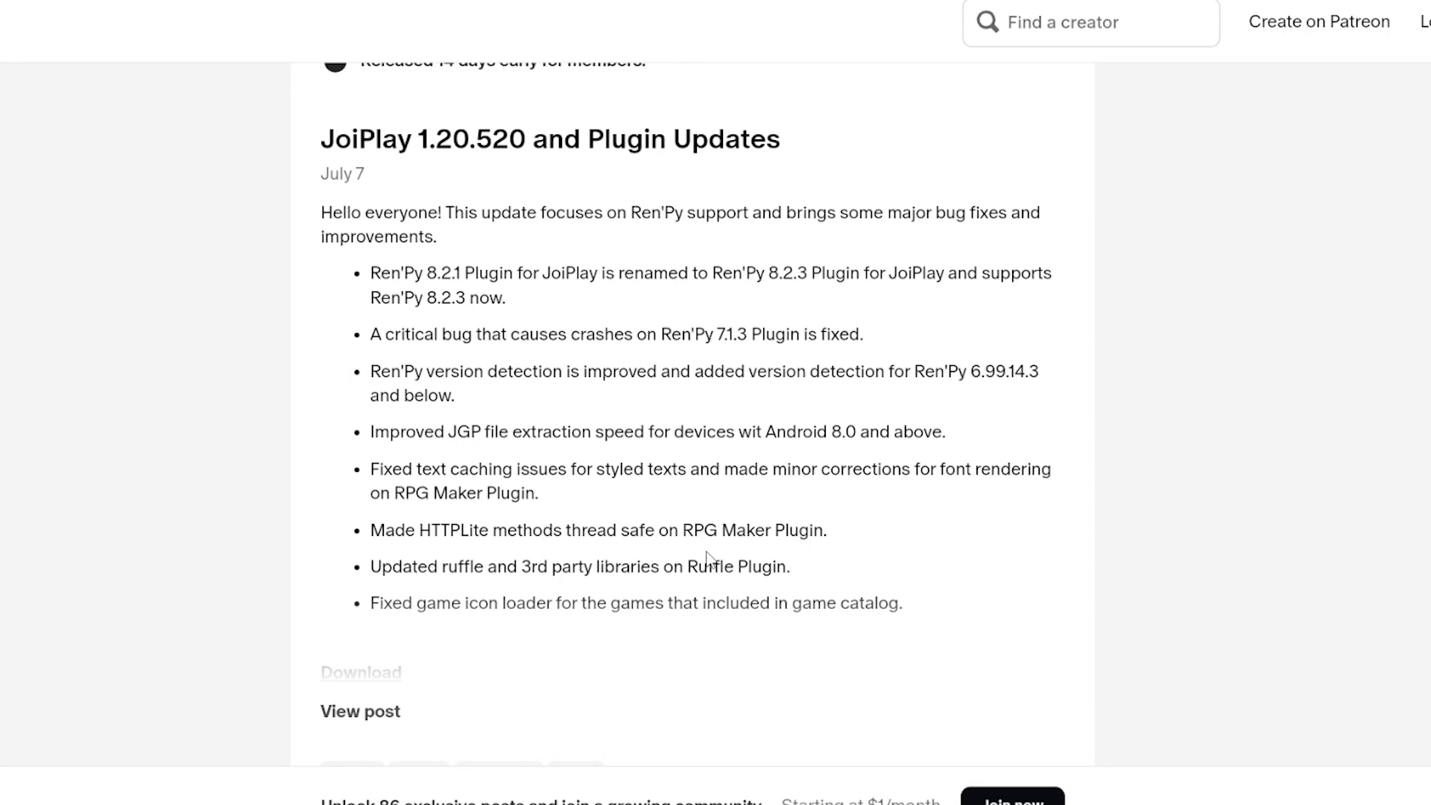
scroll(down, 3)
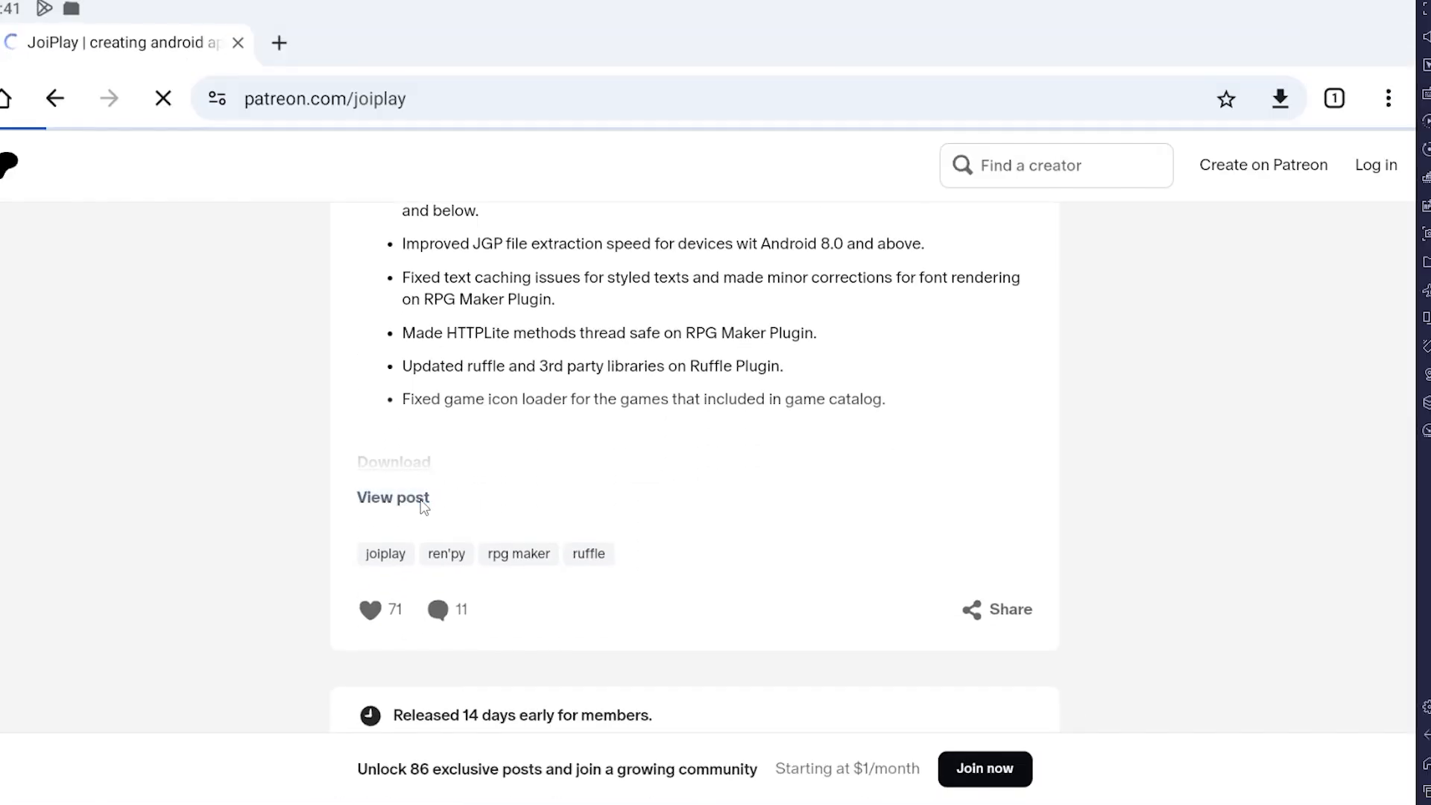
click(392, 498)
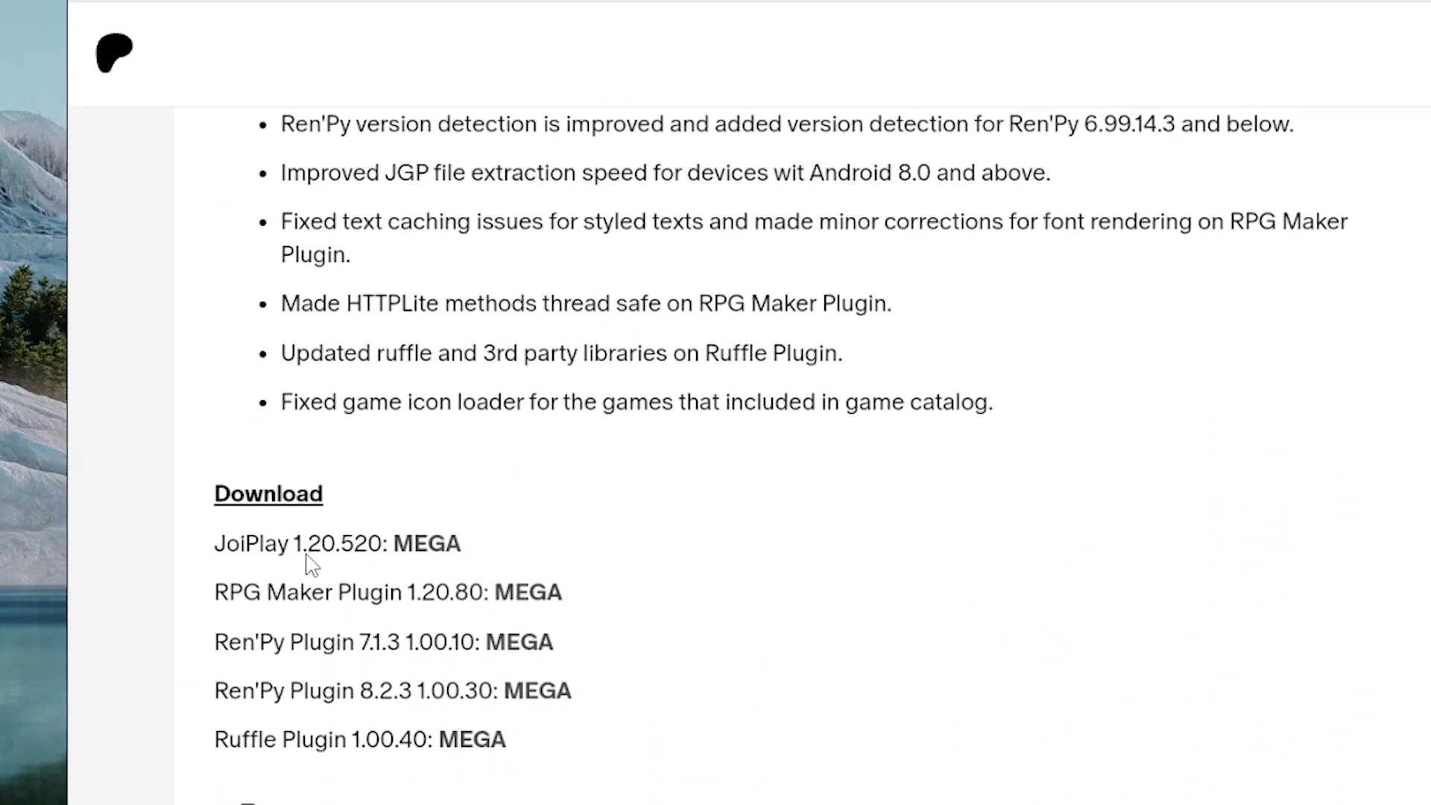
mouse_move(365, 570)
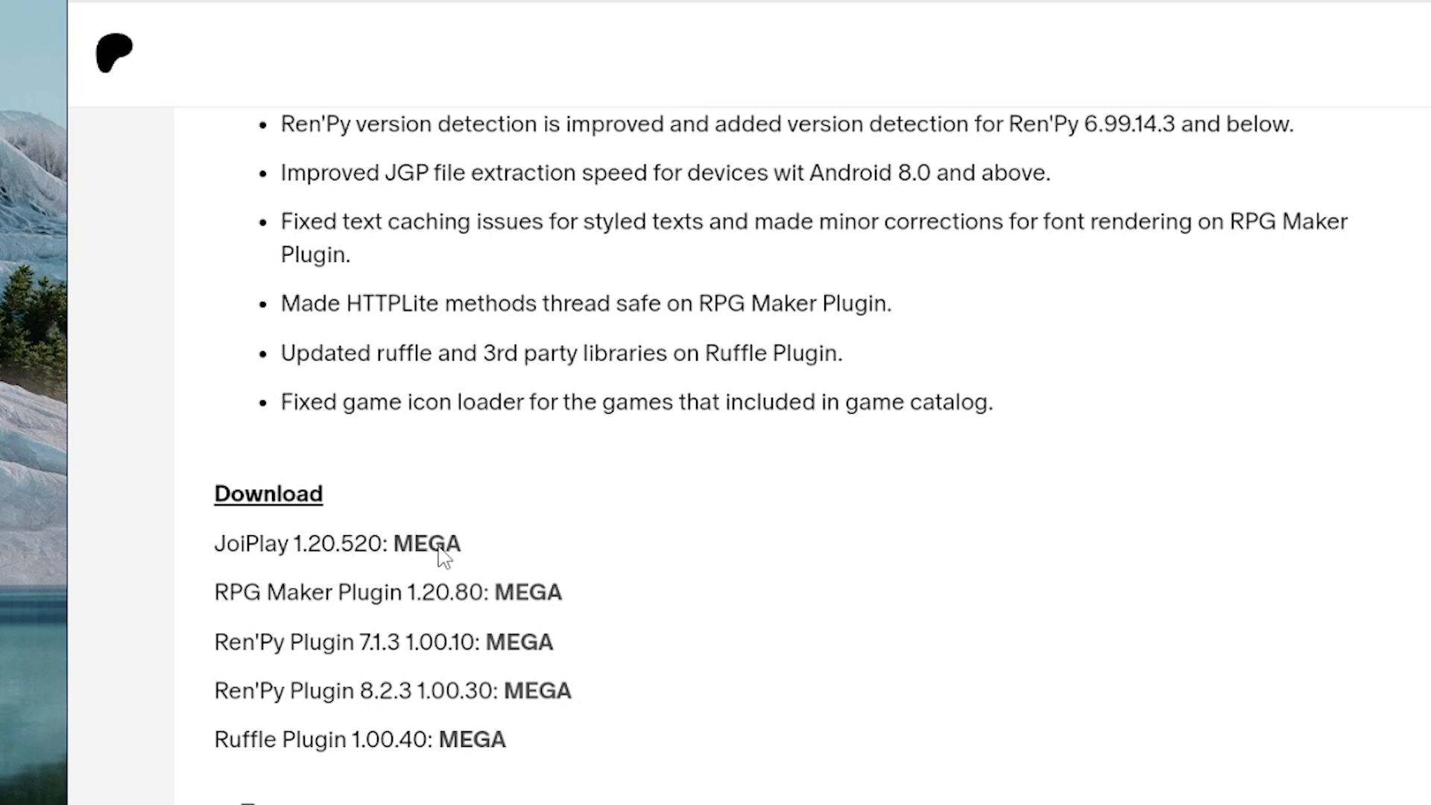
click(425, 542)
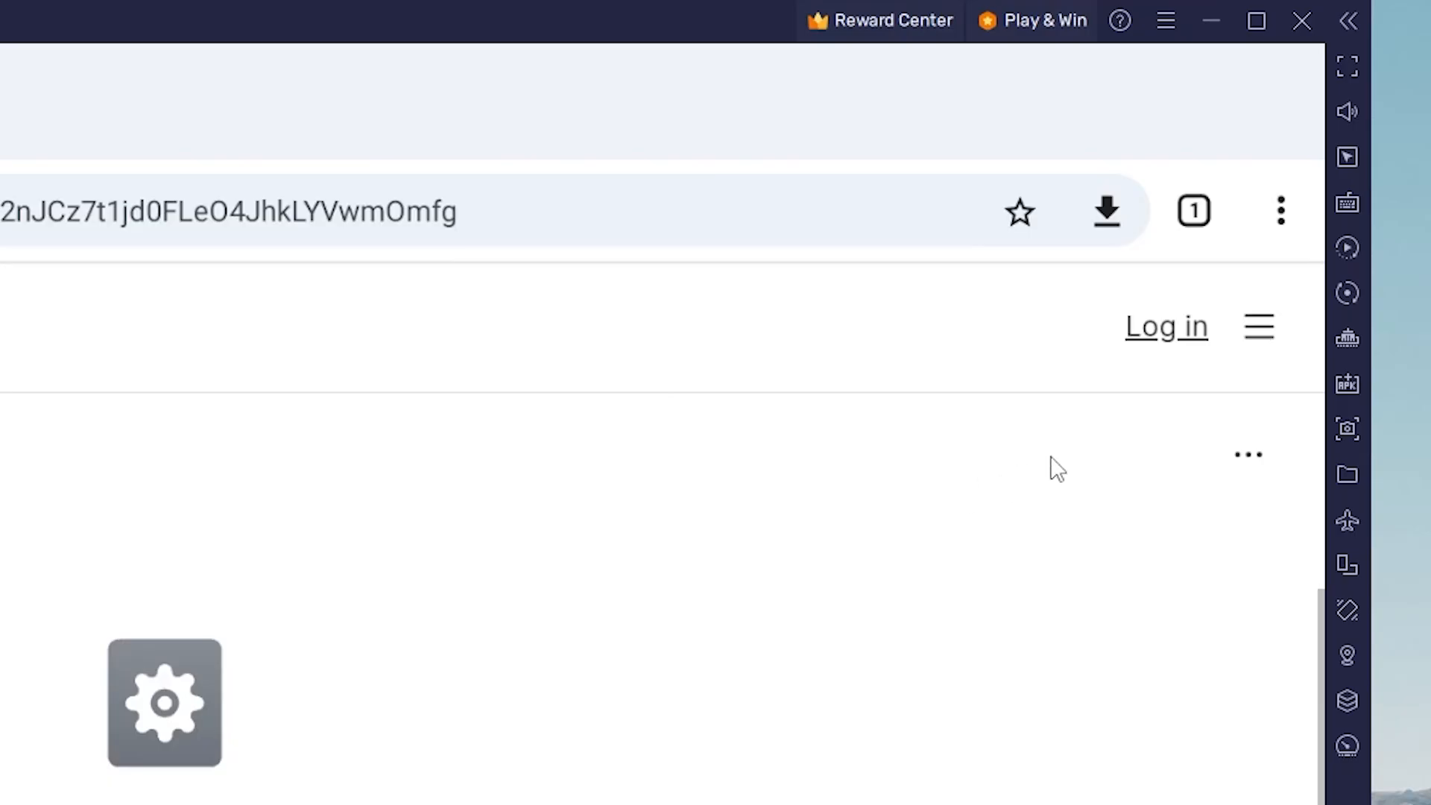
mouse_move(1119, 459)
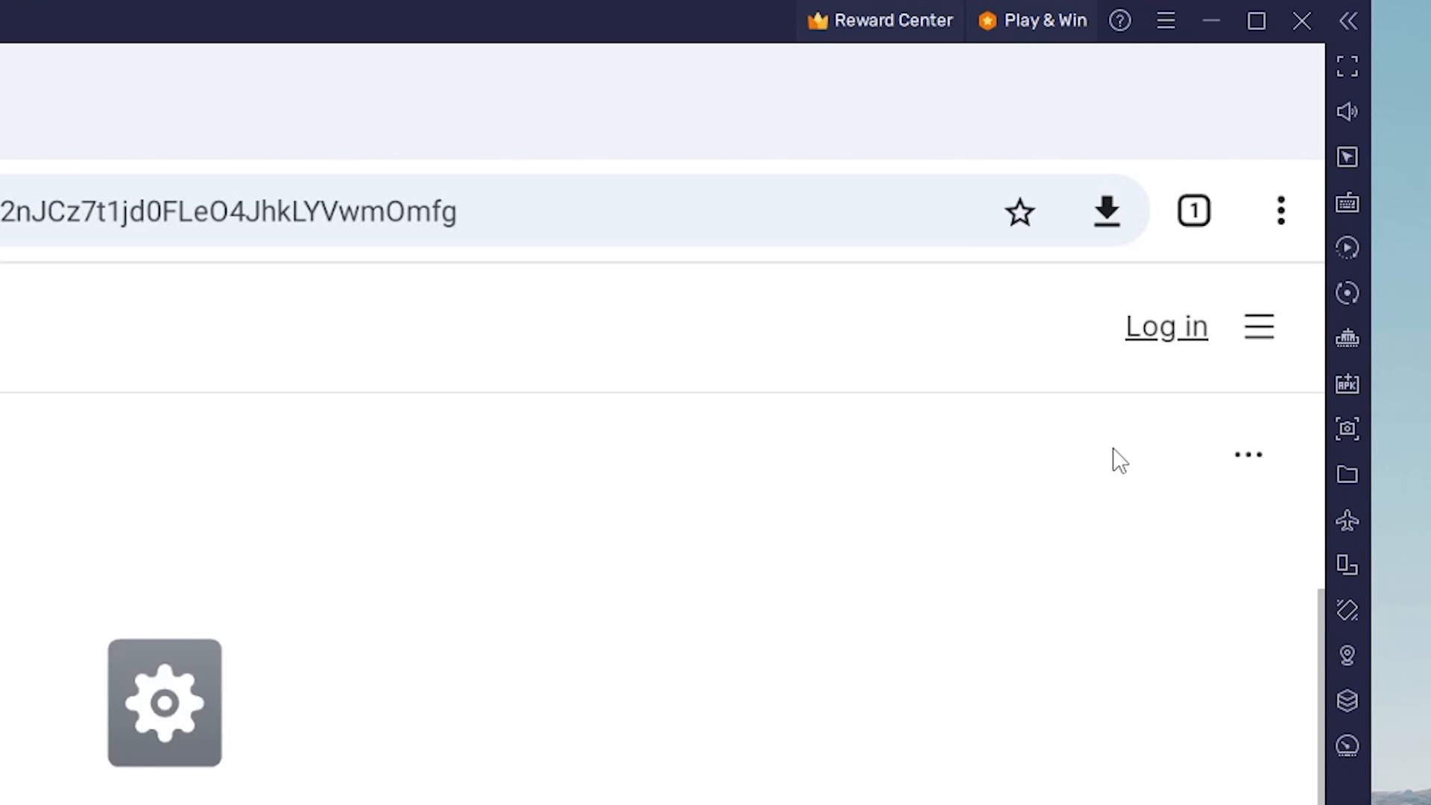
mouse_move(1249, 472)
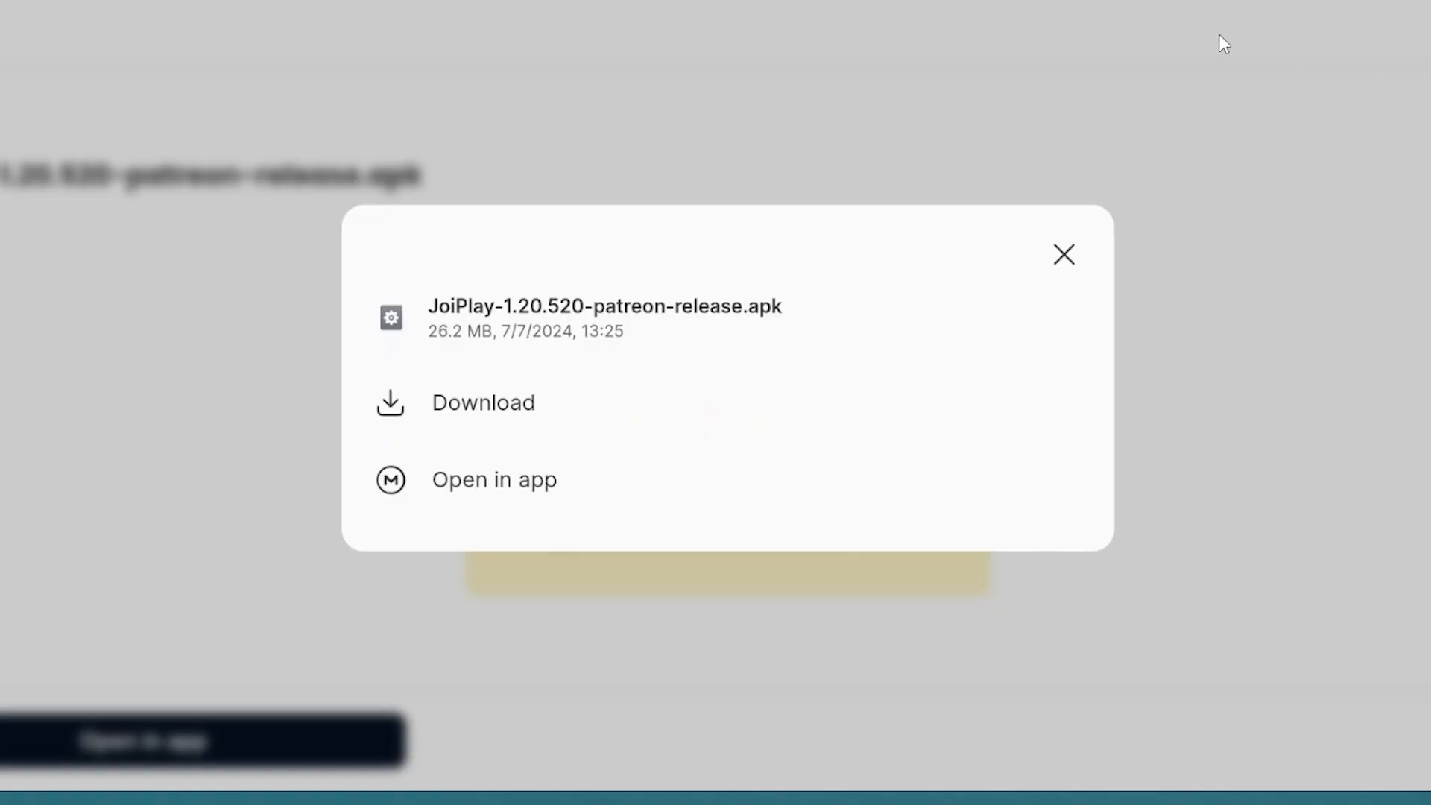
mouse_move(391, 408)
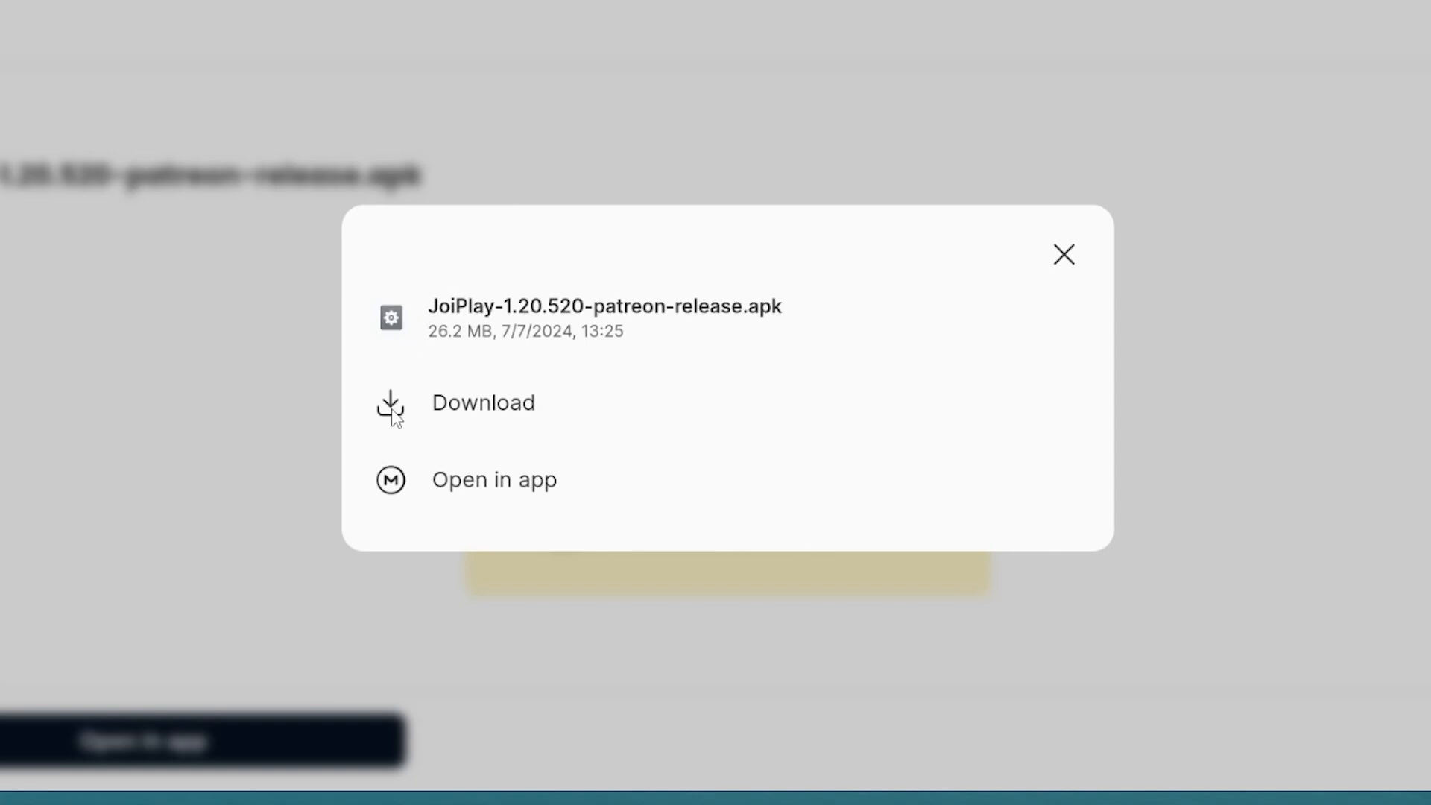
Step: Download JoiPlay-1.20.520-patreon-release.apk from MEGA, accepting the harmful-file warning
click(483, 403)
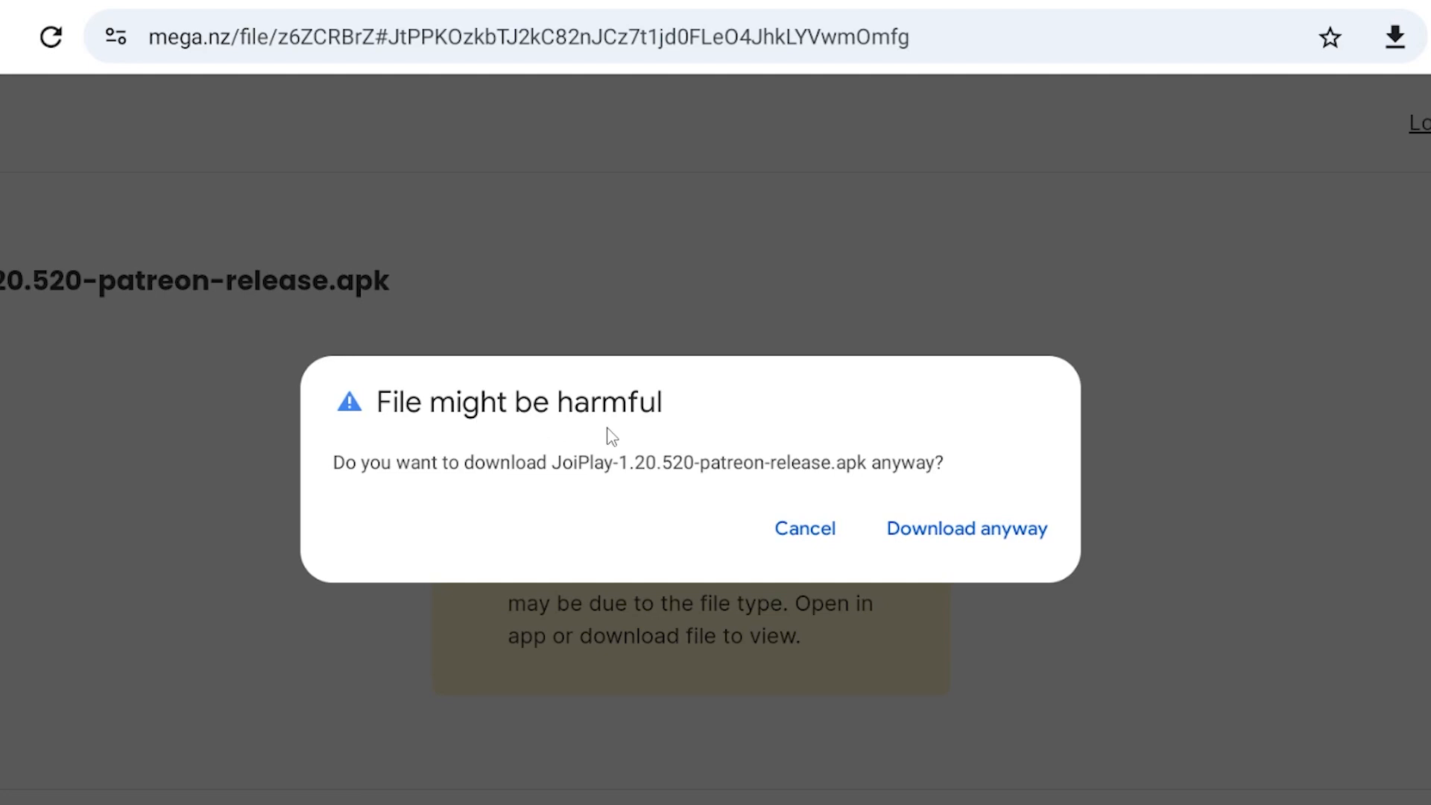
click(966, 527)
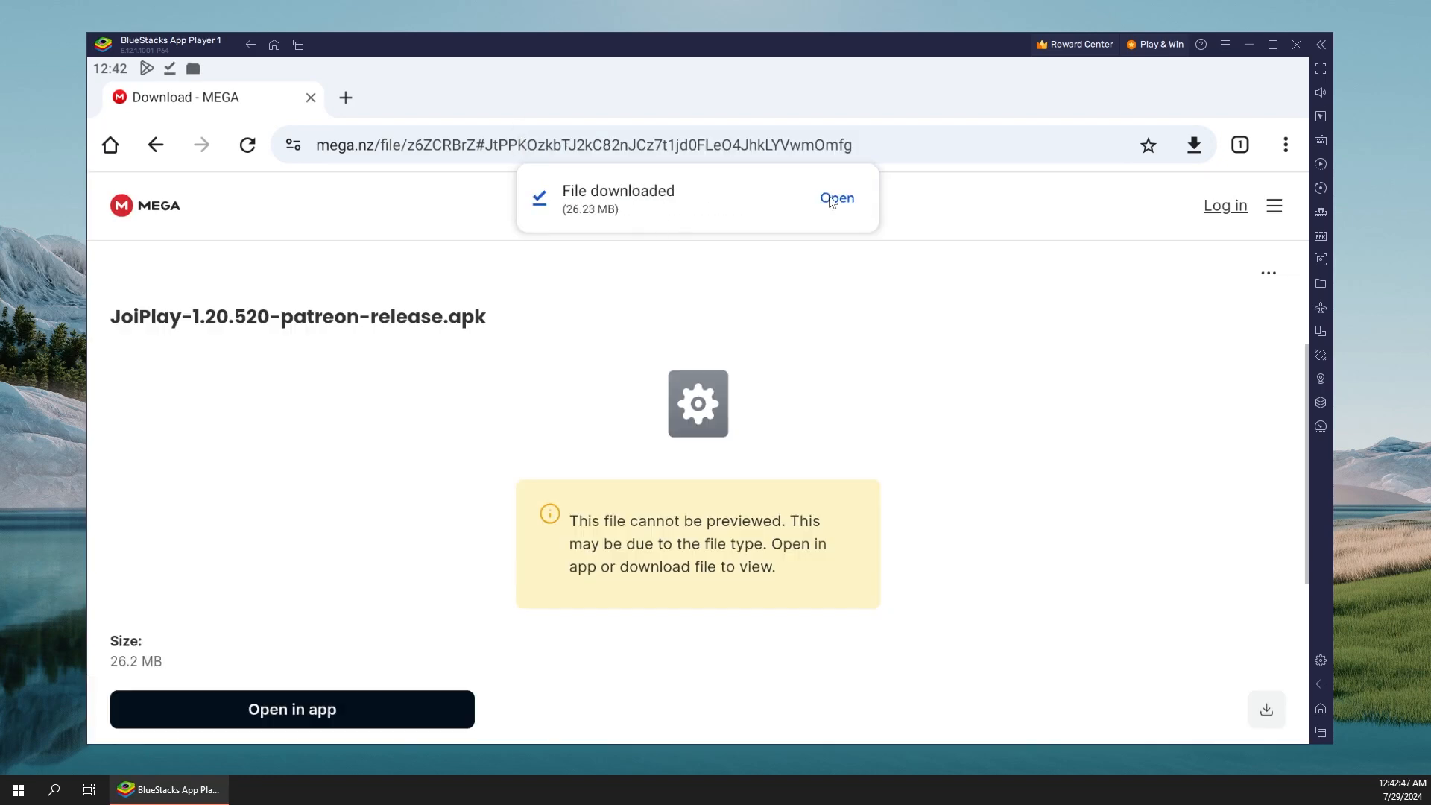
Step: Install the downloaded JoiPlay apk and launch it to its welcome screen
click(835, 199)
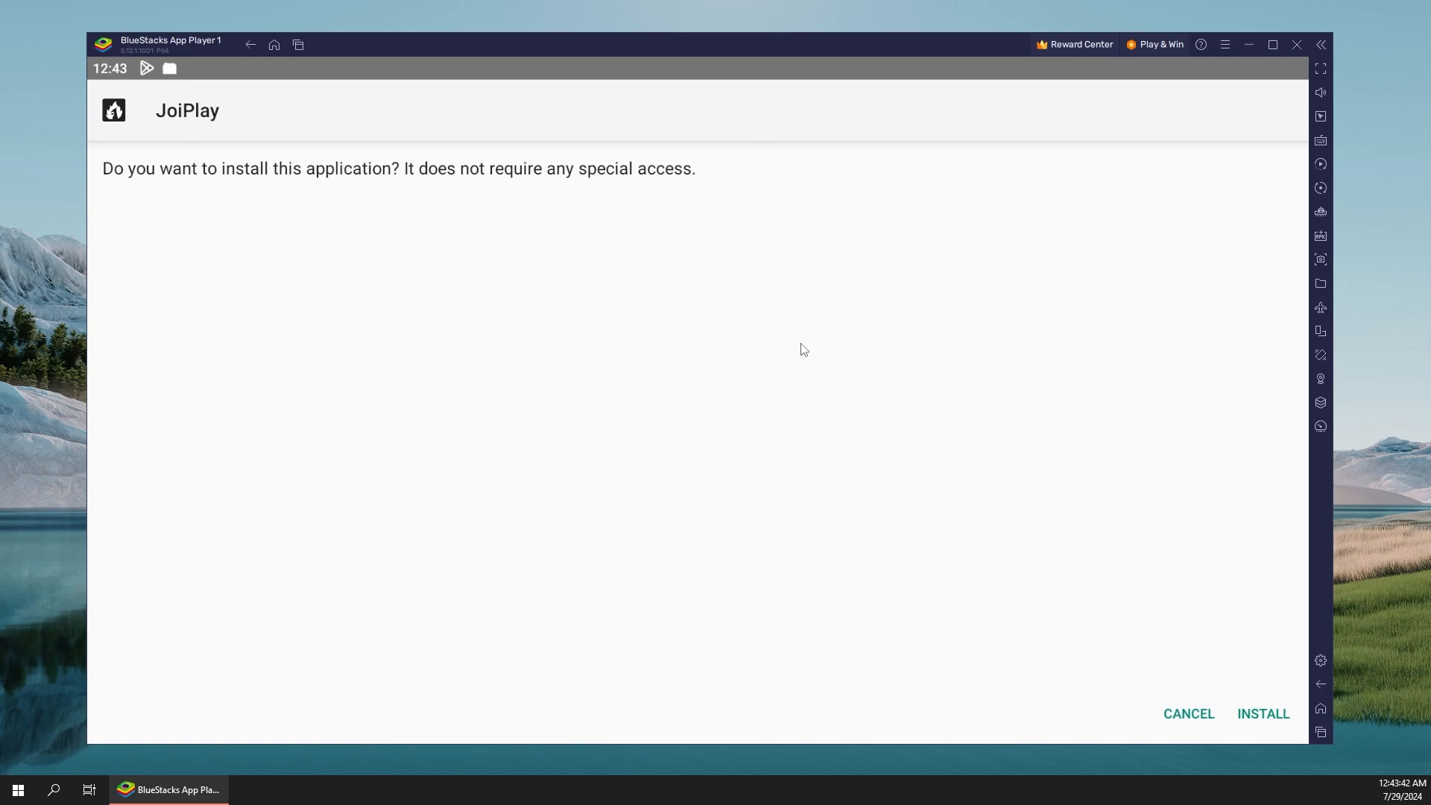
mouse_move(1253, 701)
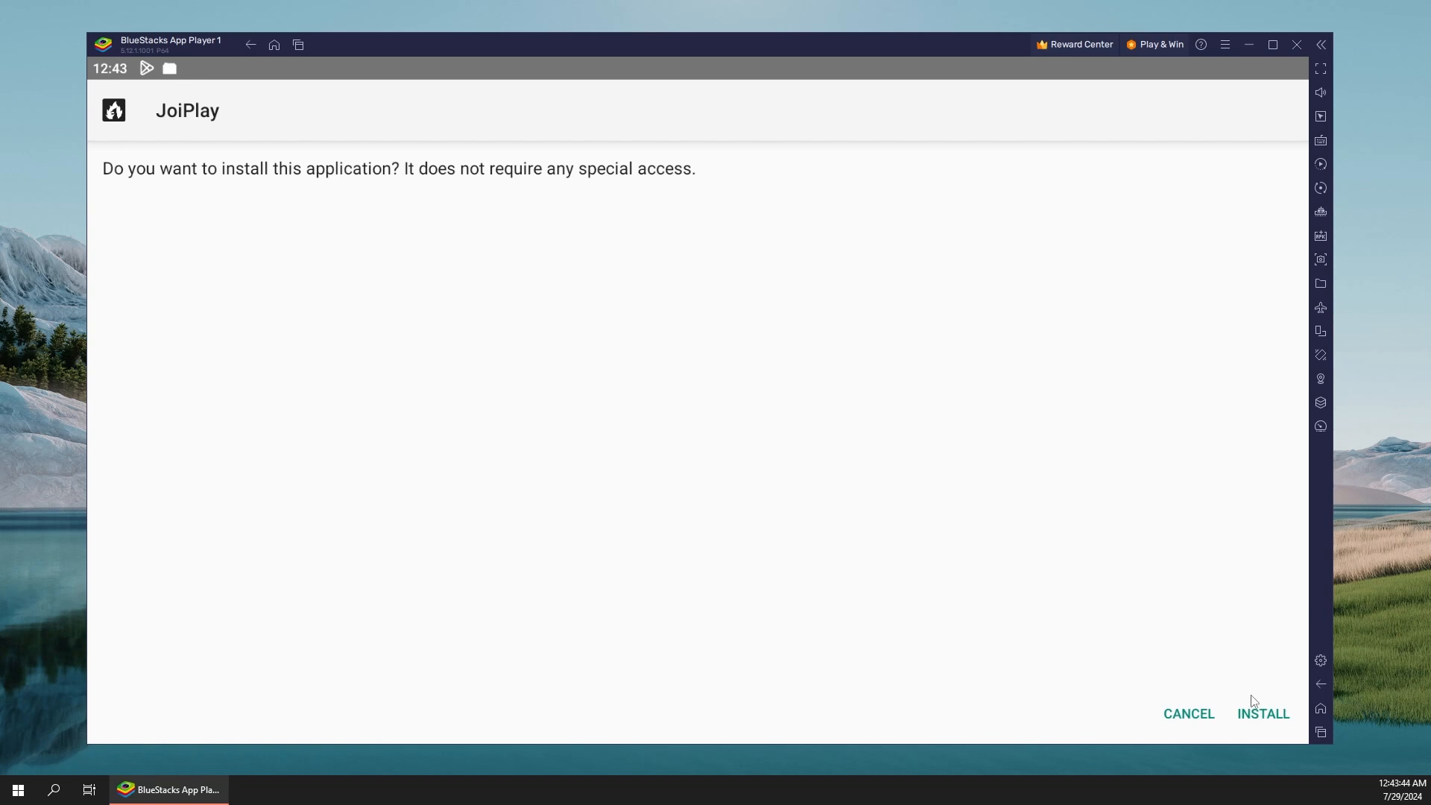
click(1263, 714)
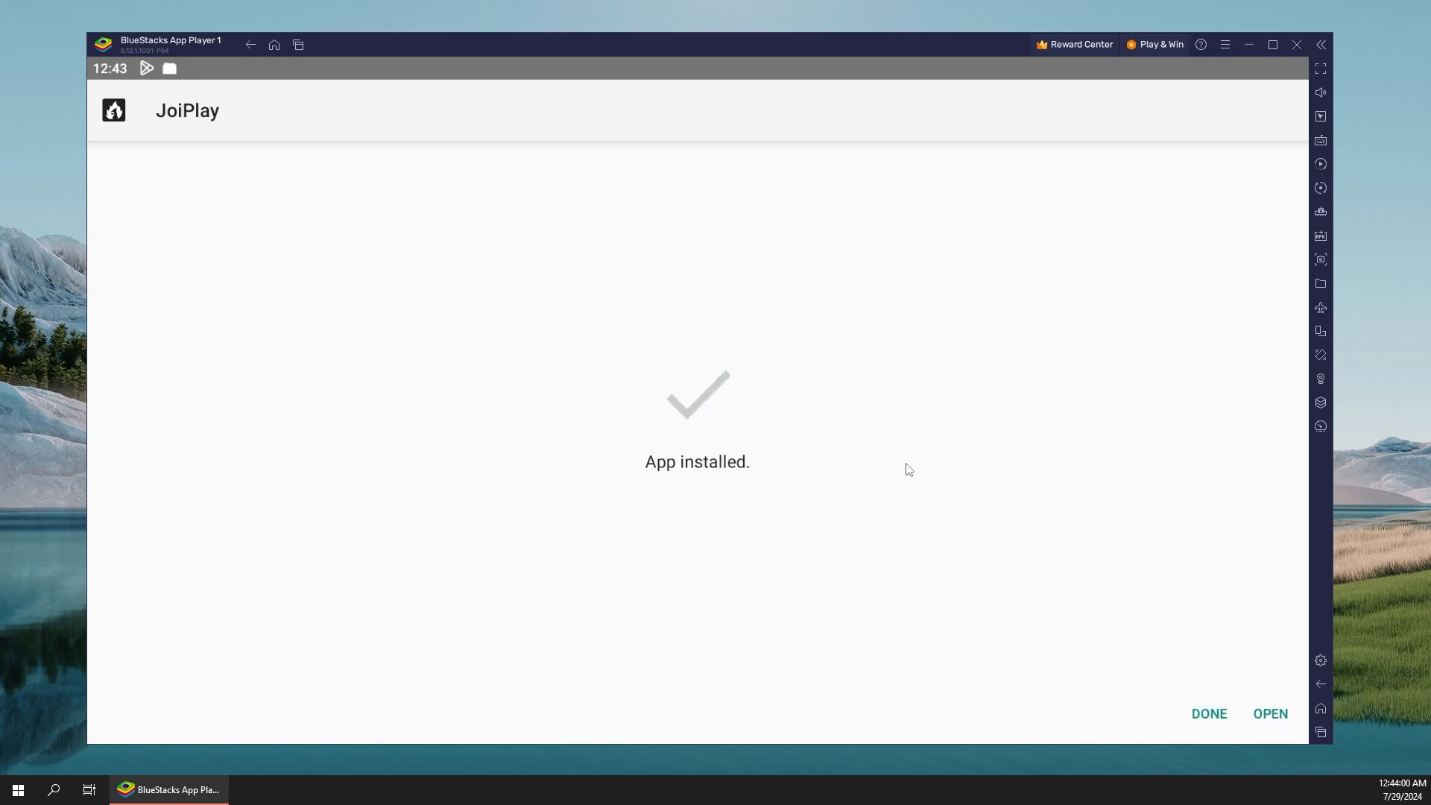
click(1270, 714)
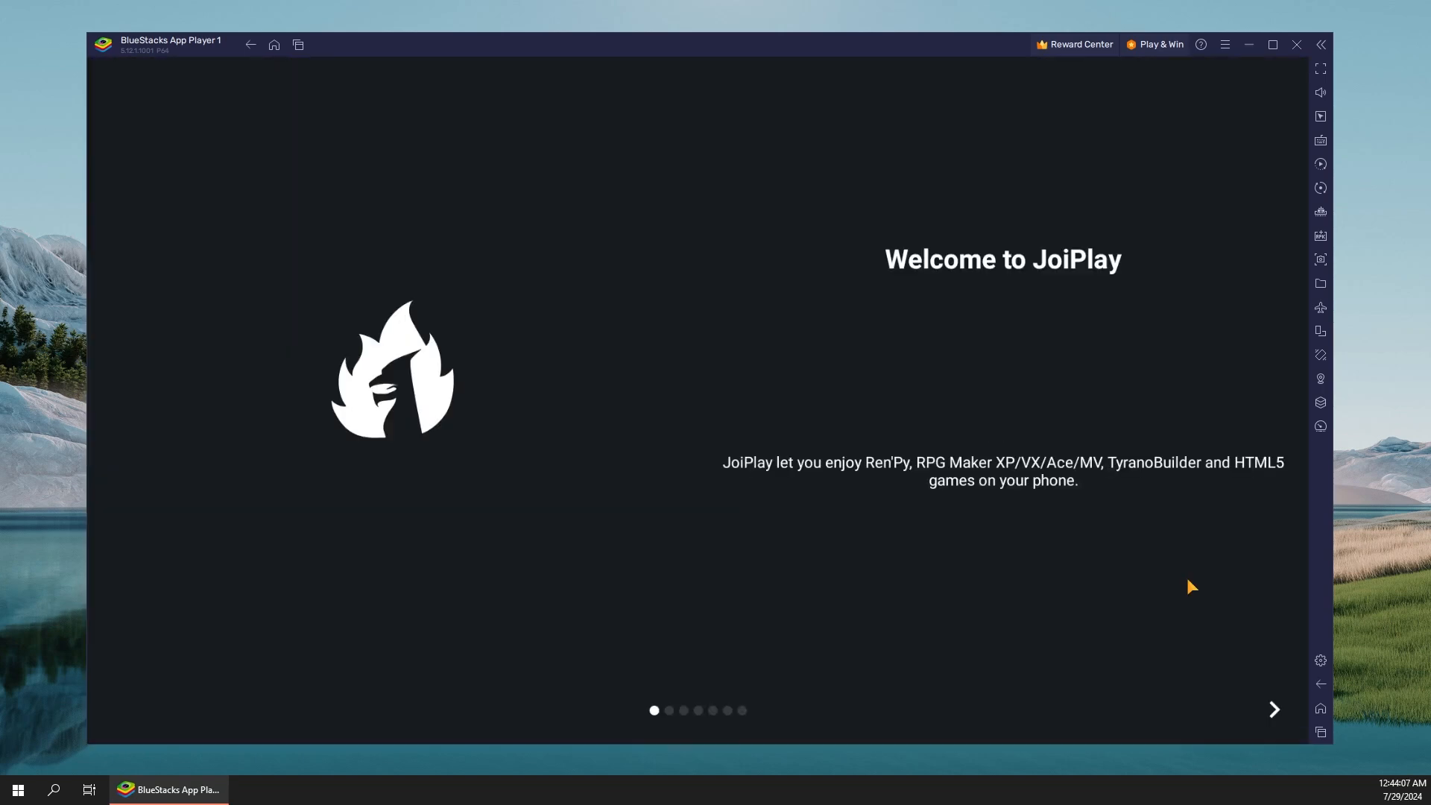
mouse_move(872, 307)
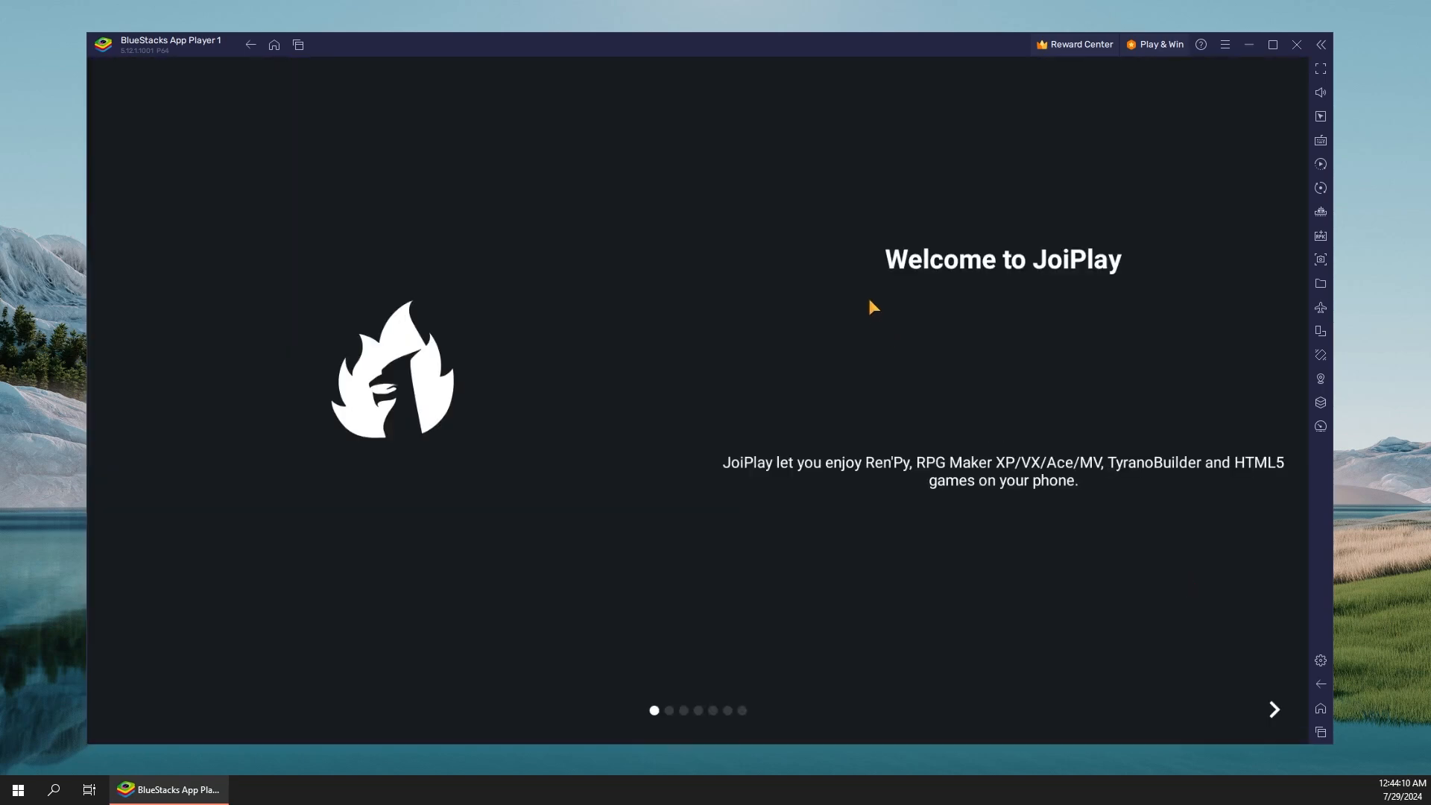
mouse_move(876, 322)
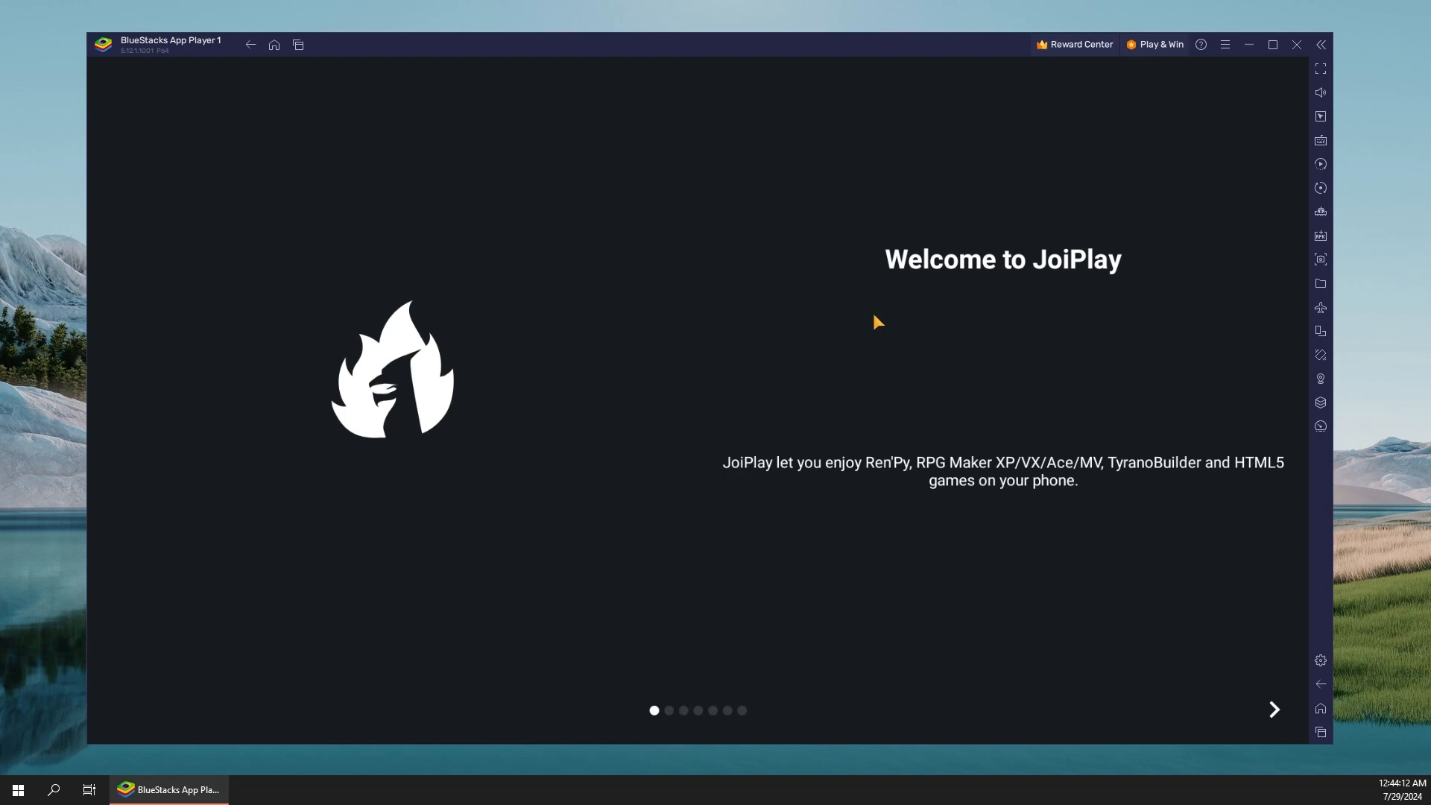
Step: Advance through JoiPlay's intro slides to the terms and conditions step
click(1273, 710)
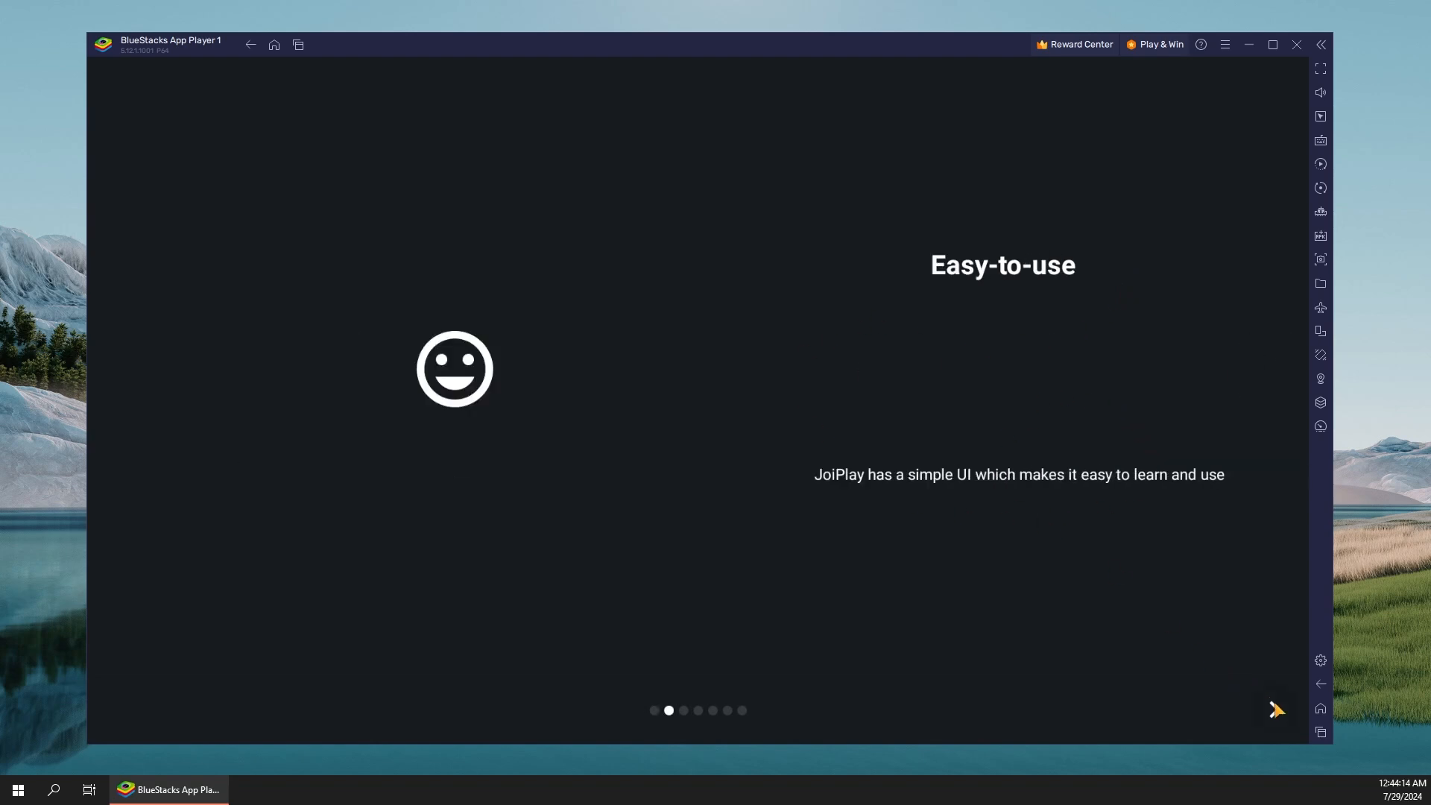
click(1275, 710)
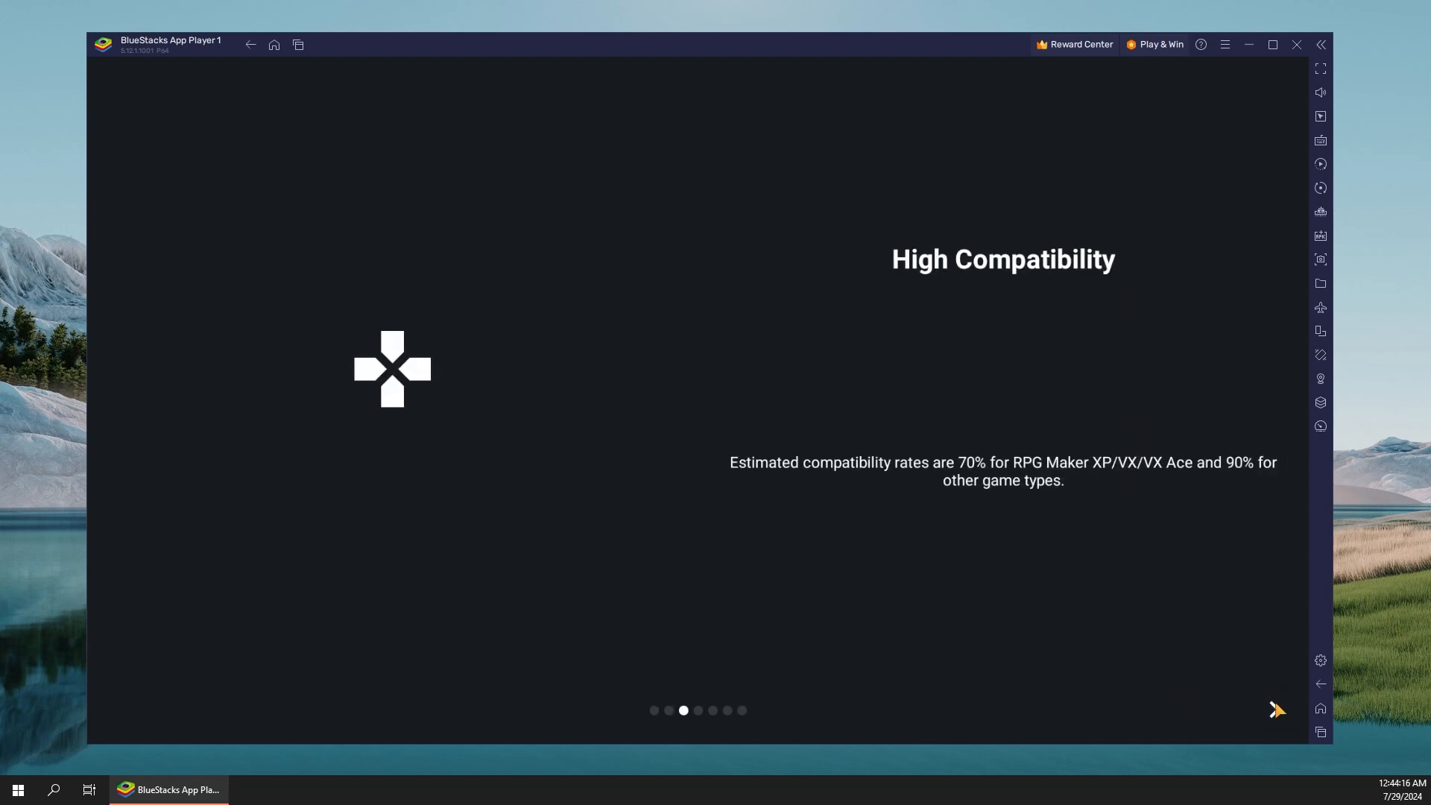
click(1275, 710)
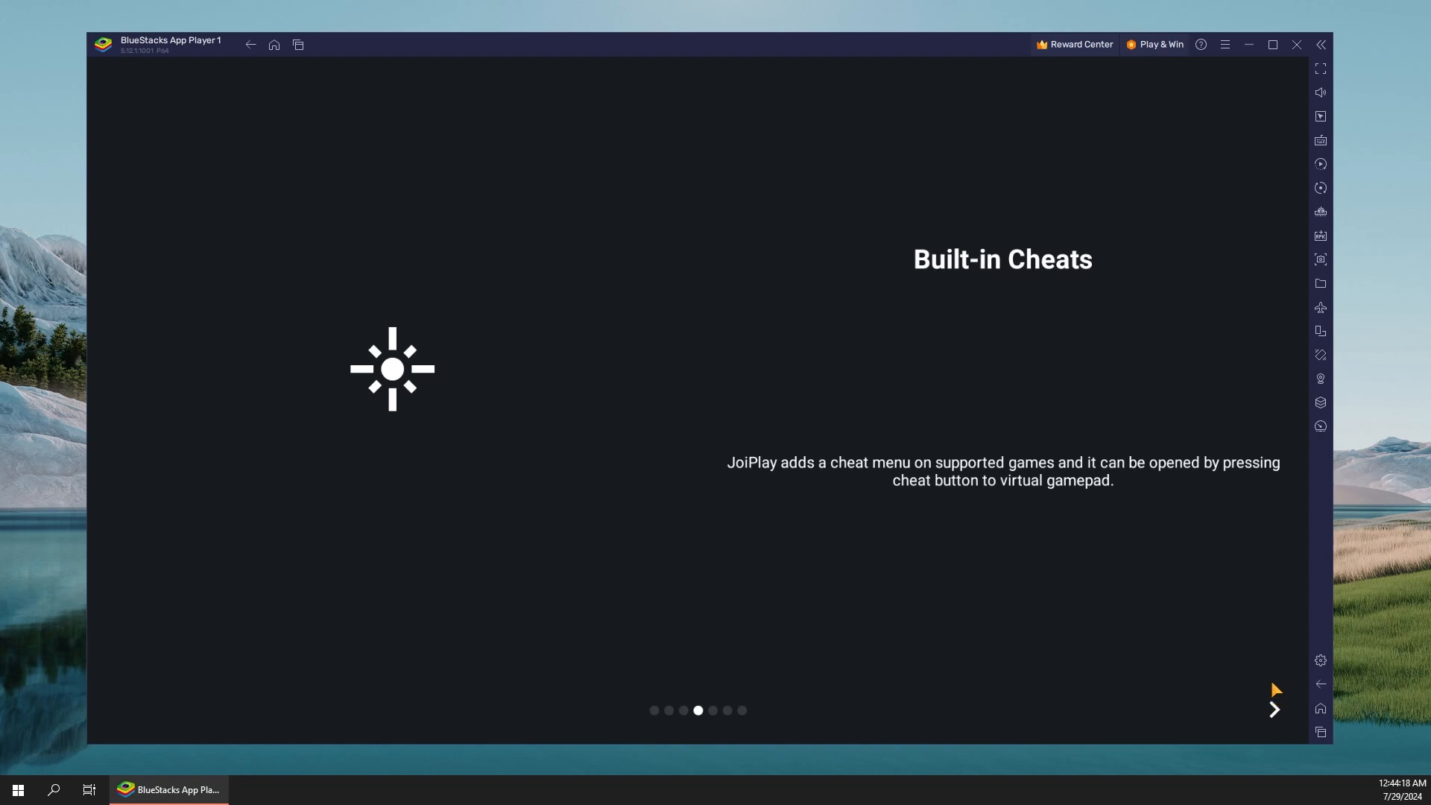
mouse_move(1259, 618)
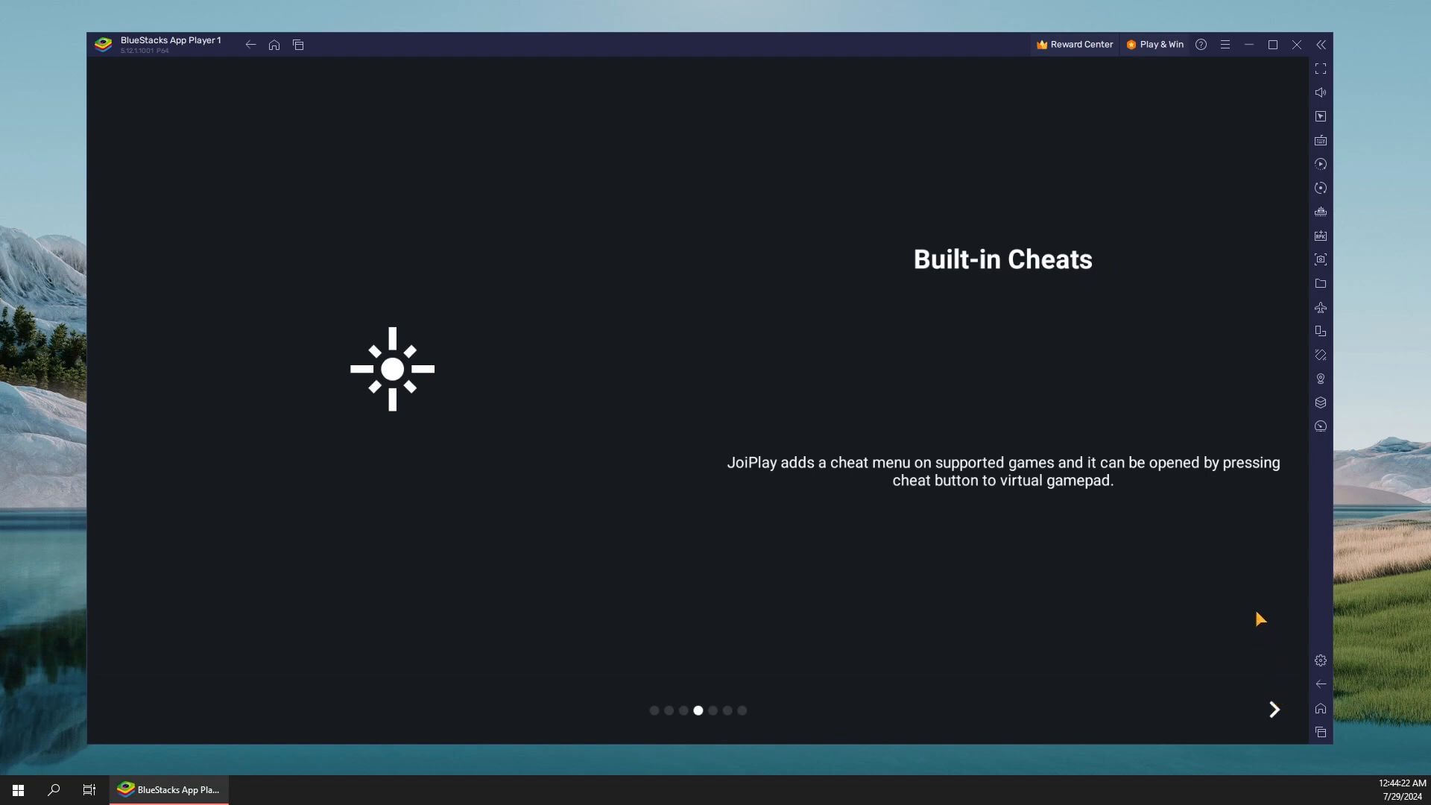
mouse_move(1254, 600)
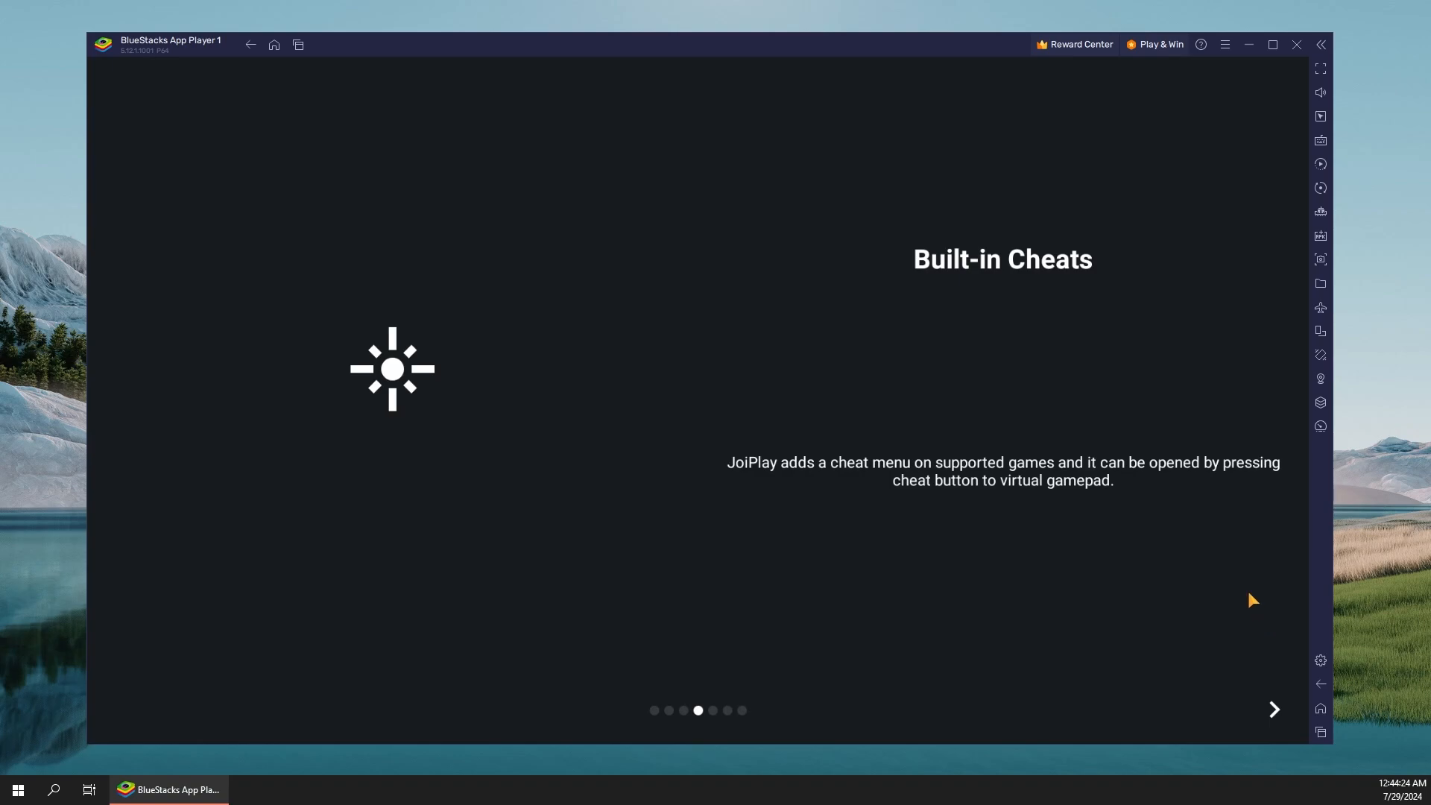
click(1274, 709)
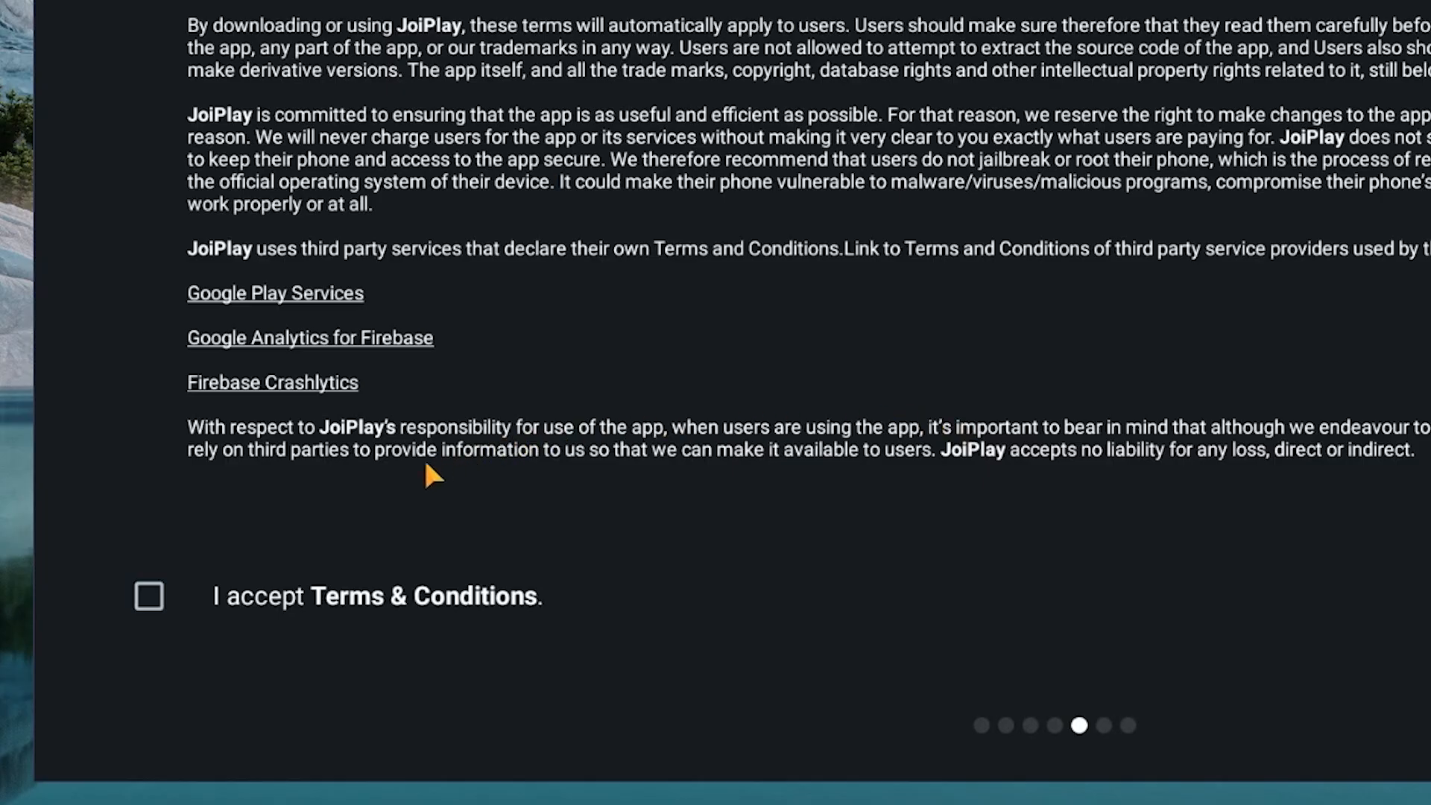
Step: Accept the terms and privacy policy and grant storage access, reaching the empty game list
click(149, 596)
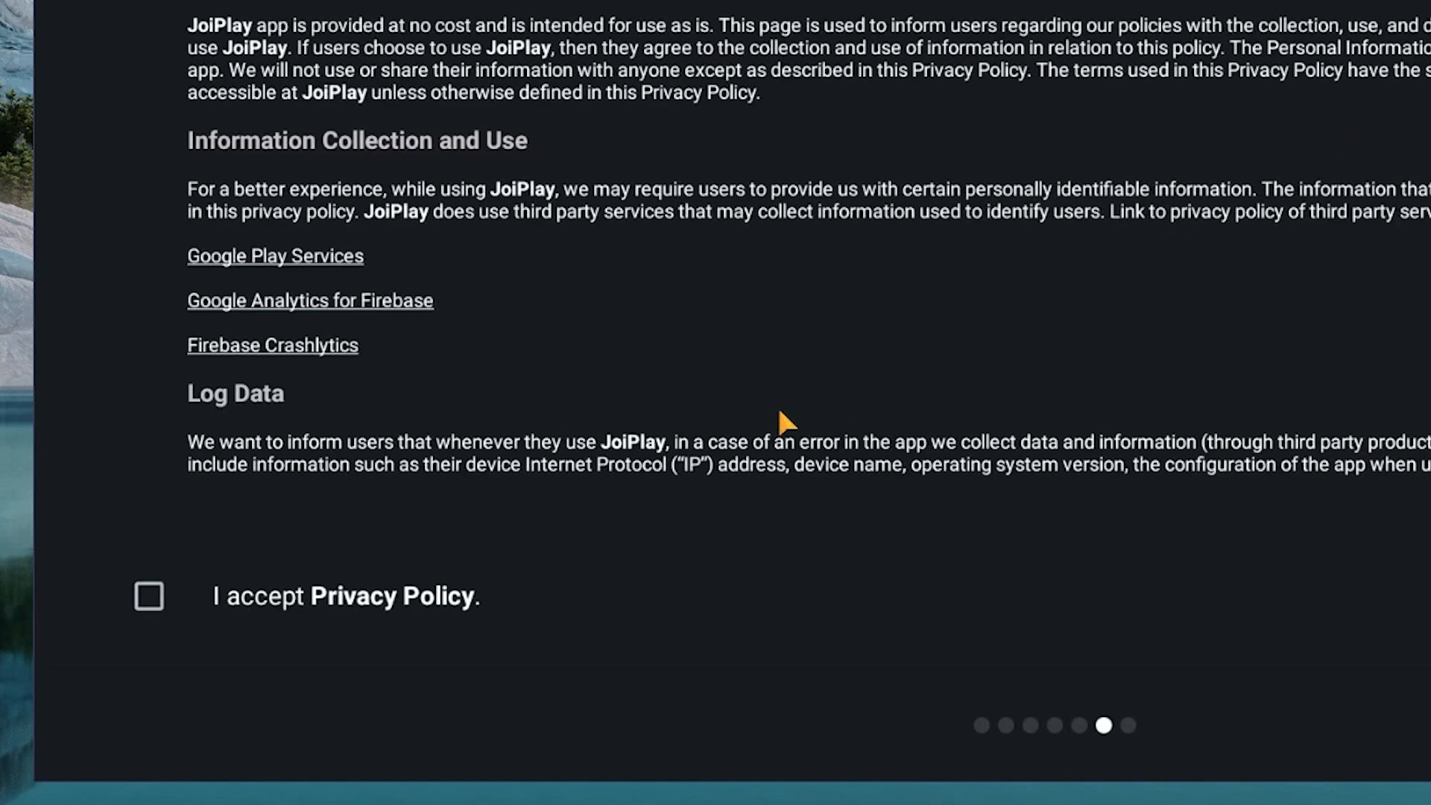
click(149, 597)
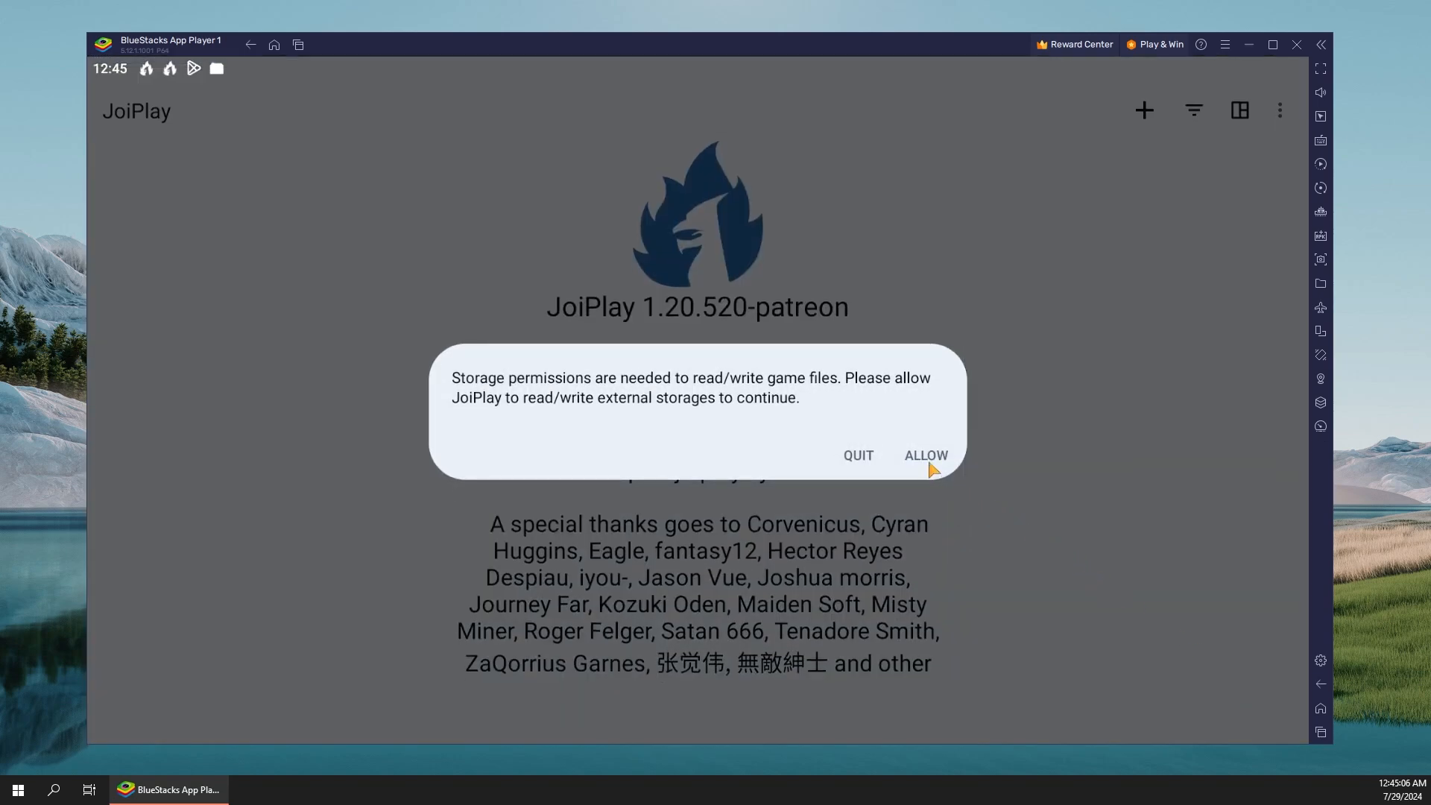
click(924, 456)
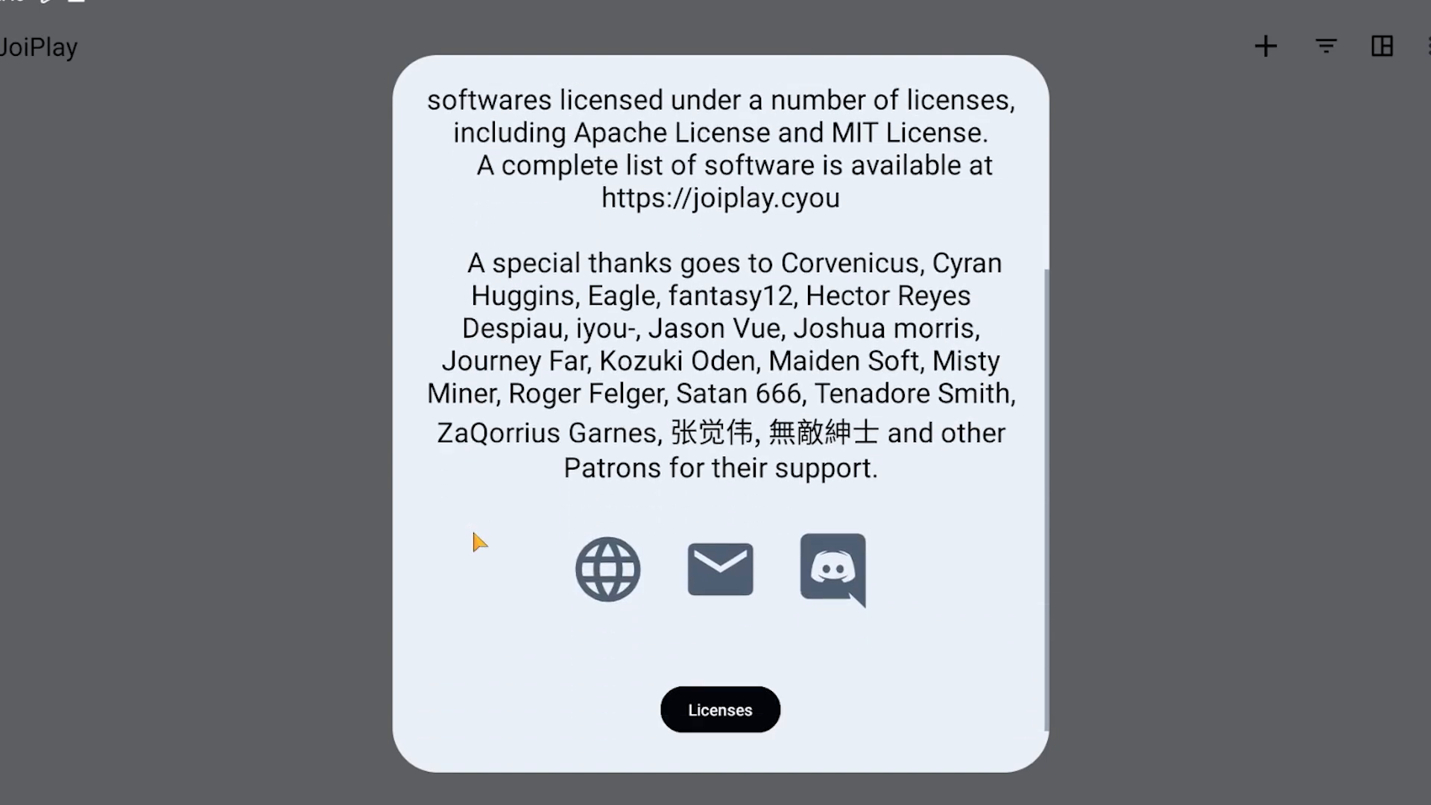
scroll(down, 3)
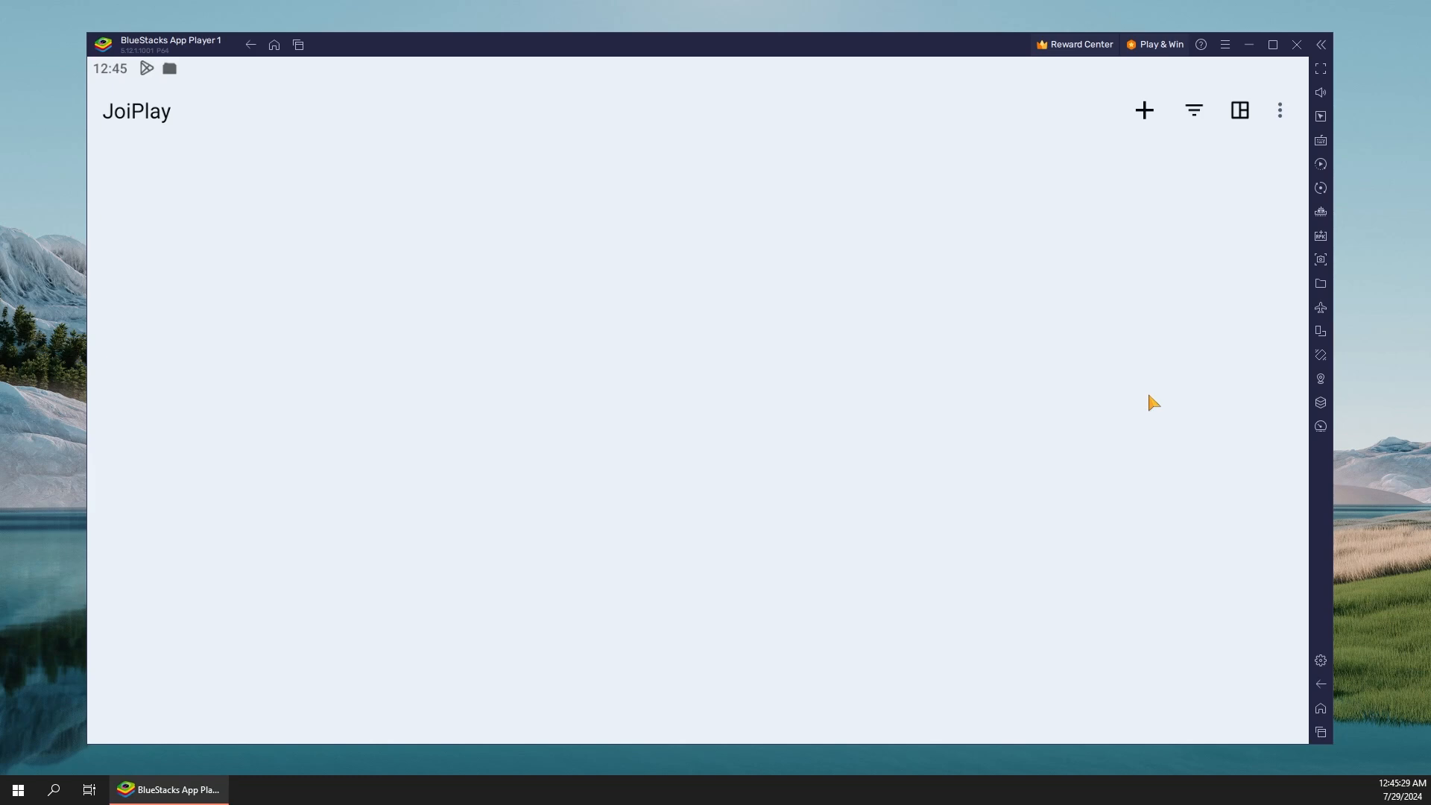
mouse_move(1143, 244)
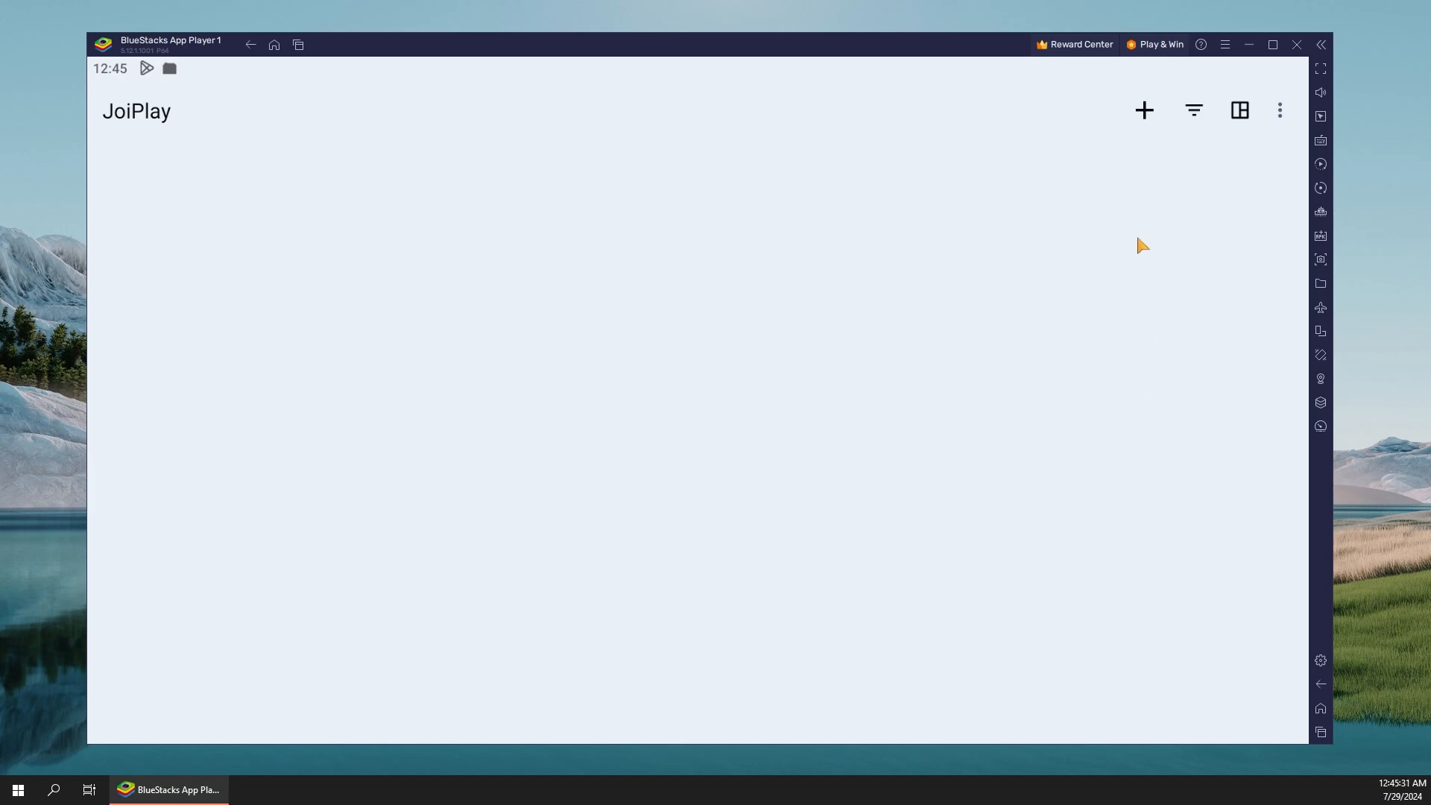
Step: Add a new game from Download > The Coffin of Andy and Leyley's Game.exe, keeping the suggested name
click(1143, 109)
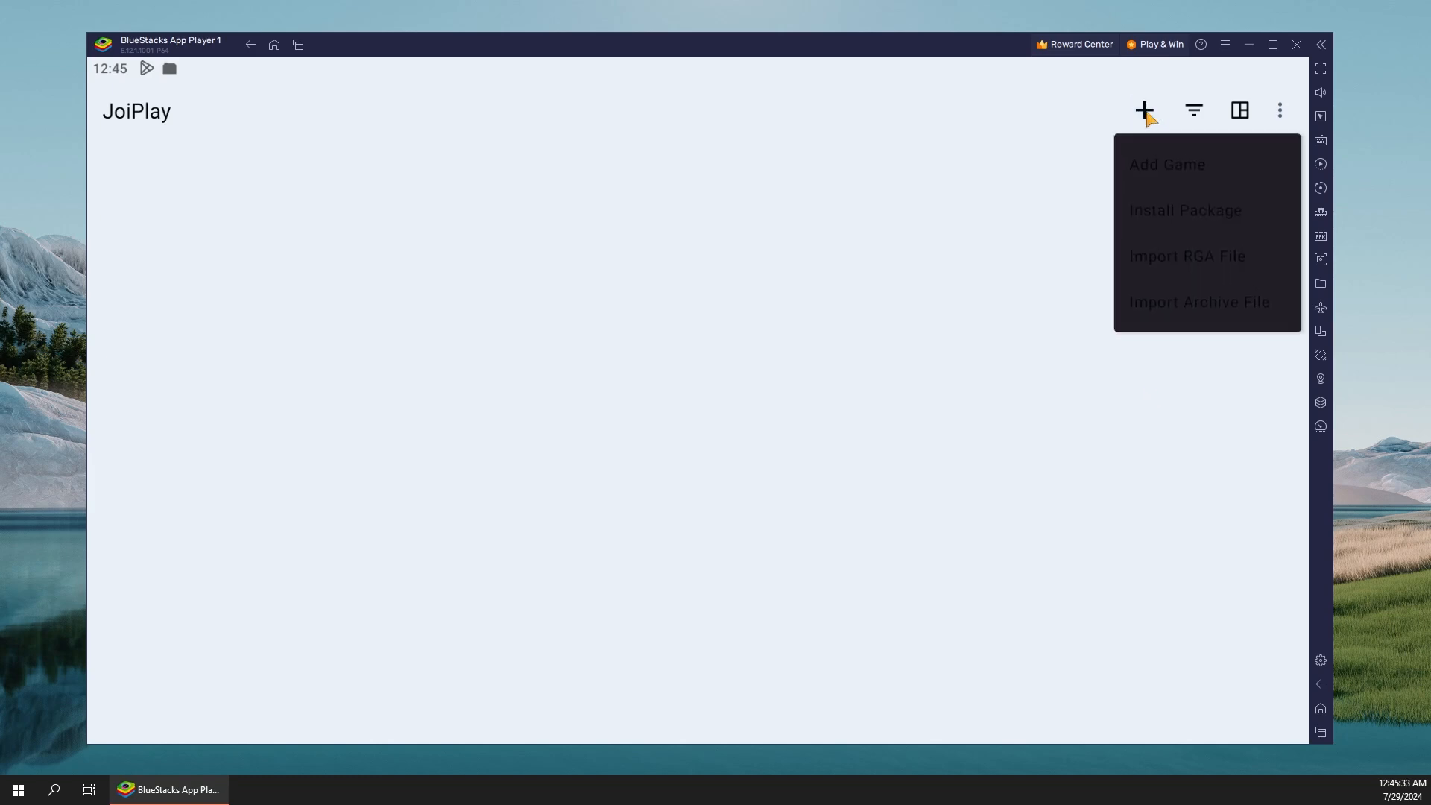
click(1166, 166)
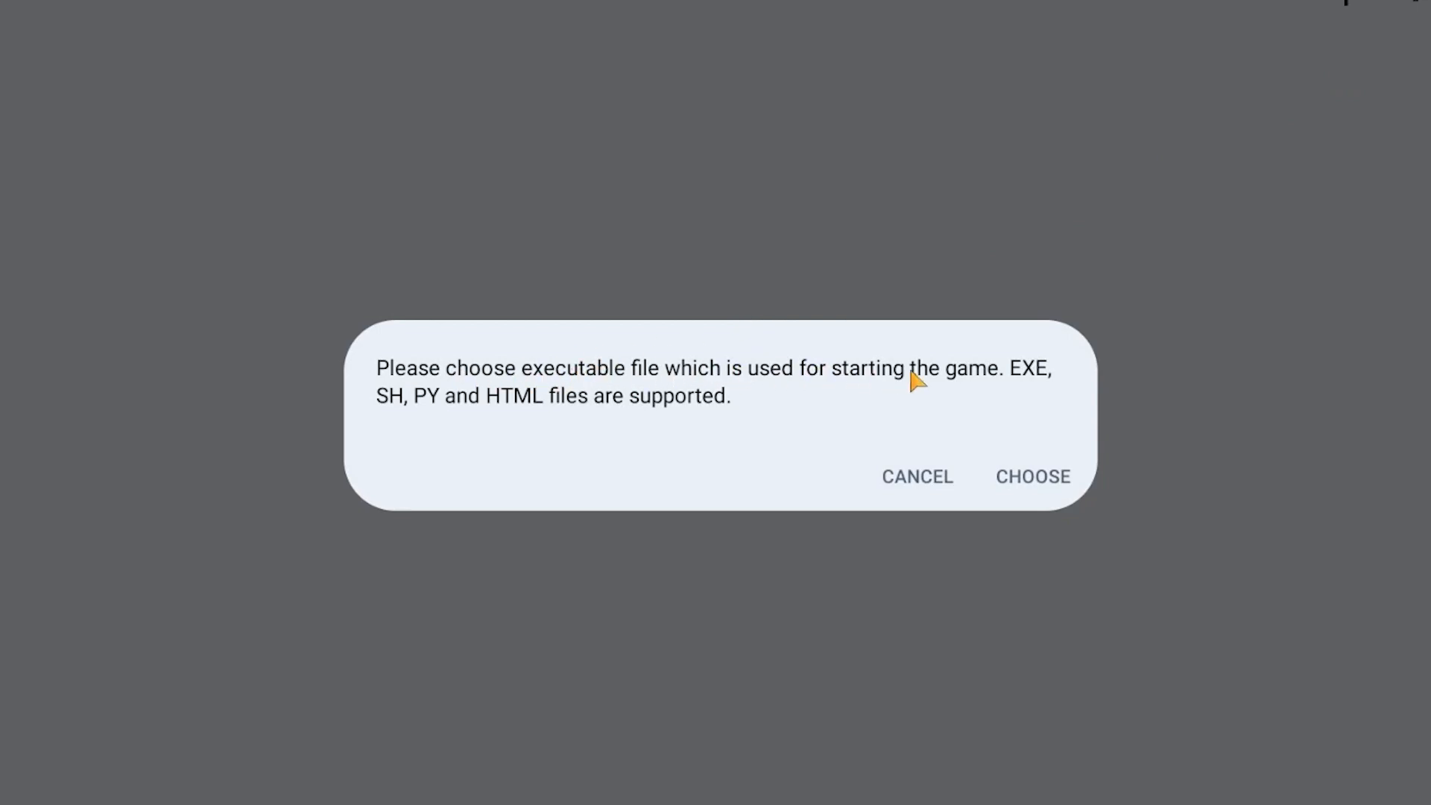
click(1032, 475)
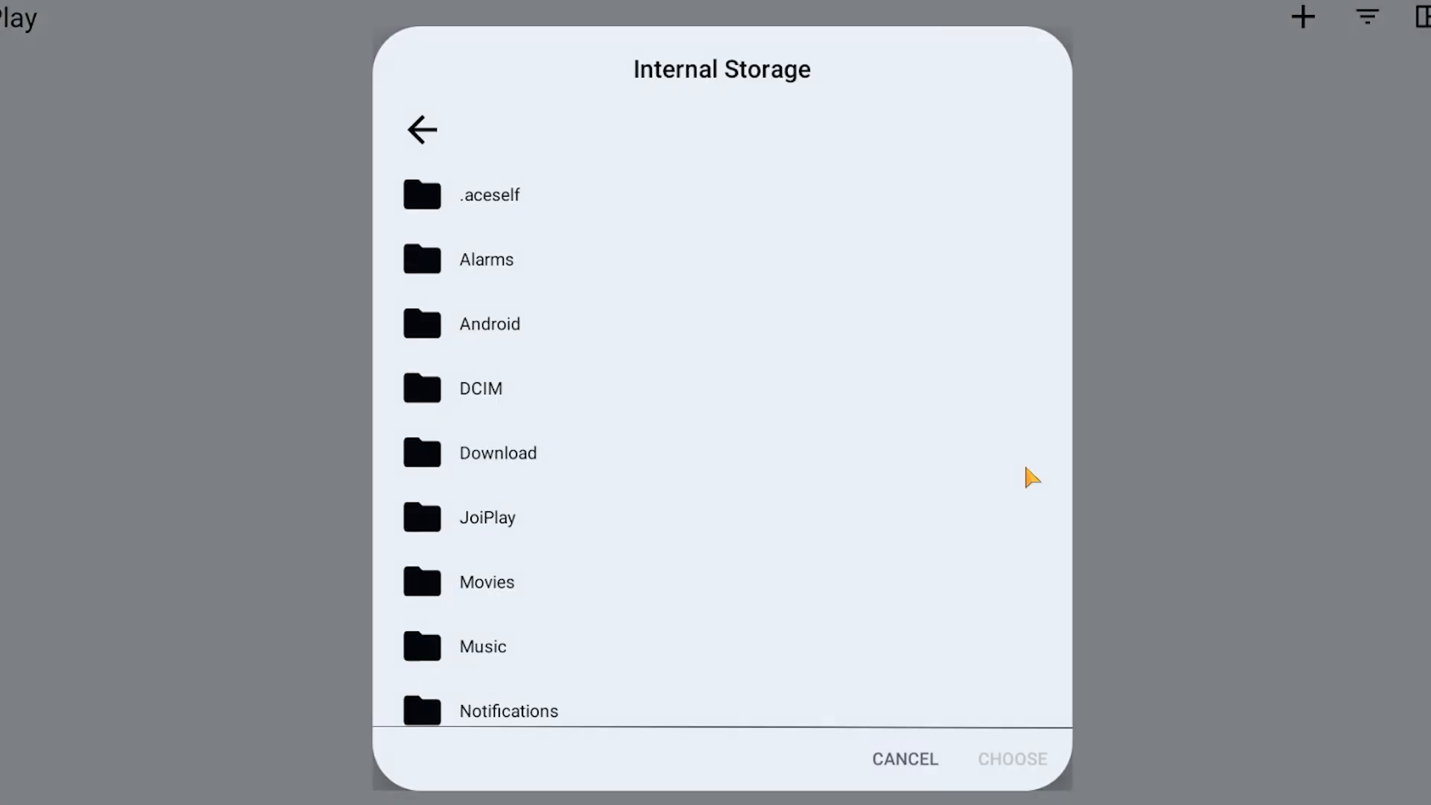
mouse_move(625, 471)
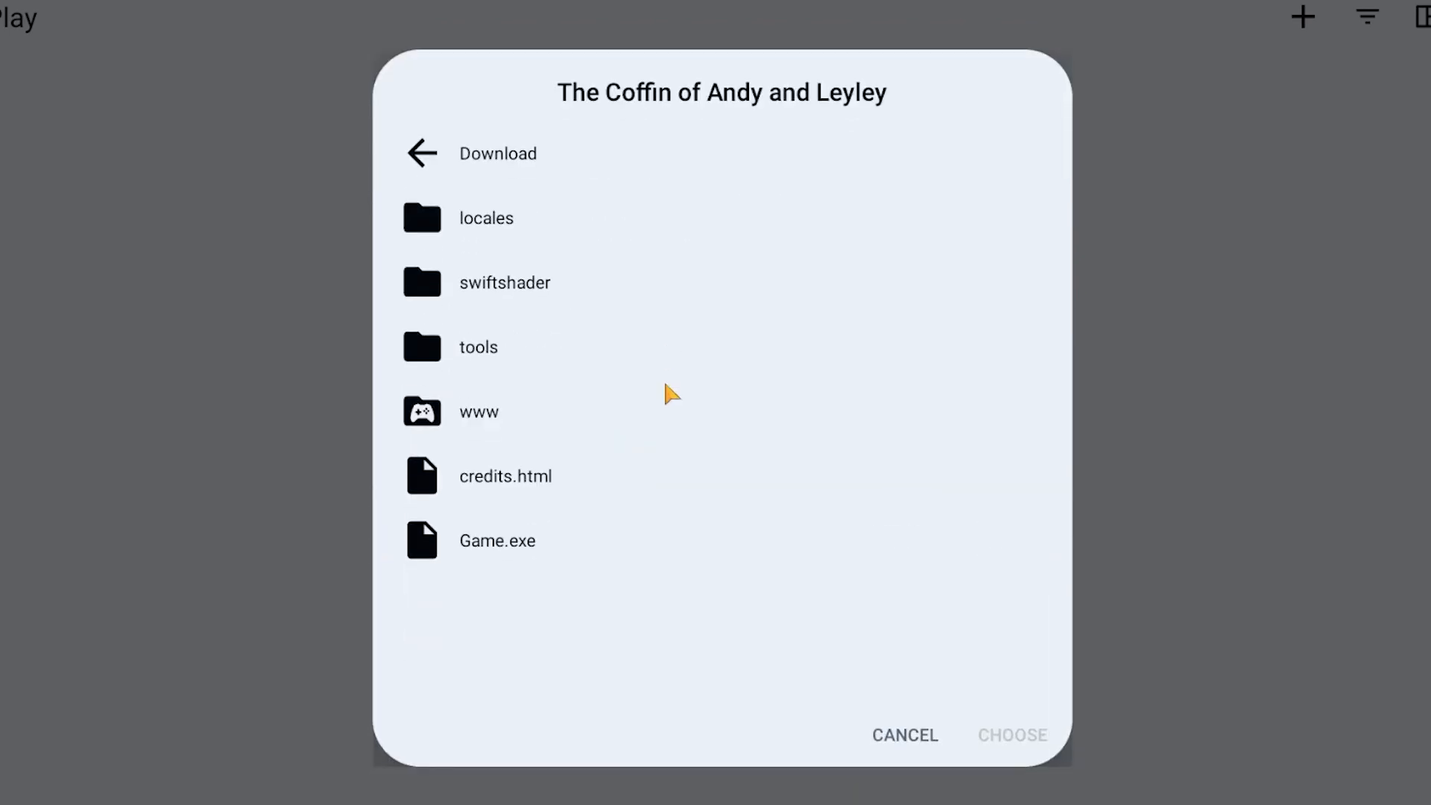
click(496, 540)
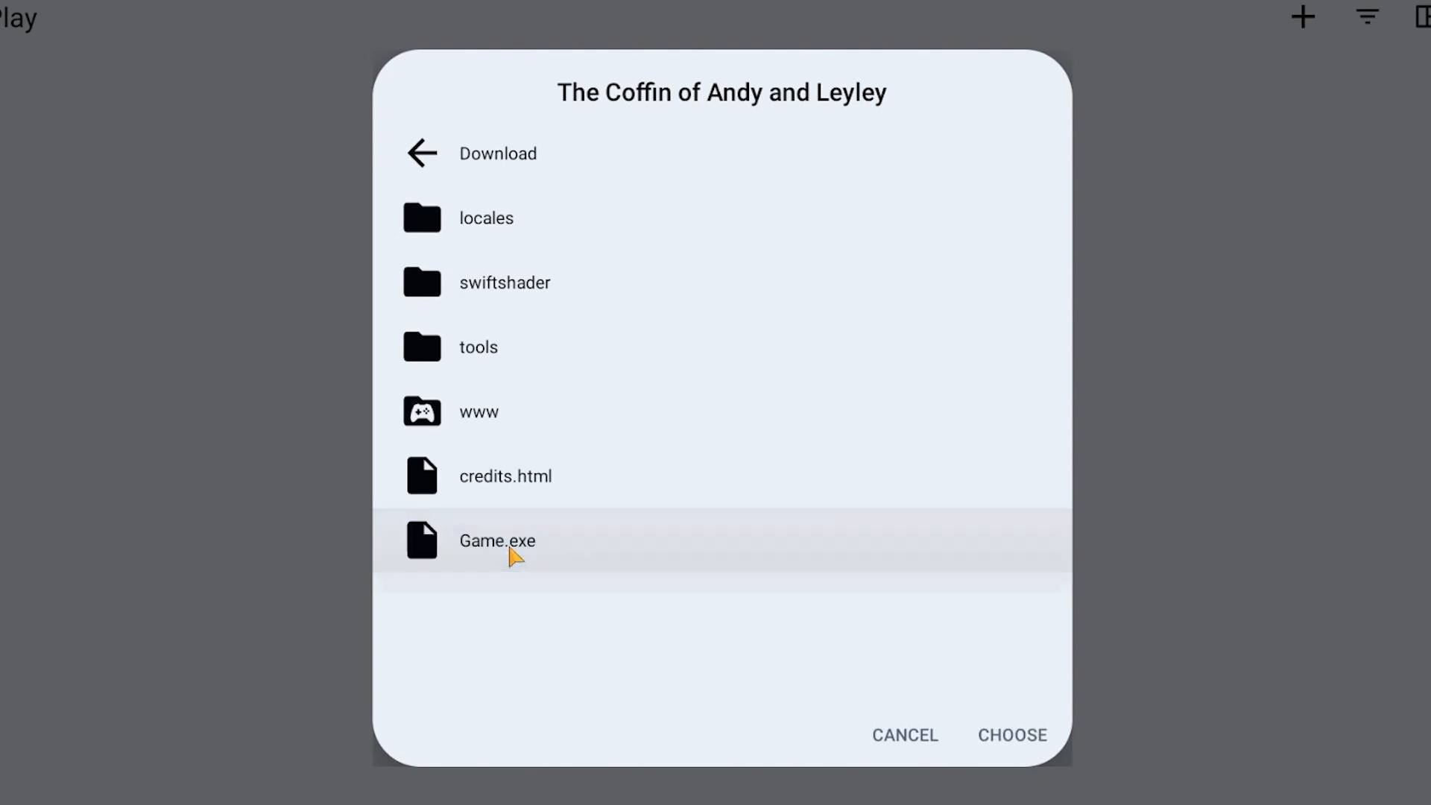
mouse_move(998, 741)
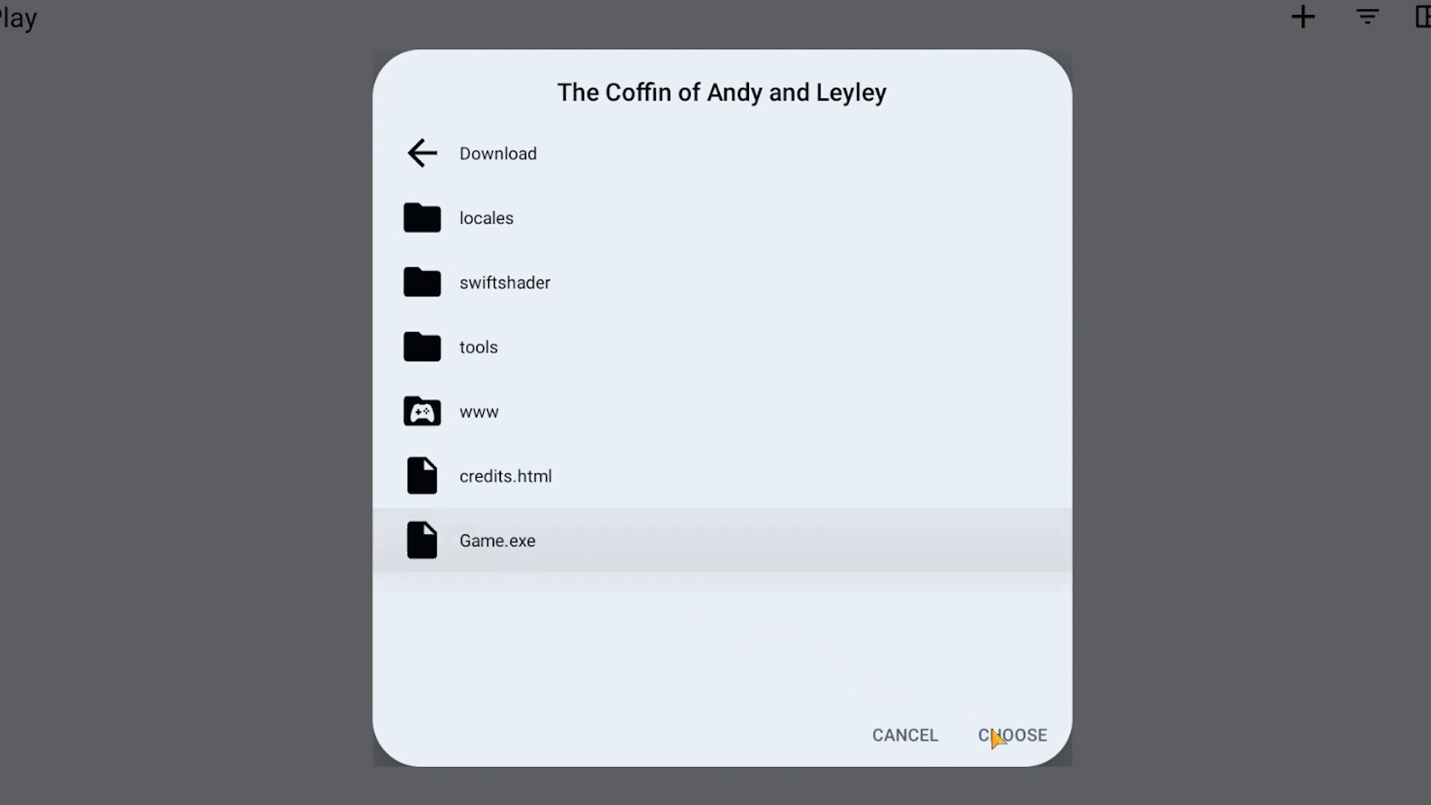
click(1011, 735)
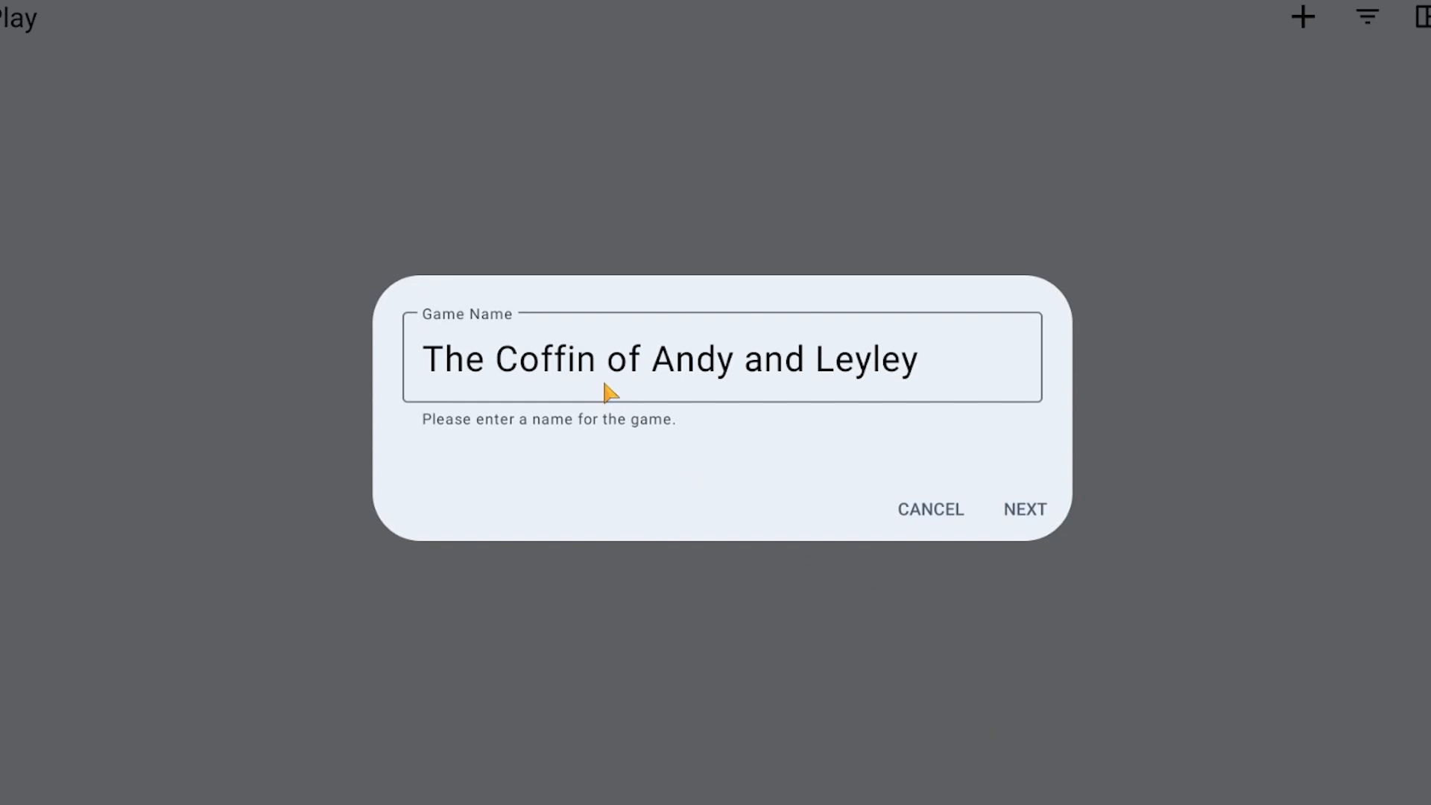
mouse_move(865, 352)
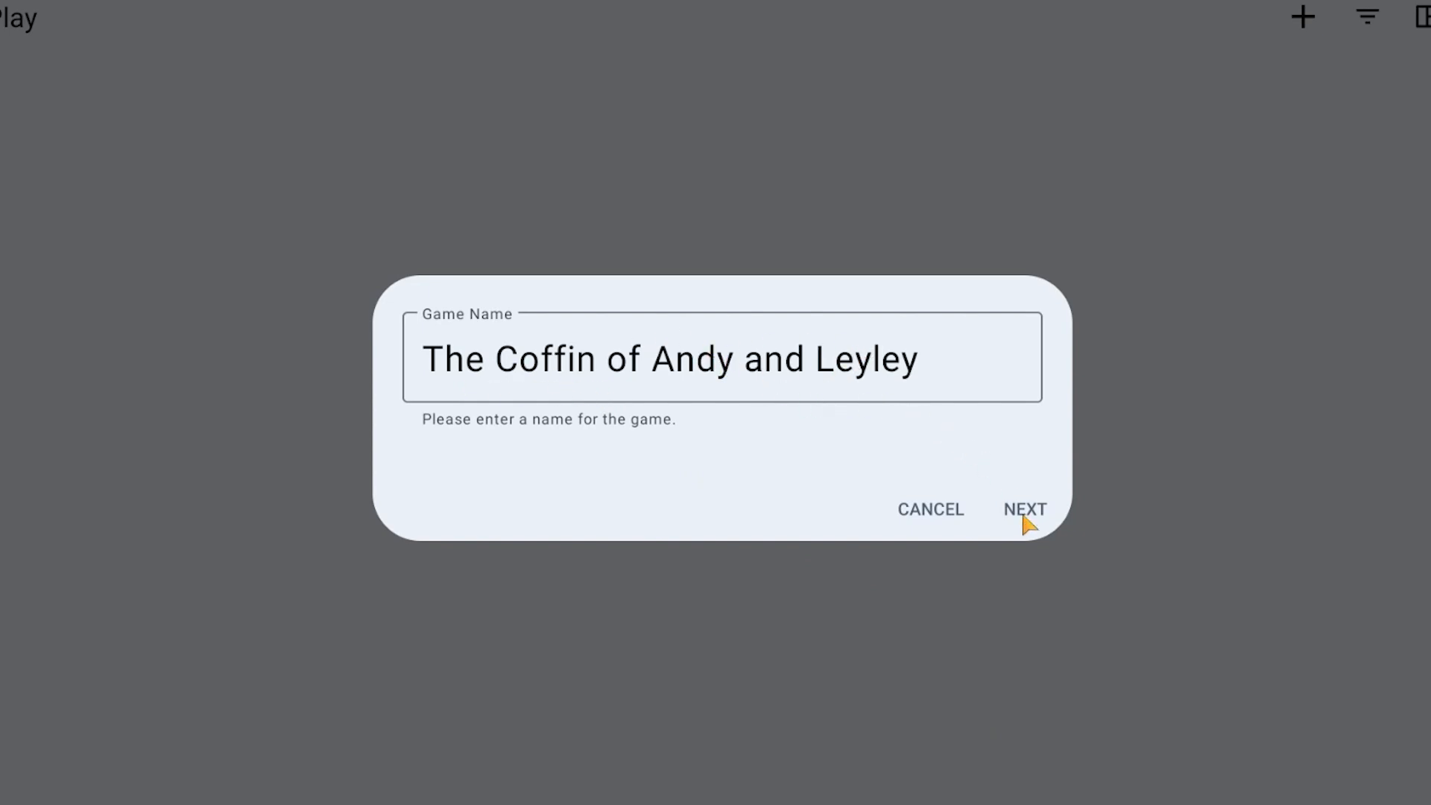
click(1025, 510)
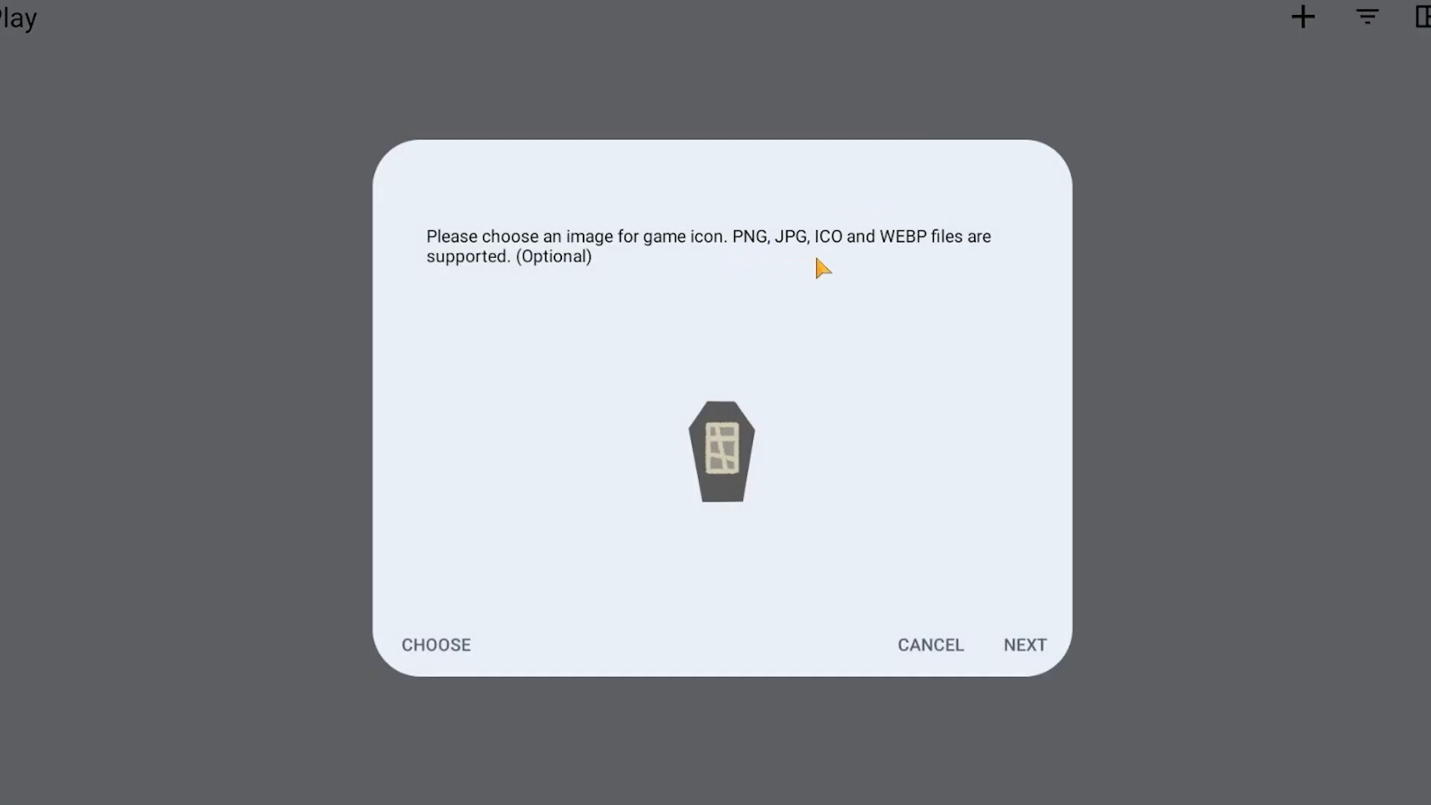
mouse_move(791, 260)
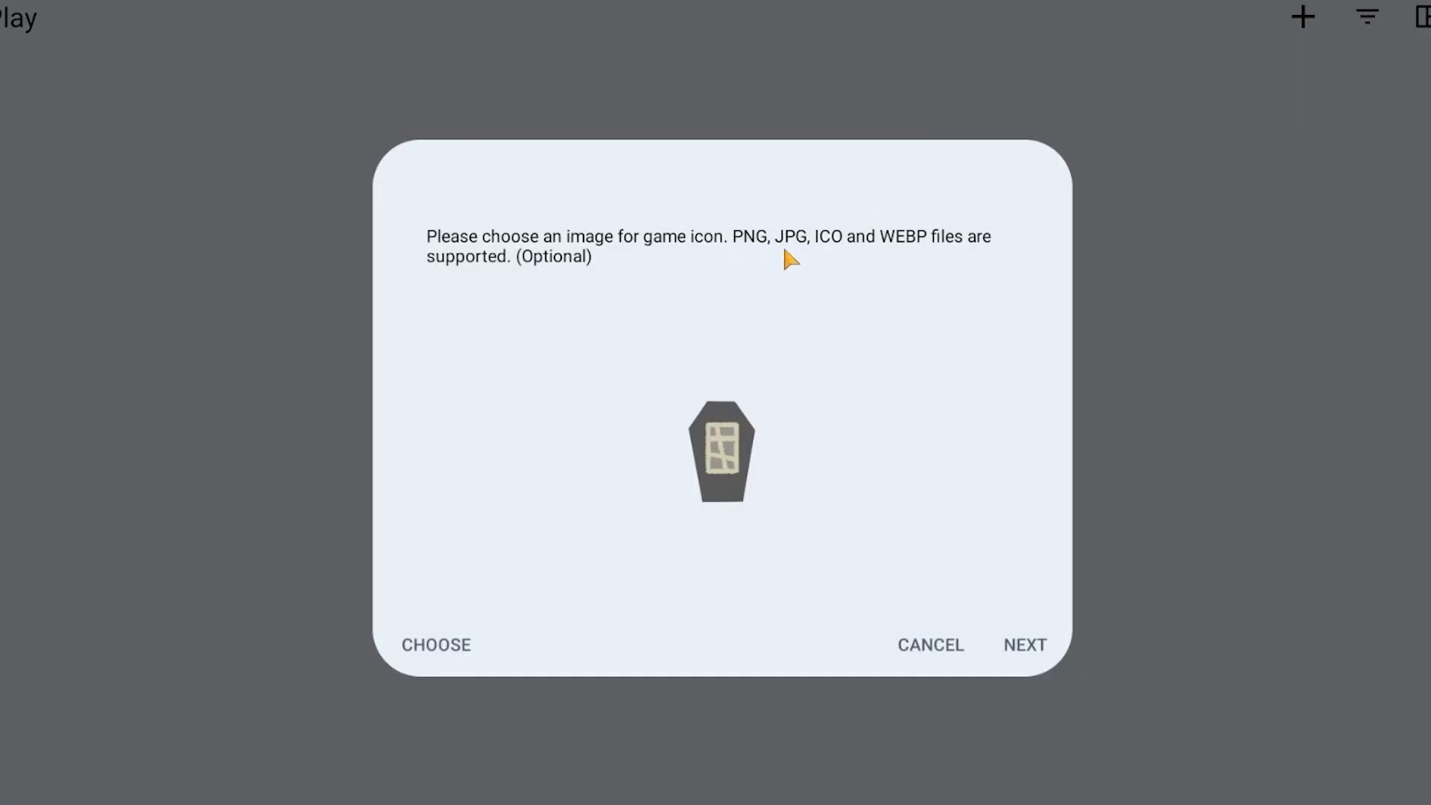
mouse_move(735, 586)
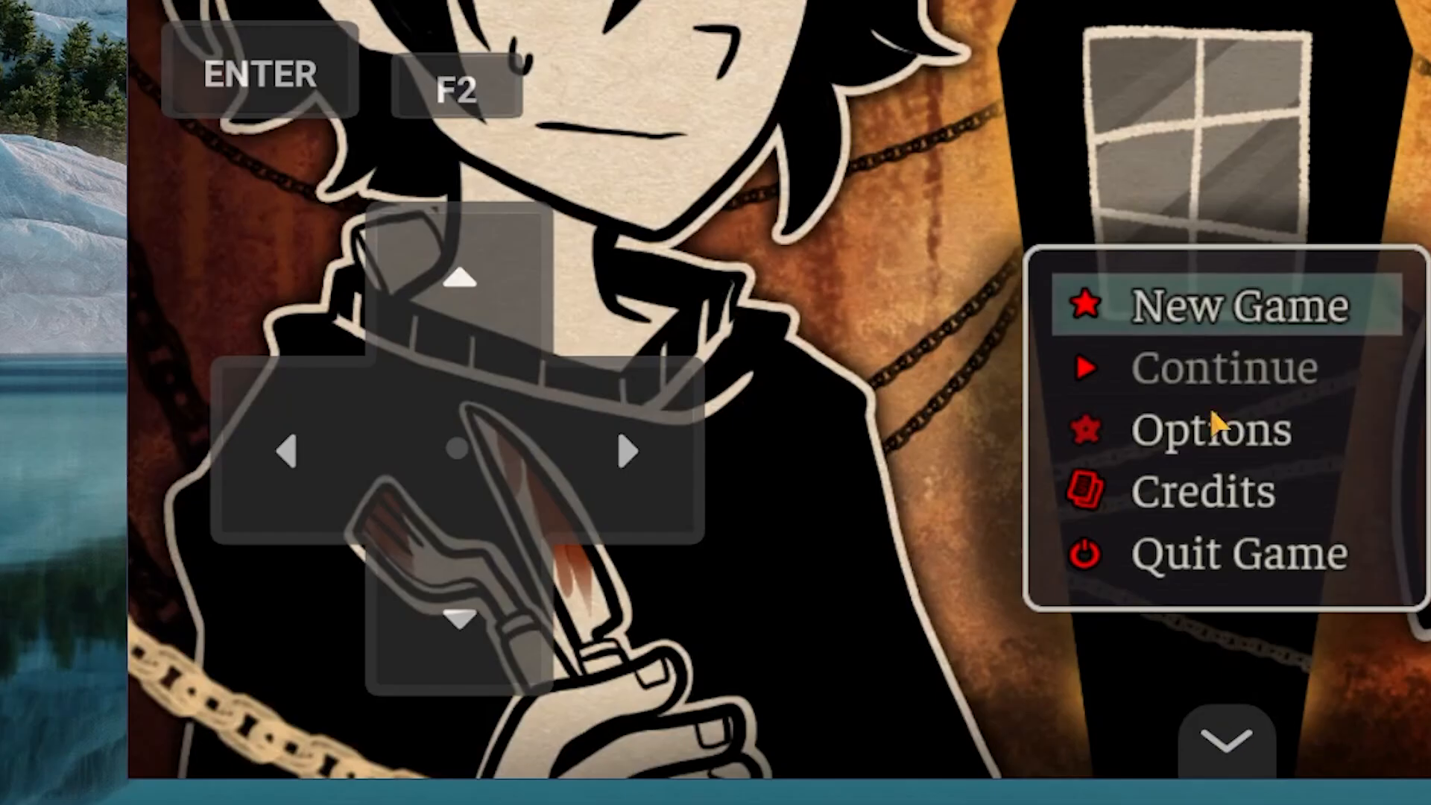
mouse_move(644, 483)
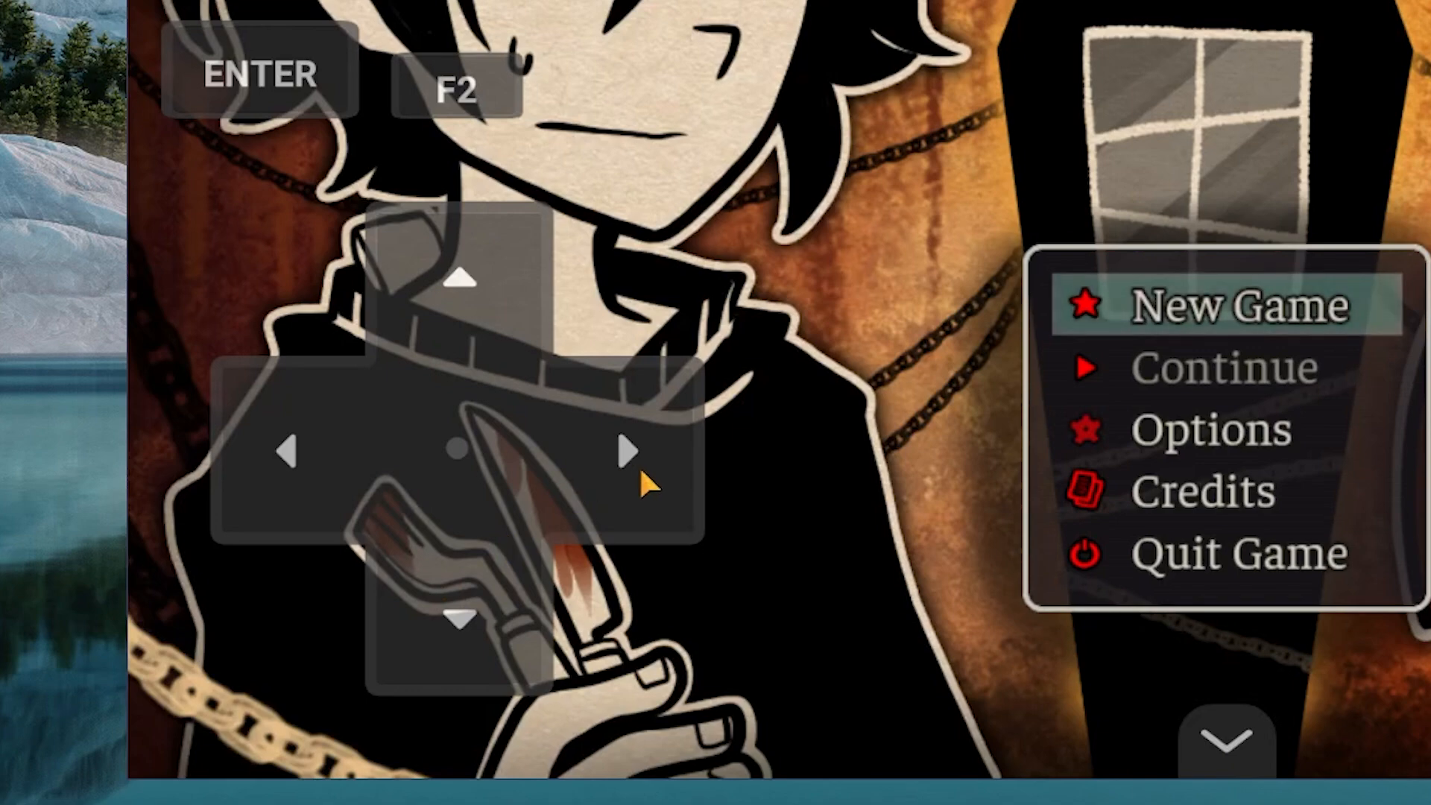
mouse_move(262, 489)
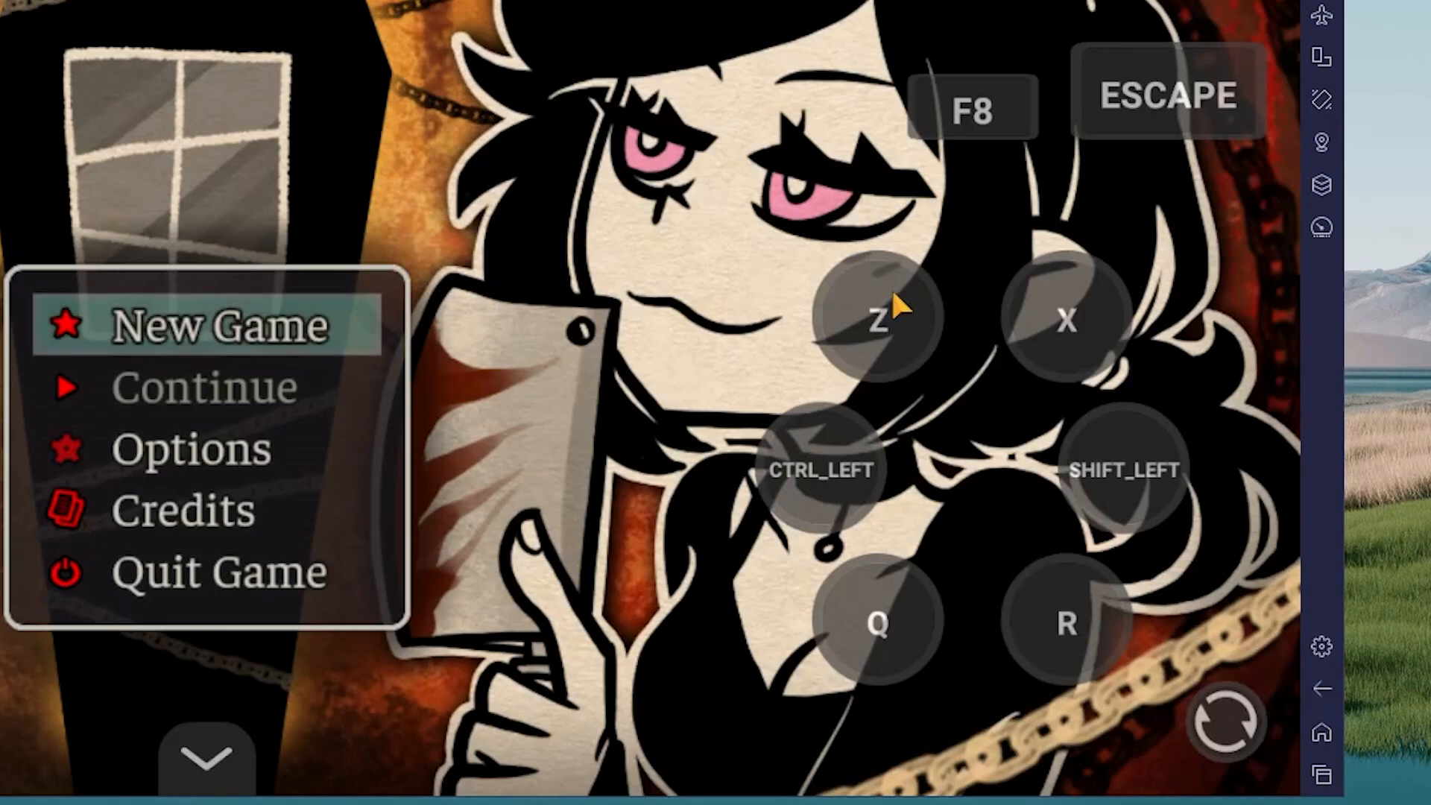
mouse_move(911, 680)
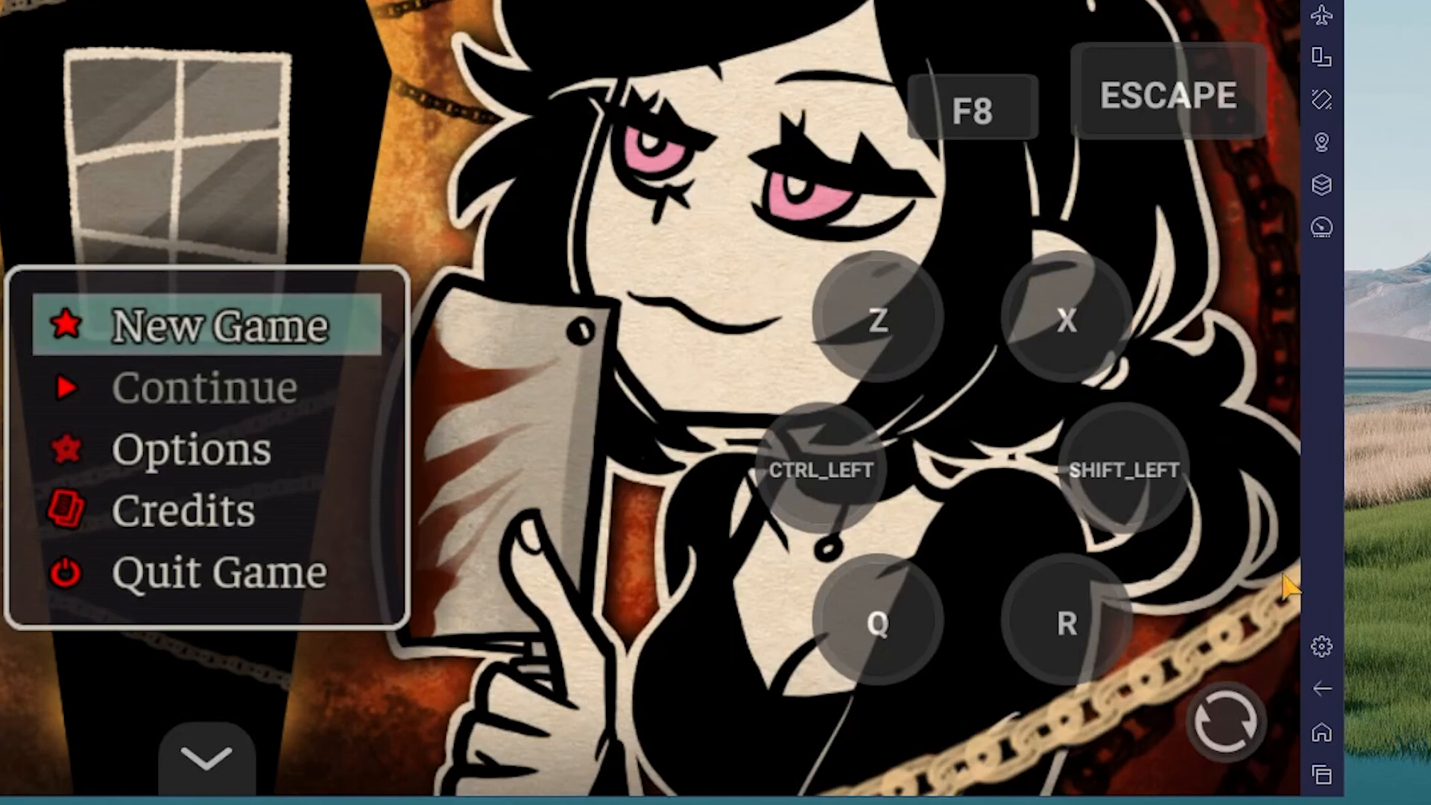
mouse_move(863, 722)
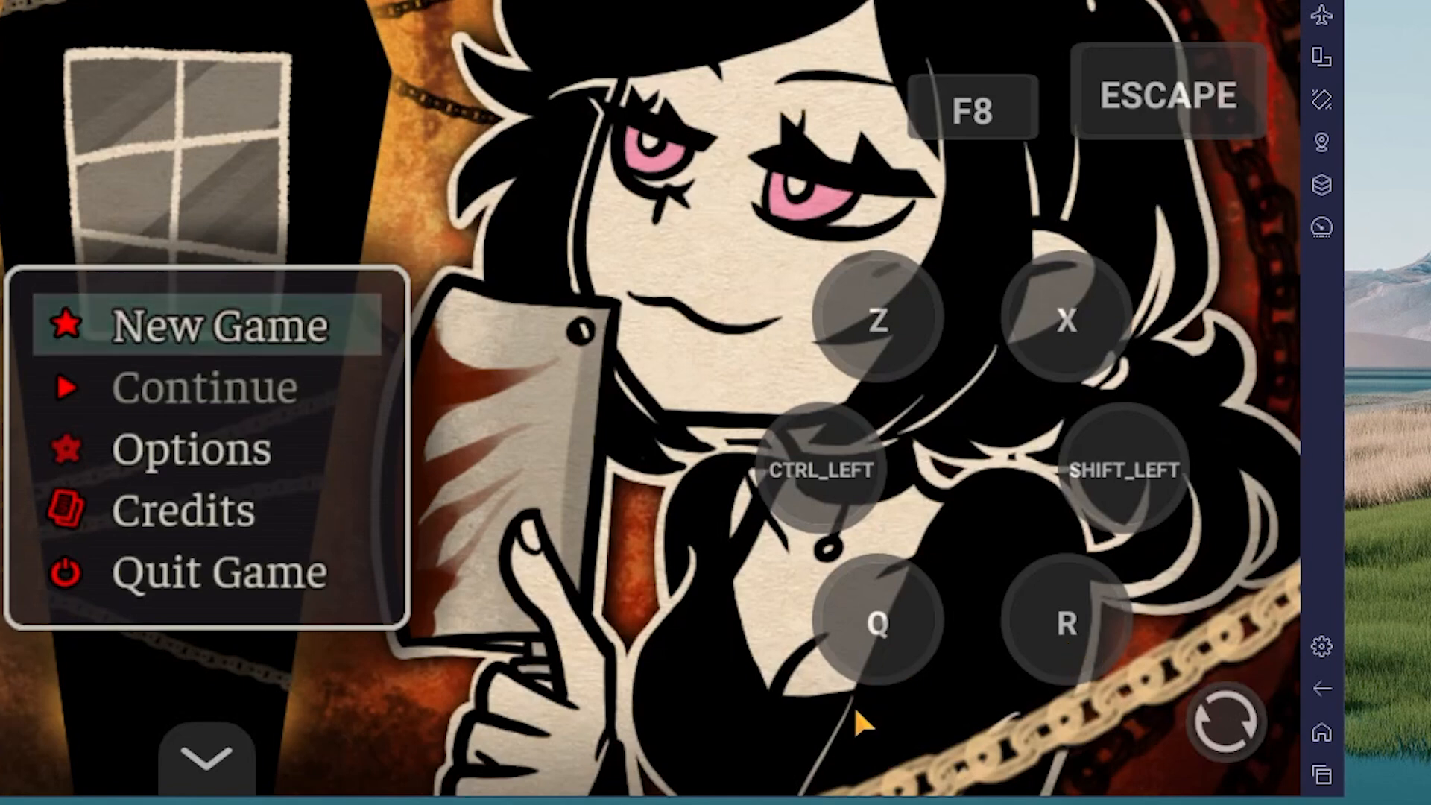
mouse_move(825, 516)
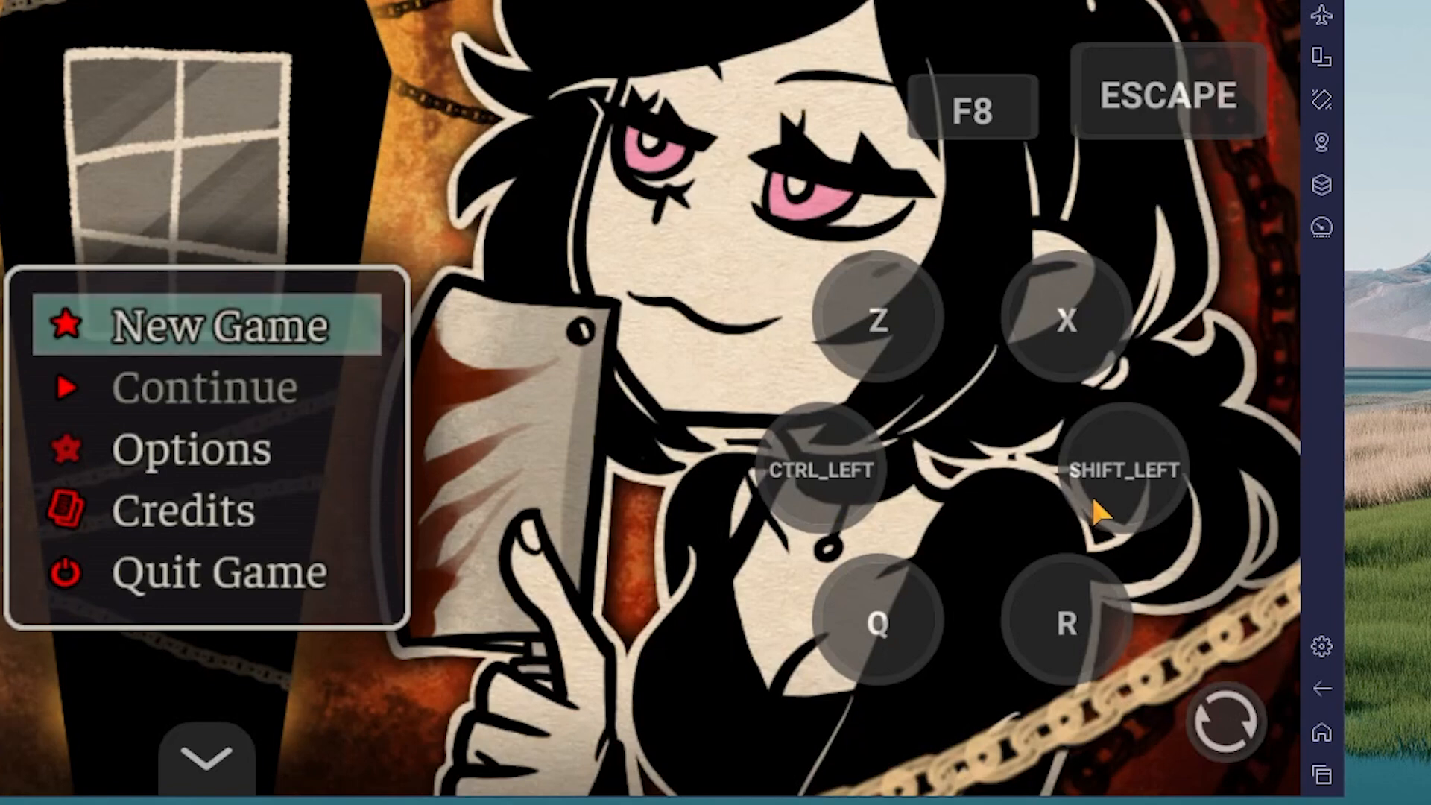
mouse_move(839, 483)
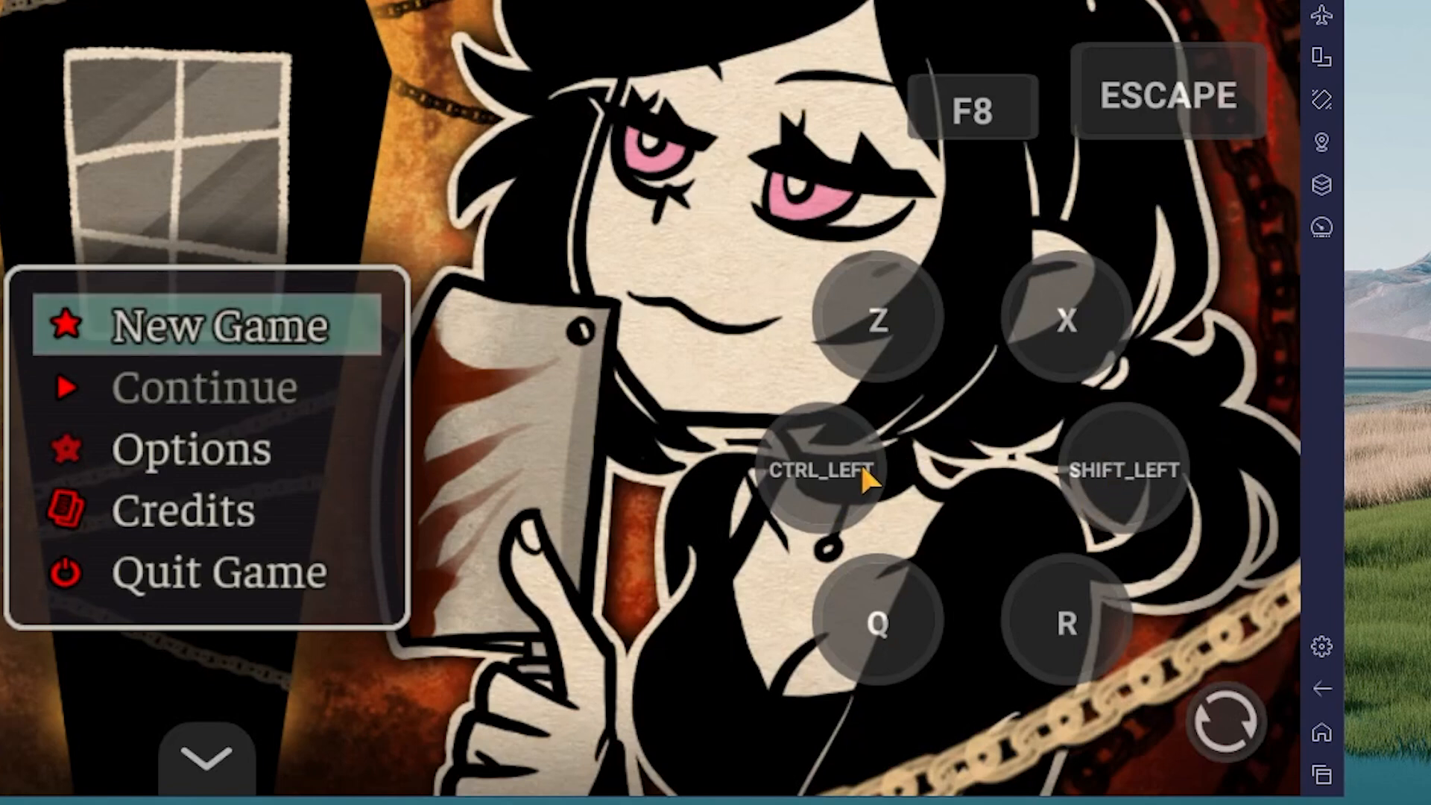
mouse_move(1144, 470)
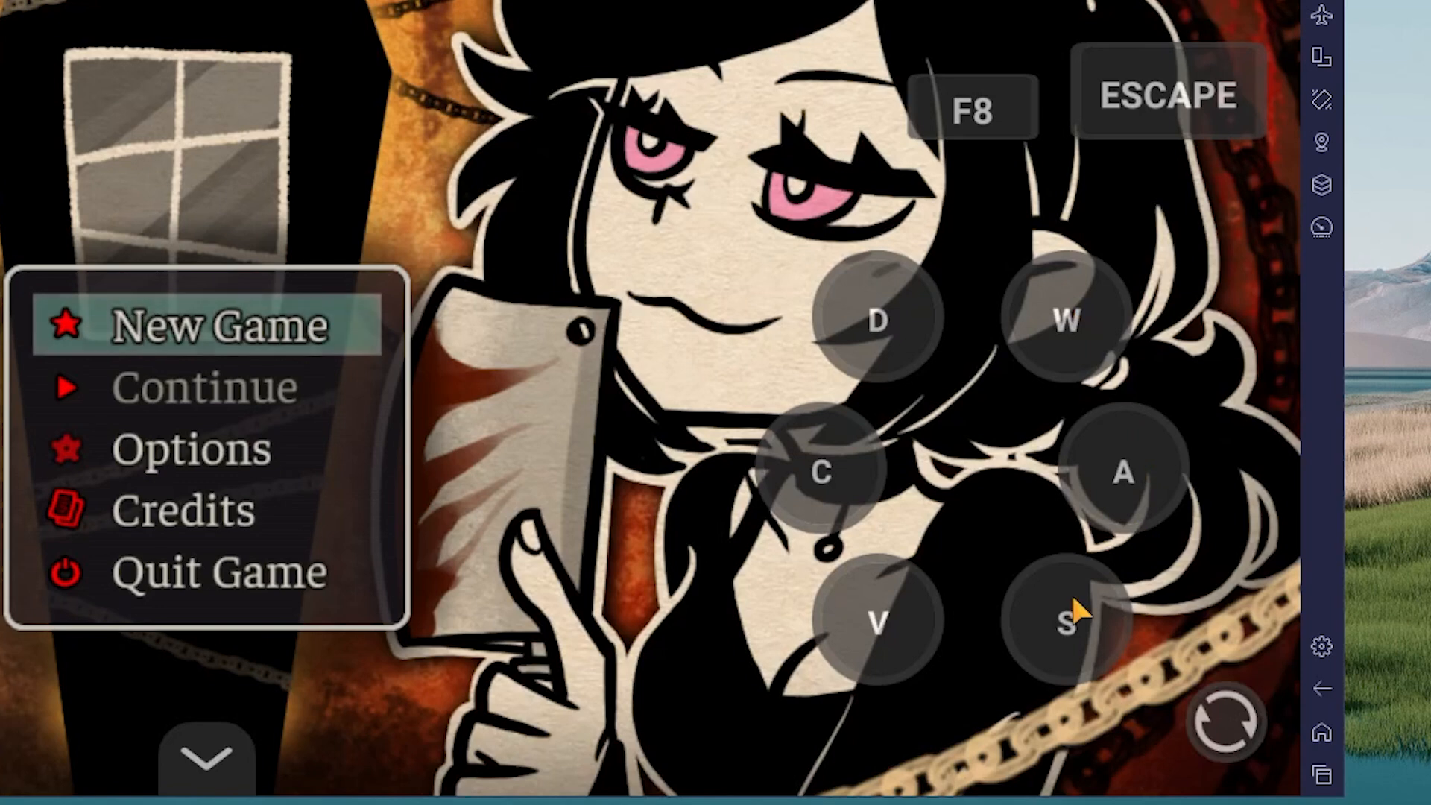
mouse_move(872, 611)
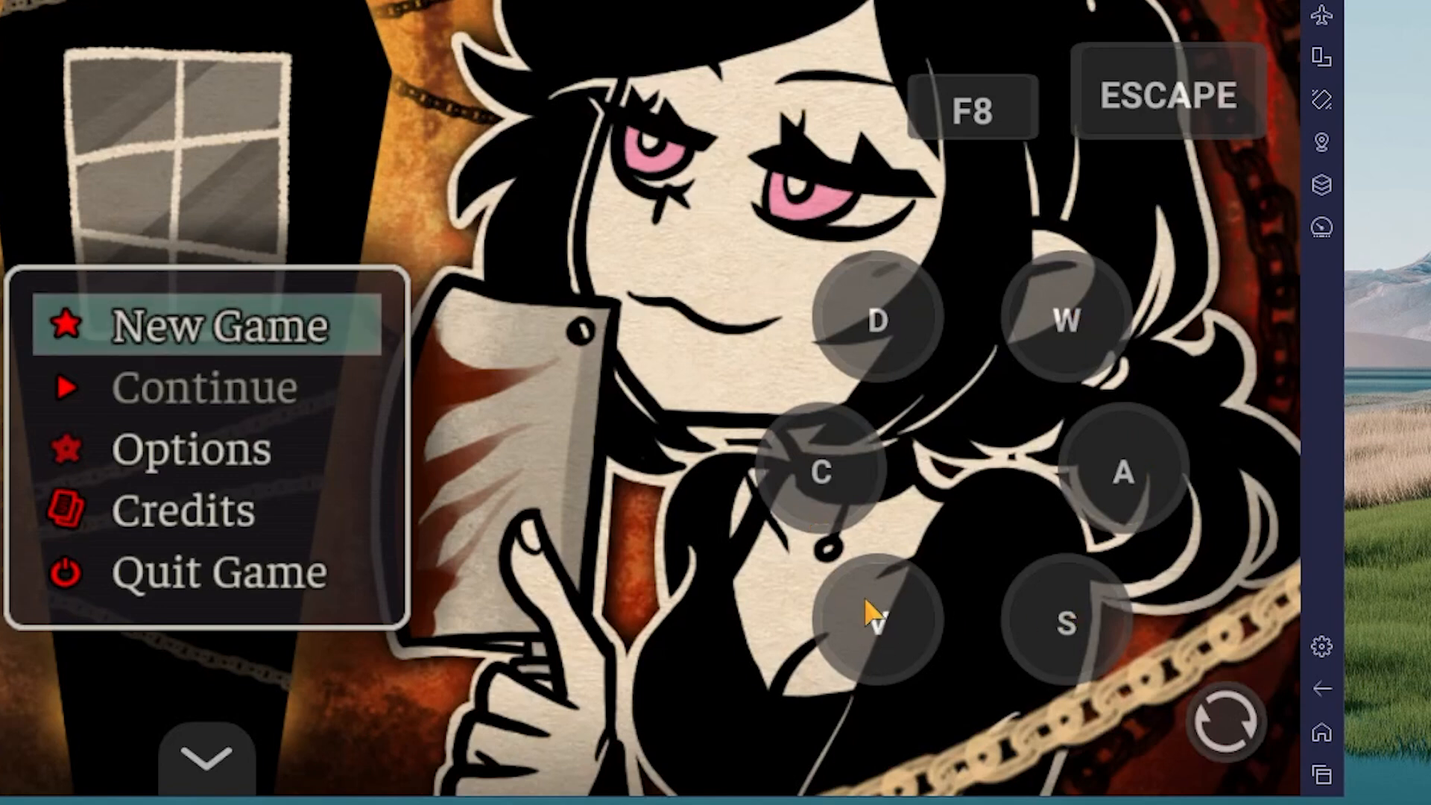
mouse_move(1058, 412)
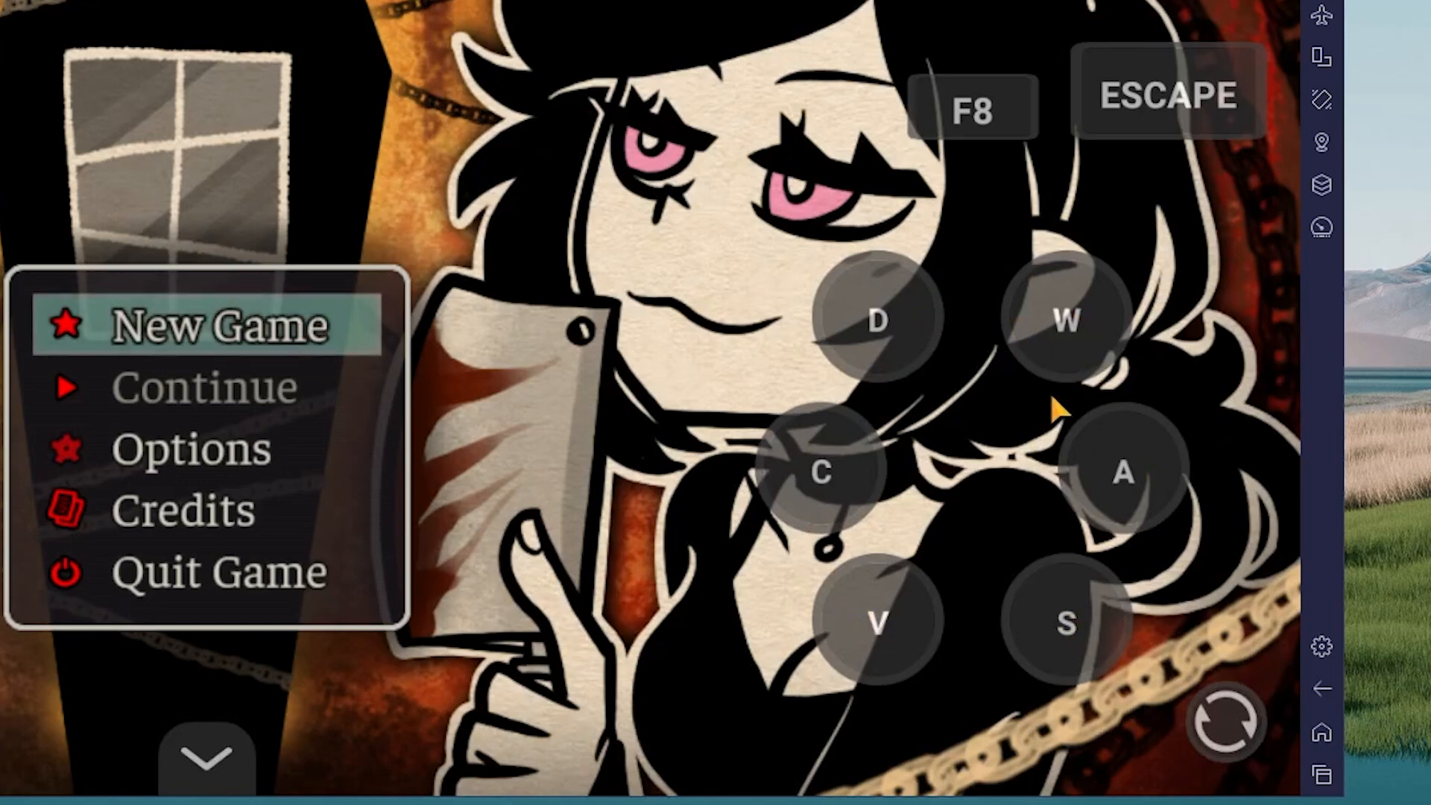
mouse_move(959, 525)
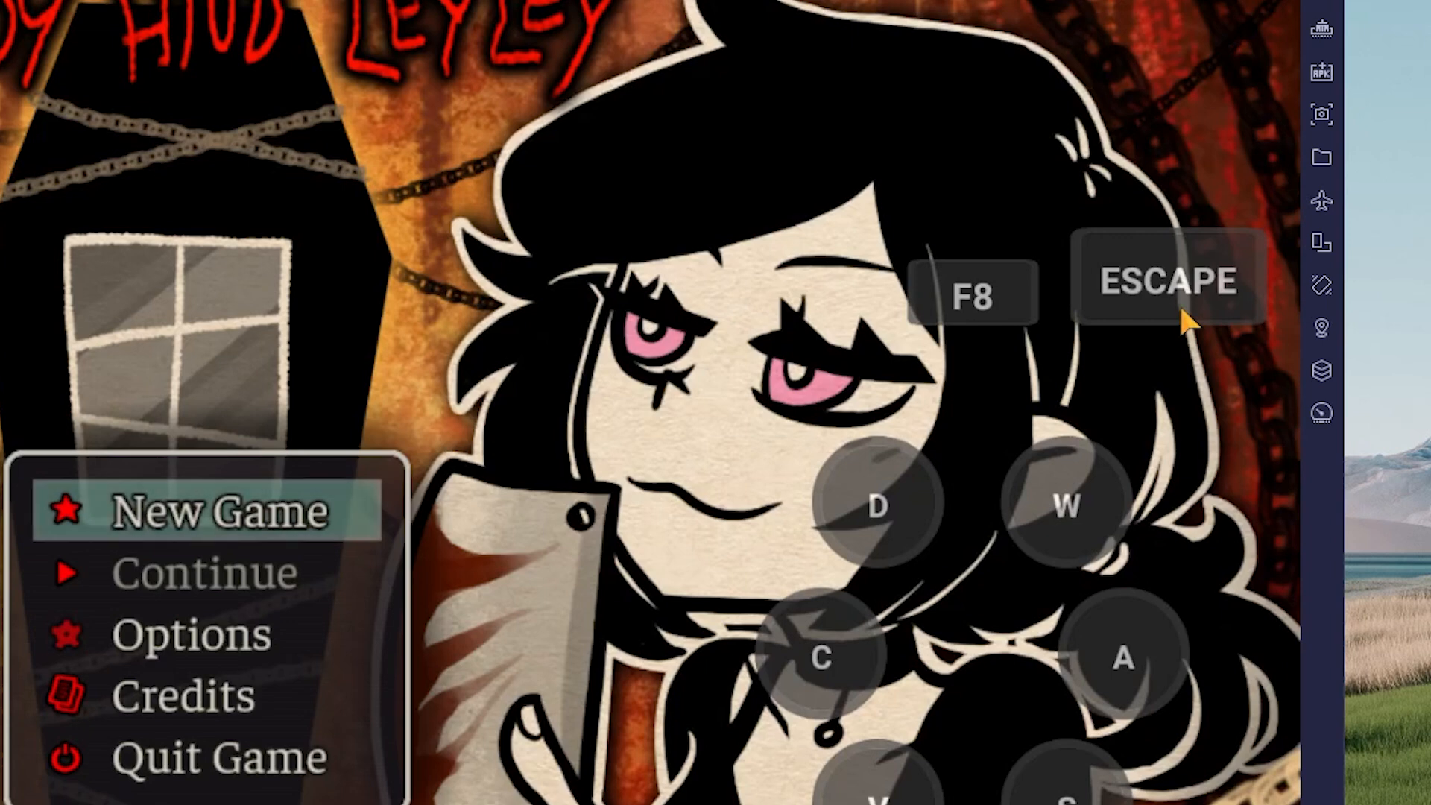
mouse_move(981, 315)
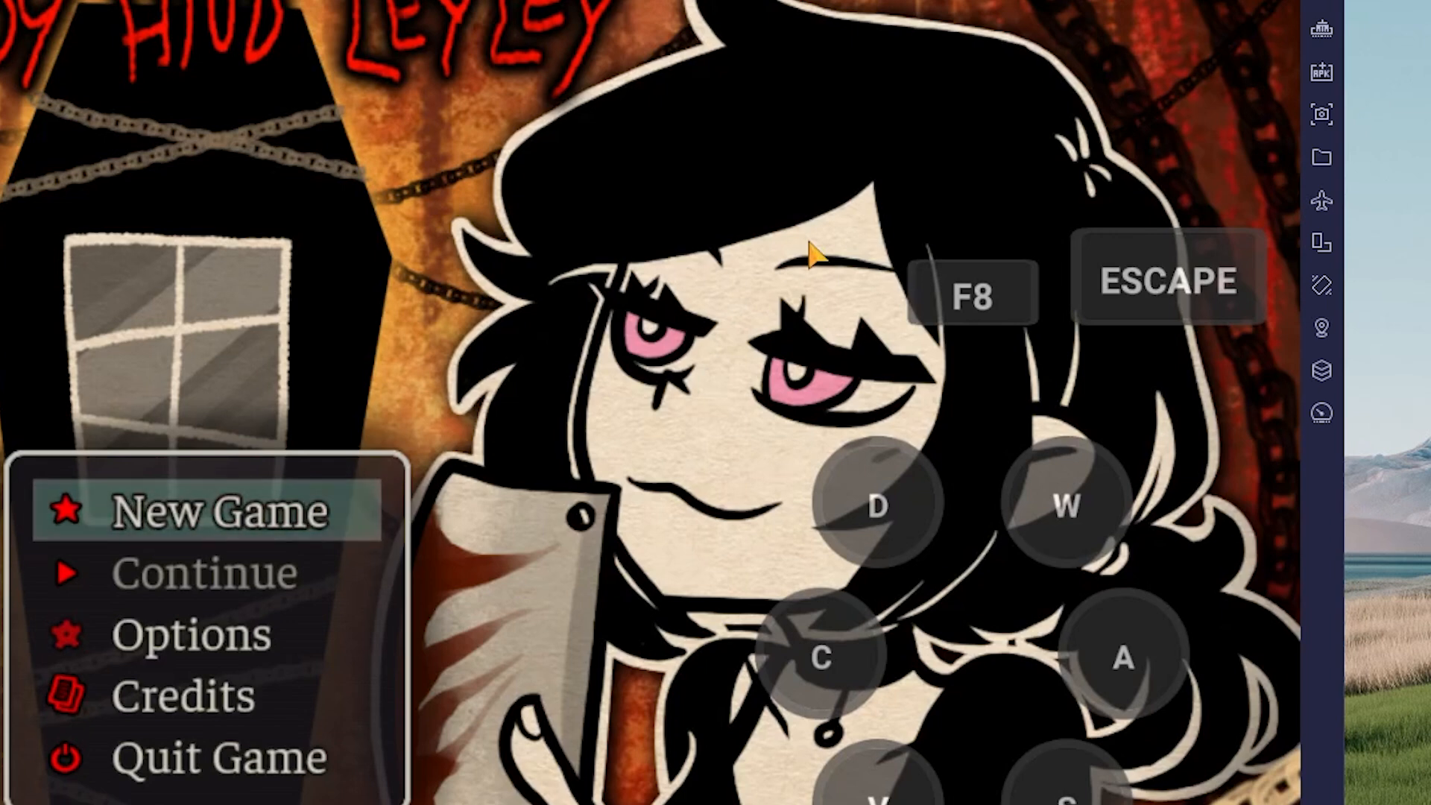
Step: Start a New Game from the title menu via the ENTER overlay button
click(219, 510)
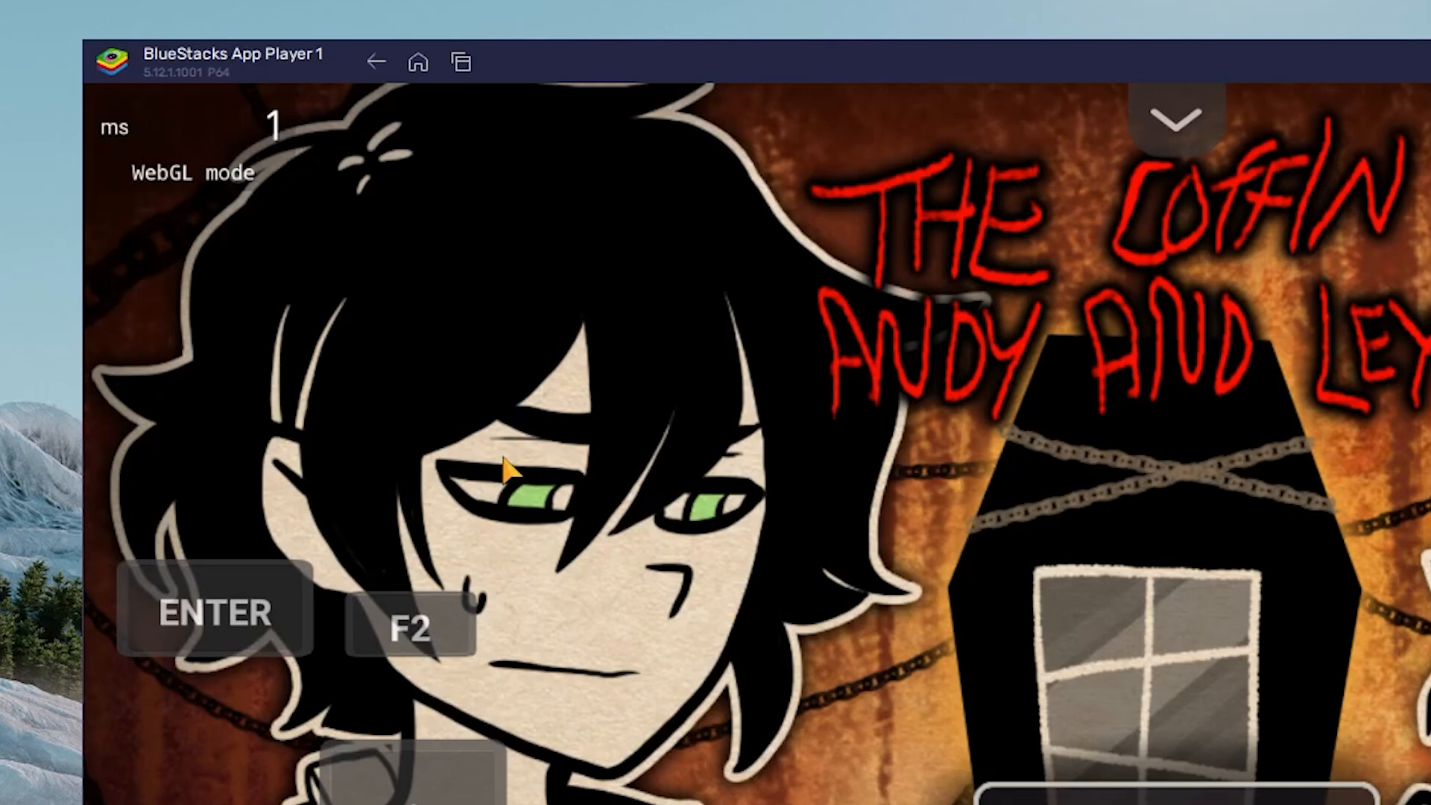
mouse_move(443, 447)
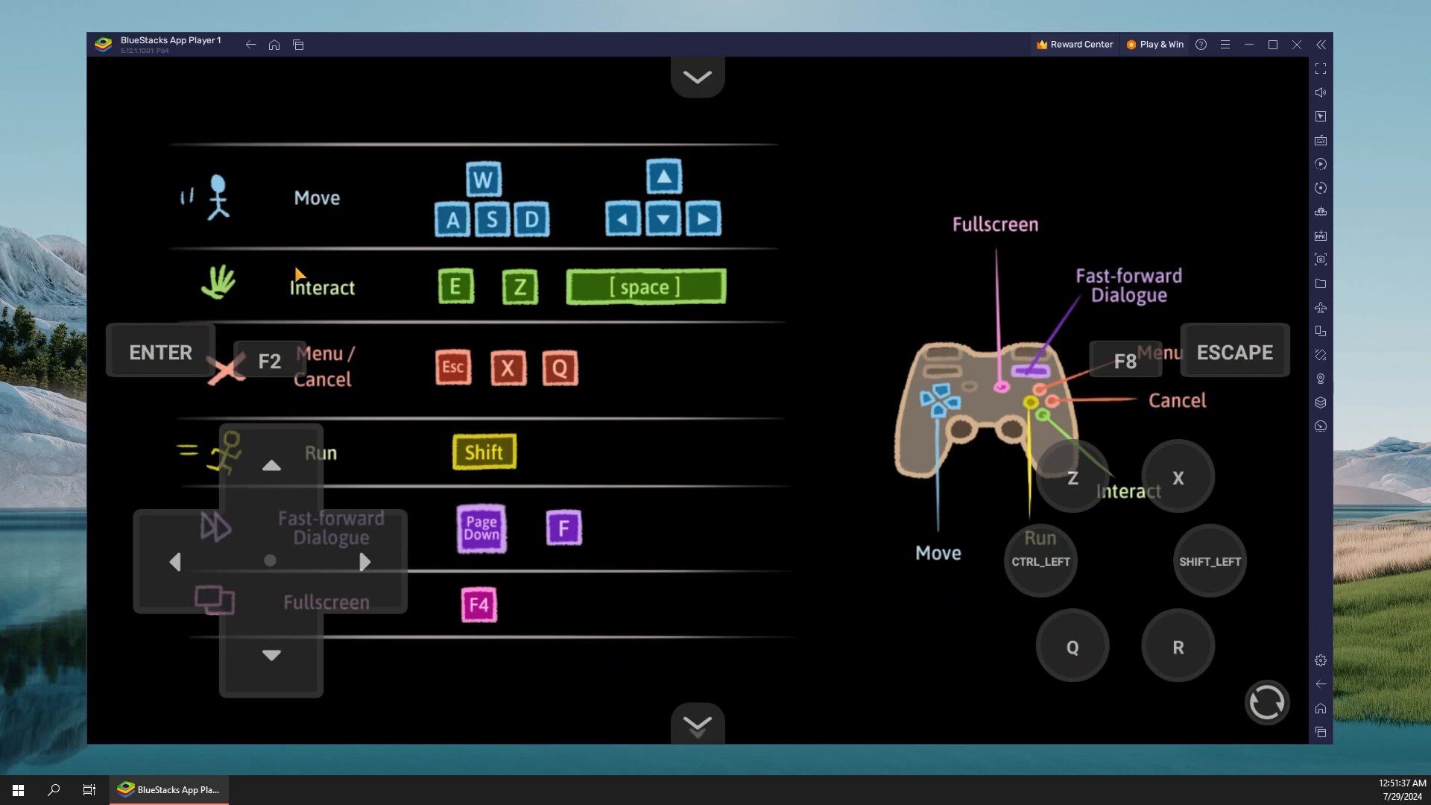
mouse_move(728, 662)
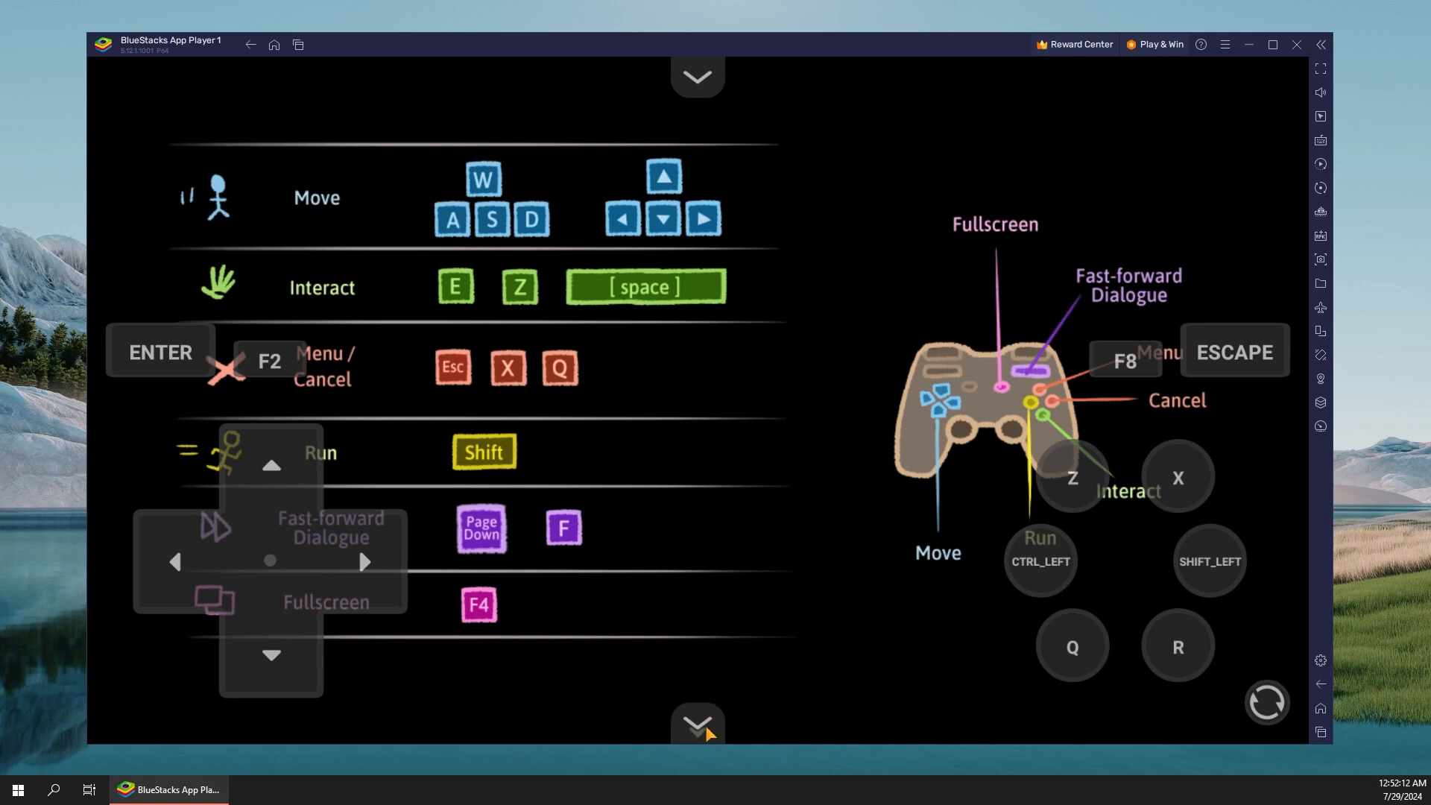
mouse_move(751, 592)
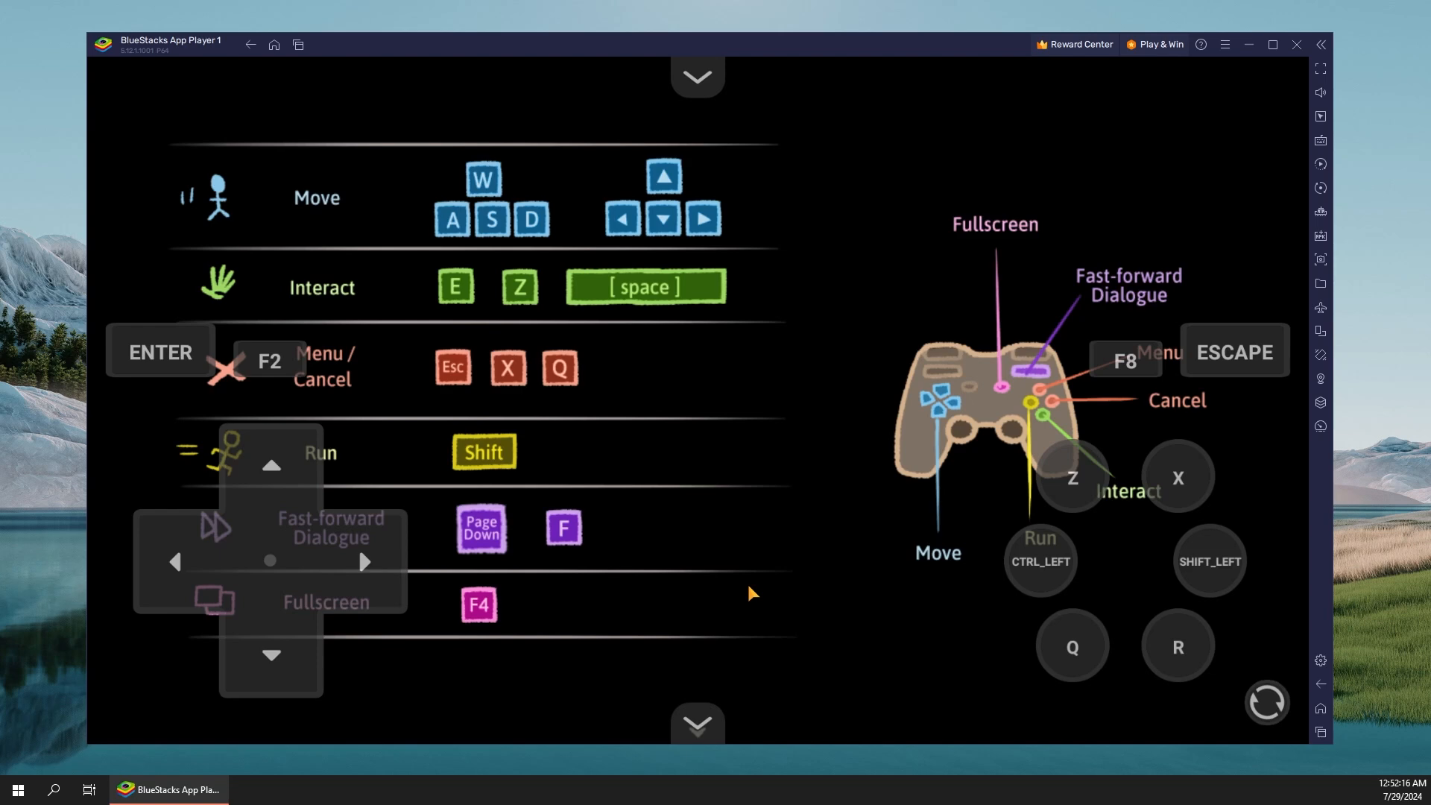
mouse_move(780, 629)
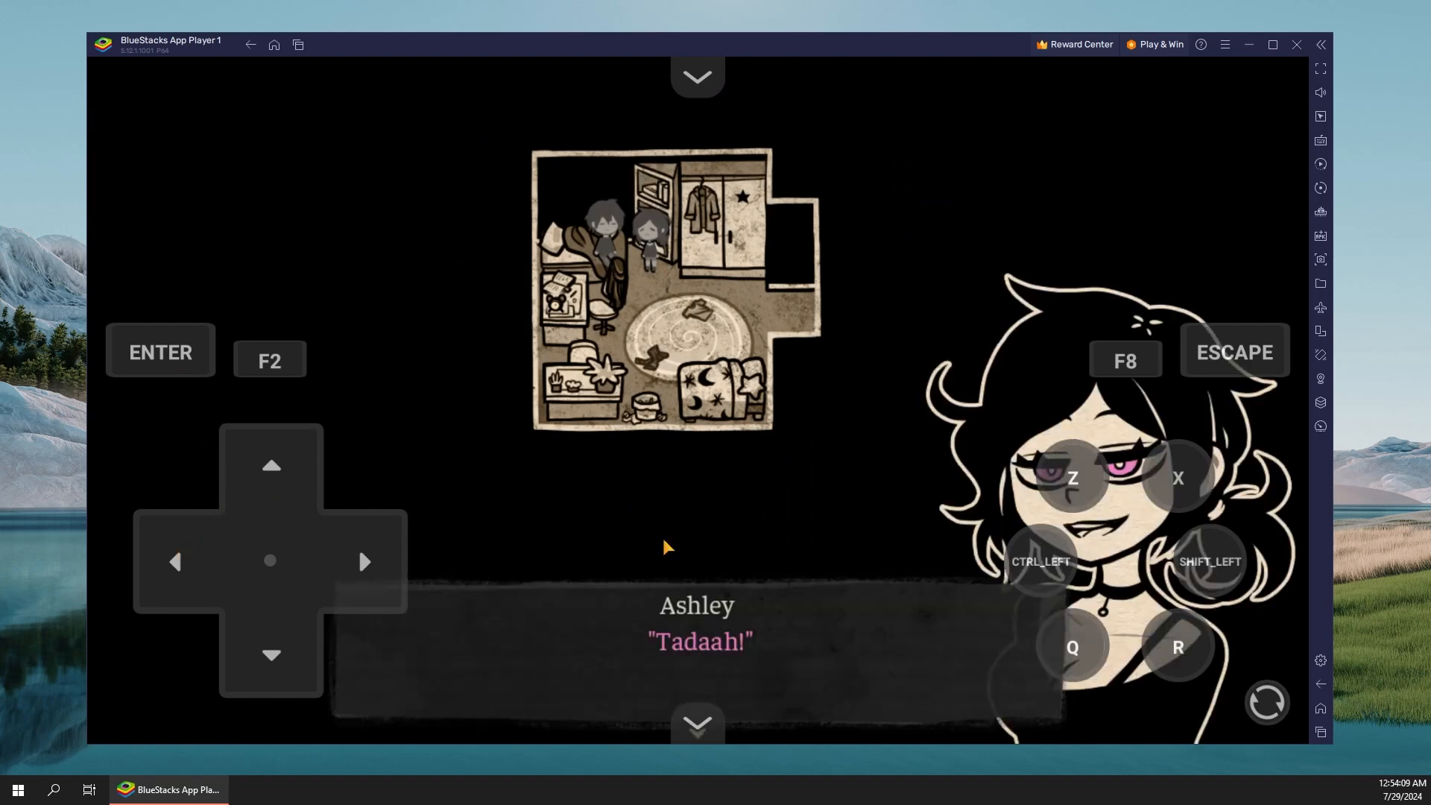
mouse_move(168, 340)
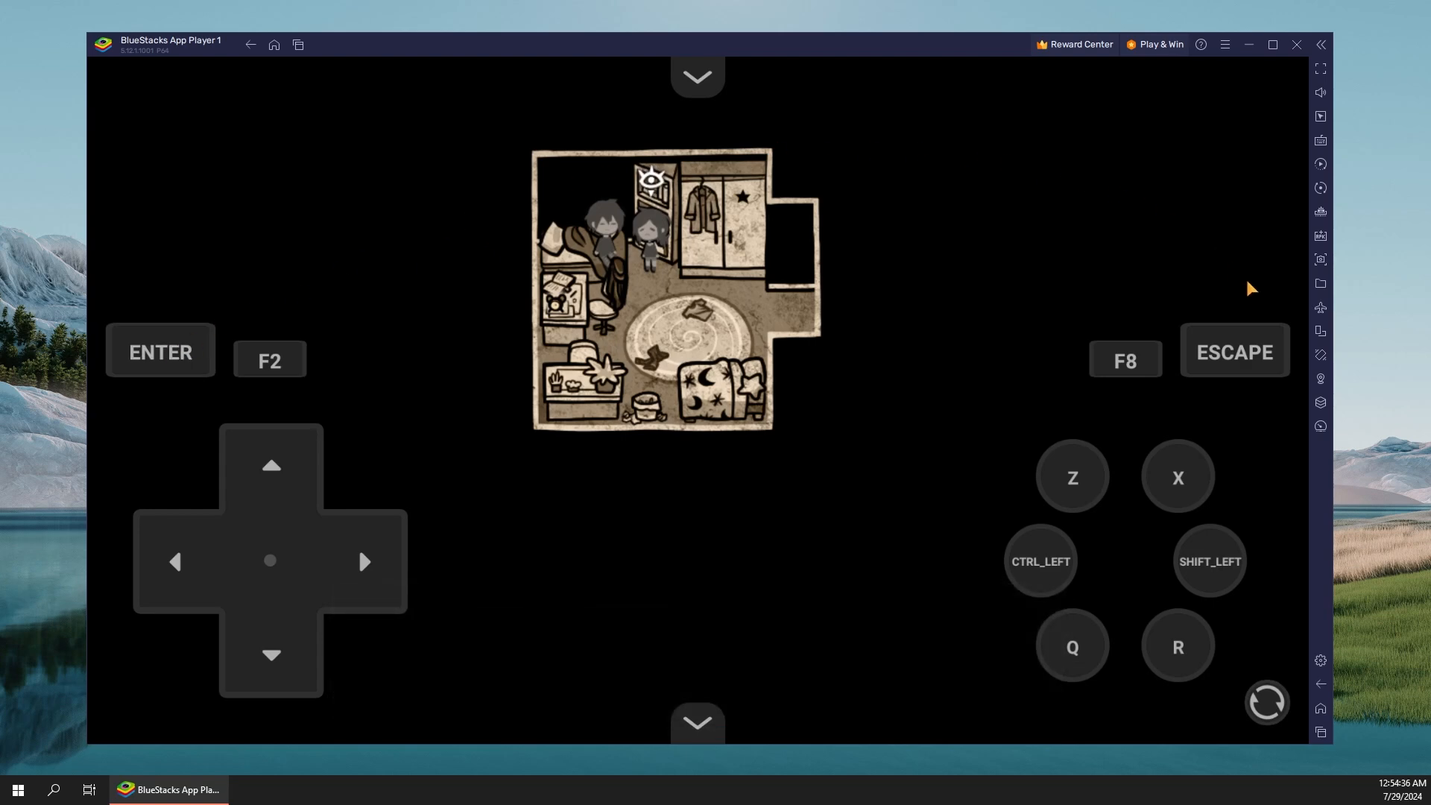
Step: Return to title from the pause menu, view the save list under Continue, then Quit Game
click(1235, 352)
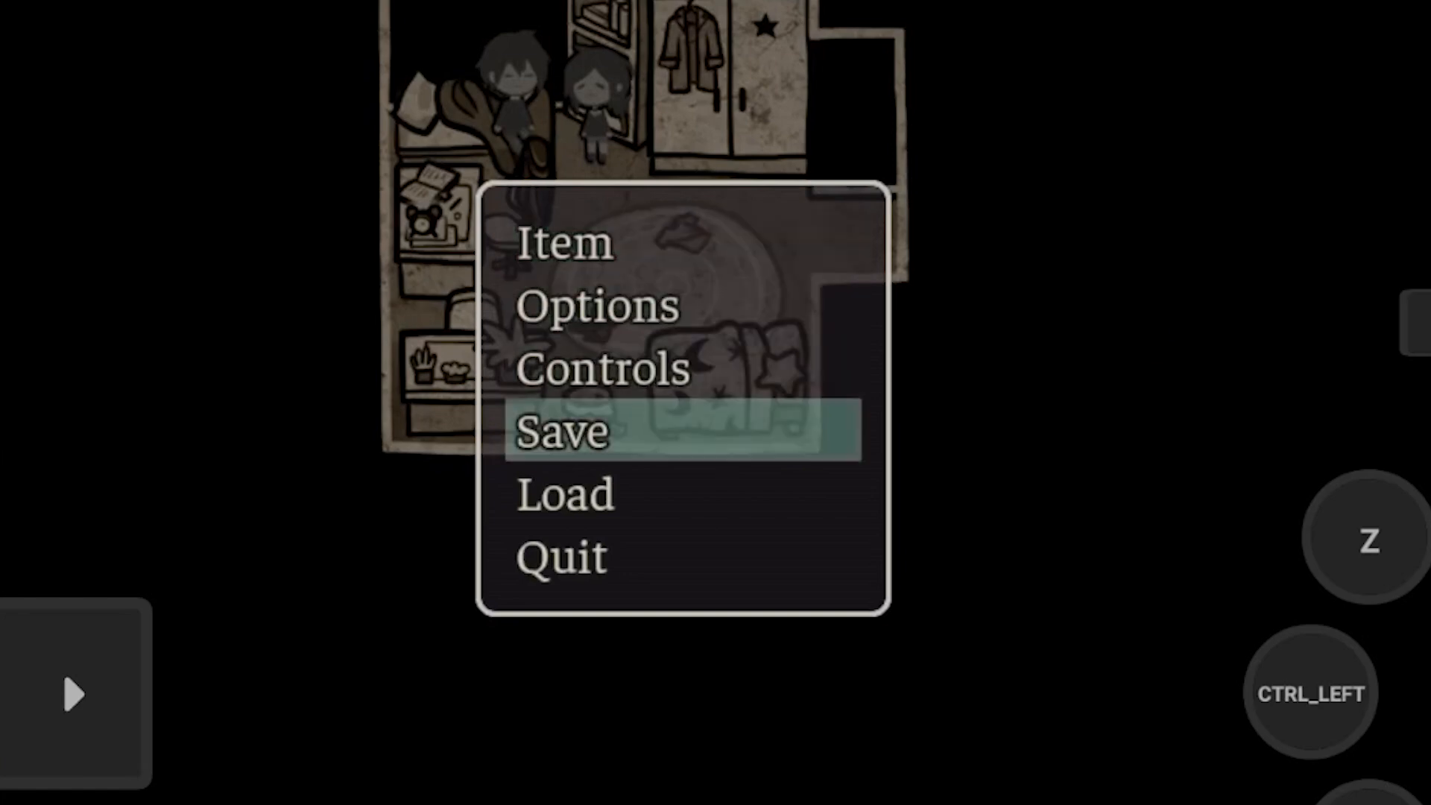
click(562, 431)
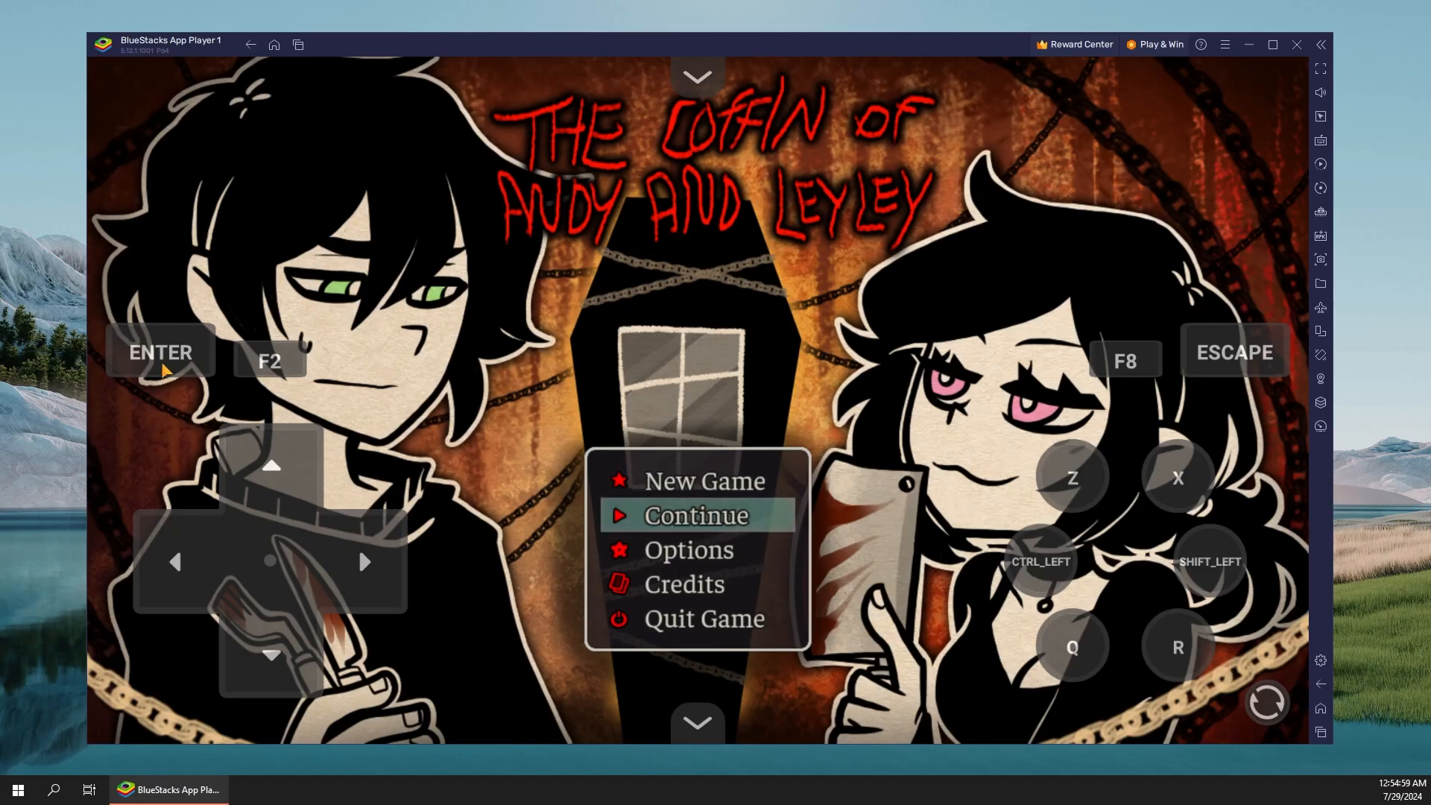
click(693, 515)
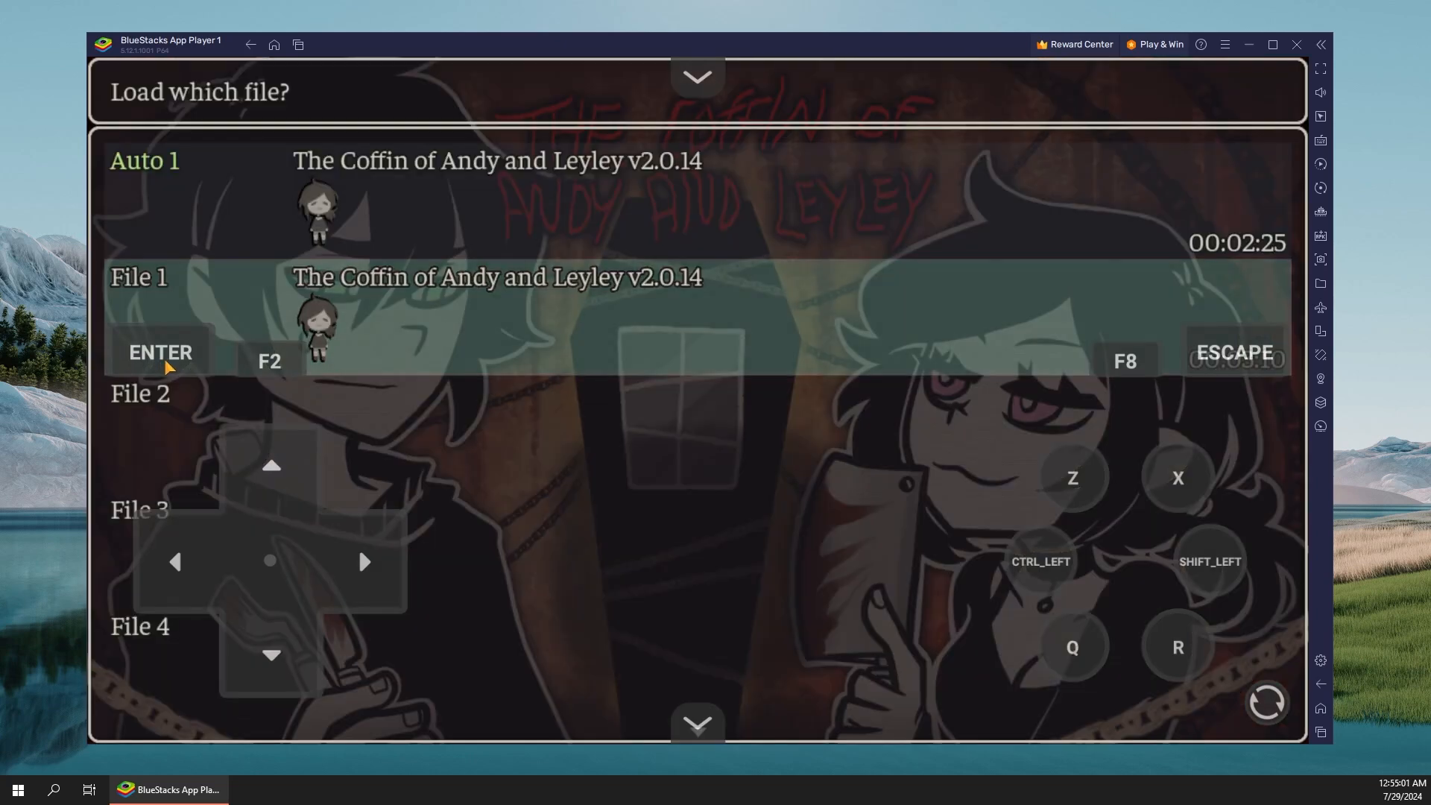
mouse_move(1221, 331)
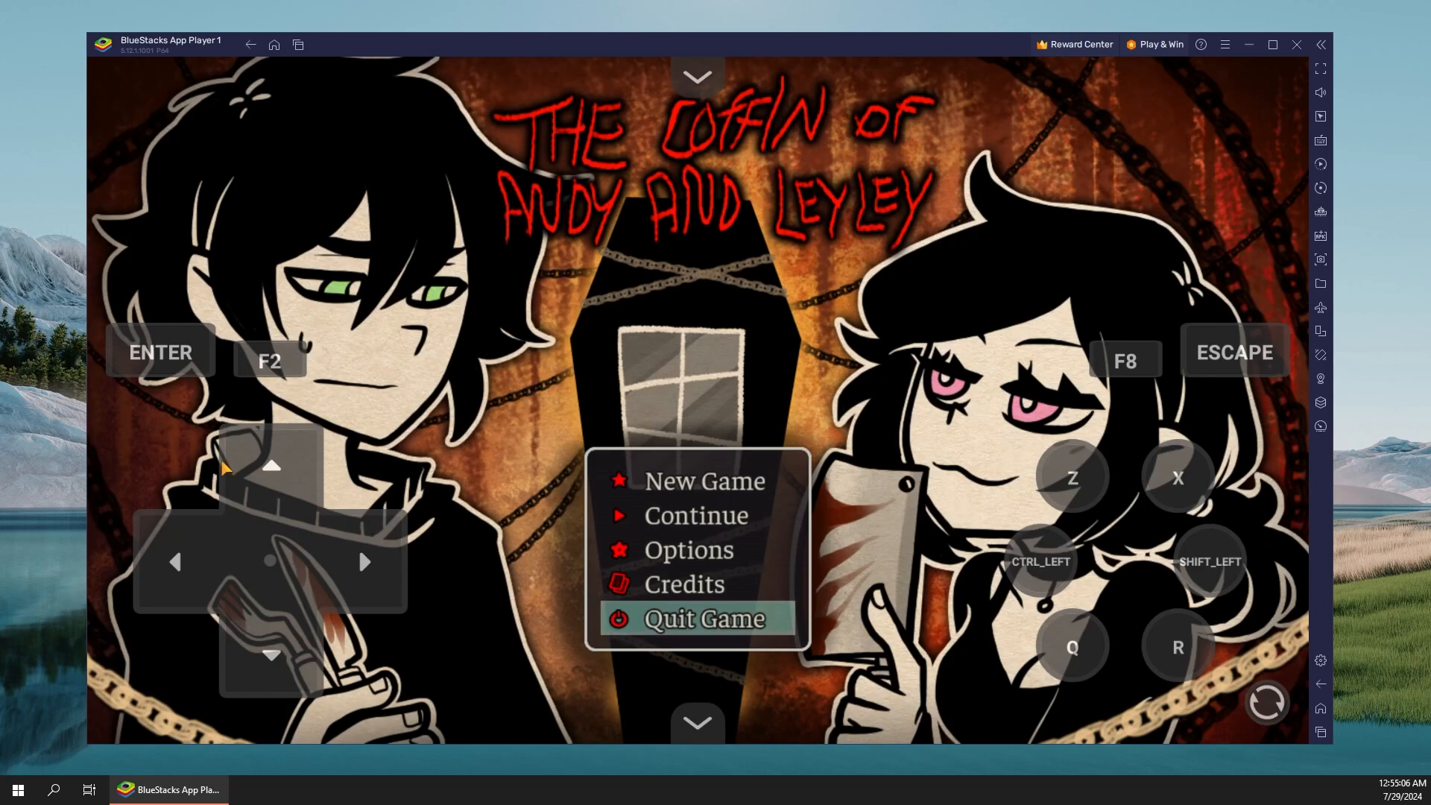
click(697, 617)
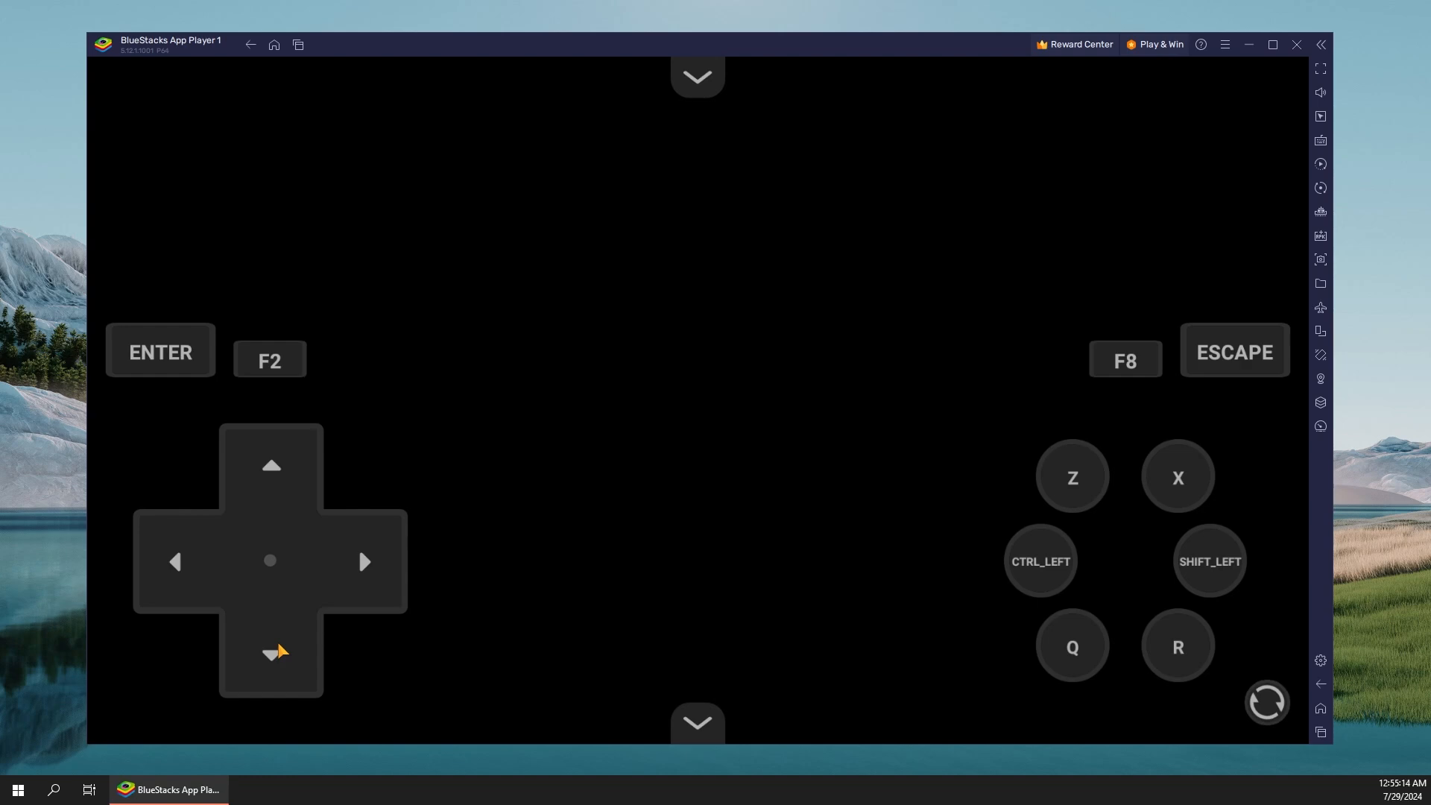
mouse_move(474, 319)
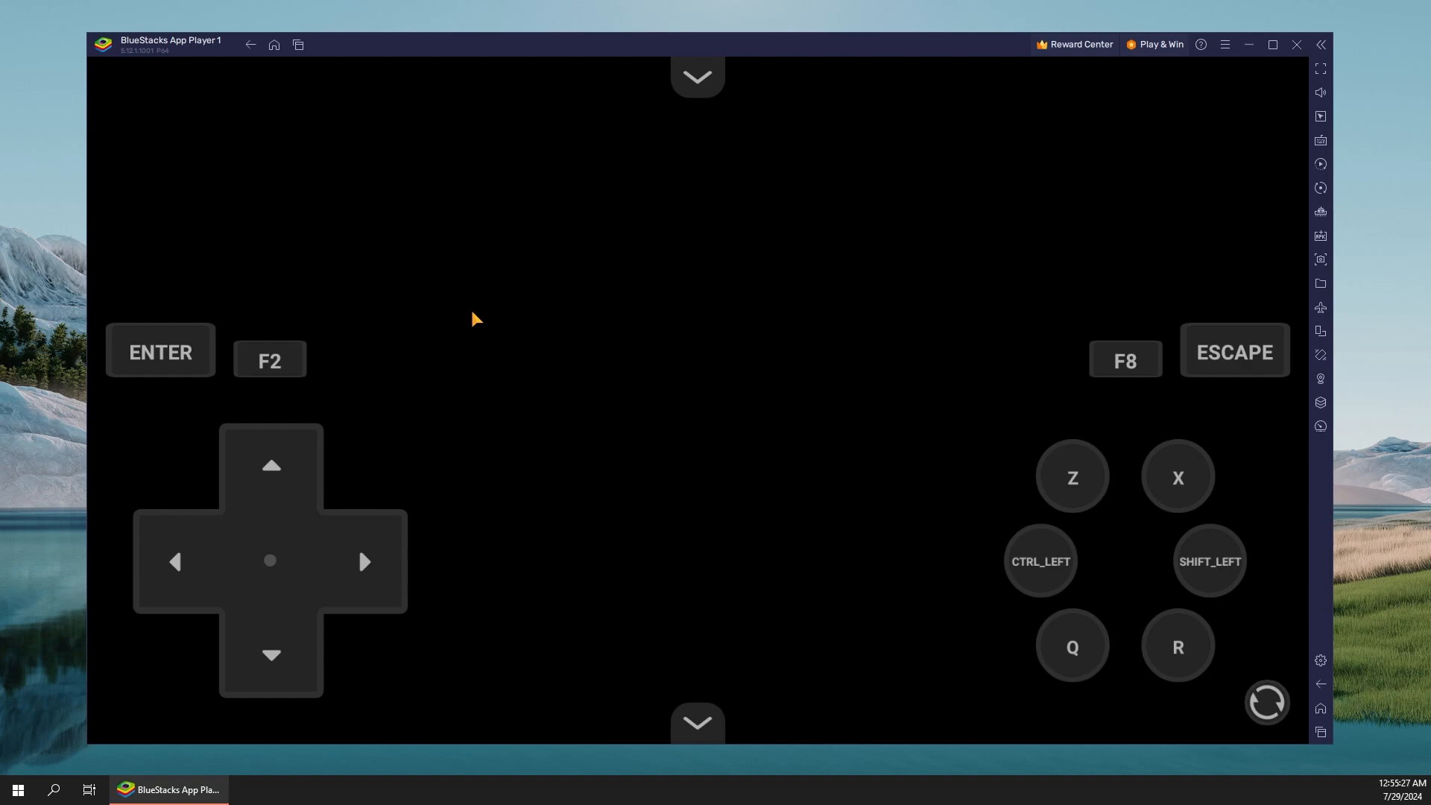
Step: Close the running game session and confirm, returning to the library listing the game
click(696, 76)
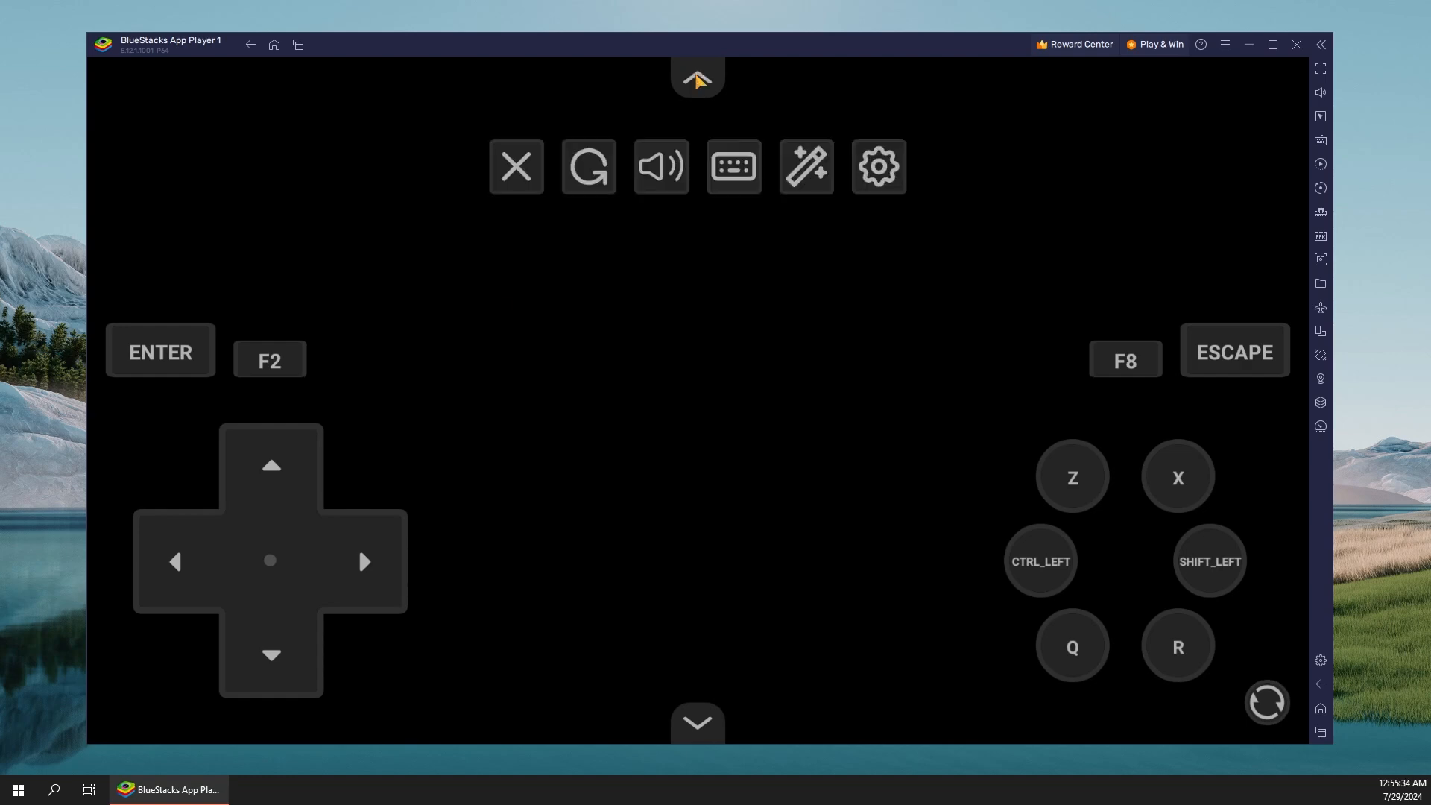
click(516, 166)
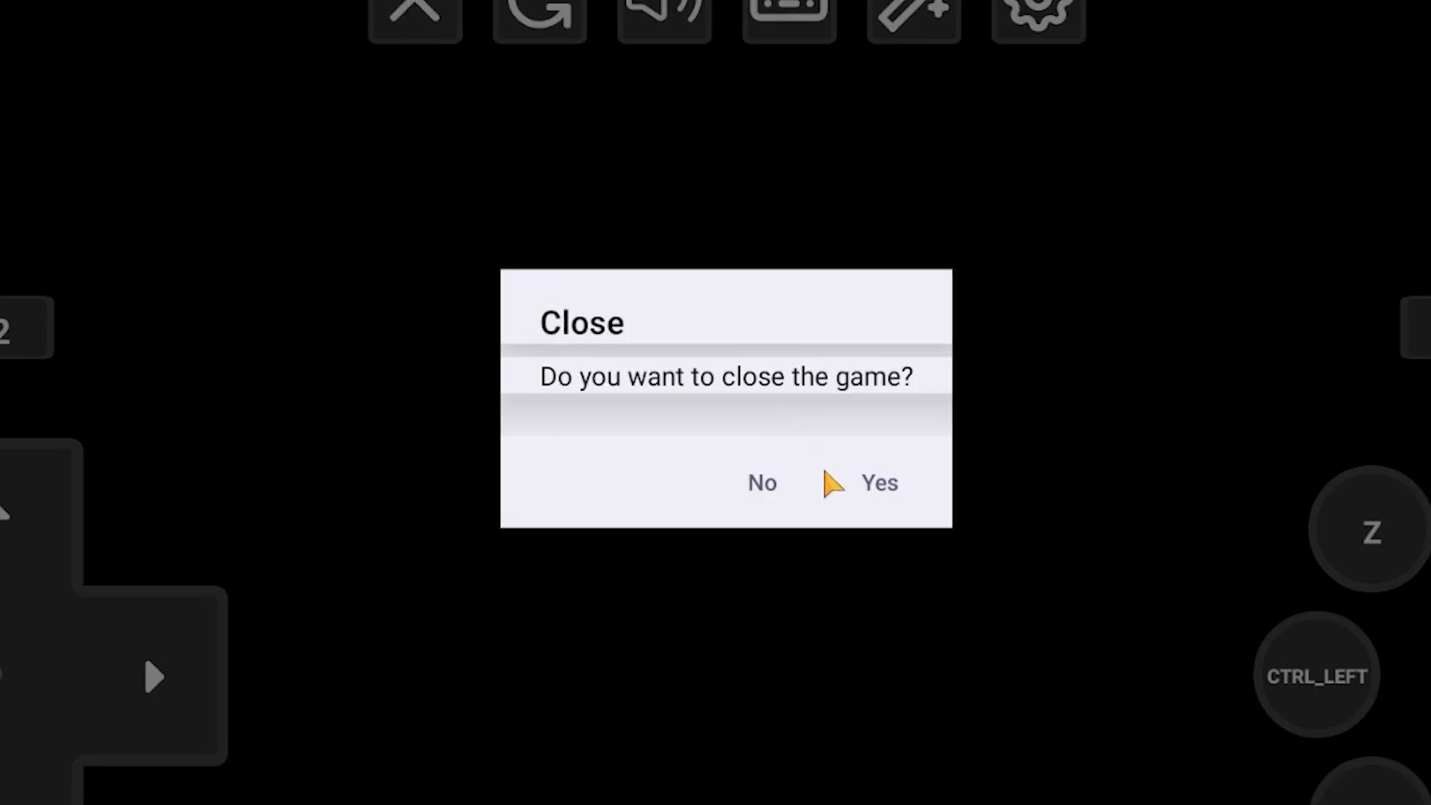
click(879, 483)
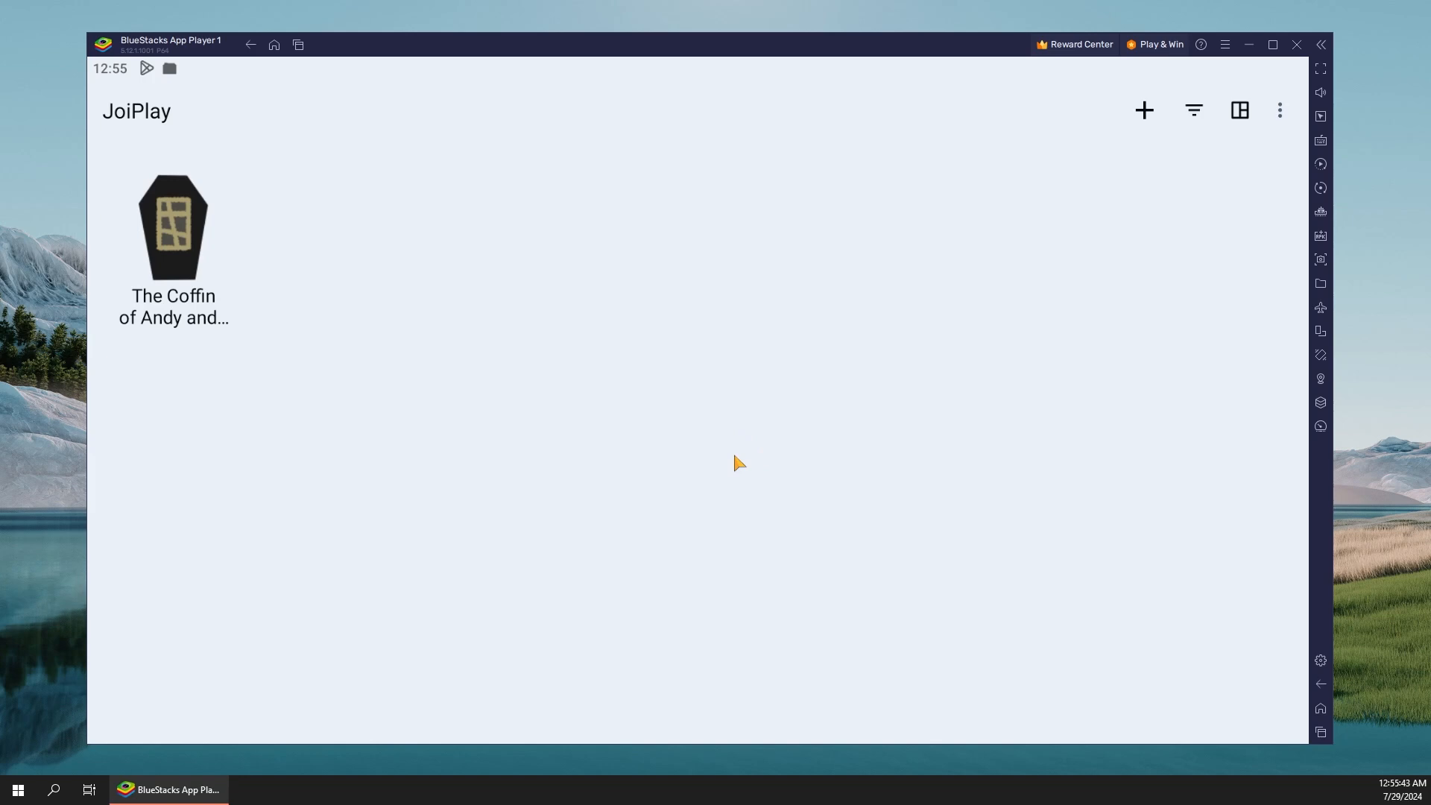